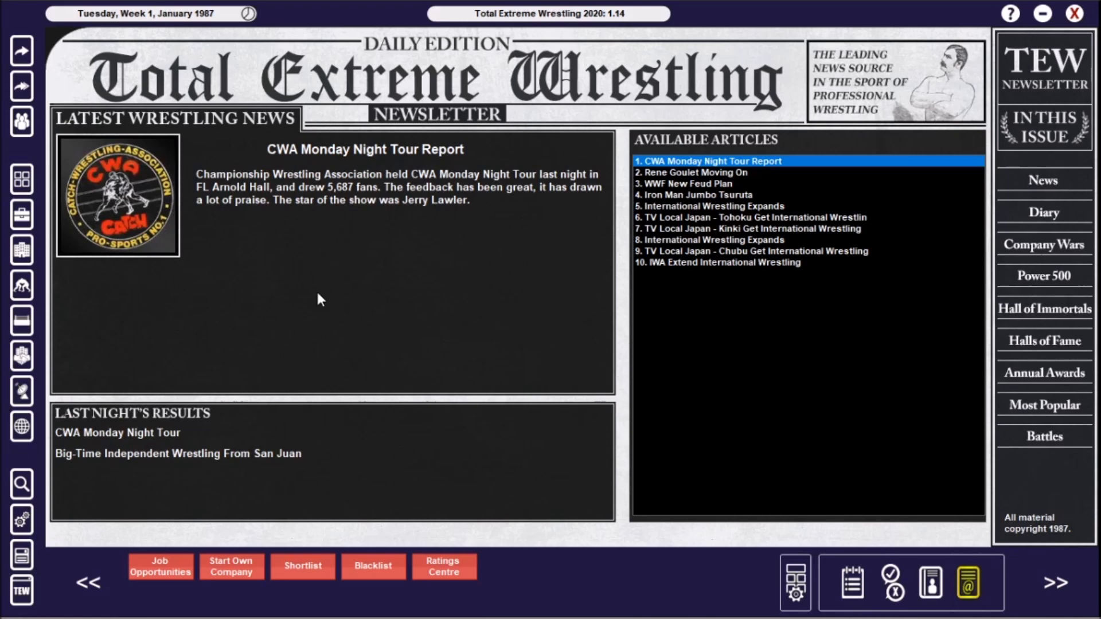
pyautogui.moveTo(469, 297)
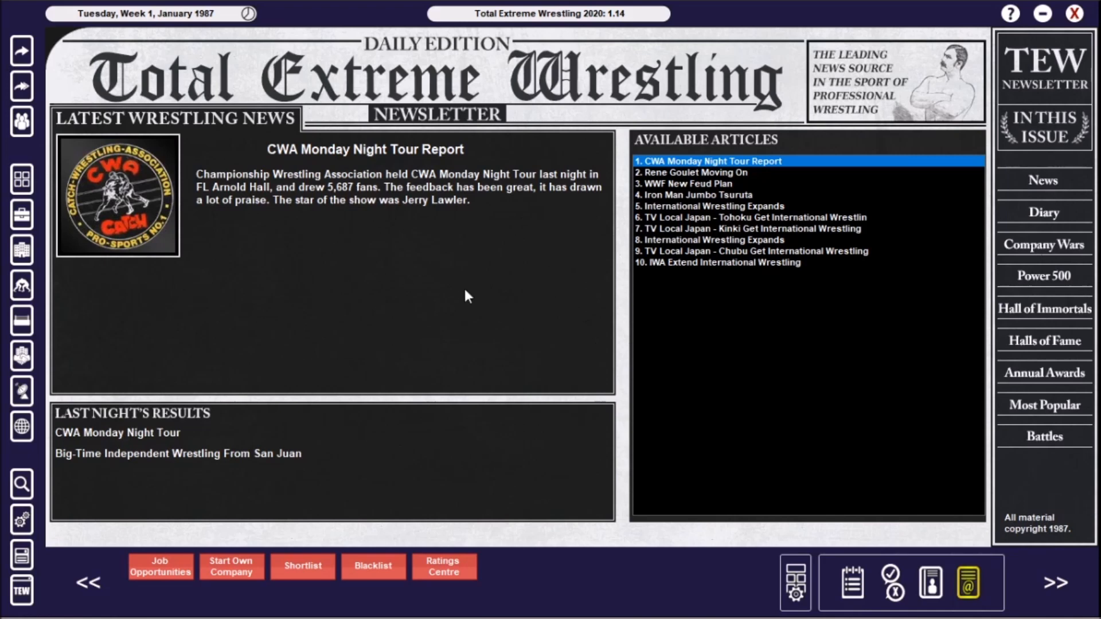
pyautogui.moveTo(1032, 182)
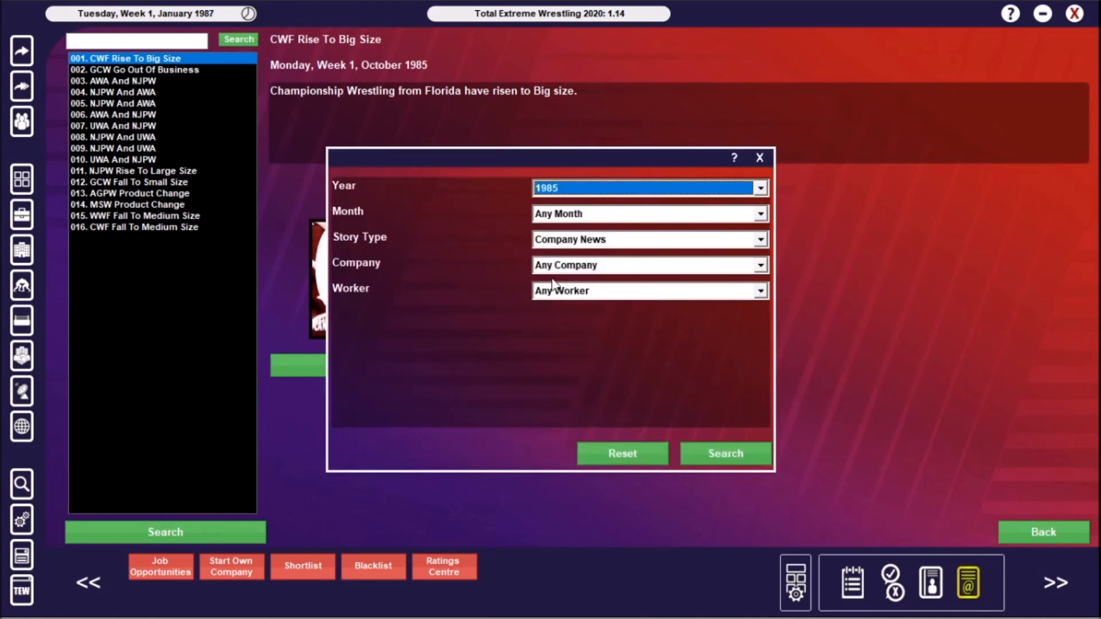
pyautogui.moveTo(684, 169)
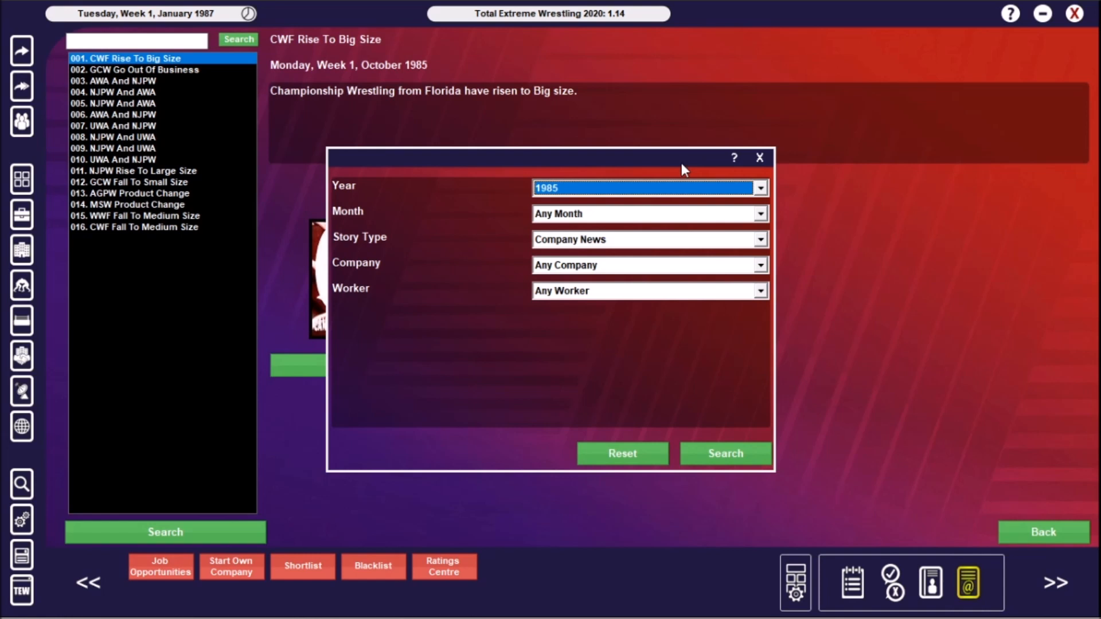
pyautogui.moveTo(719, 199)
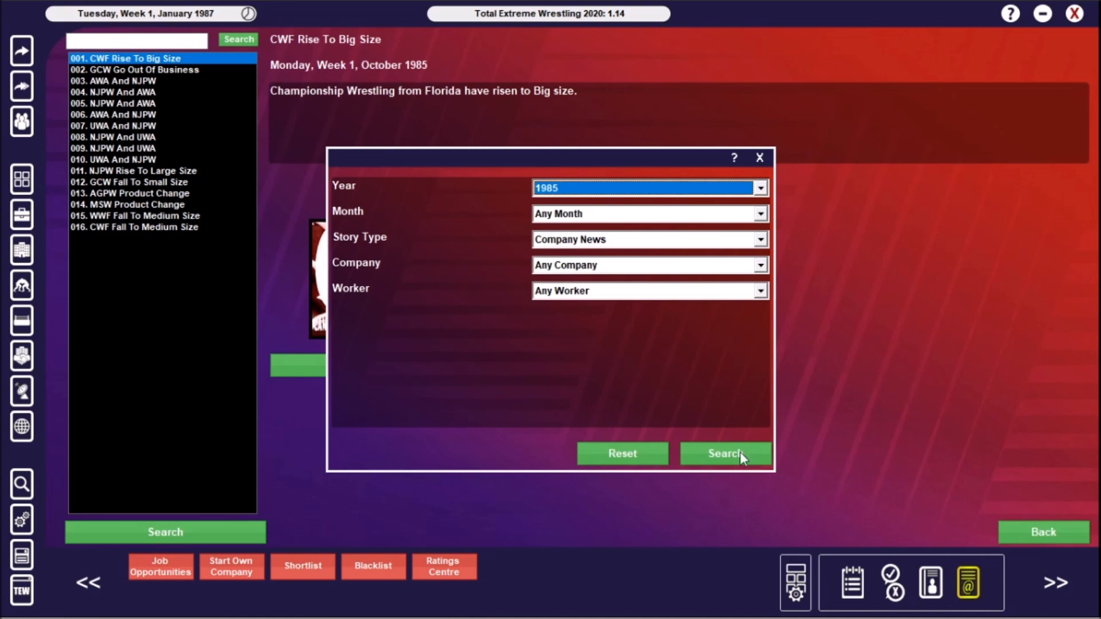
# Read the 1985 WWF, CWF and NJPW size stories, ending on GCW Go Out Of Business
pyautogui.click(725, 454)
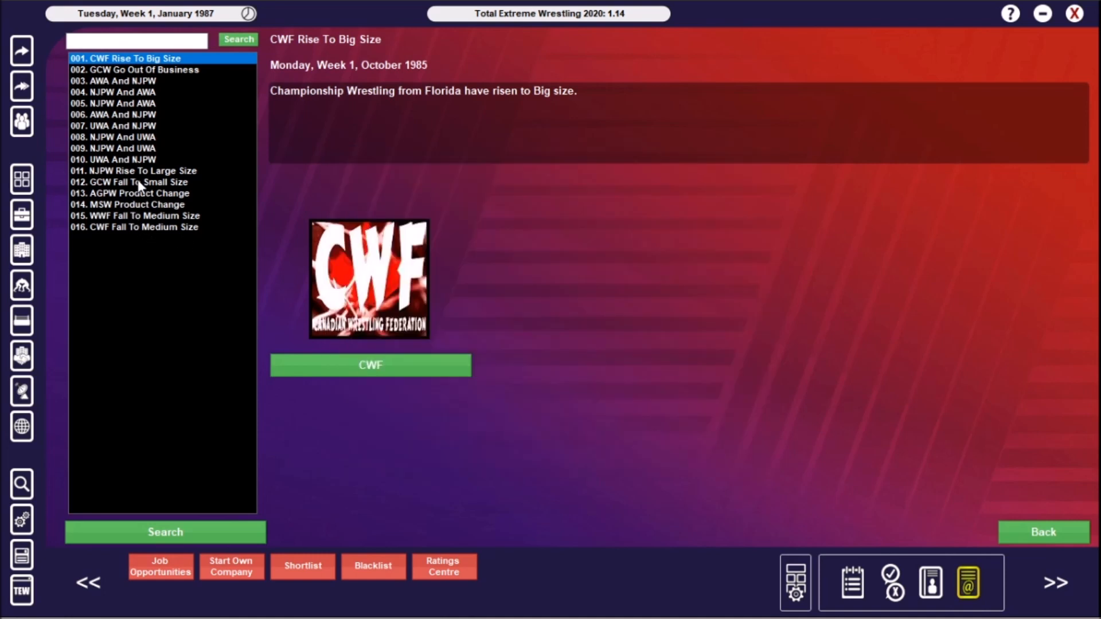
pyautogui.click(143, 216)
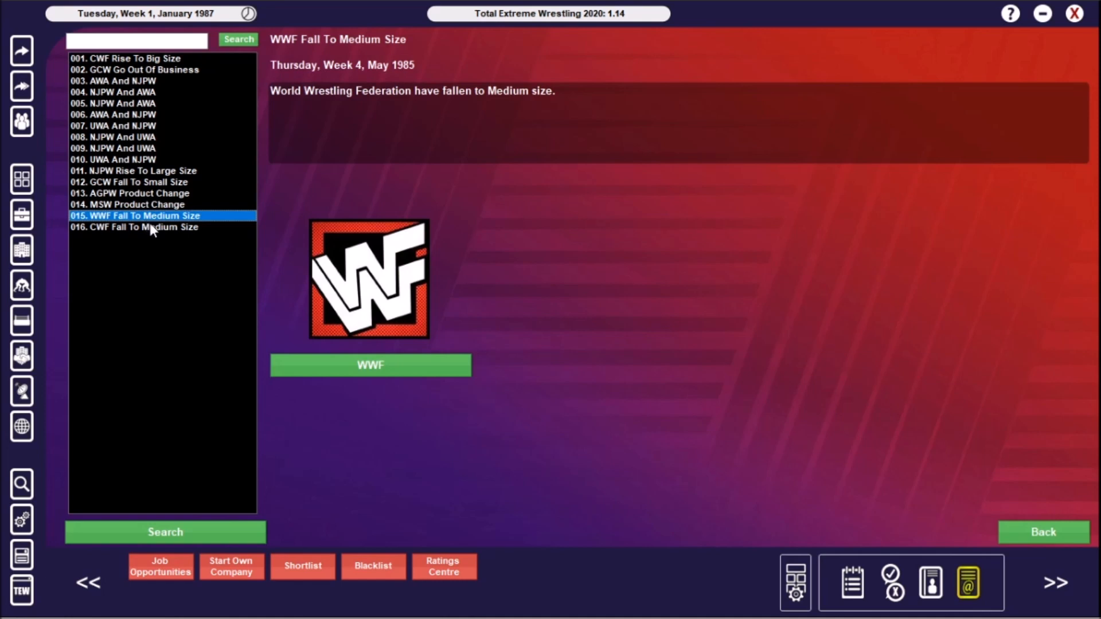
pyautogui.click(137, 227)
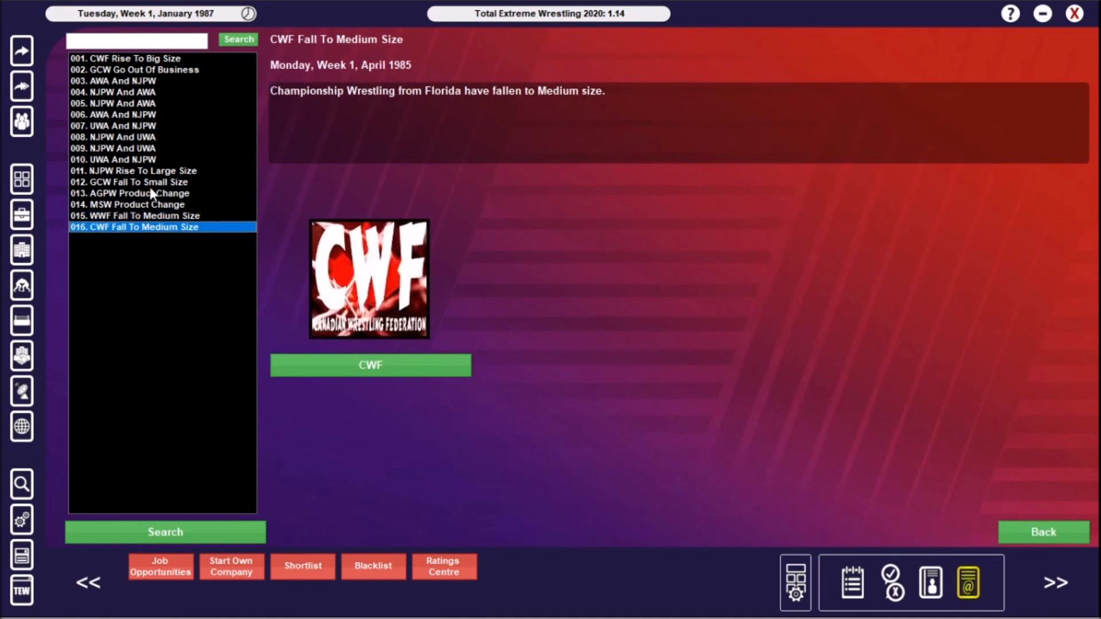
pyautogui.click(135, 170)
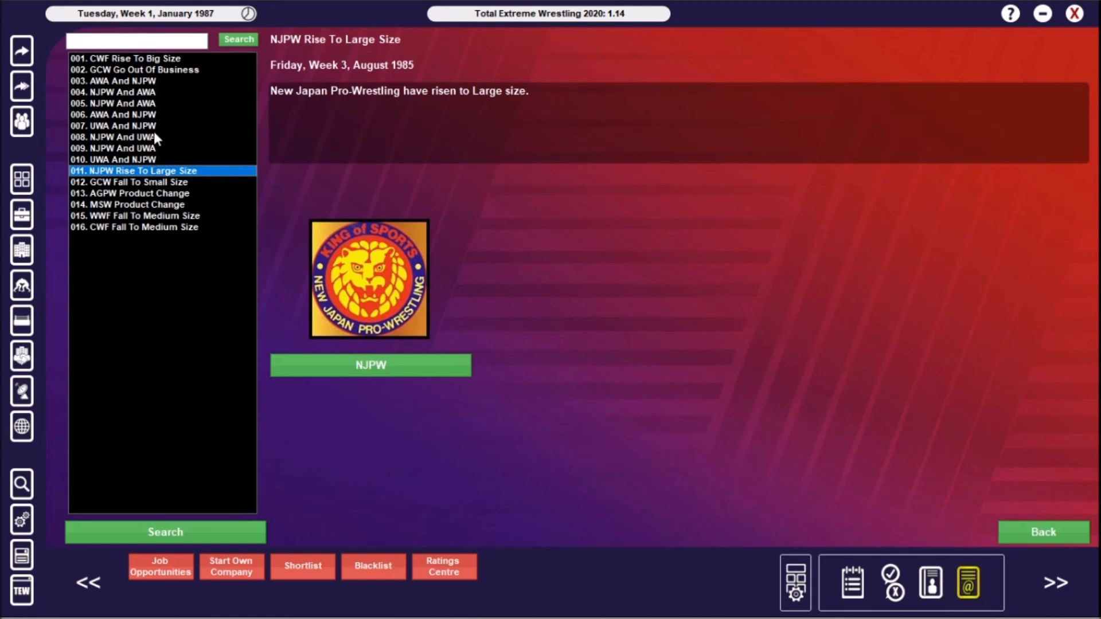
pyautogui.moveTo(164, 74)
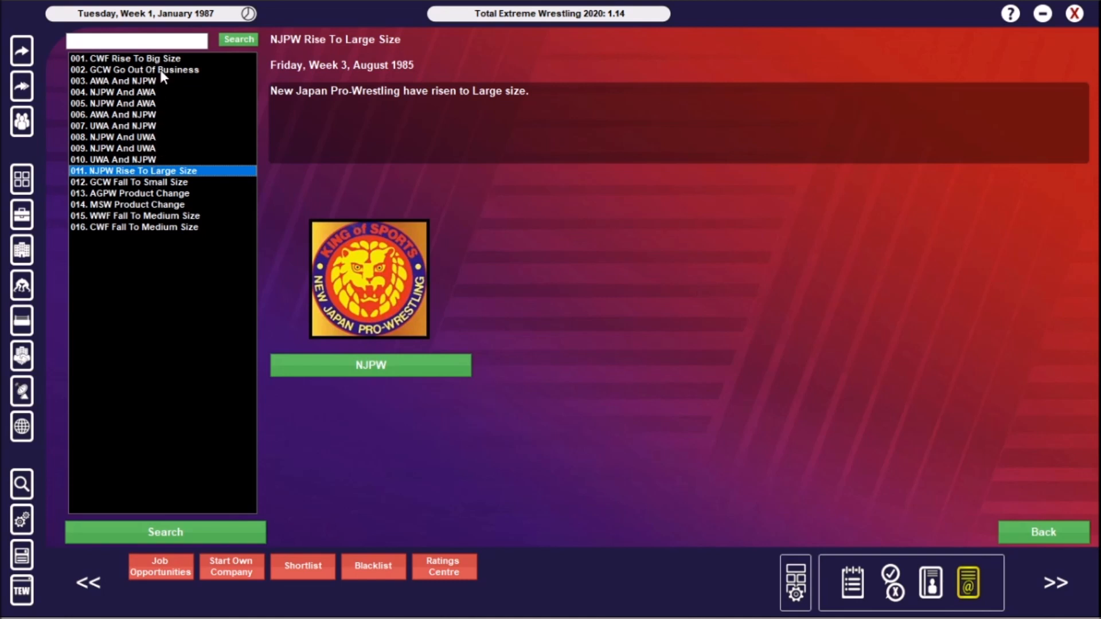
pyautogui.click(136, 70)
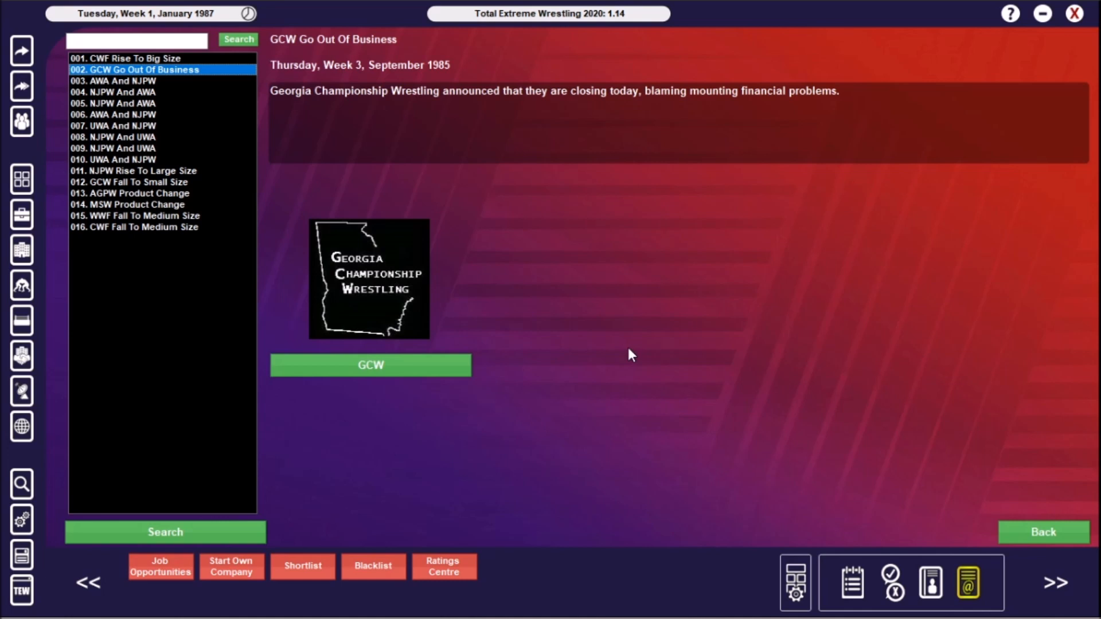
pyautogui.moveTo(625, 356)
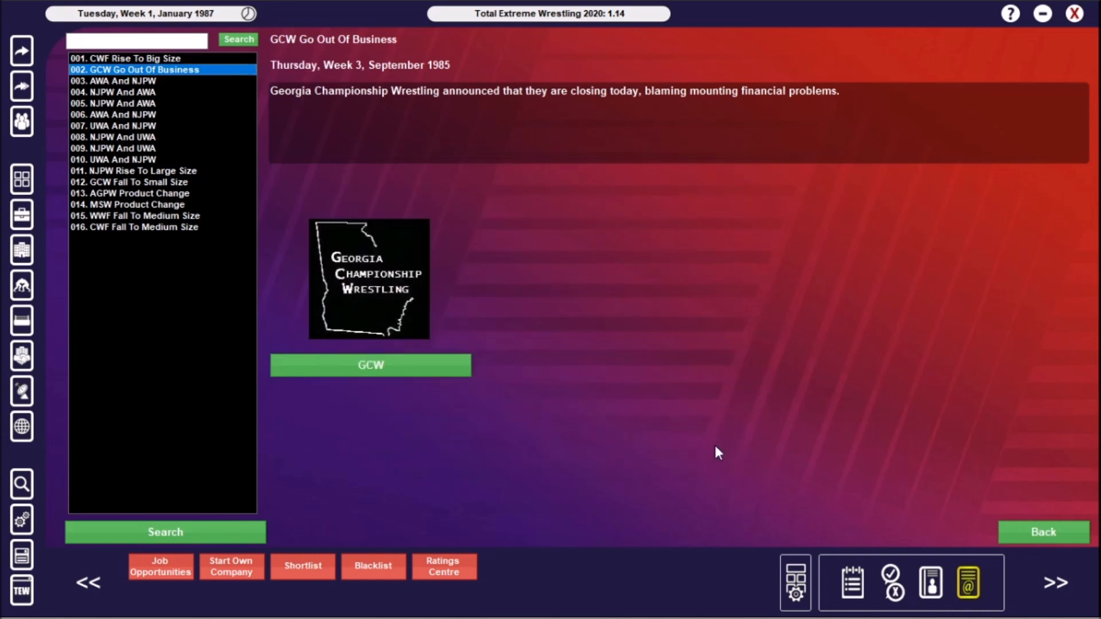
# Read the G.L.O.W. October Tour Day #3 and NJPW And WWF stories, then run a search returning Empty
pyautogui.click(154, 351)
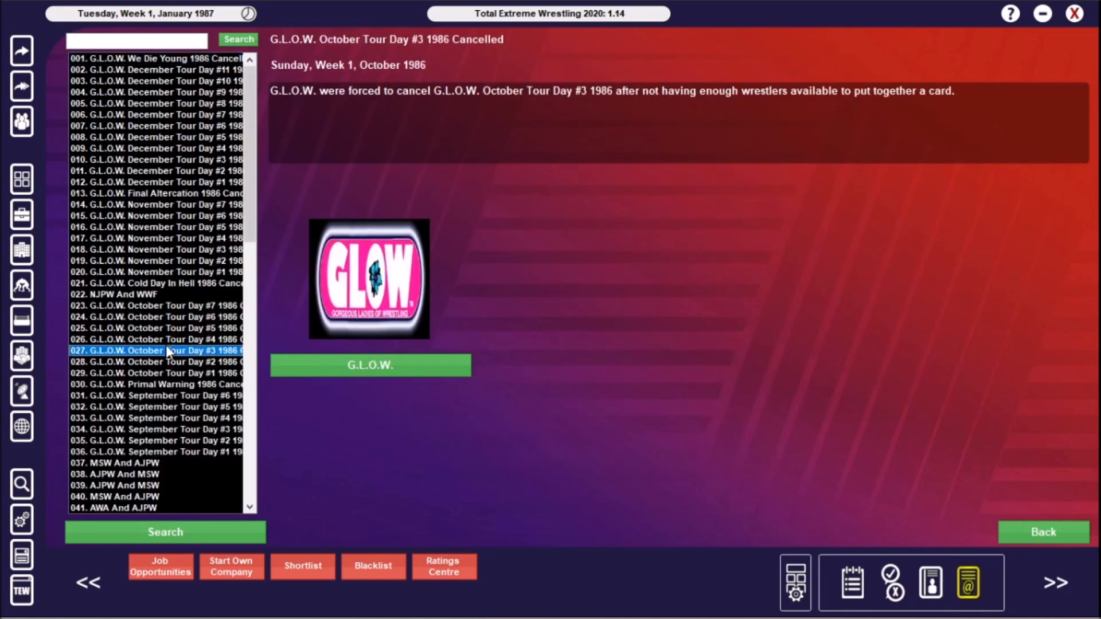
pyautogui.moveTo(162, 459)
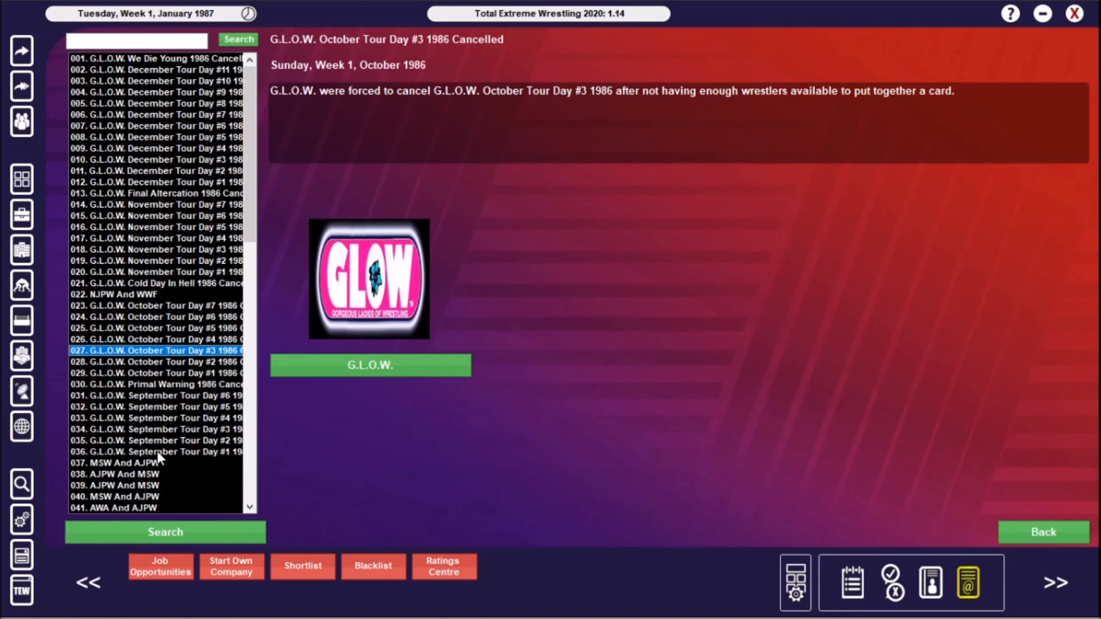
pyautogui.moveTo(201, 303)
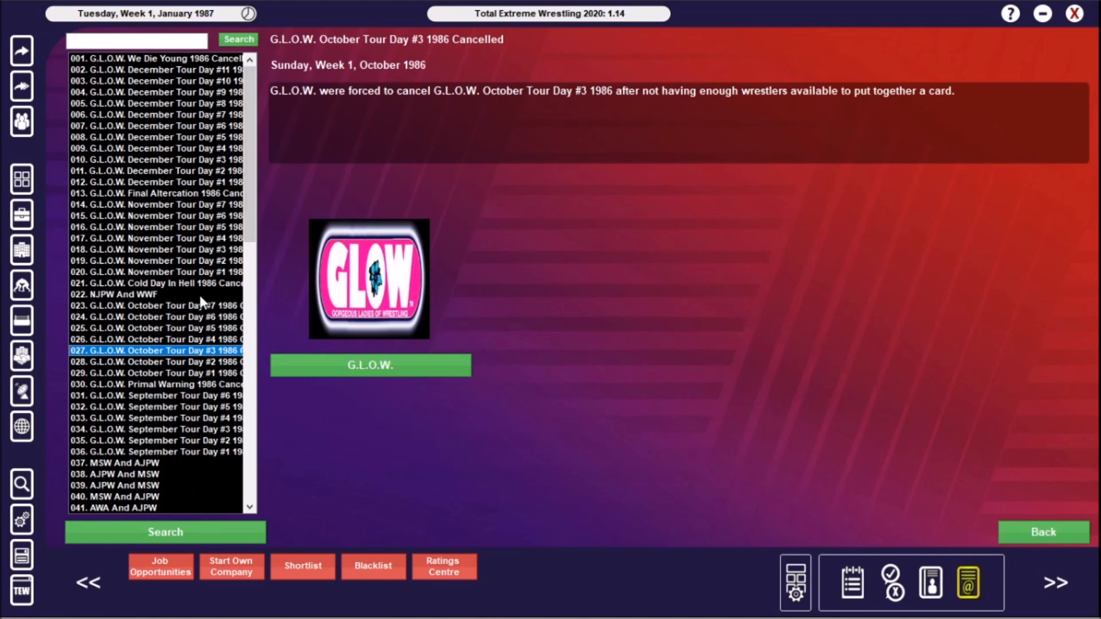
pyautogui.click(132, 295)
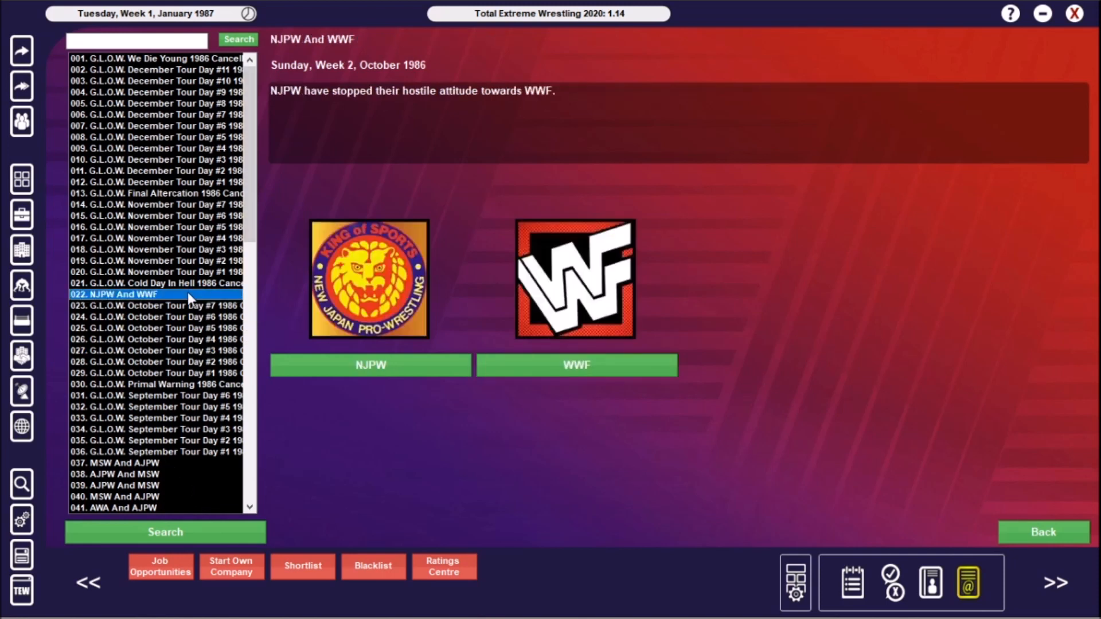
pyautogui.moveTo(370, 449)
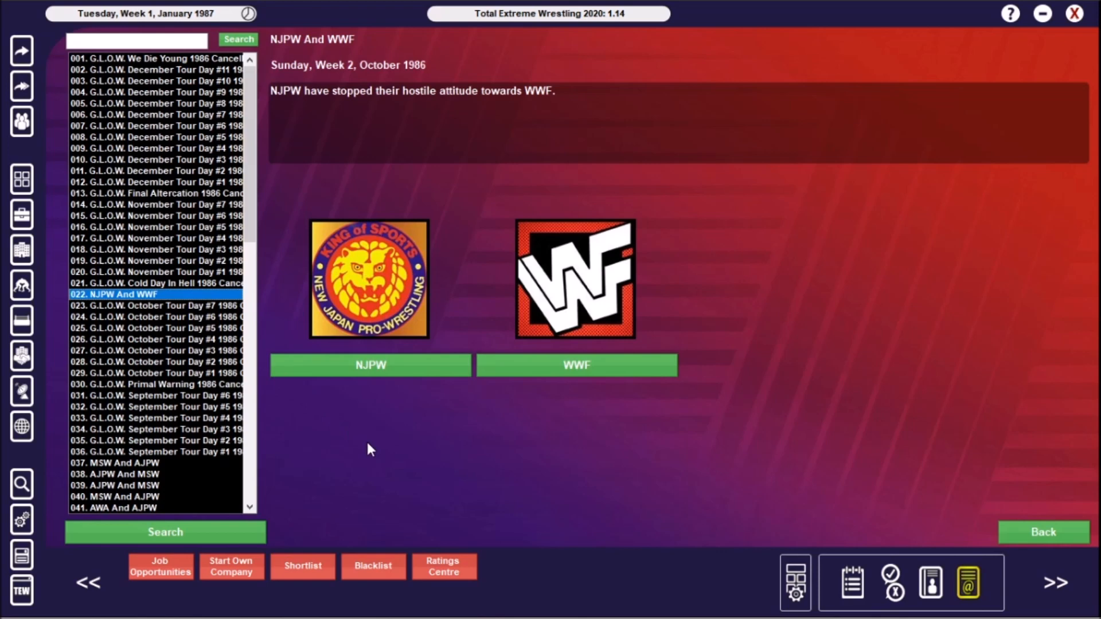
pyautogui.scroll(-3)
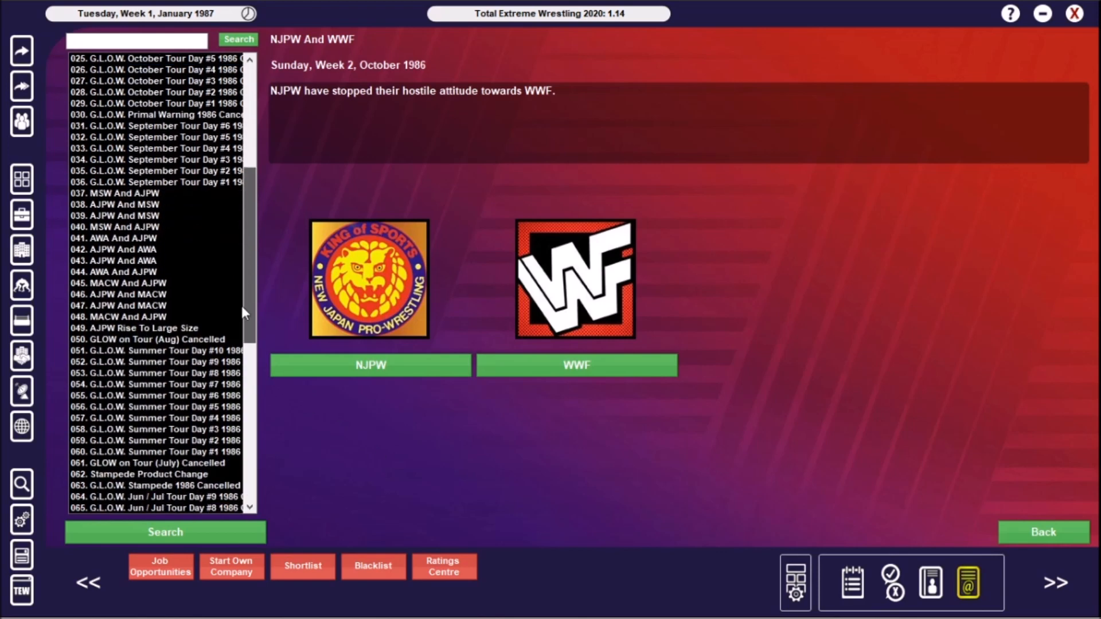
pyautogui.scroll(-3)
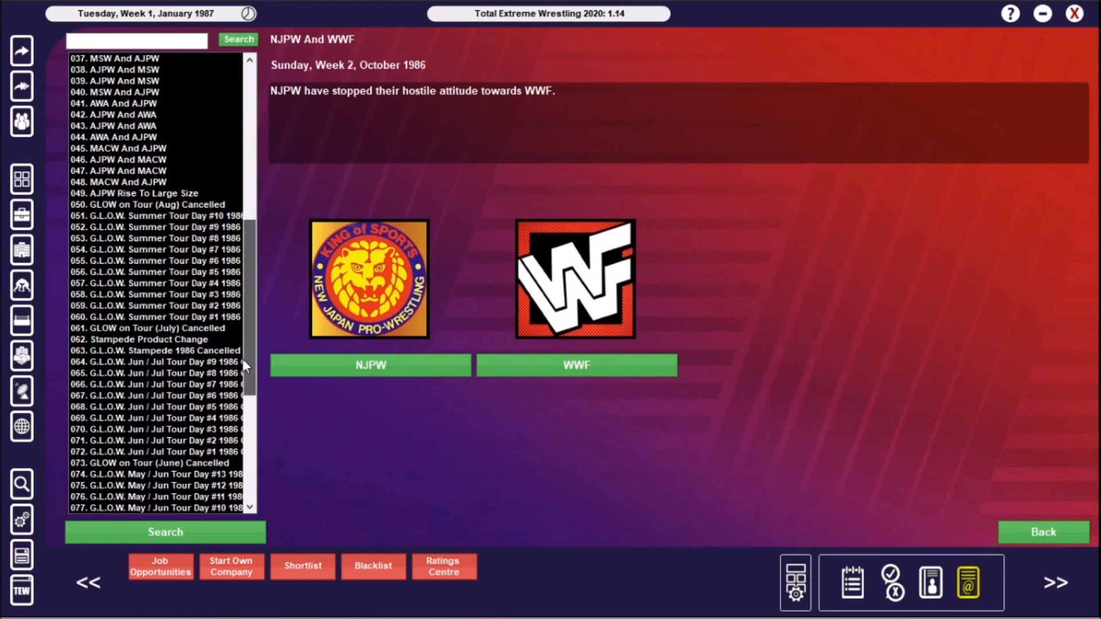
pyautogui.scroll(-3)
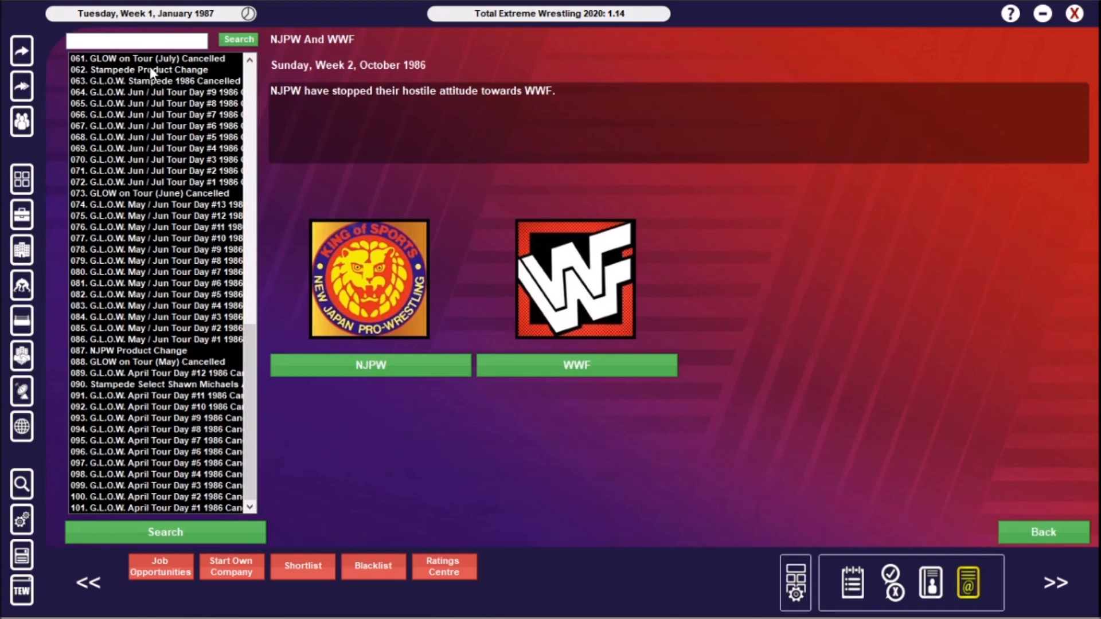
pyautogui.click(146, 69)
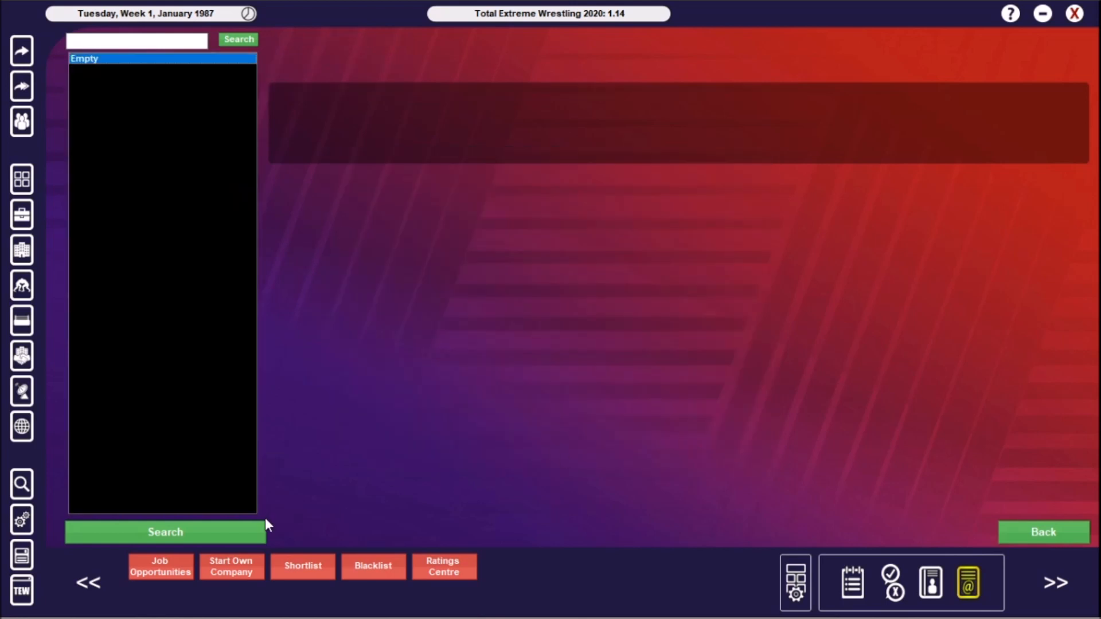
# Filter the news search to year 1985 and the New Workers story type
pyautogui.click(165, 532)
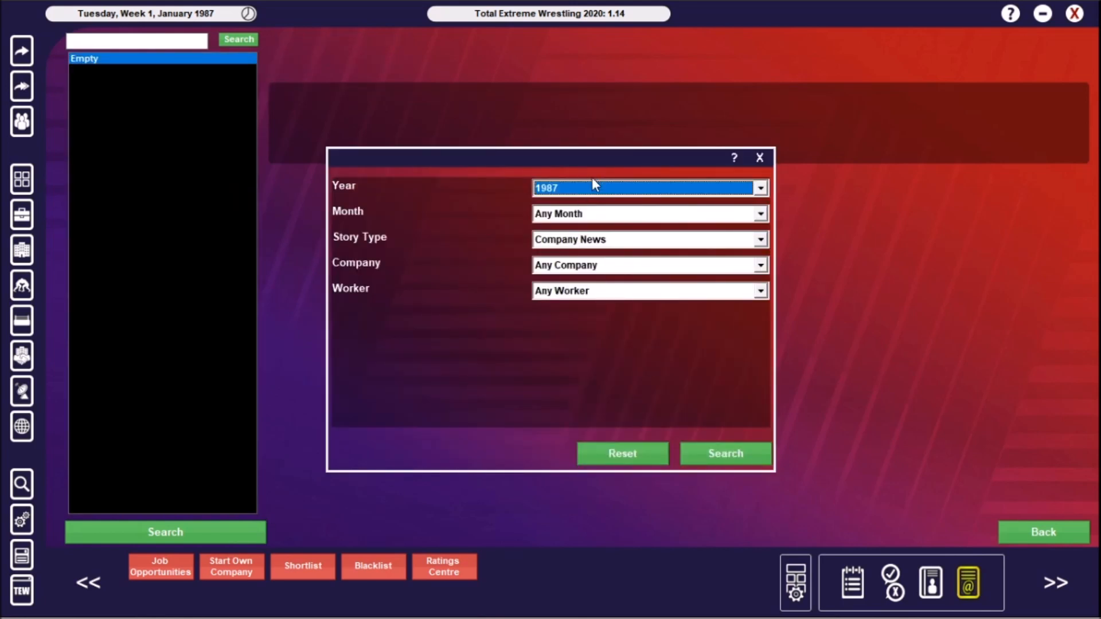
pyautogui.click(761, 239)
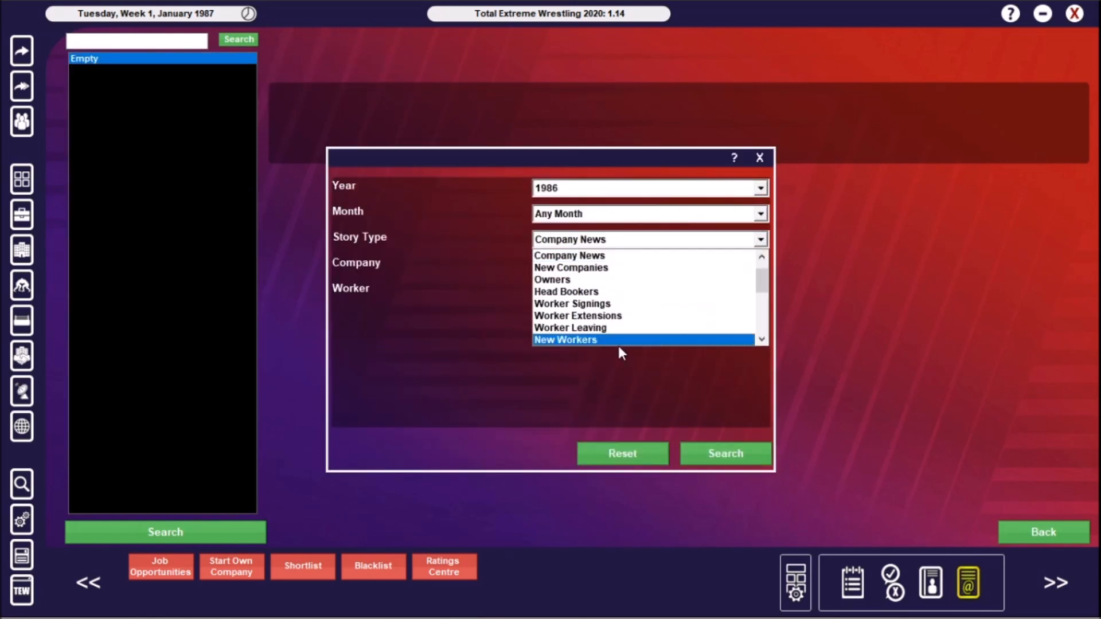
pyautogui.click(566, 340)
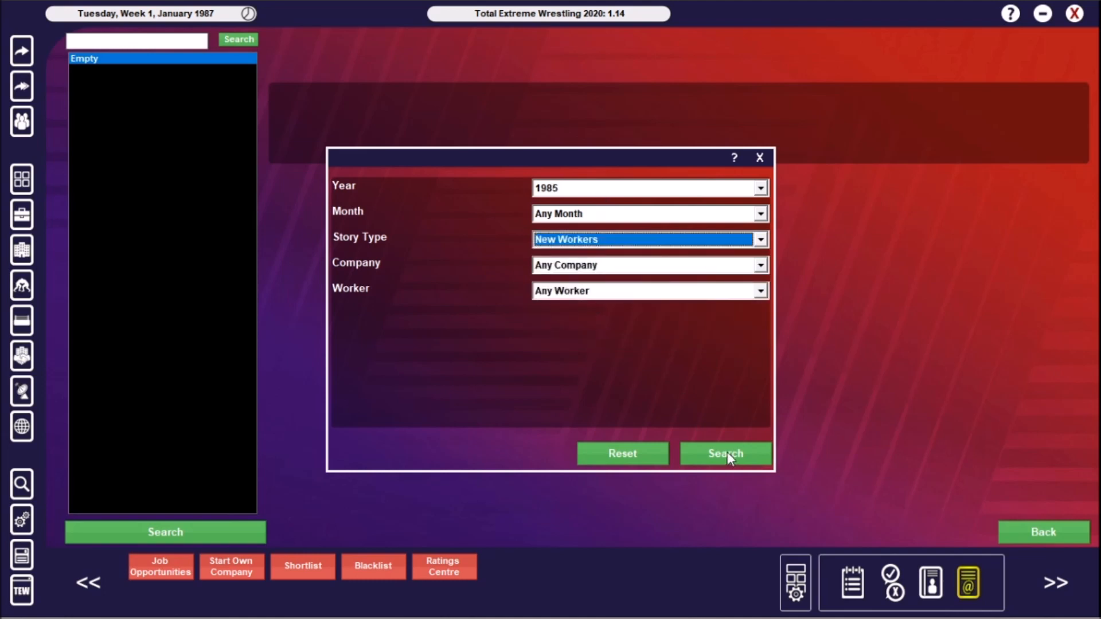
# Run the New Workers search and read the Mike Jones and Ultimate Warrior debut stories
pyautogui.click(726, 453)
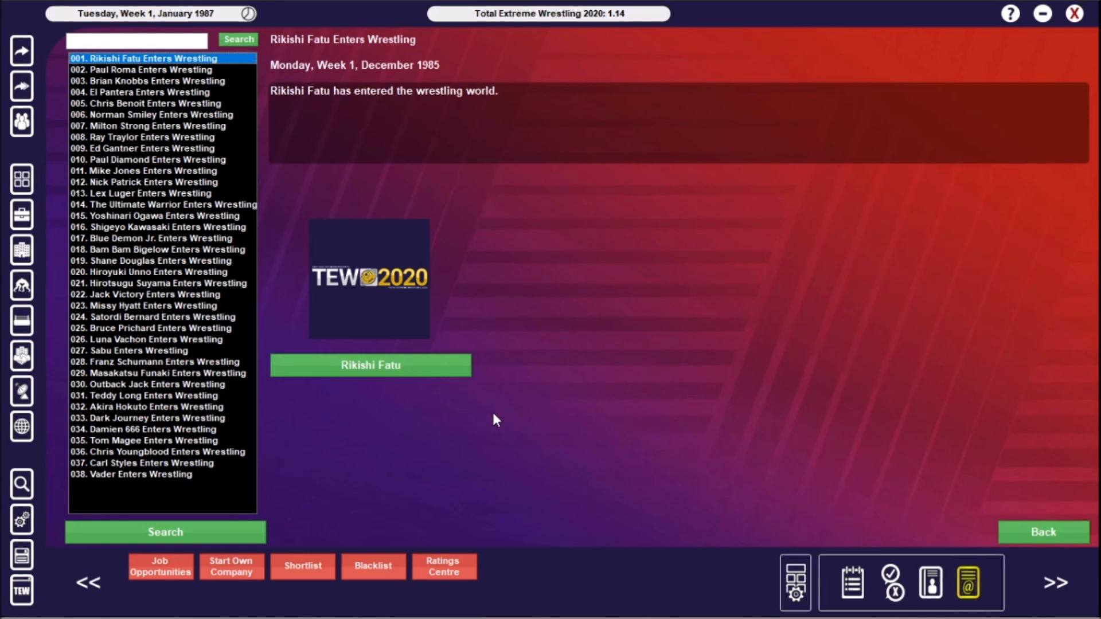
pyautogui.moveTo(180, 76)
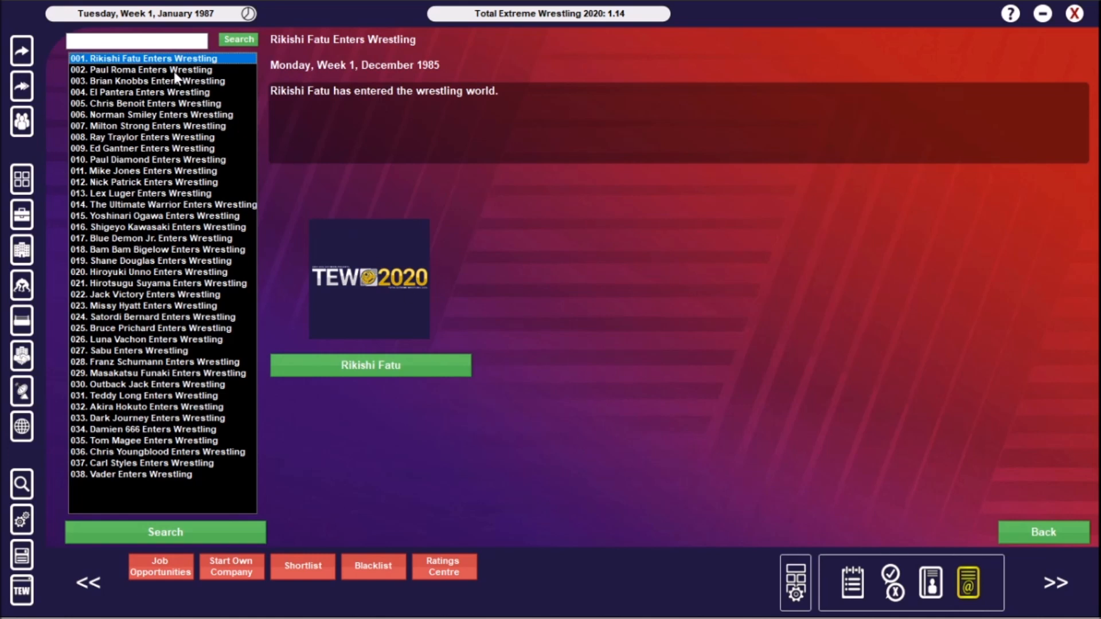
pyautogui.moveTo(165, 84)
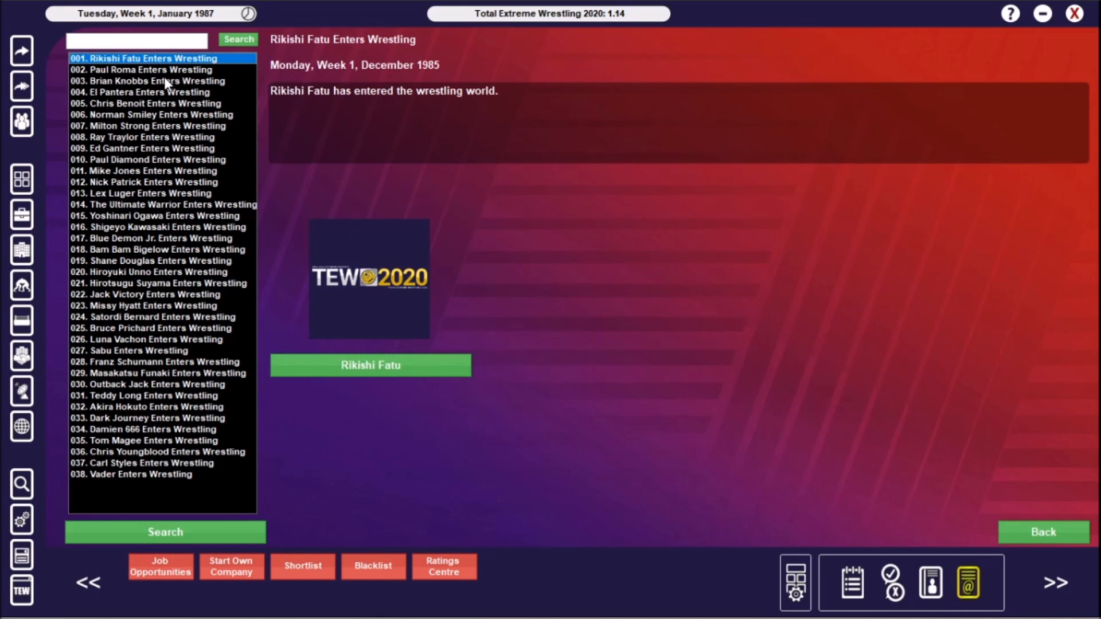
pyautogui.moveTo(162, 128)
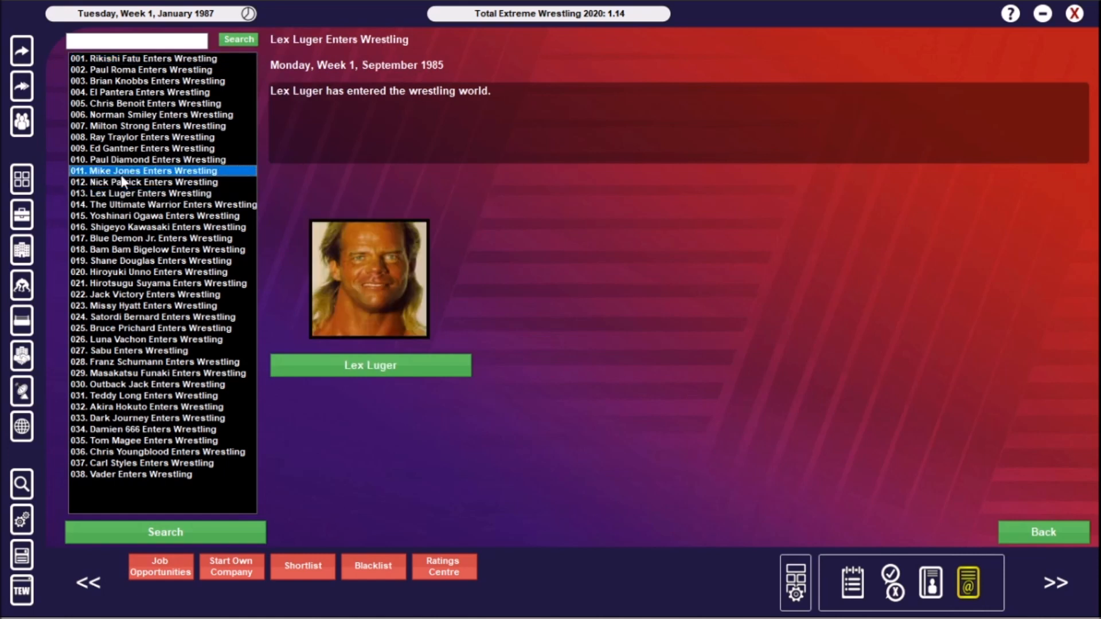
pyautogui.click(132, 182)
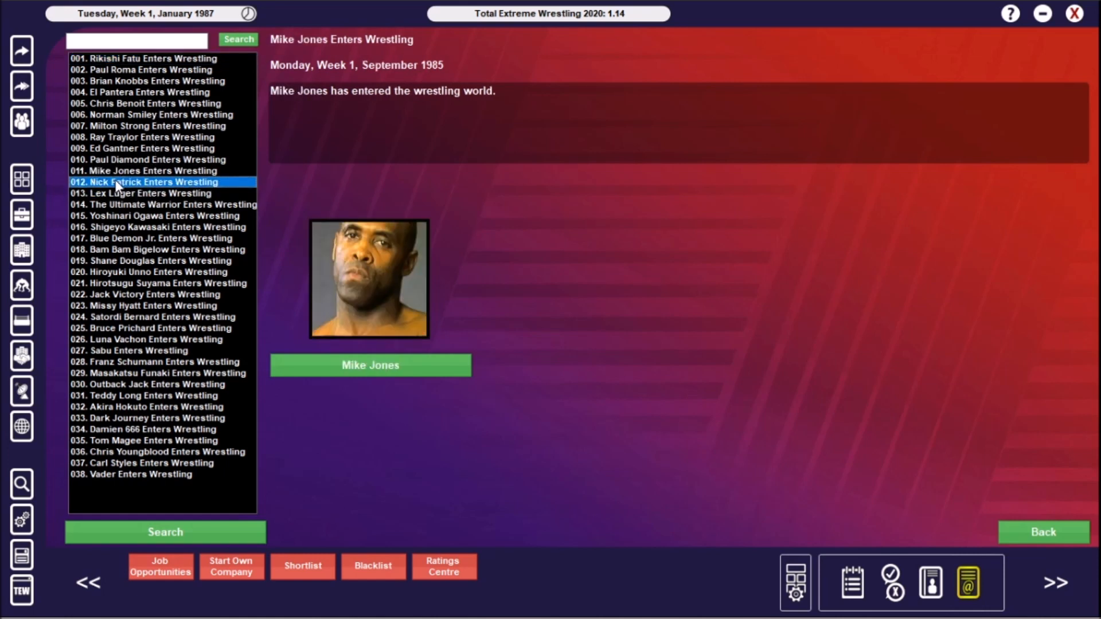
pyautogui.click(126, 171)
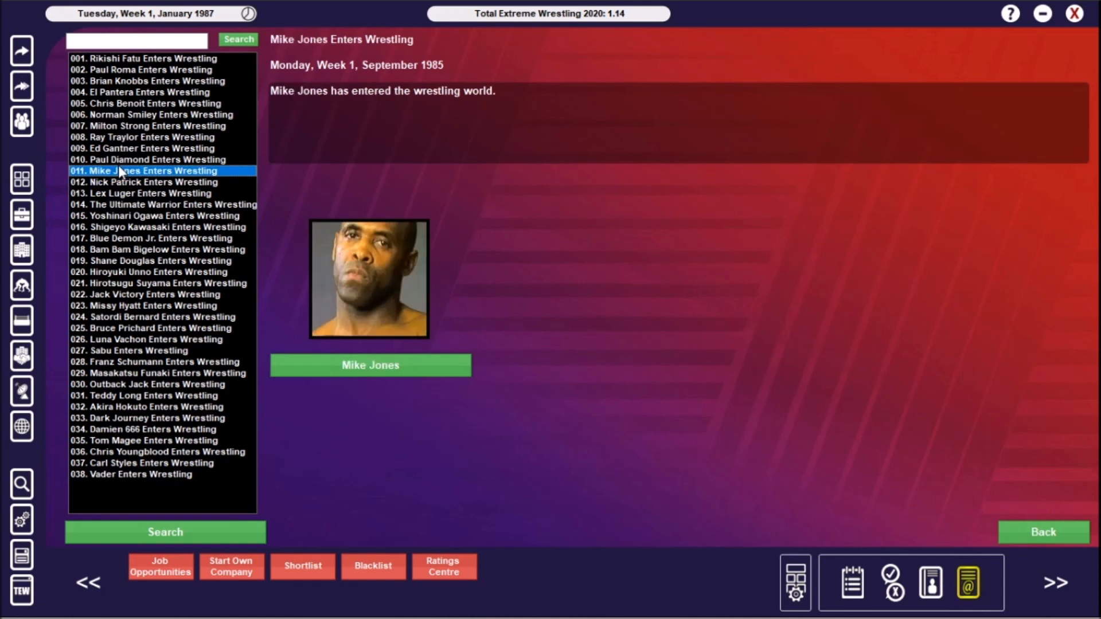
pyautogui.click(164, 204)
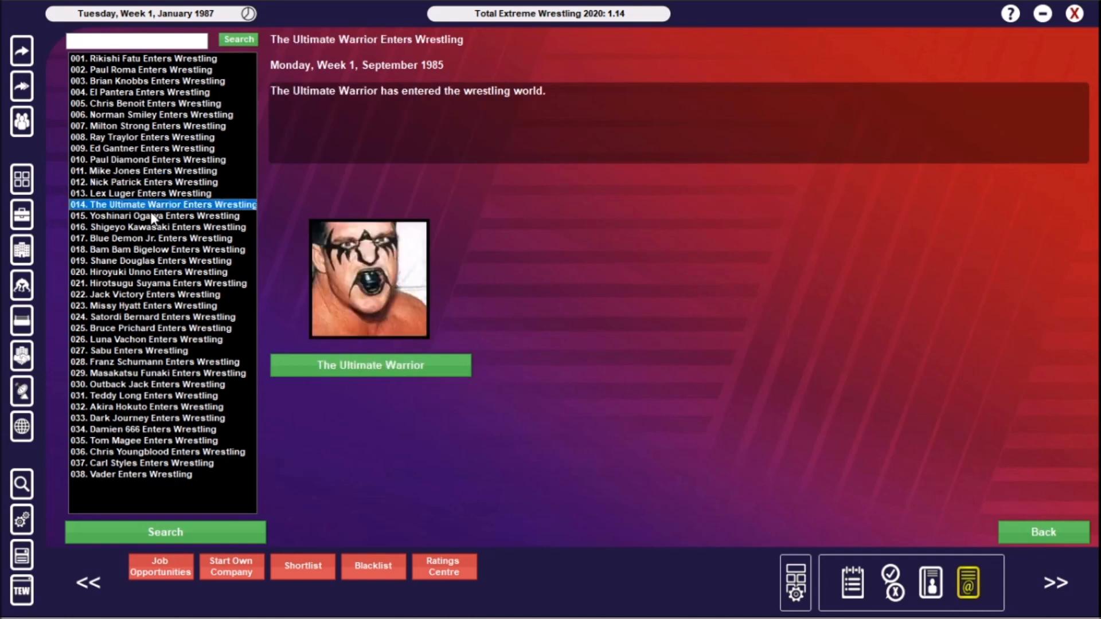
pyautogui.moveTo(137, 261)
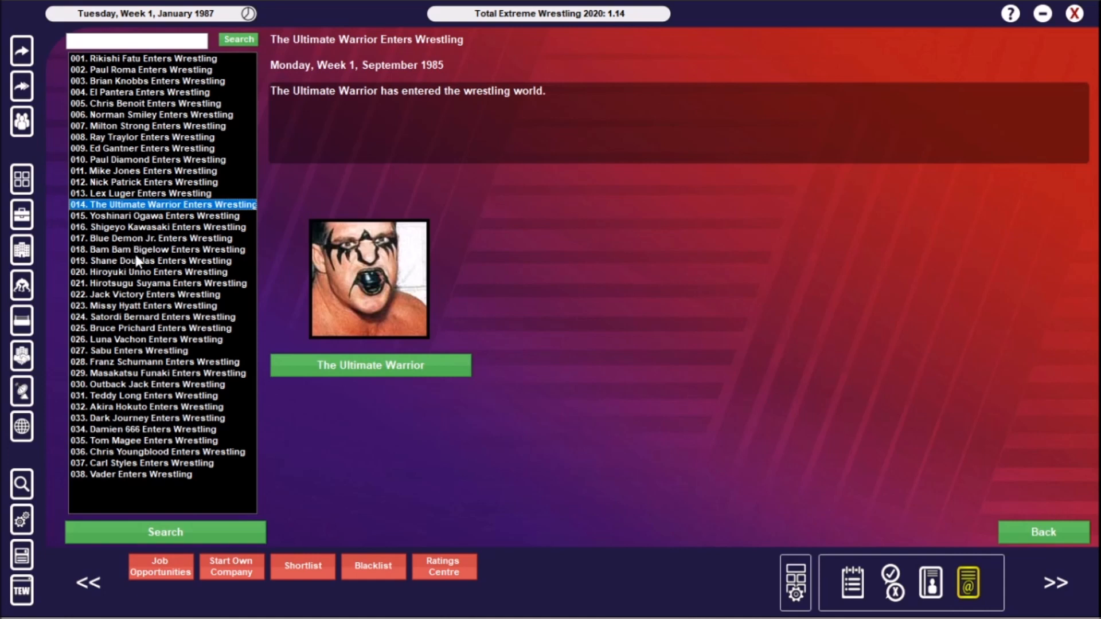
# Read the Bam Bam Bigelow, Bruce Prichard, Franz Schumann and Vader debut stories
pyautogui.click(155, 250)
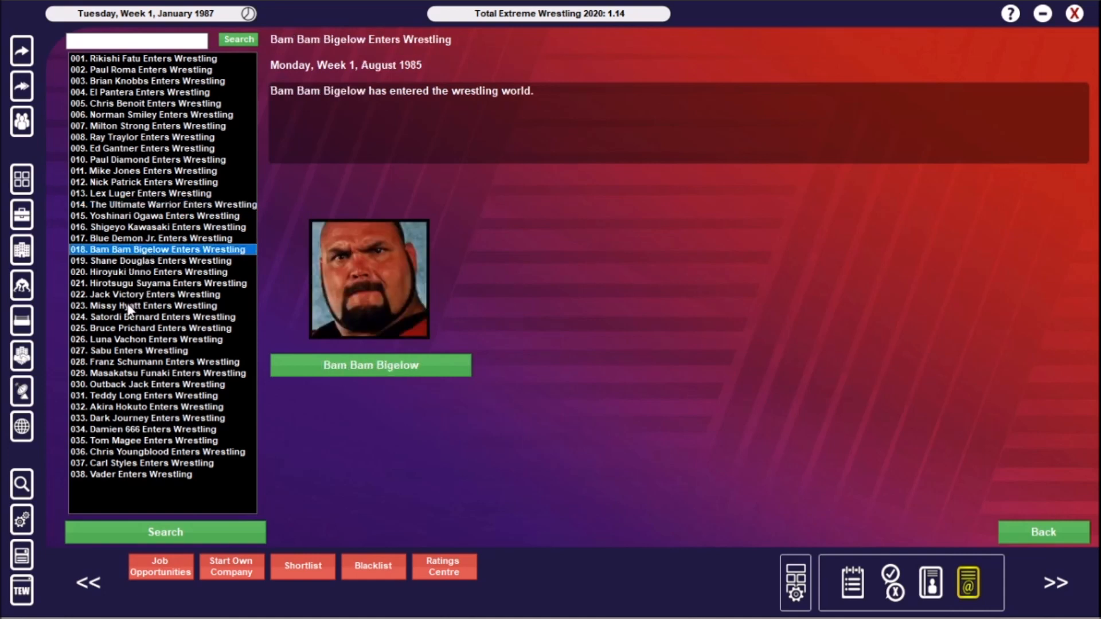
pyautogui.click(155, 328)
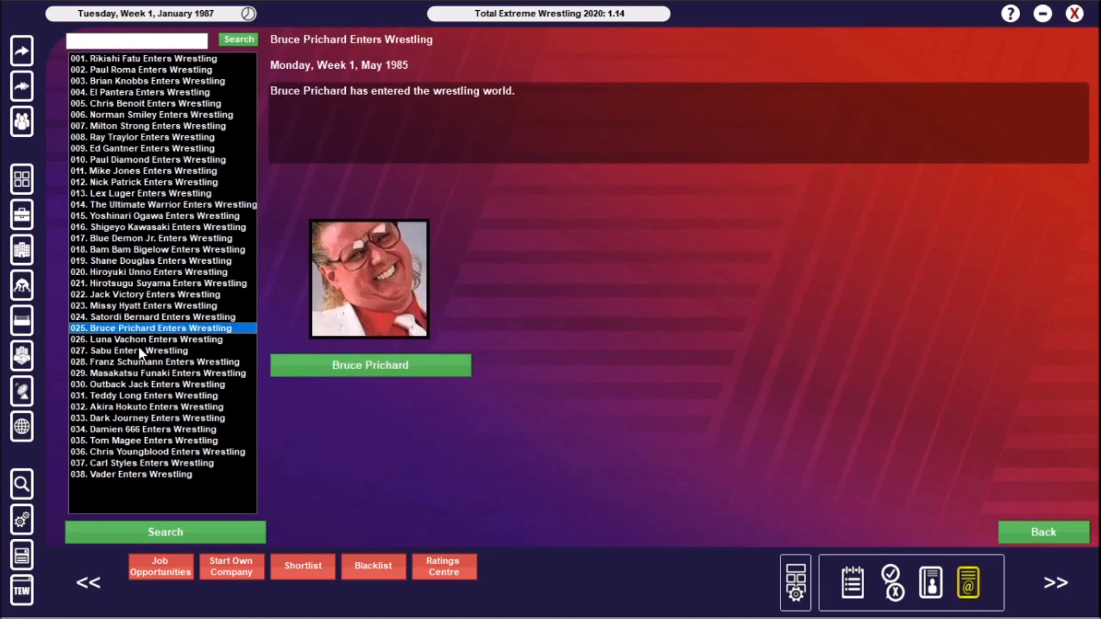
pyautogui.click(151, 362)
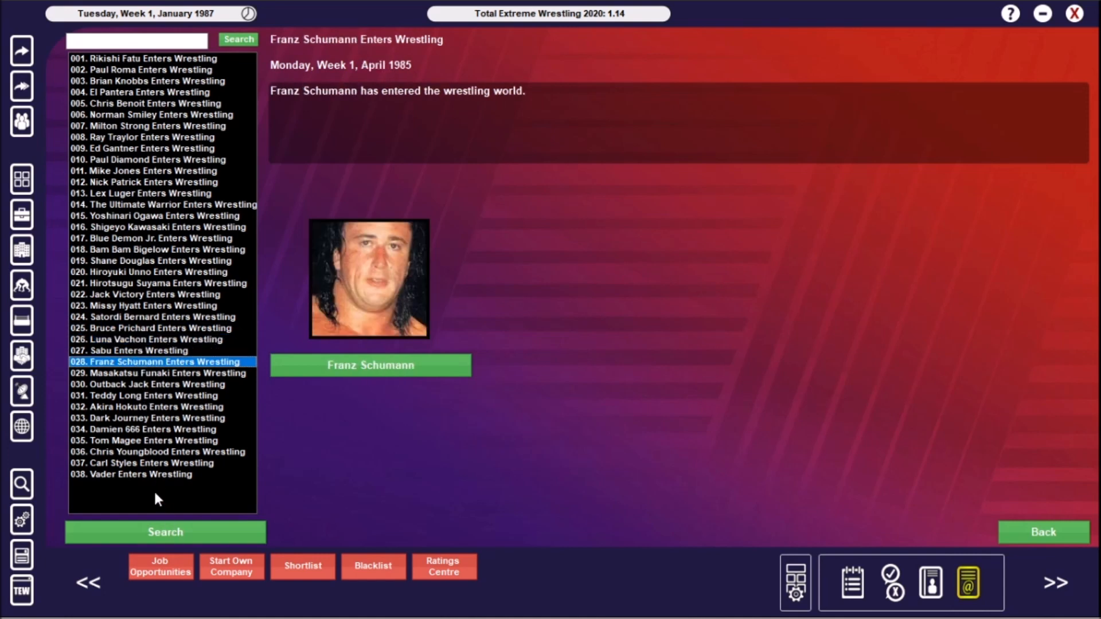
pyautogui.click(129, 475)
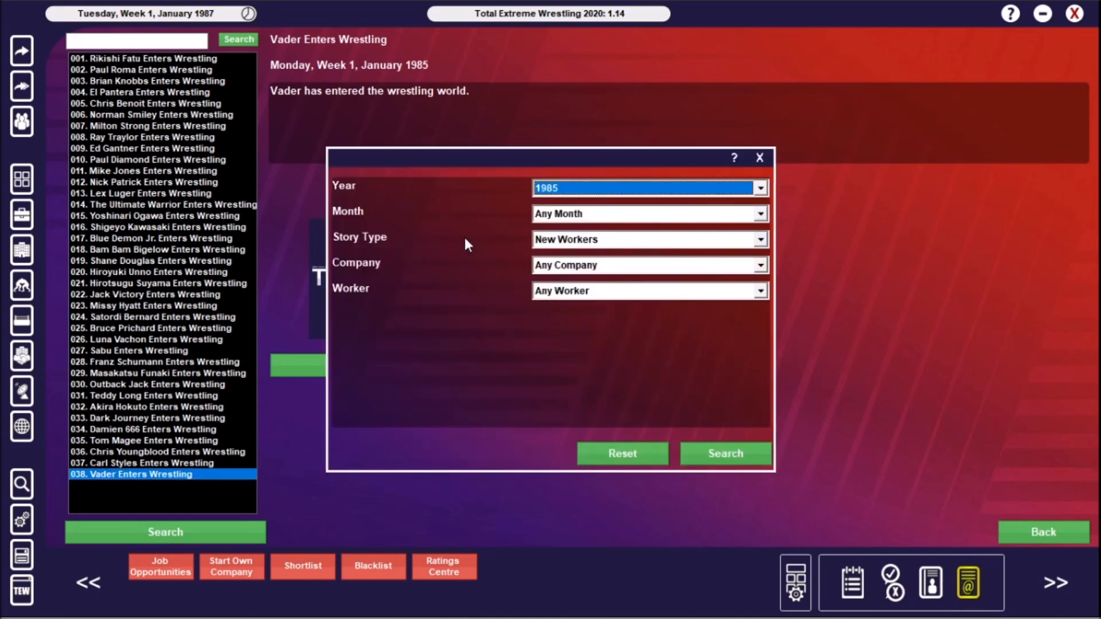
# Run the 1986 search and read Brian Pillman, Ron Simmons, 2 Cold Scorpio and Johnny Ace debuts
pyautogui.click(726, 453)
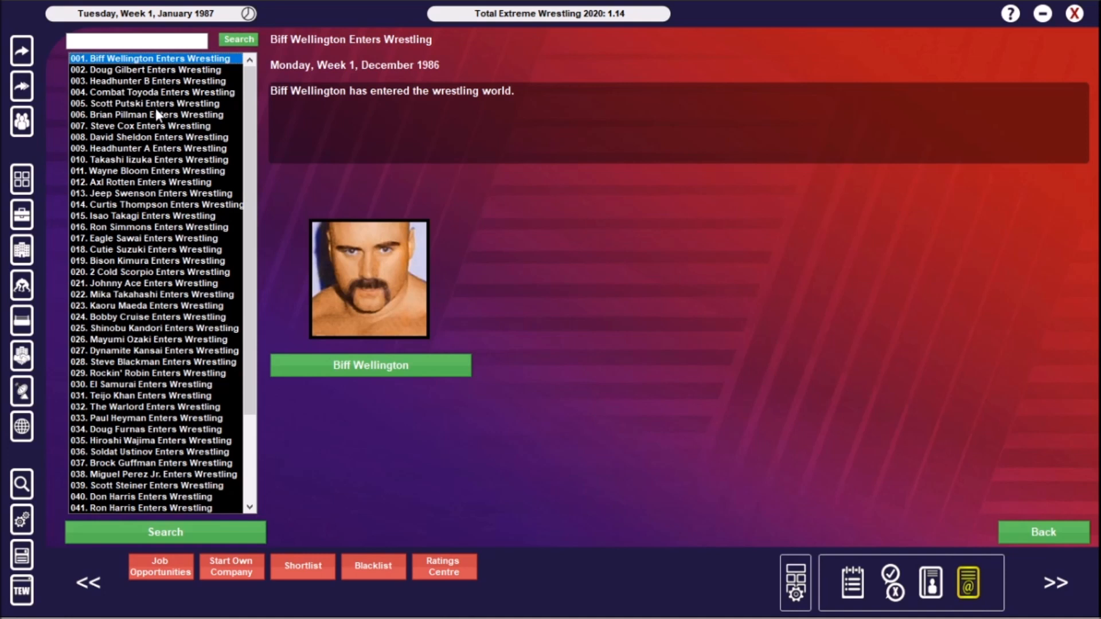
pyautogui.click(149, 115)
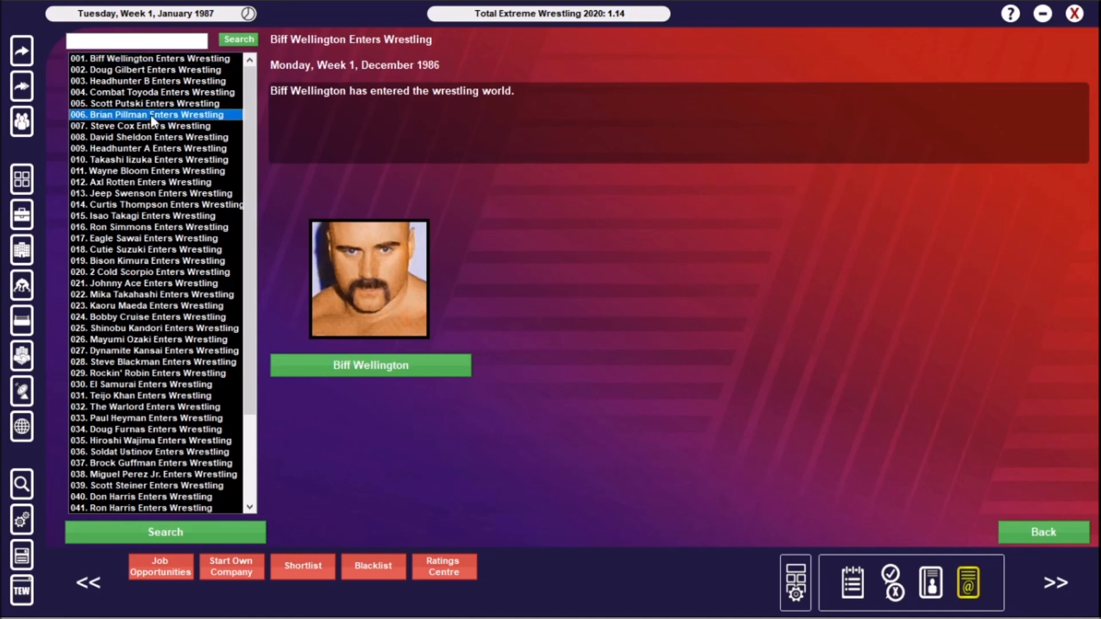
pyautogui.click(152, 115)
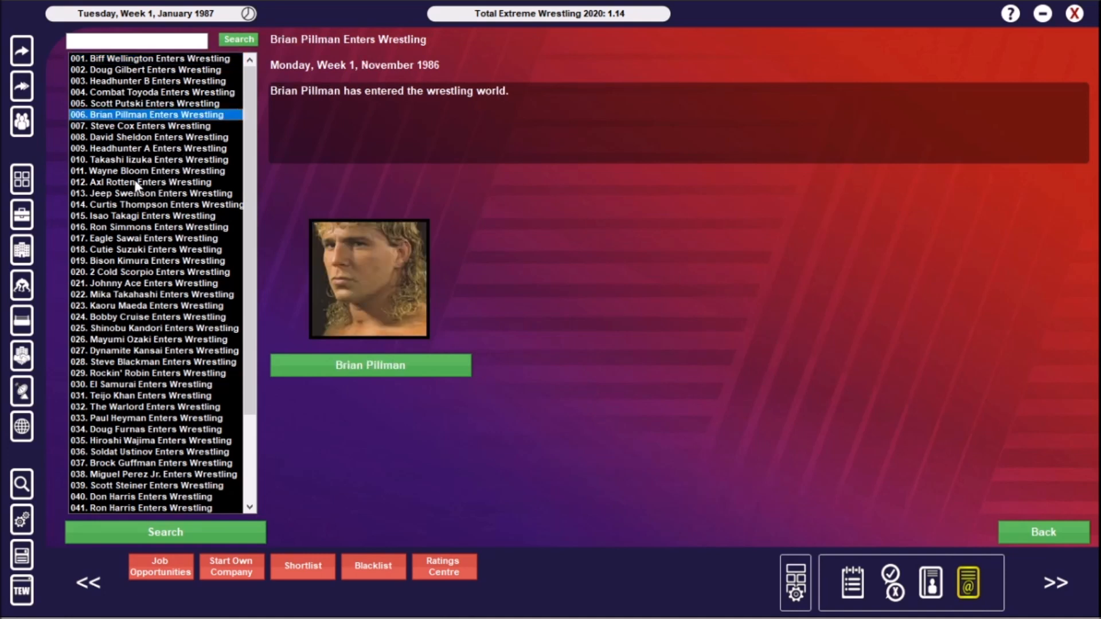
pyautogui.click(137, 227)
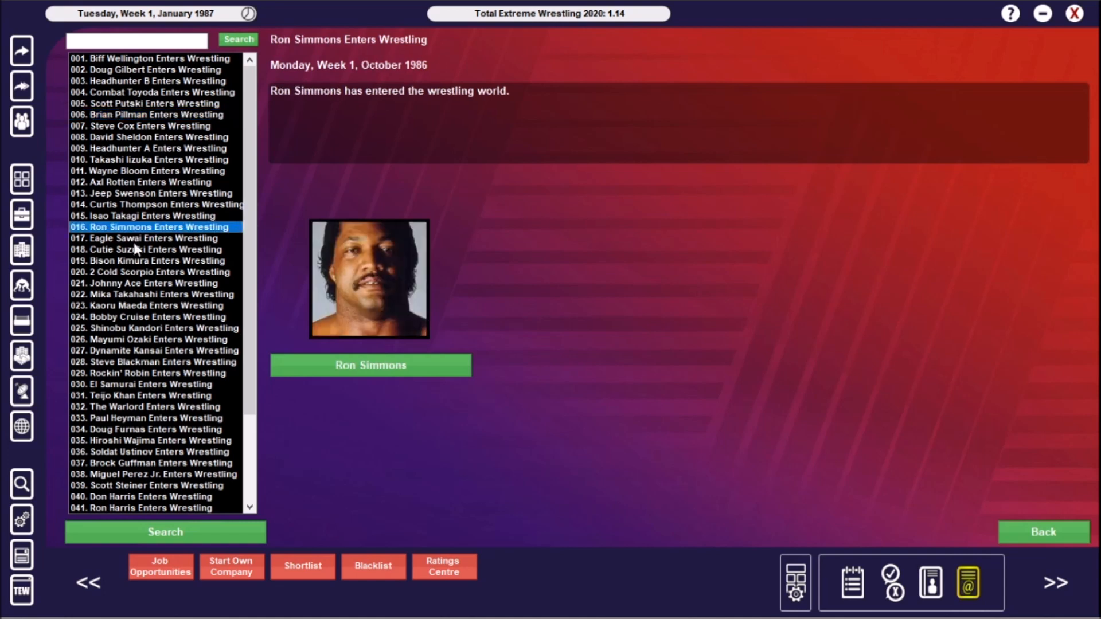
pyautogui.click(148, 272)
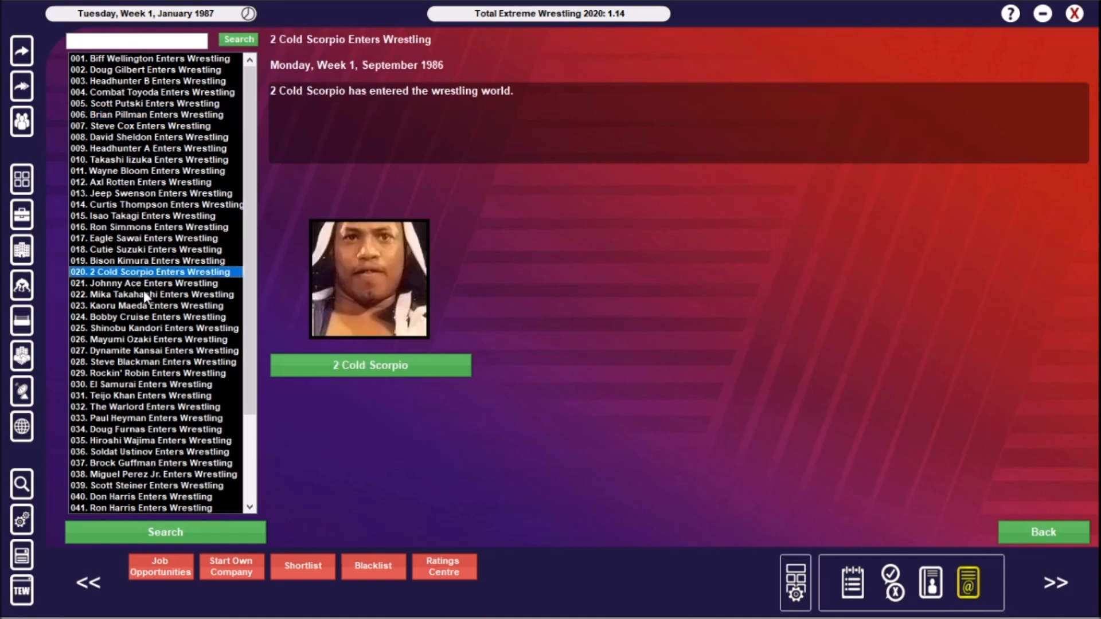
pyautogui.click(137, 283)
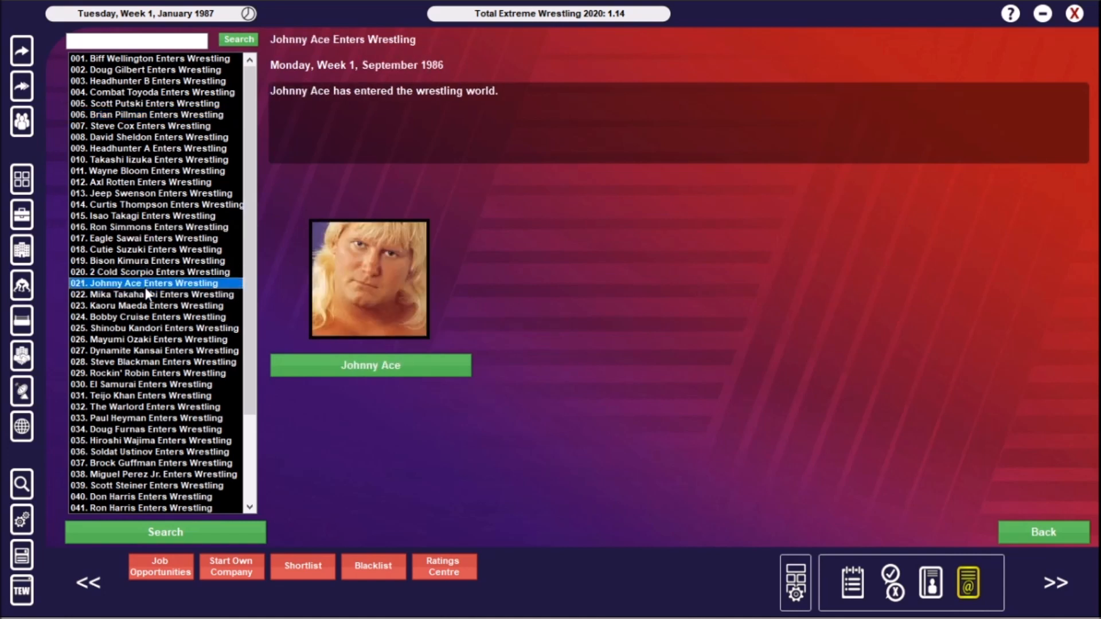
pyautogui.moveTo(140, 362)
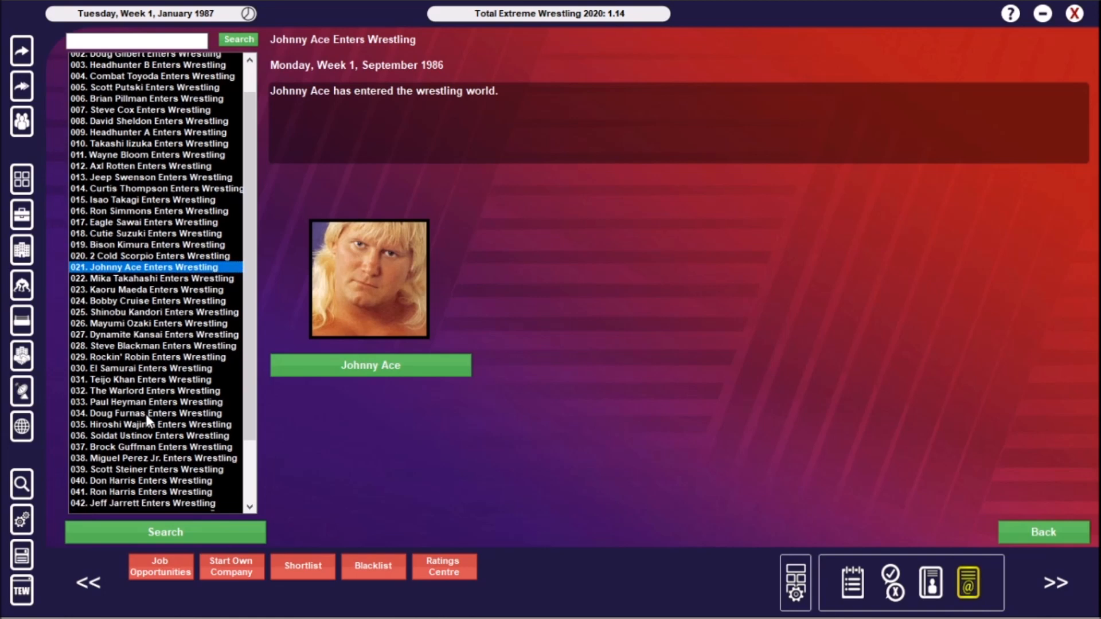
# Read the Hiroshi Hase, Ron Harris and Don Harris May 1986 debut stories
pyautogui.scroll(-3)
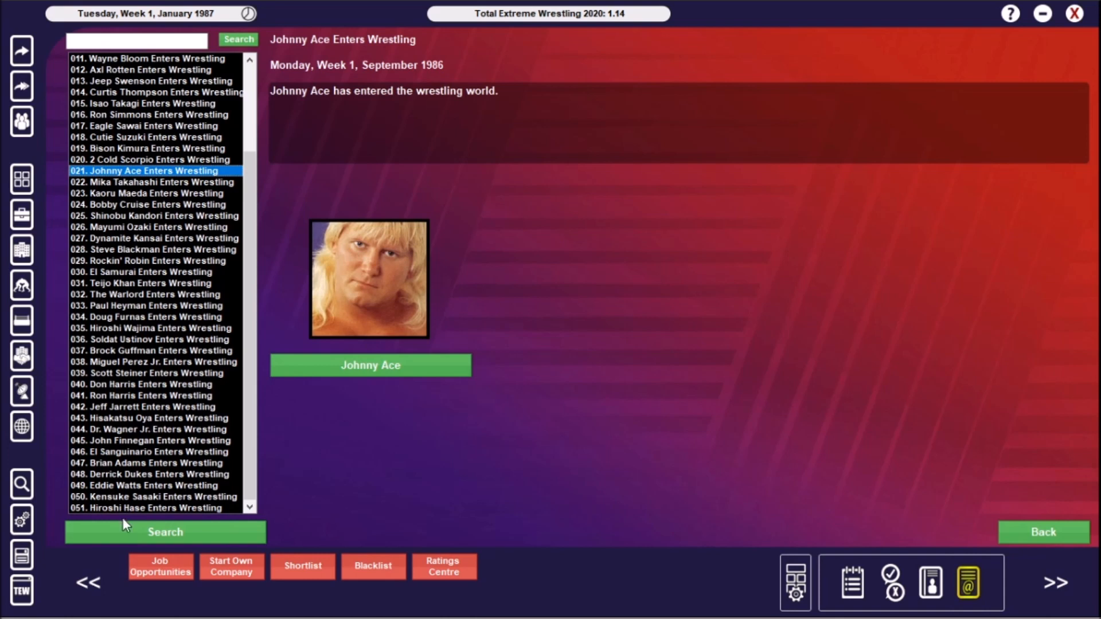
pyautogui.moveTo(144, 218)
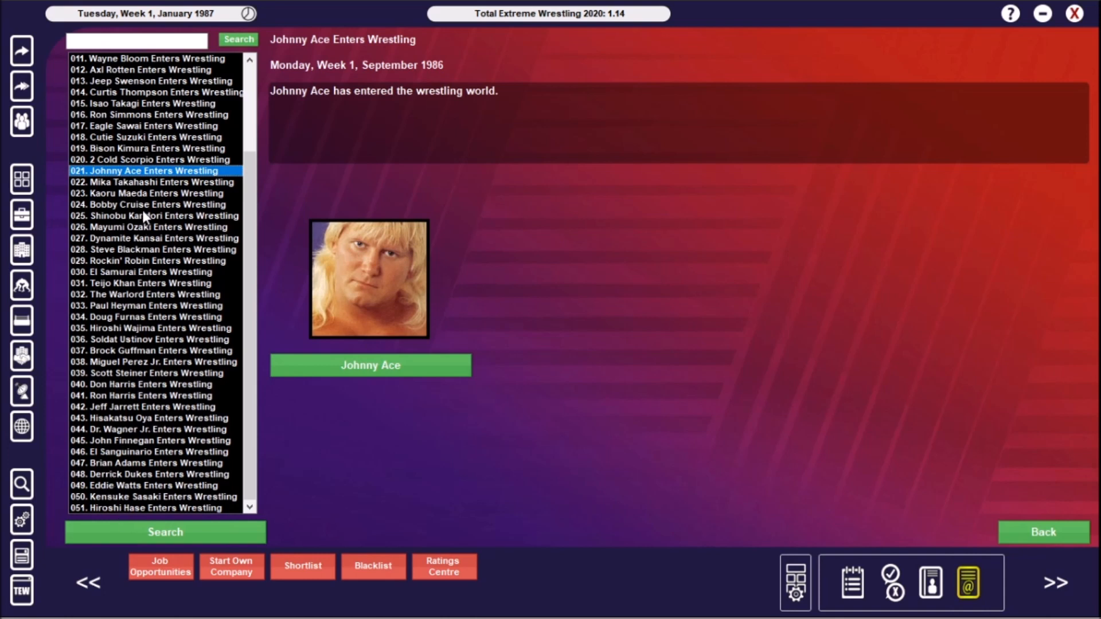
pyautogui.moveTo(132, 250)
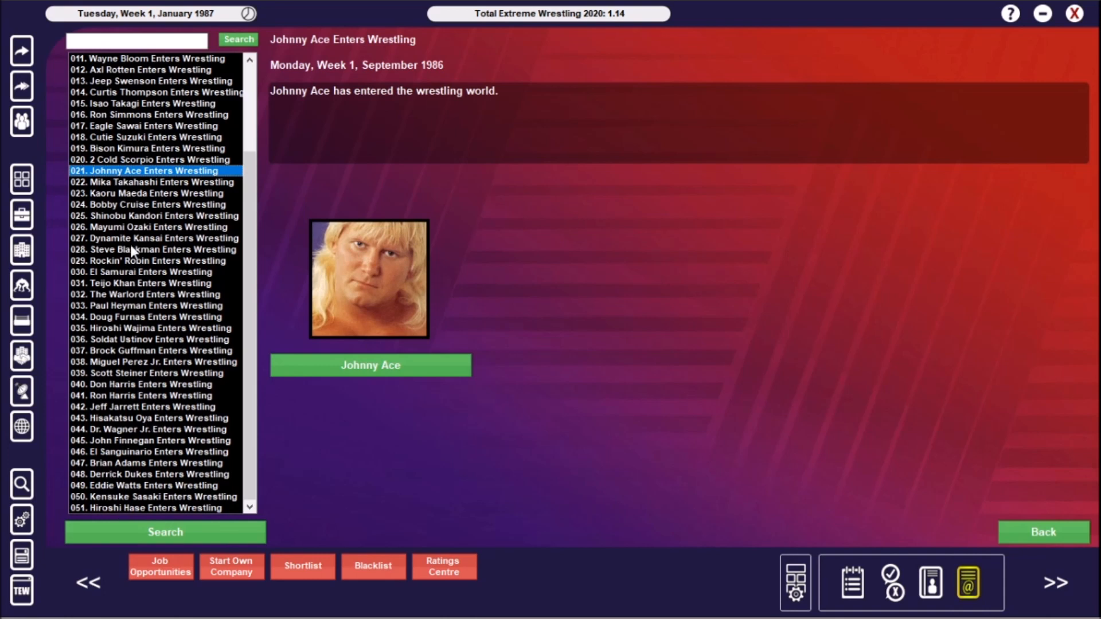
pyautogui.moveTo(113, 510)
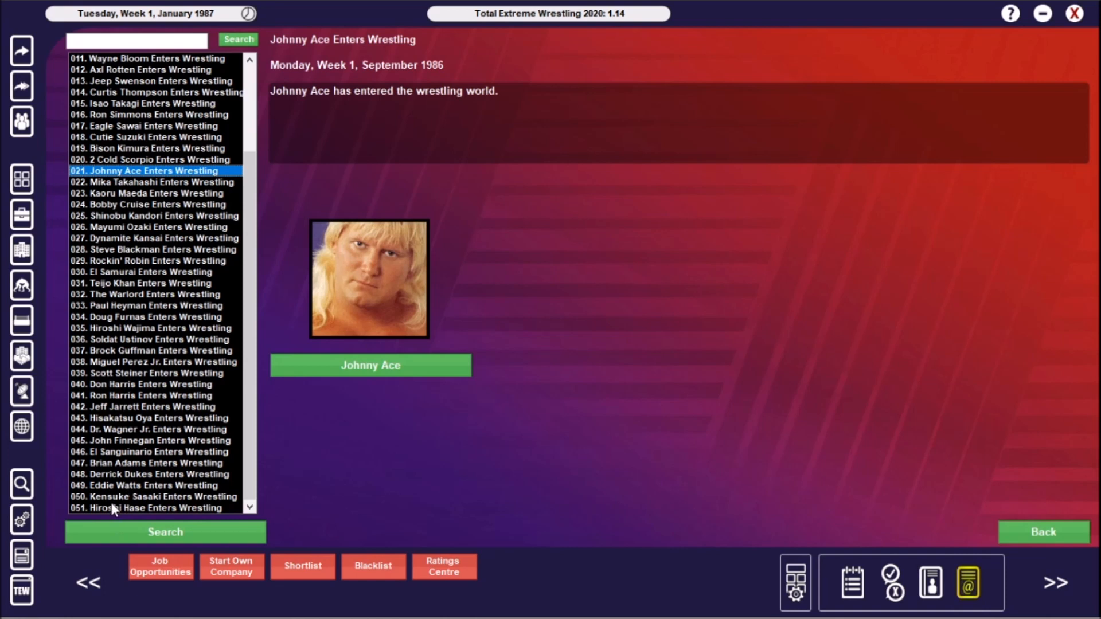
pyautogui.click(141, 508)
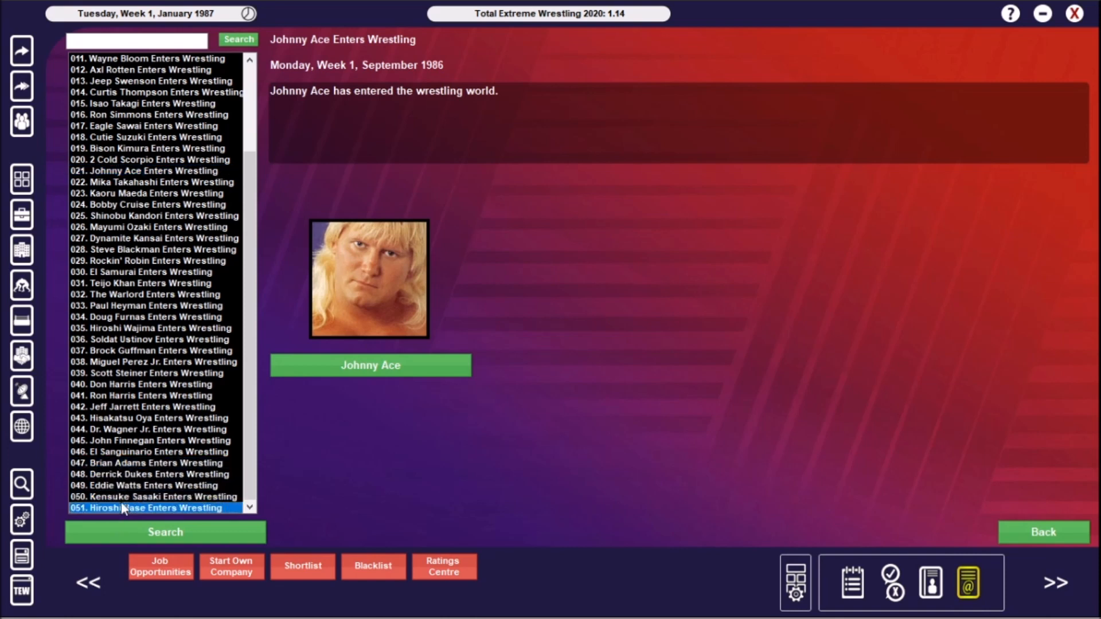
pyautogui.click(146, 395)
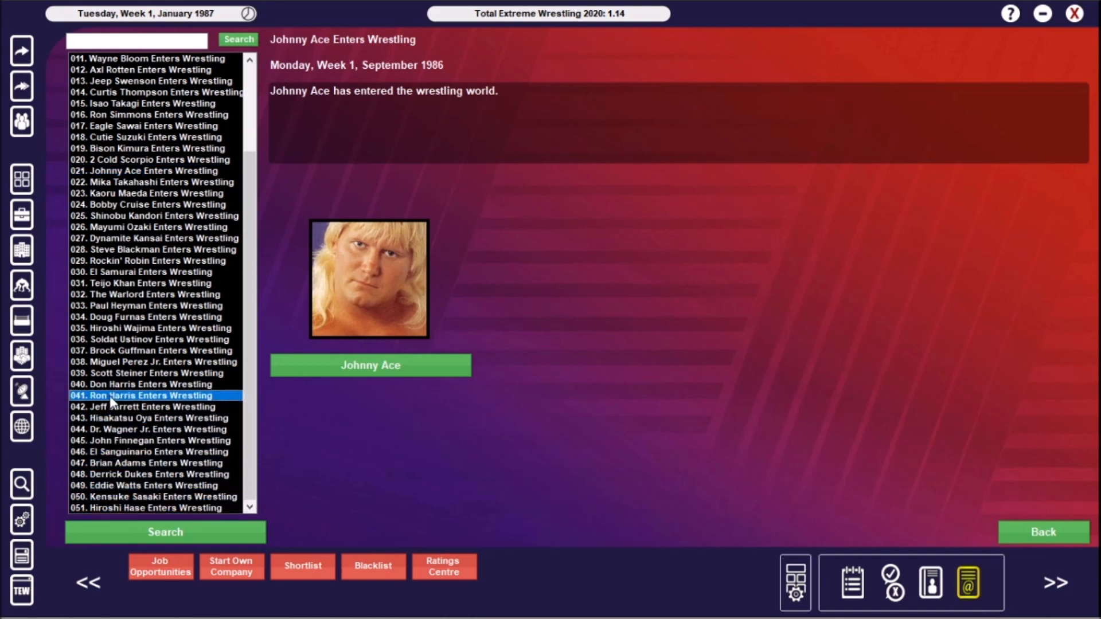
pyautogui.click(132, 384)
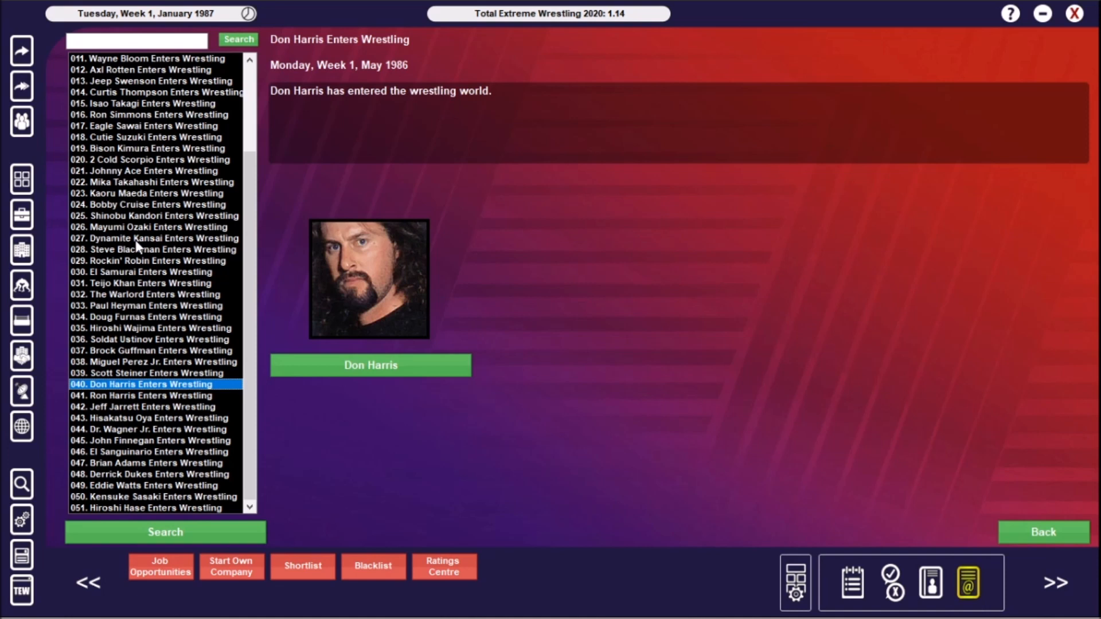
pyautogui.moveTo(23, 212)
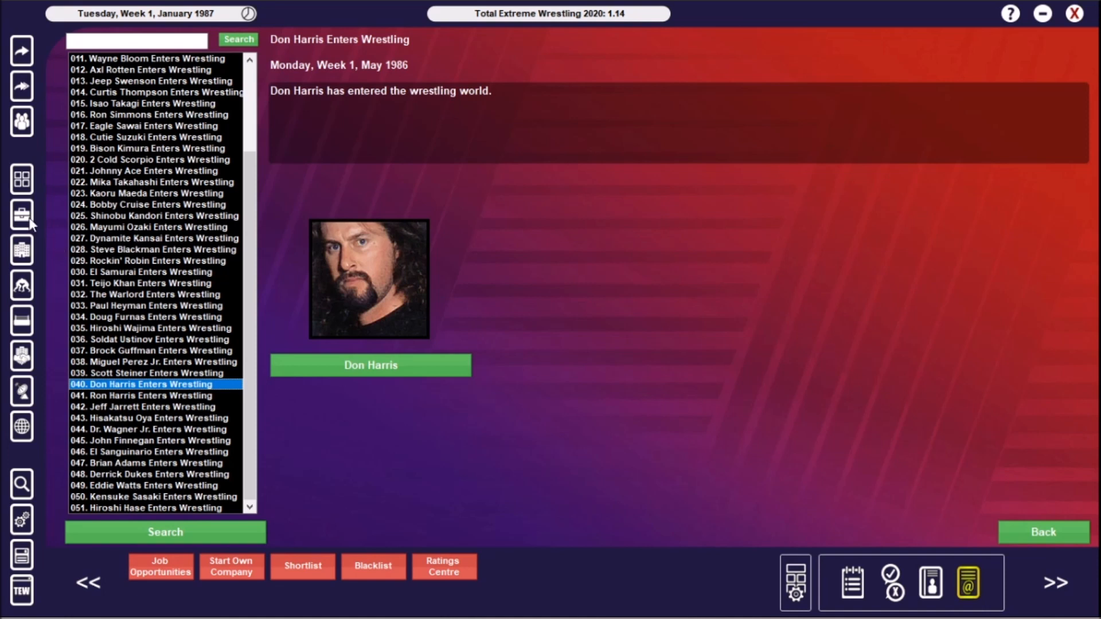
pyautogui.moveTo(35, 227)
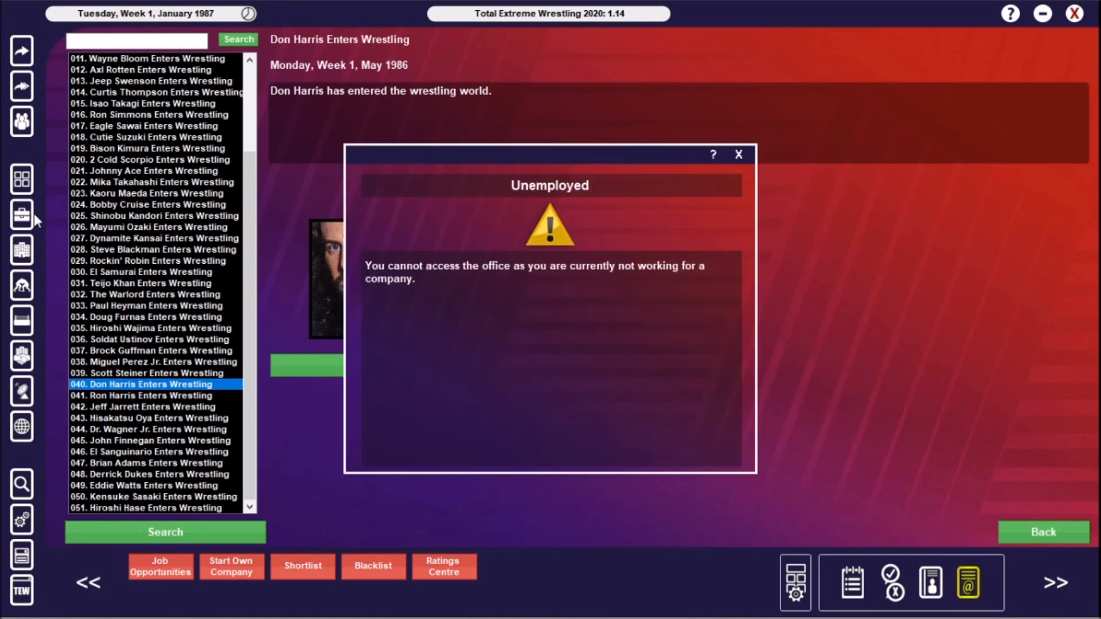
pyautogui.moveTo(731, 168)
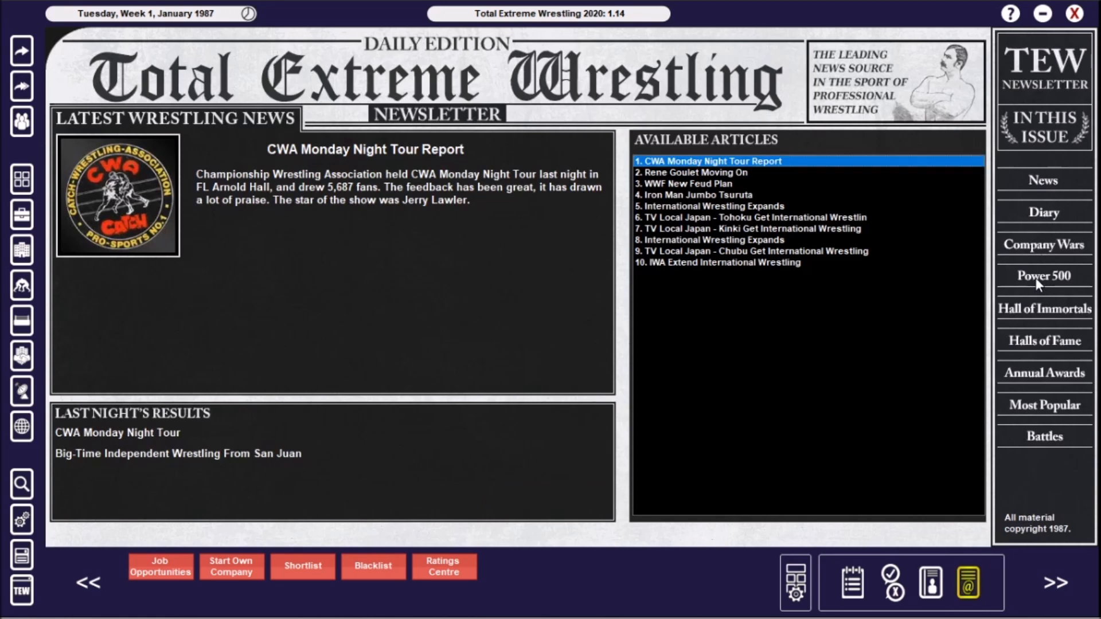
# View the 1986 Power 500 reviews for Riki Choshu, Takada, Abdullah The Butcher and Andre The Giant
pyautogui.click(1044, 277)
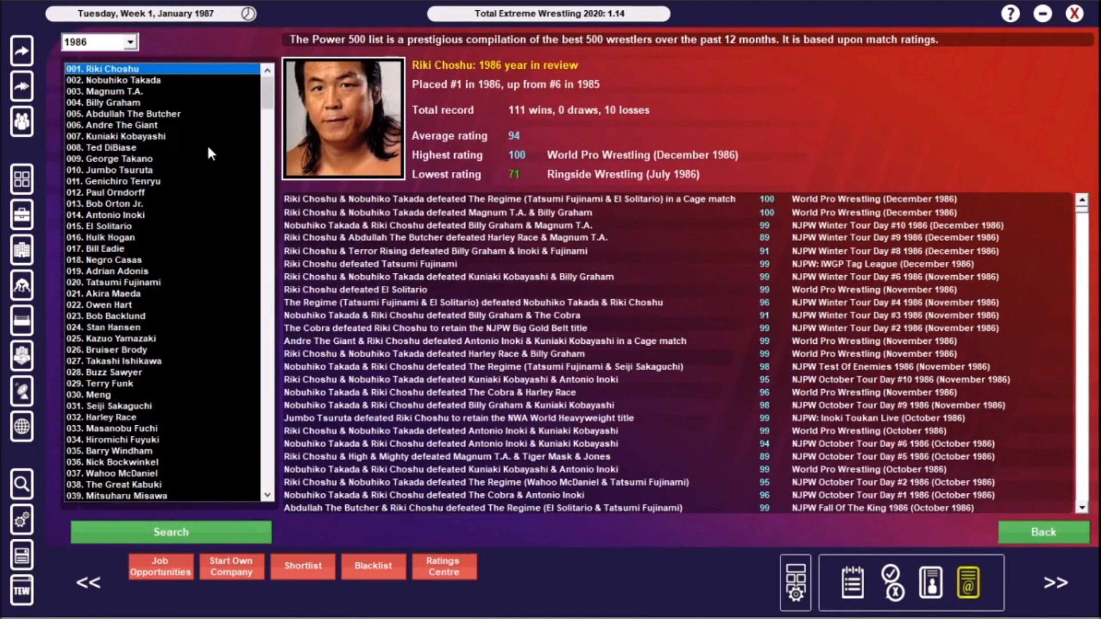
pyautogui.moveTo(194, 156)
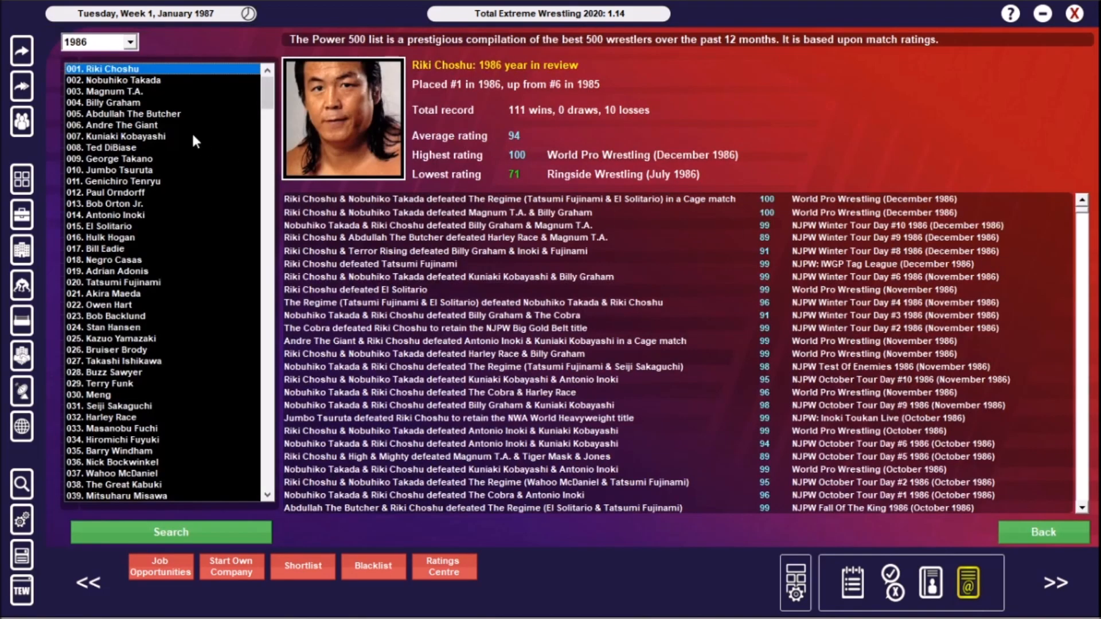
pyautogui.moveTo(187, 82)
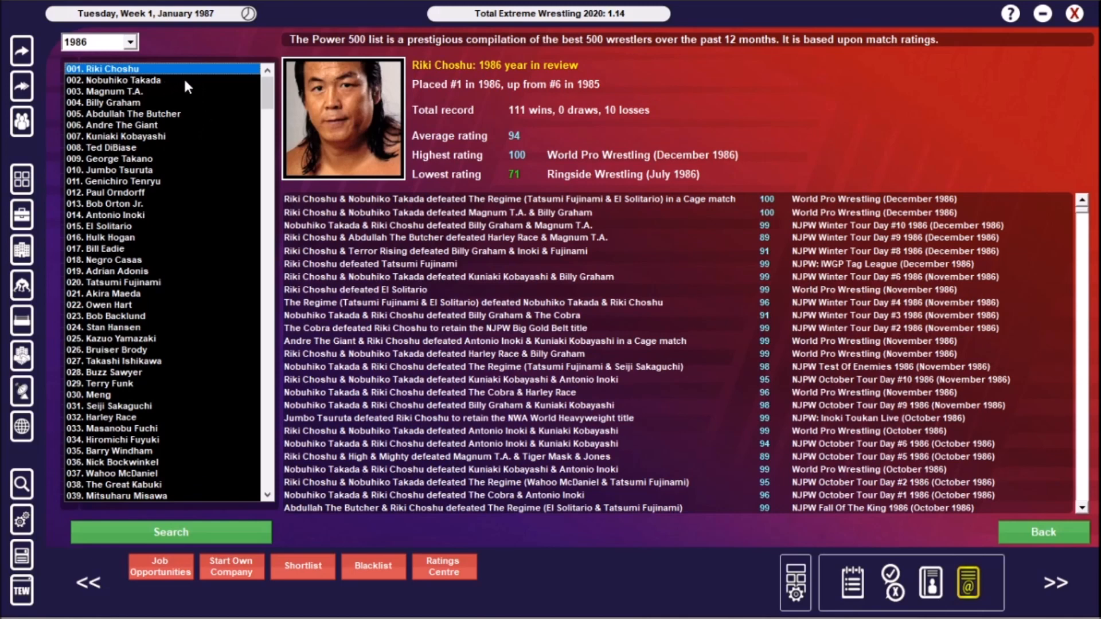
pyautogui.moveTo(850, 159)
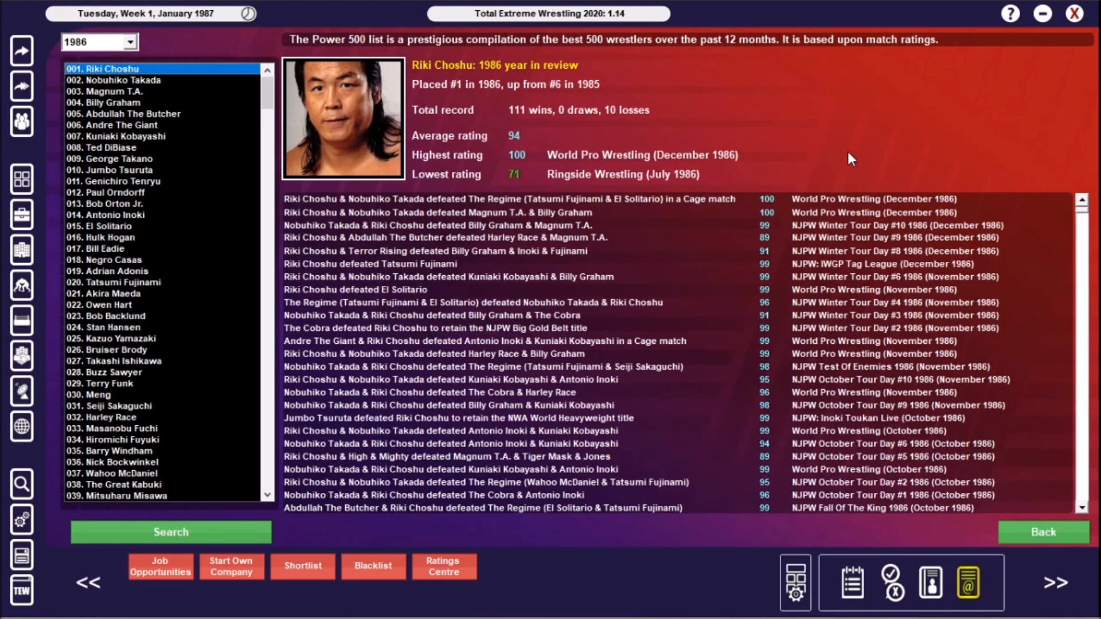
pyautogui.moveTo(710, 356)
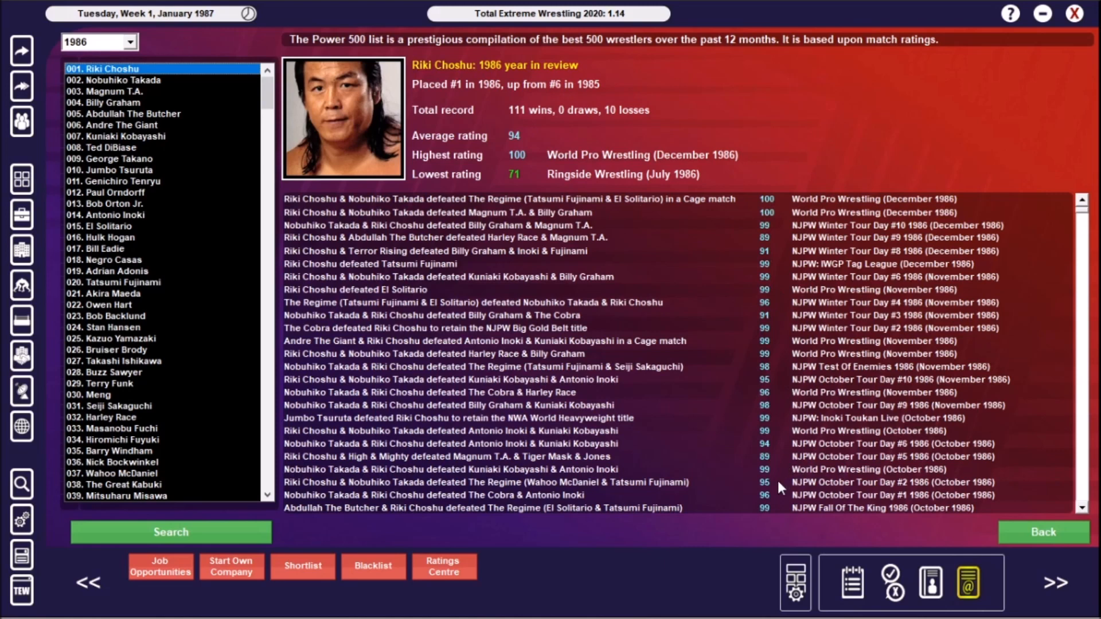
pyautogui.moveTo(189, 105)
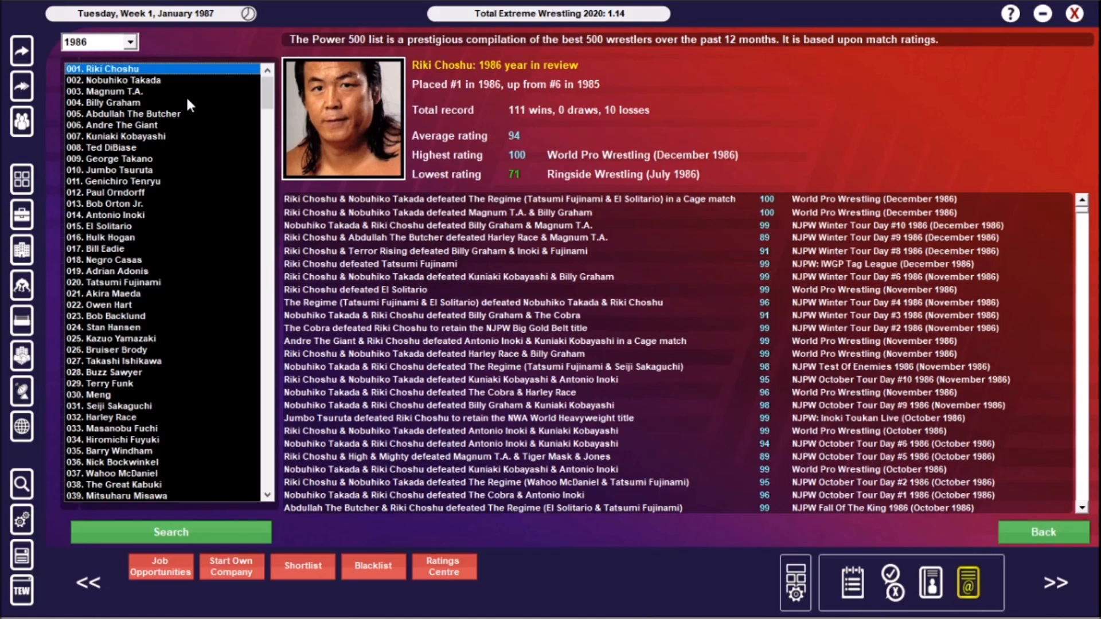
pyautogui.moveTo(506, 343)
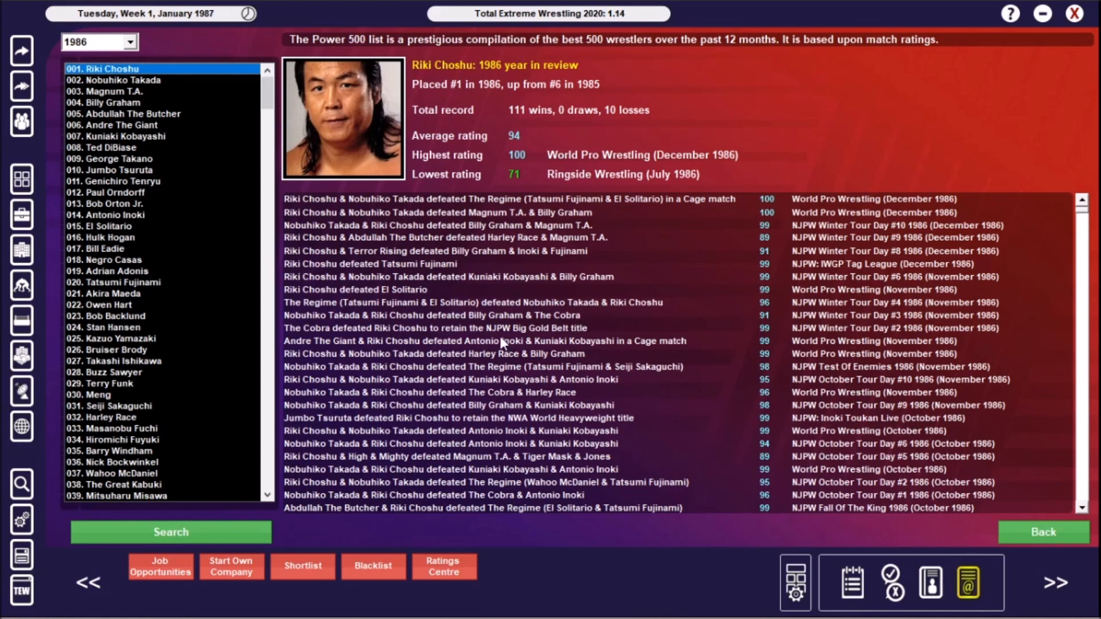
pyautogui.moveTo(381, 103)
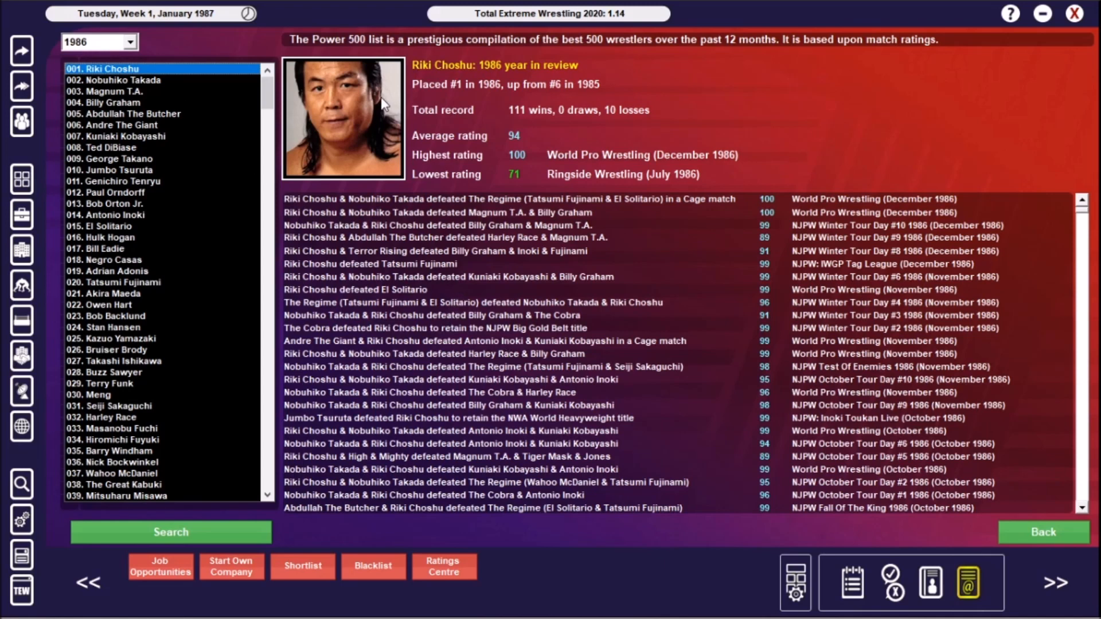
pyautogui.moveTo(92, 41)
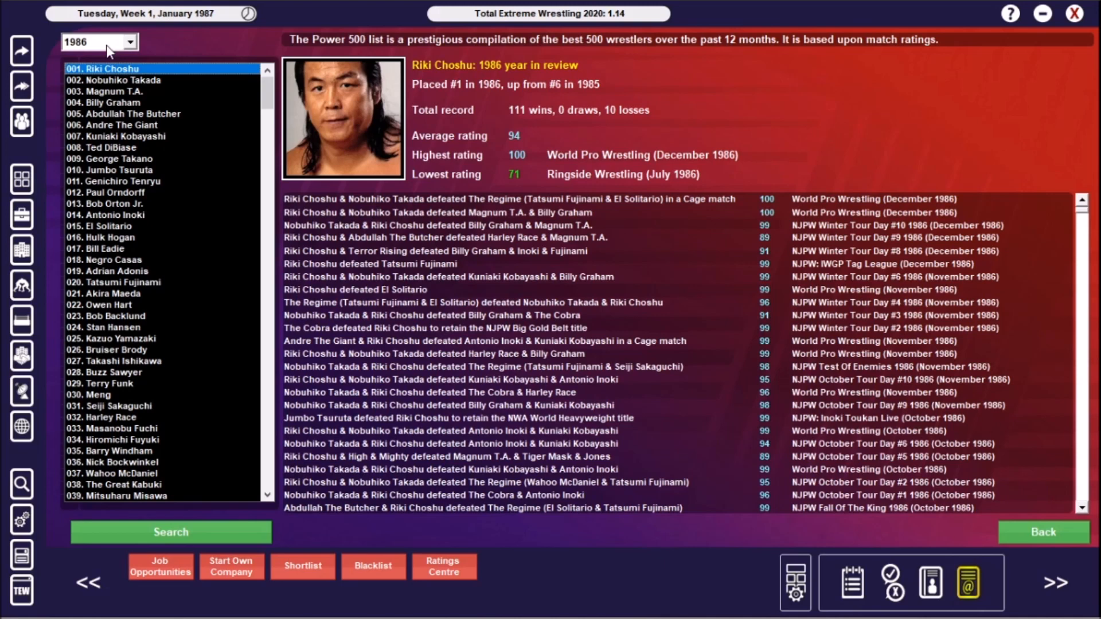
pyautogui.click(132, 80)
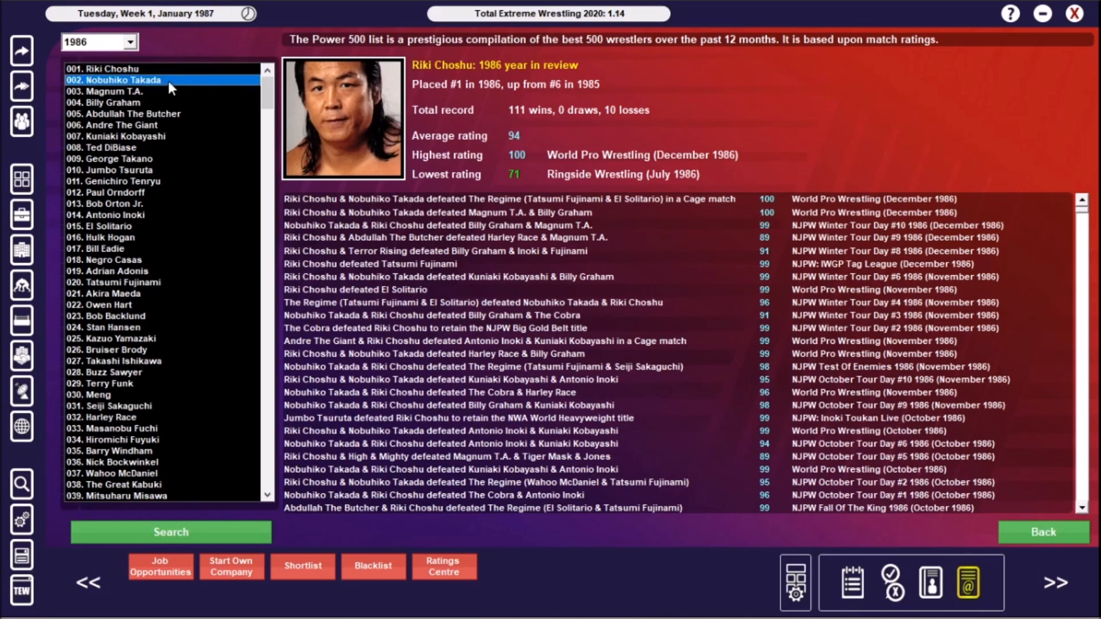
pyautogui.click(121, 79)
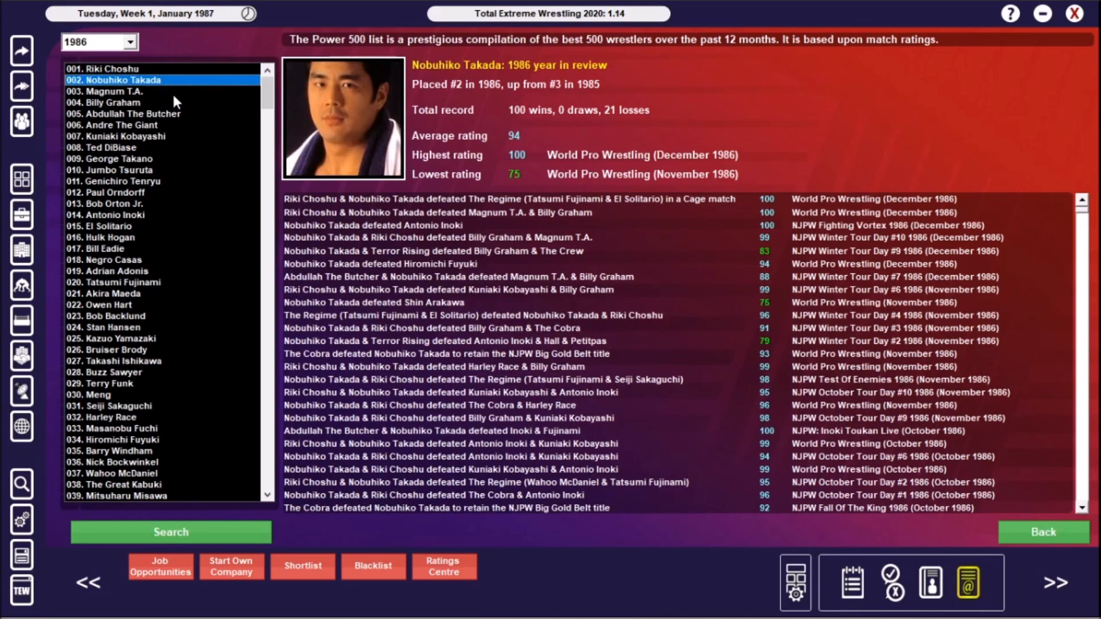
pyautogui.click(112, 102)
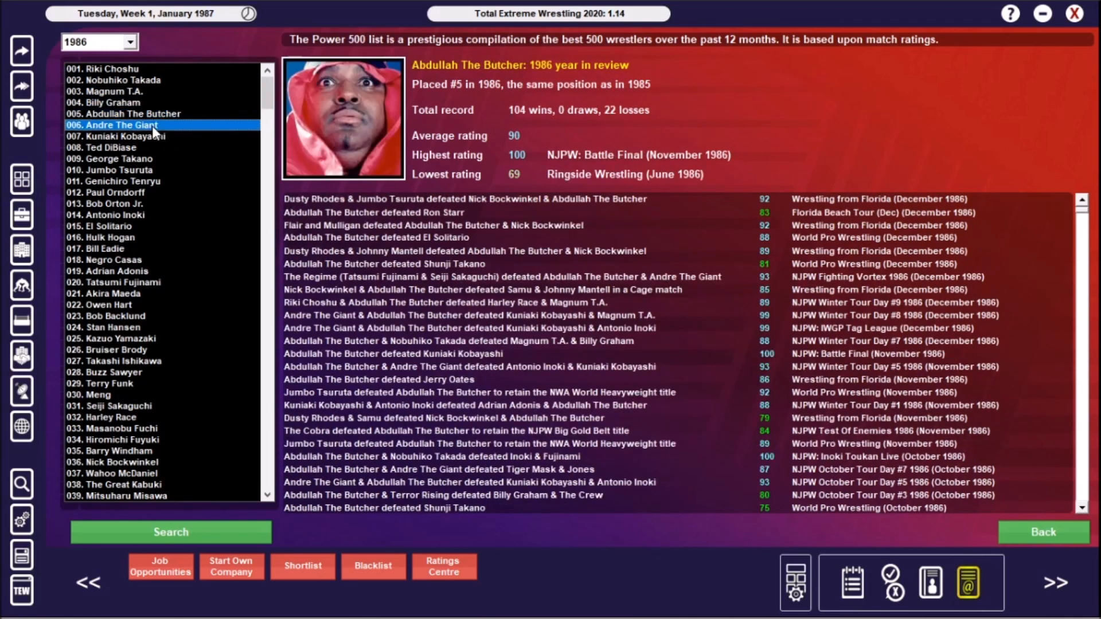
pyautogui.click(120, 125)
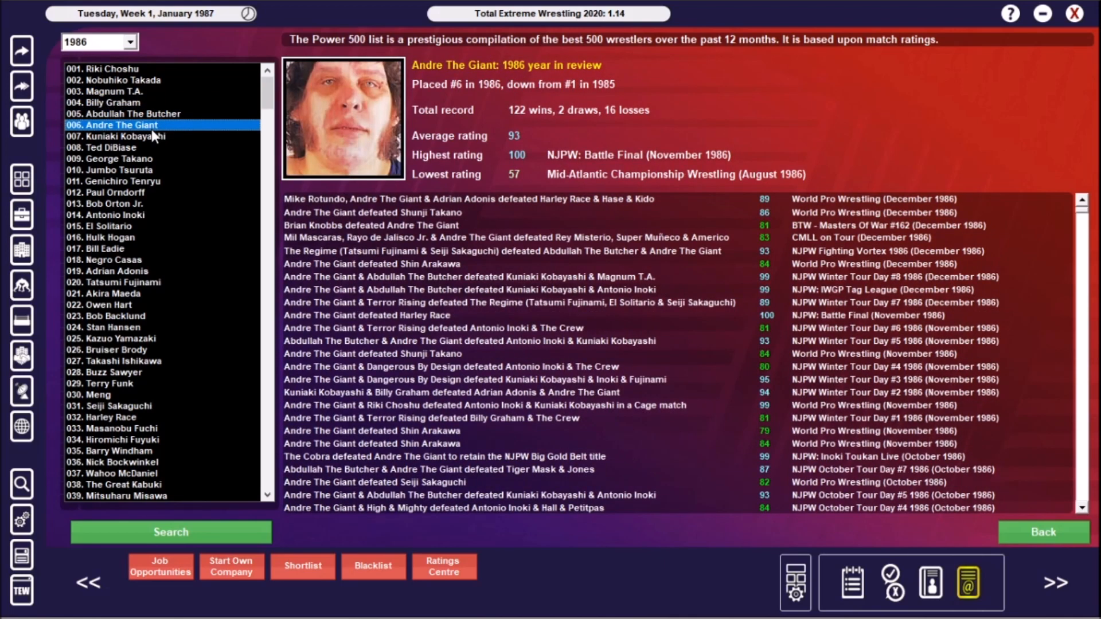
pyautogui.click(129, 42)
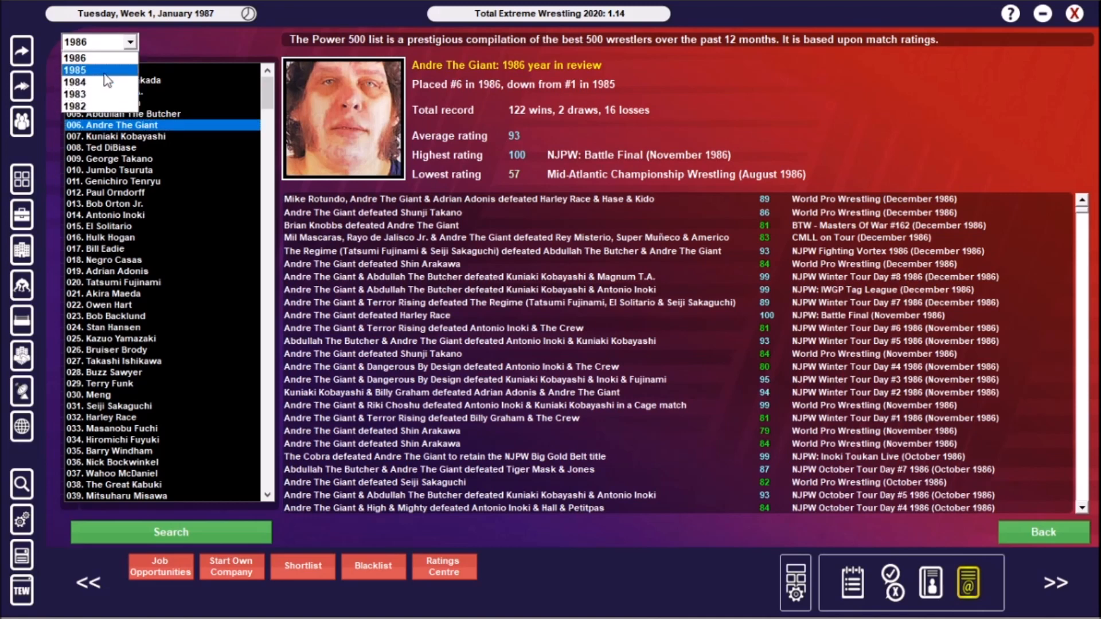
# Switch the Power 500 to 1985 and view Kobayashi, Takada and Tatsumi Fujinami's reviews
pyautogui.click(77, 70)
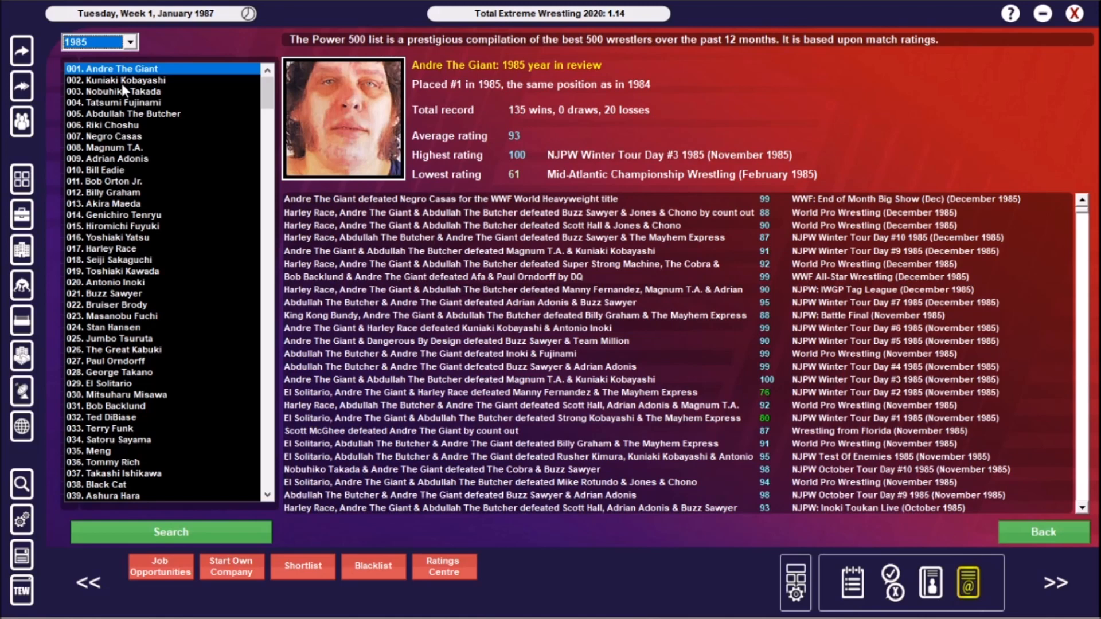
pyautogui.click(138, 80)
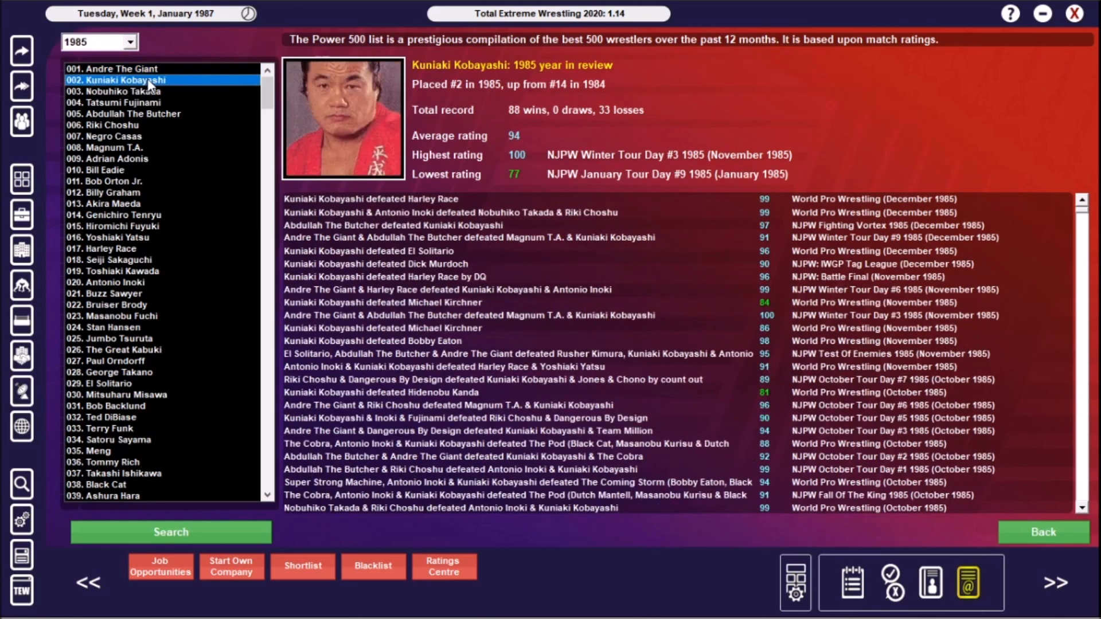
pyautogui.click(129, 91)
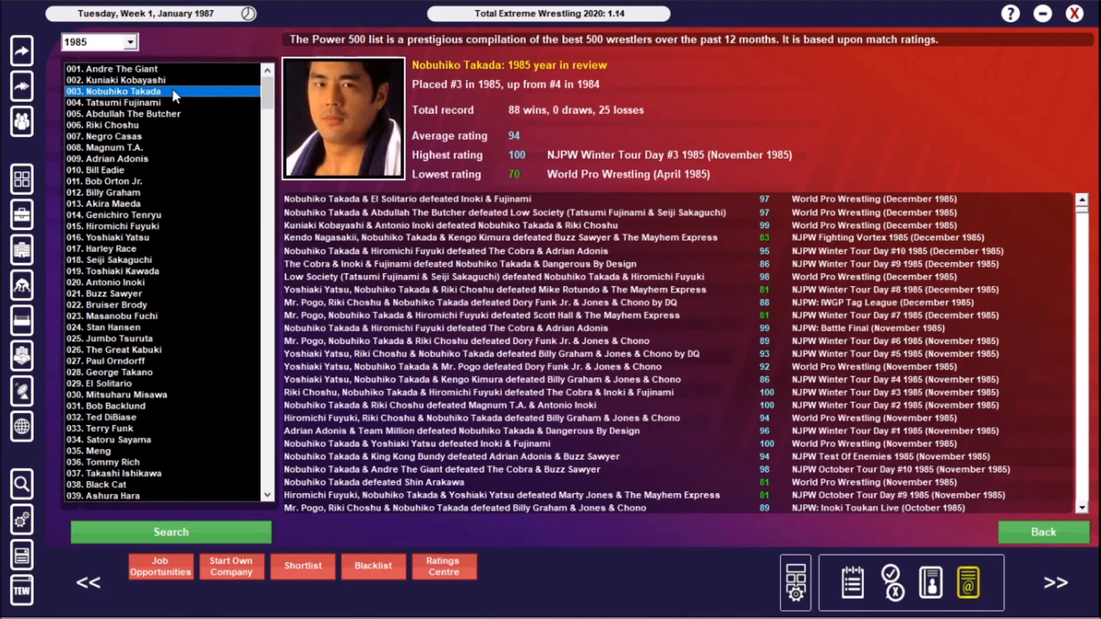
pyautogui.click(123, 102)
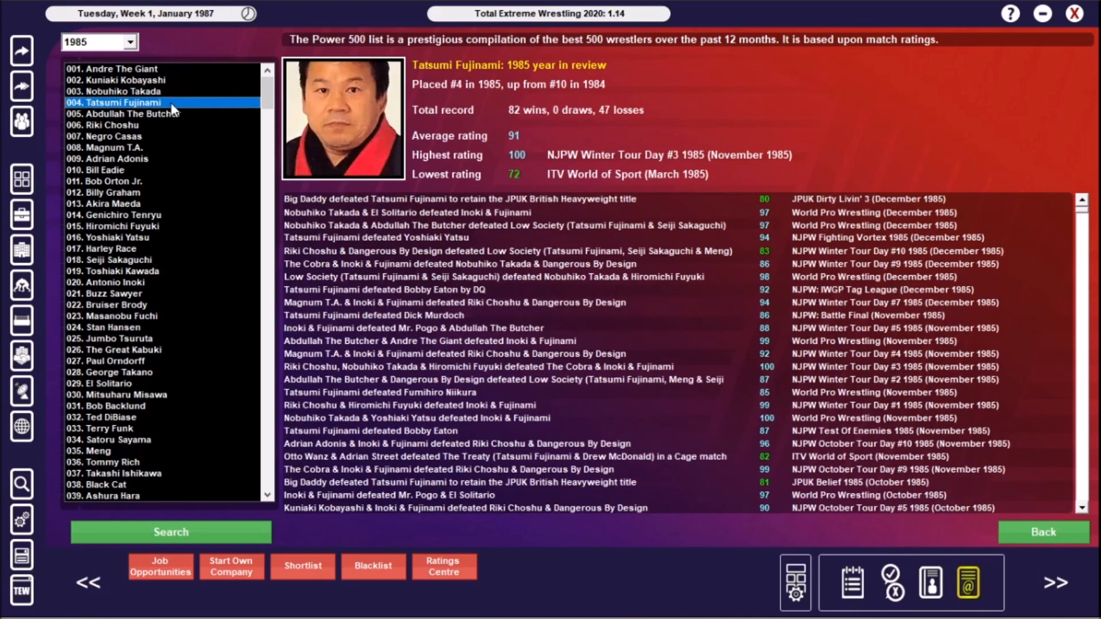
pyautogui.moveTo(24, 177)
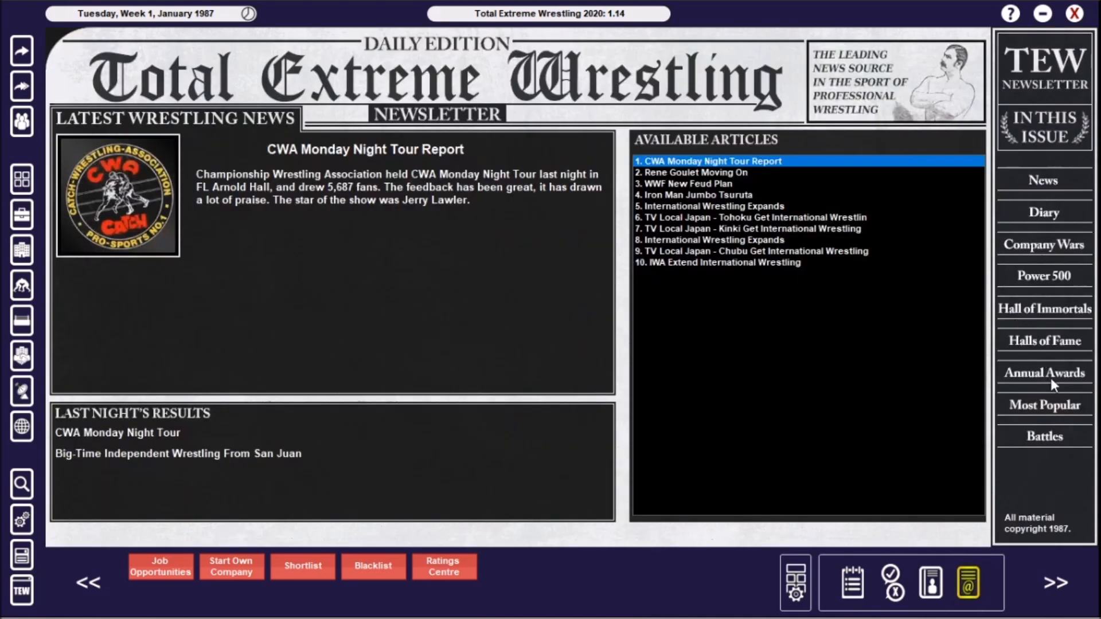
# Show the Annual Awards Wrestler Of The Year list, topped by Riki Choshu for 1986
pyautogui.click(1044, 373)
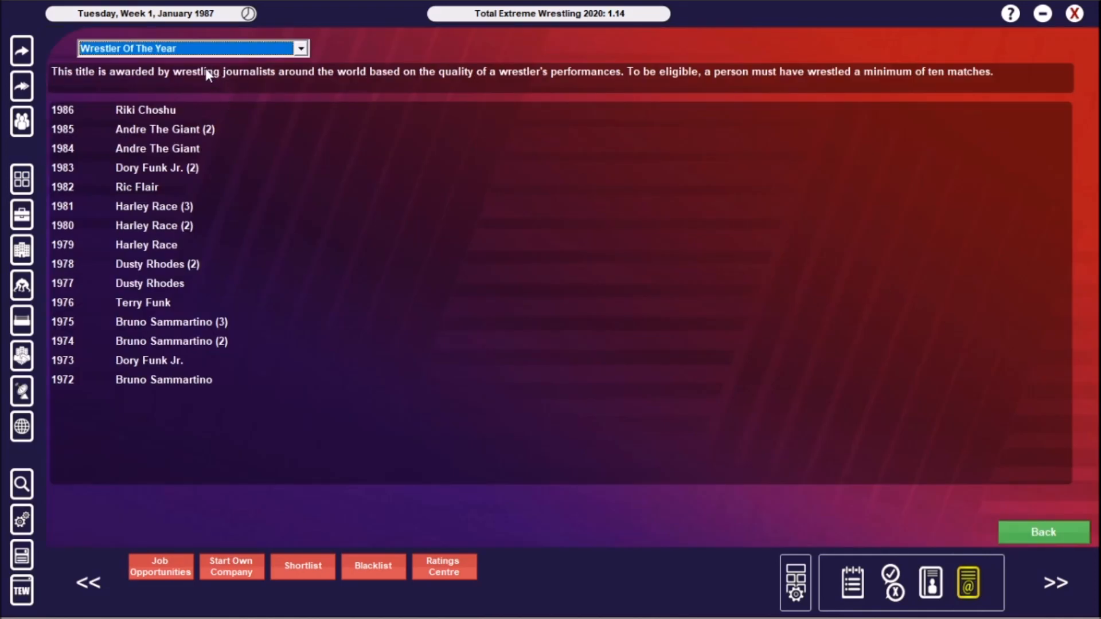
pyautogui.moveTo(268, 27)
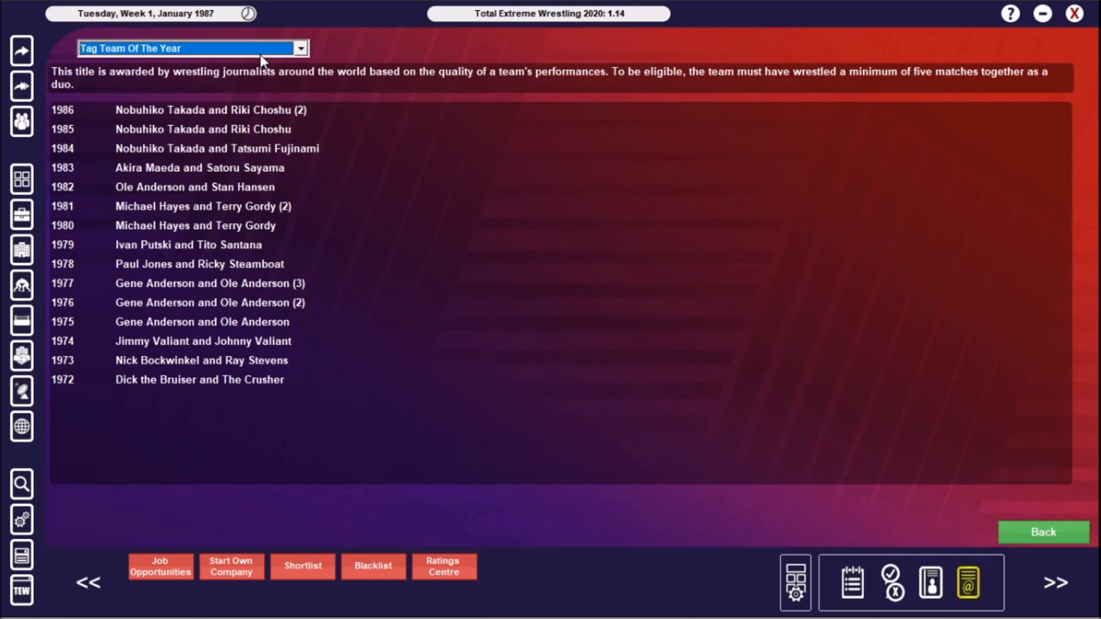
pyautogui.moveTo(210, 145)
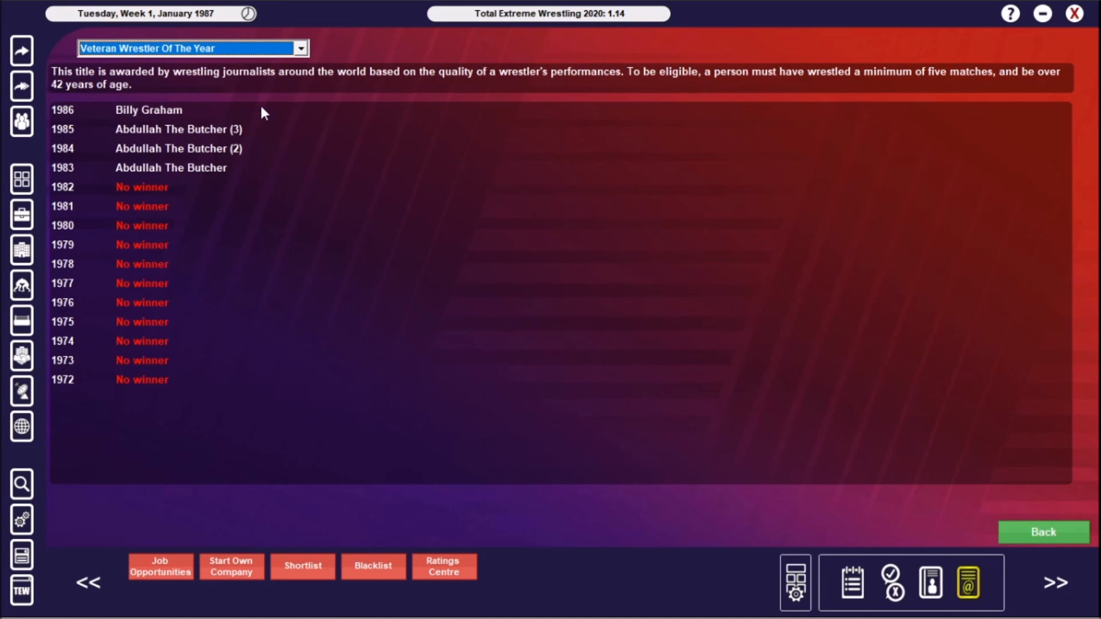
pyautogui.moveTo(239, 142)
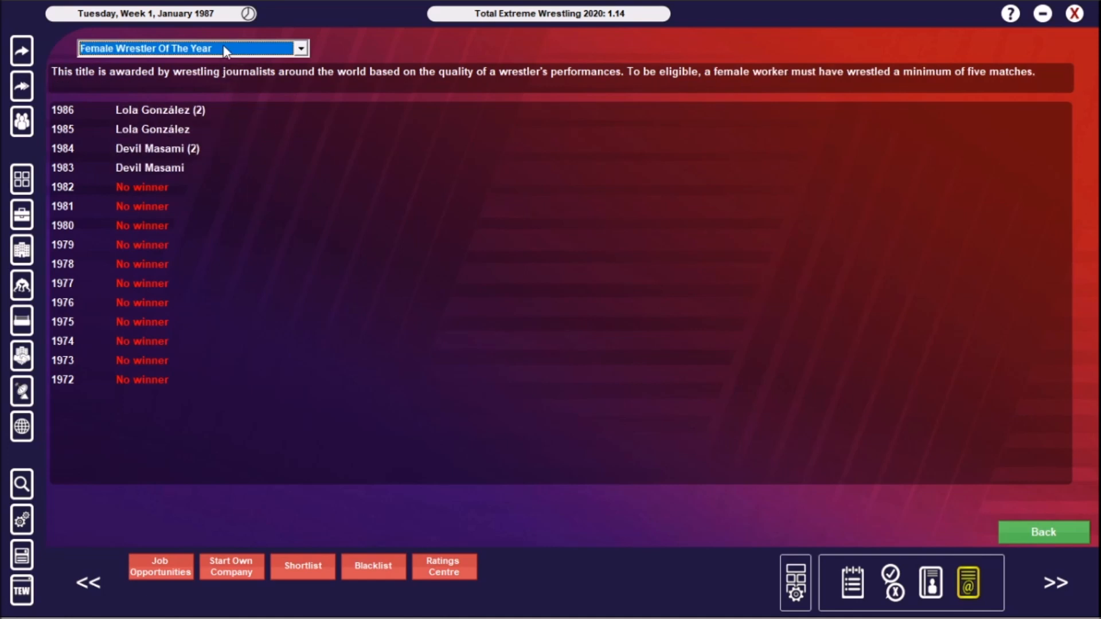
pyautogui.moveTo(180, 117)
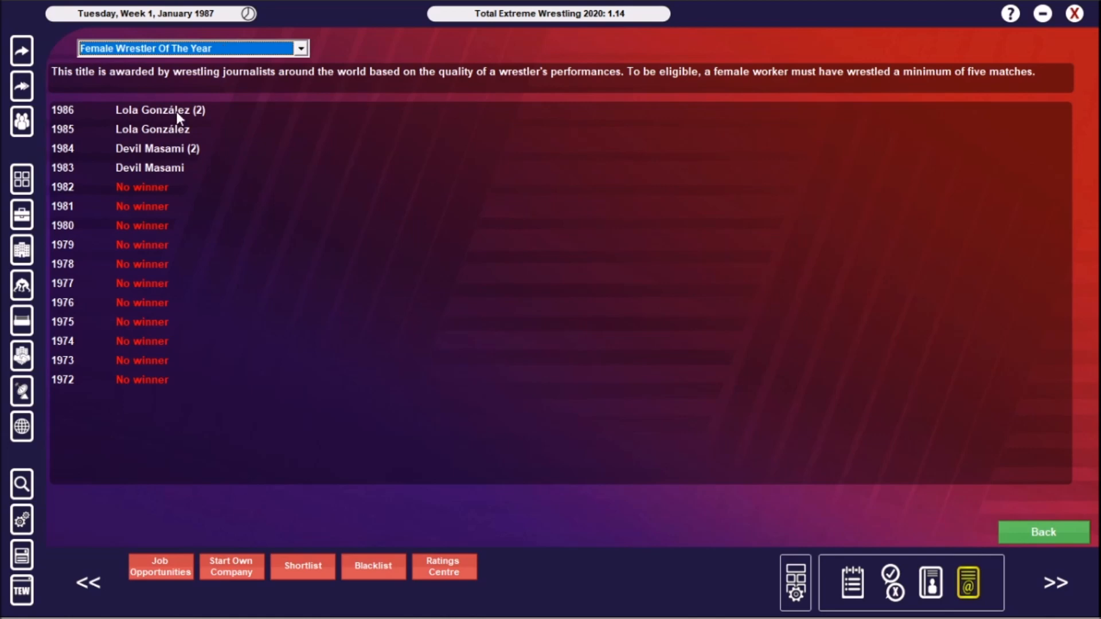
# View Lola González's profile, her regional popularity and her CMLL/AJW job history
pyautogui.click(154, 110)
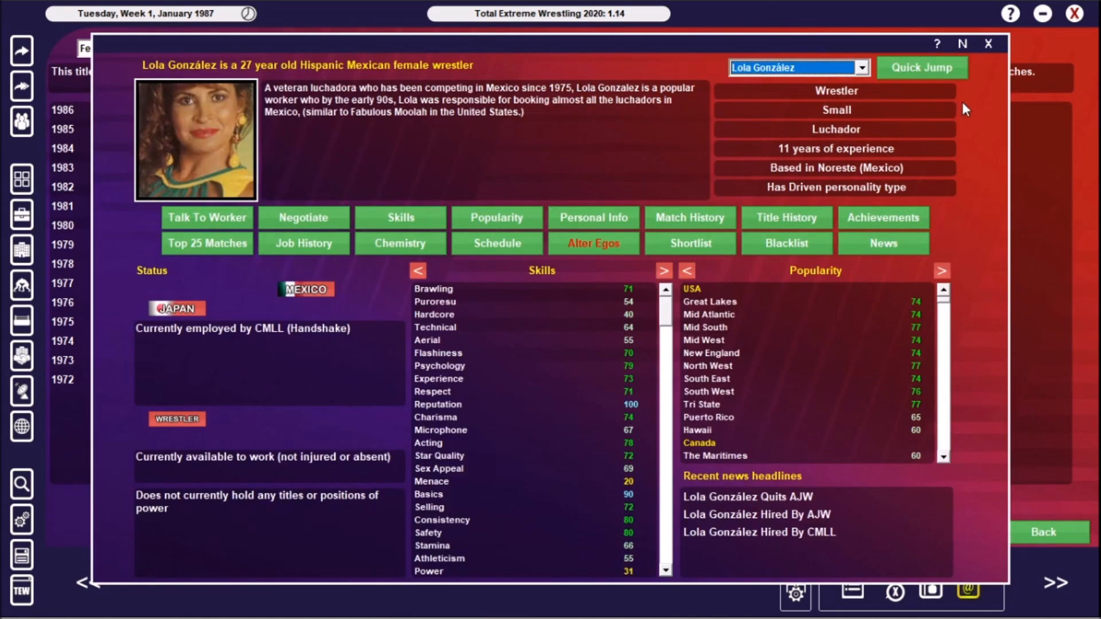
pyautogui.moveTo(831, 385)
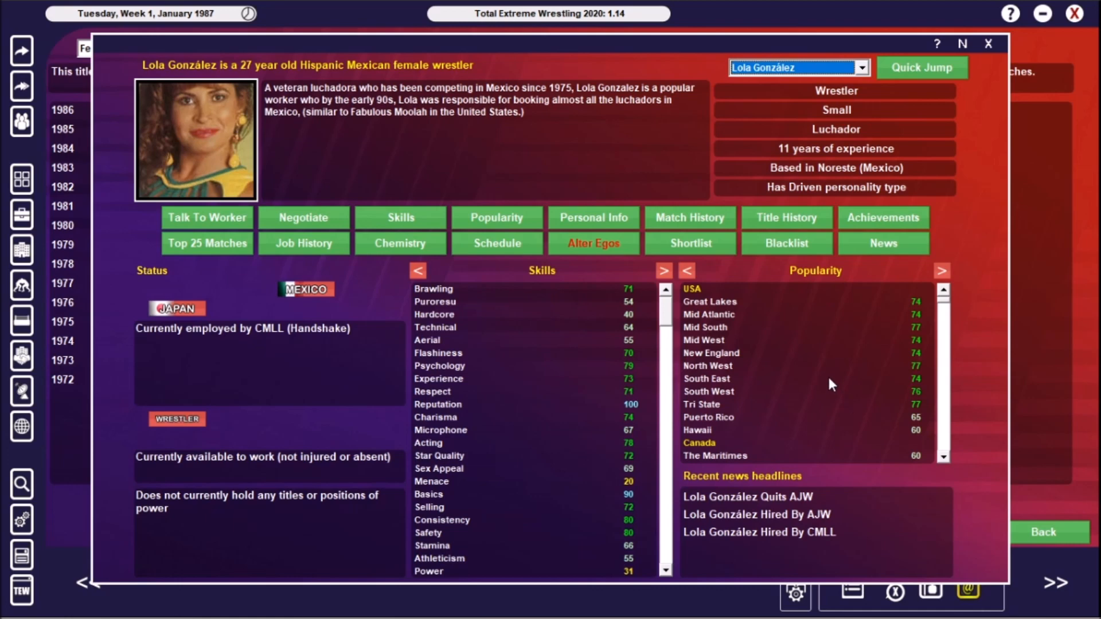
pyautogui.moveTo(466, 215)
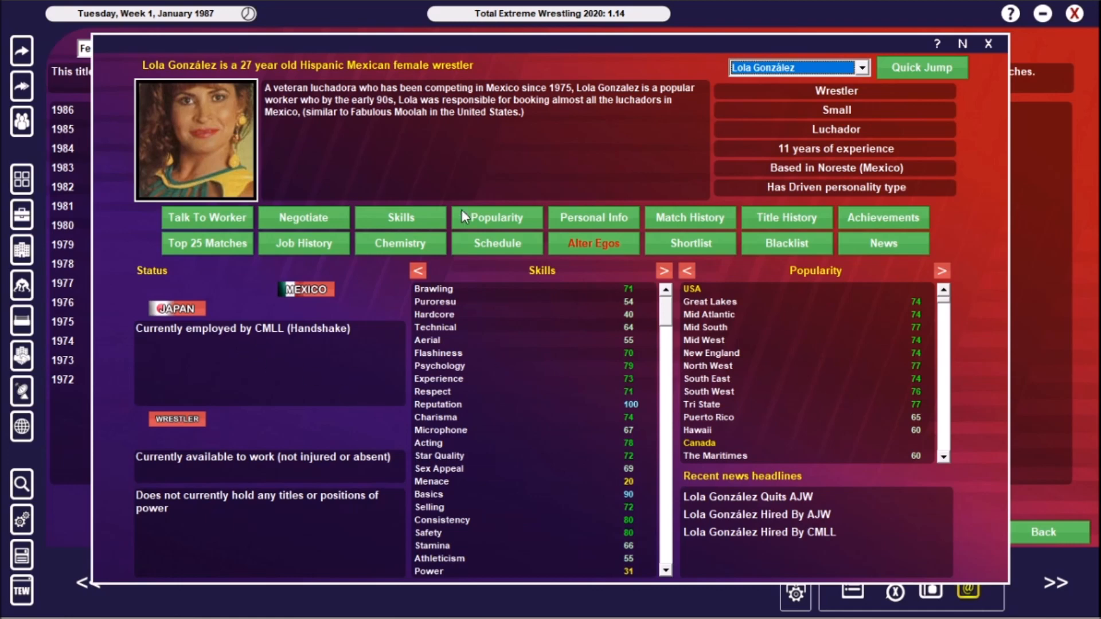
pyautogui.click(496, 217)
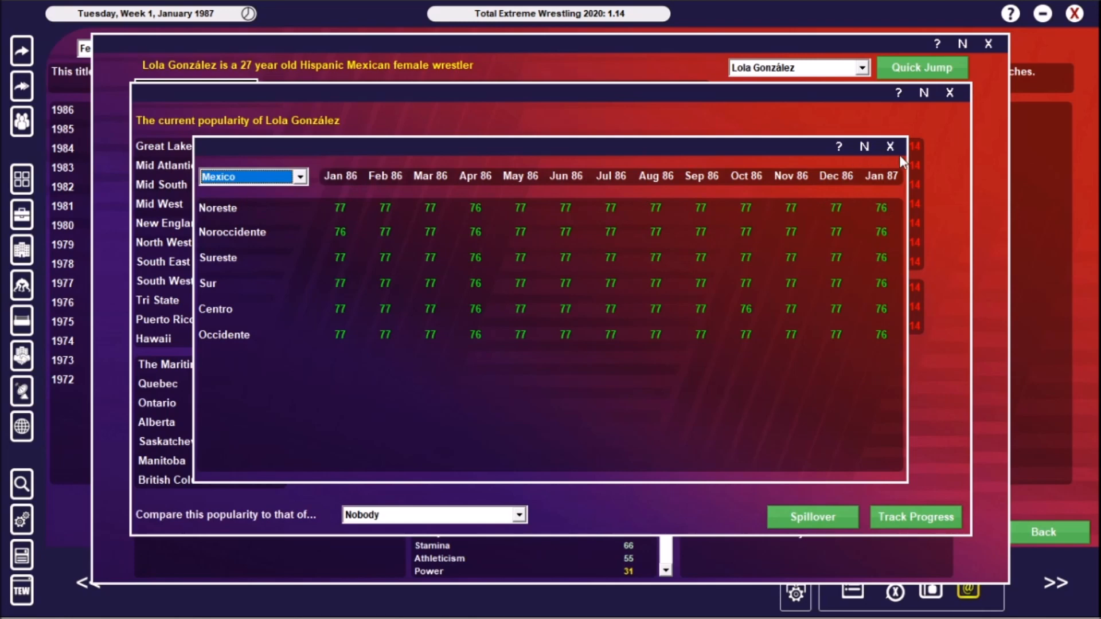
pyautogui.click(890, 147)
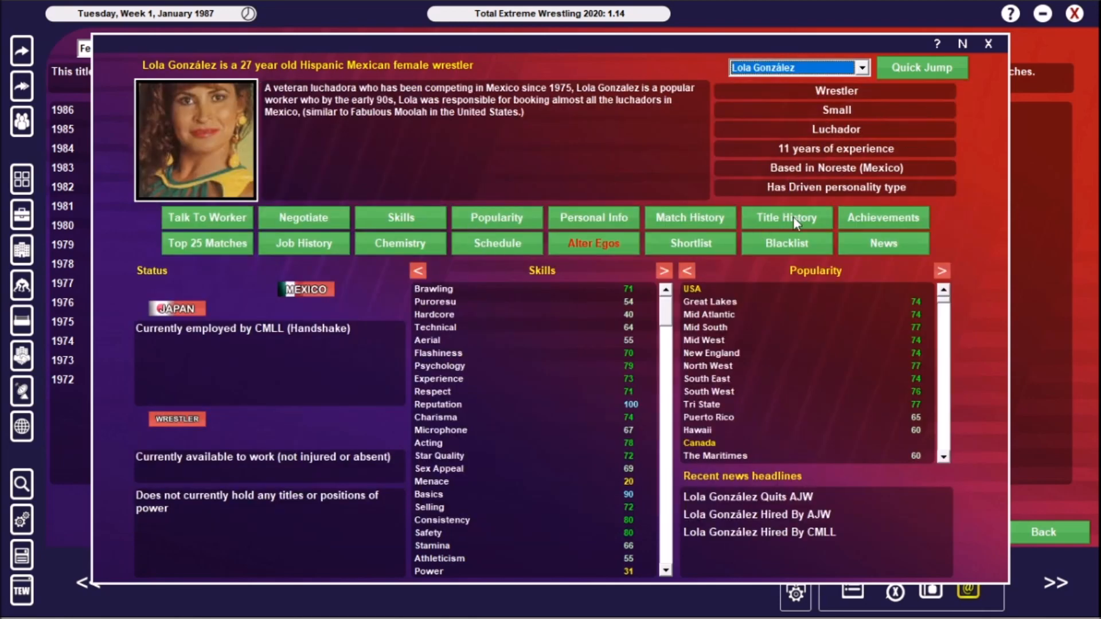
pyautogui.moveTo(640, 237)
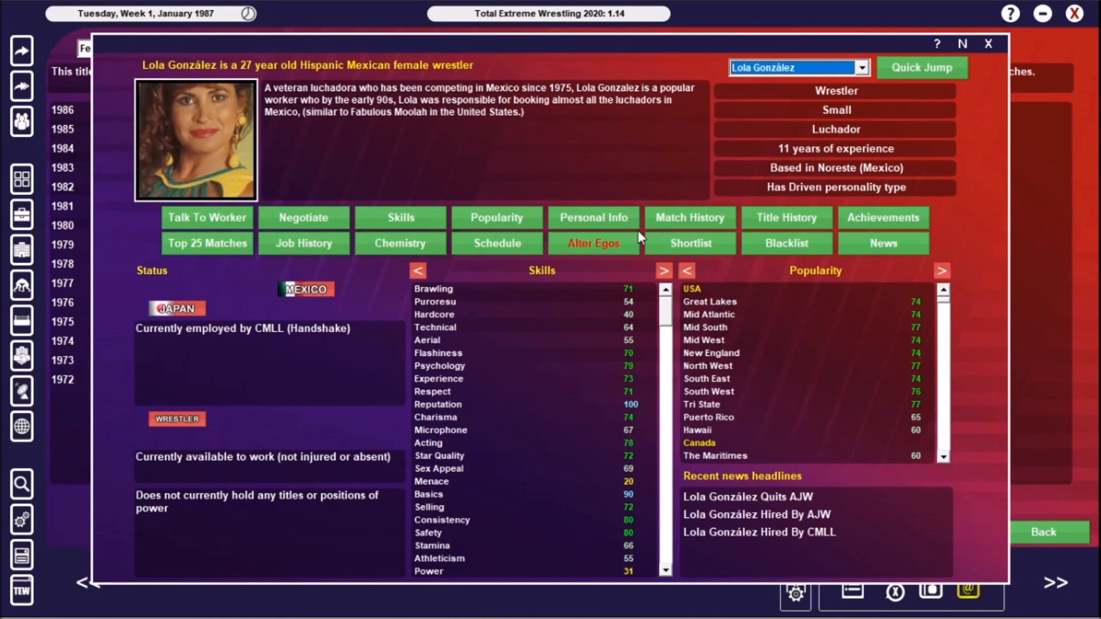
pyautogui.moveTo(691, 225)
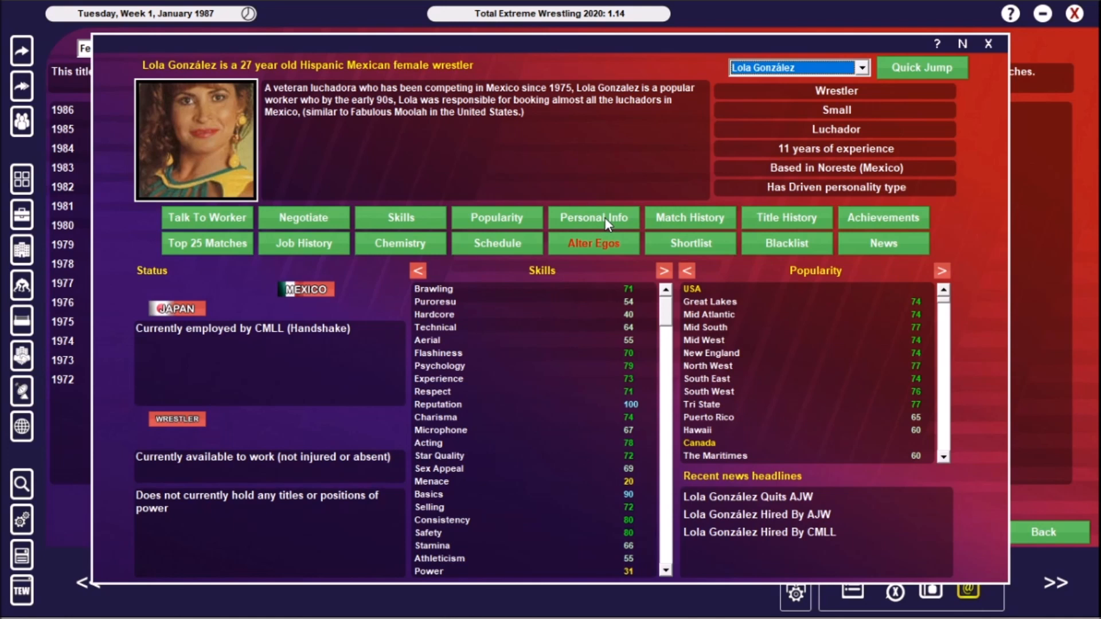
pyautogui.click(303, 243)
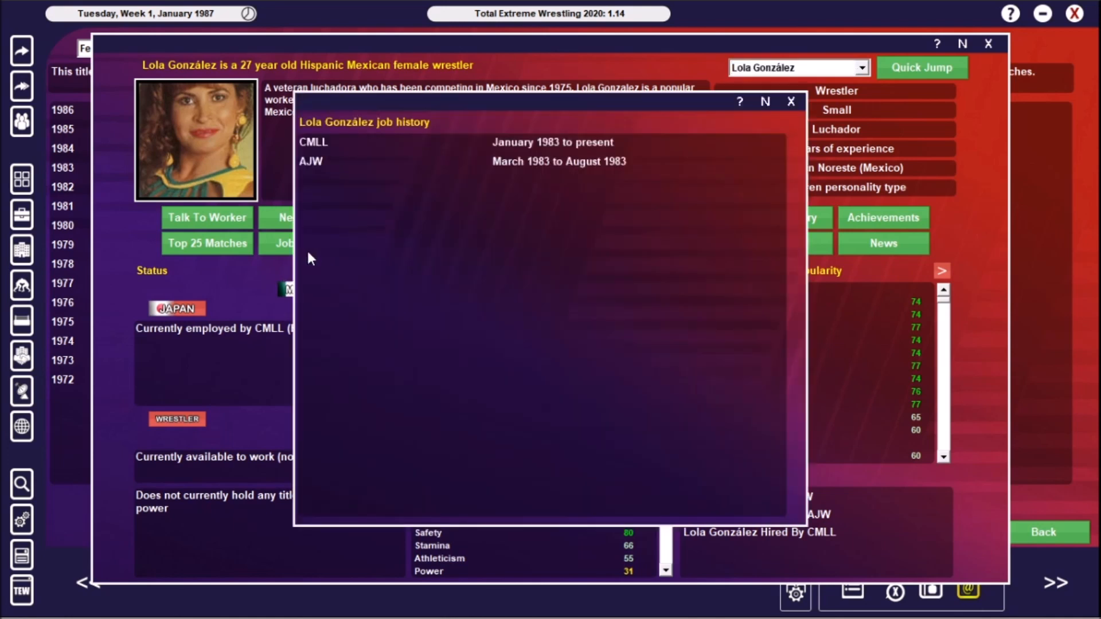
pyautogui.moveTo(622, 189)
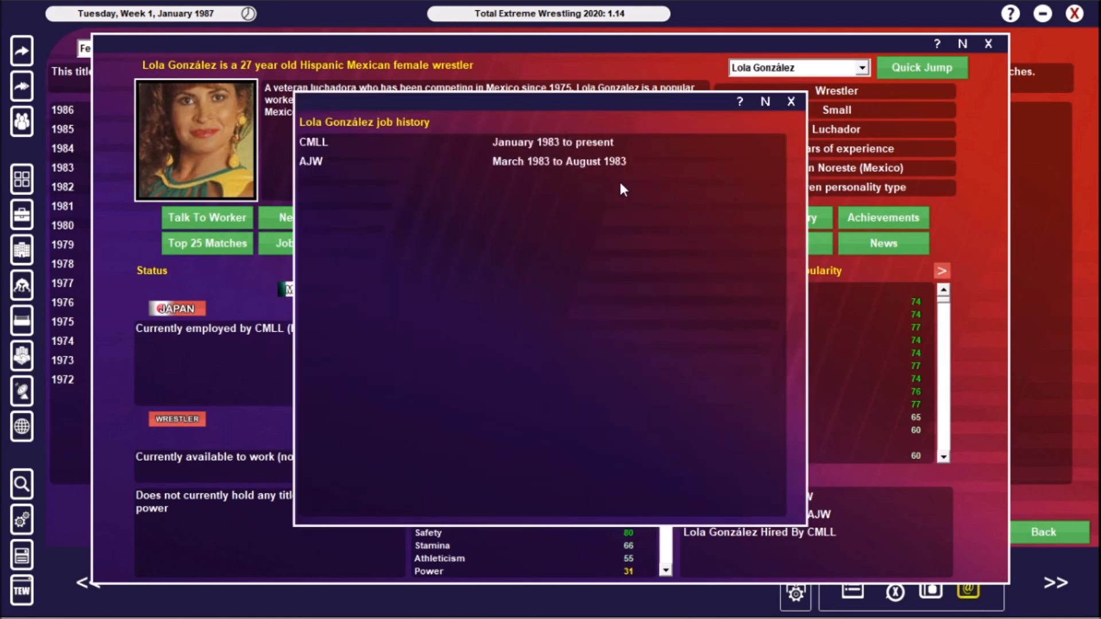
pyautogui.moveTo(492, 165)
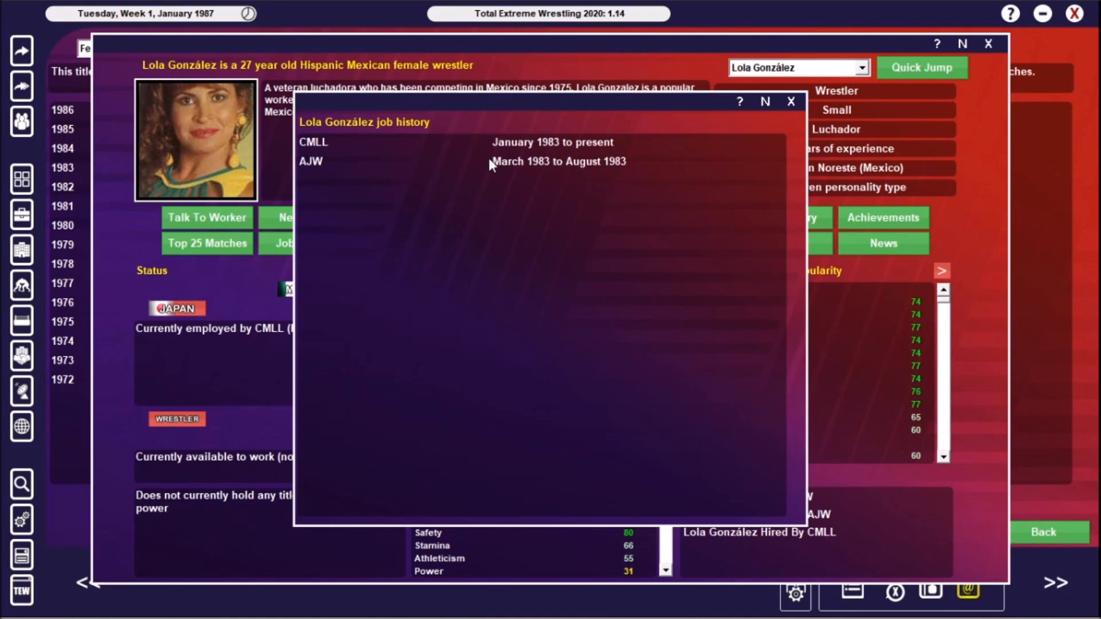
pyautogui.moveTo(537, 154)
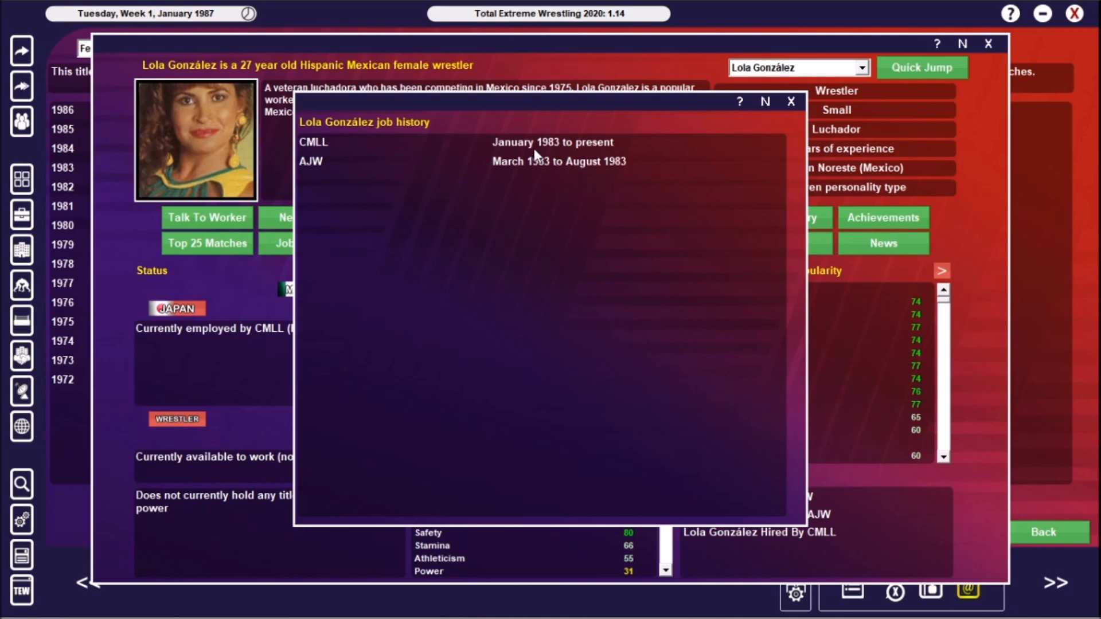
pyautogui.click(792, 102)
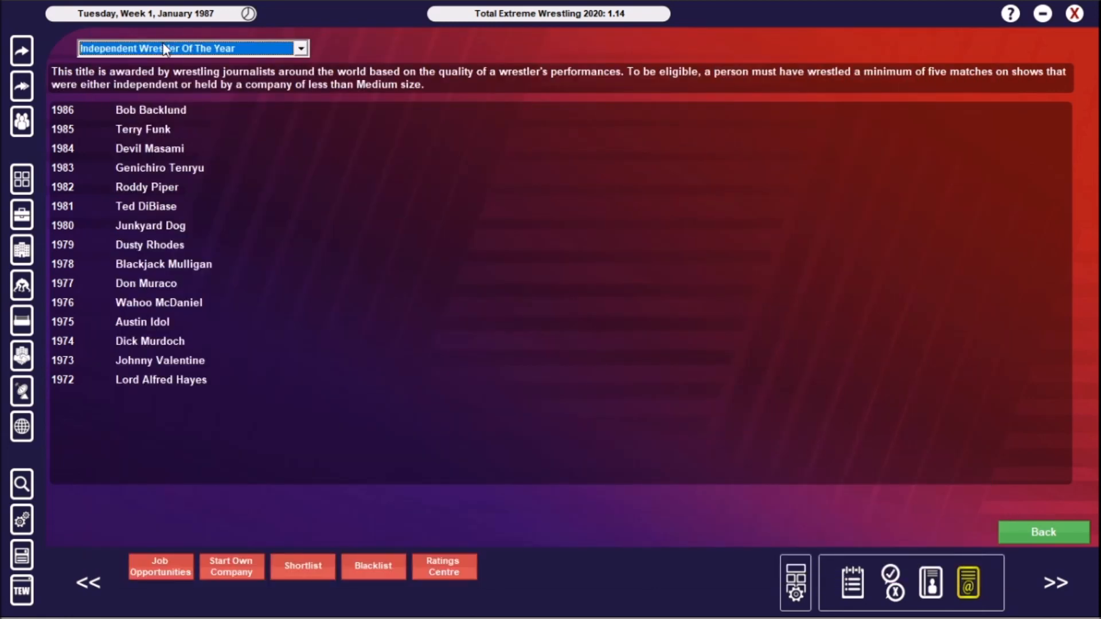
pyautogui.moveTo(259, 62)
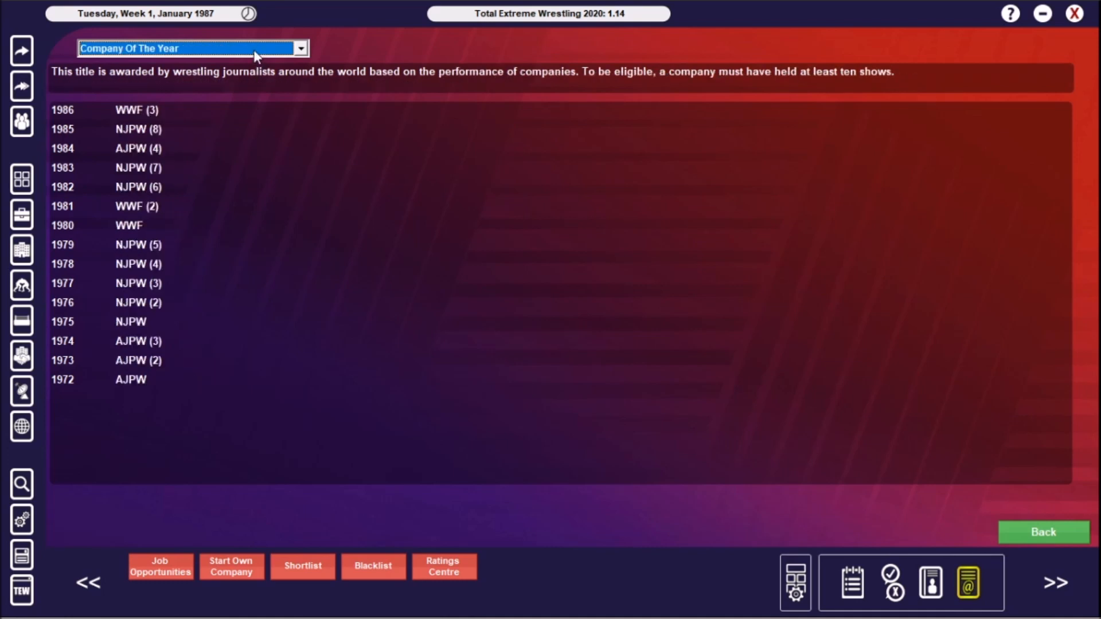
pyautogui.moveTo(201, 91)
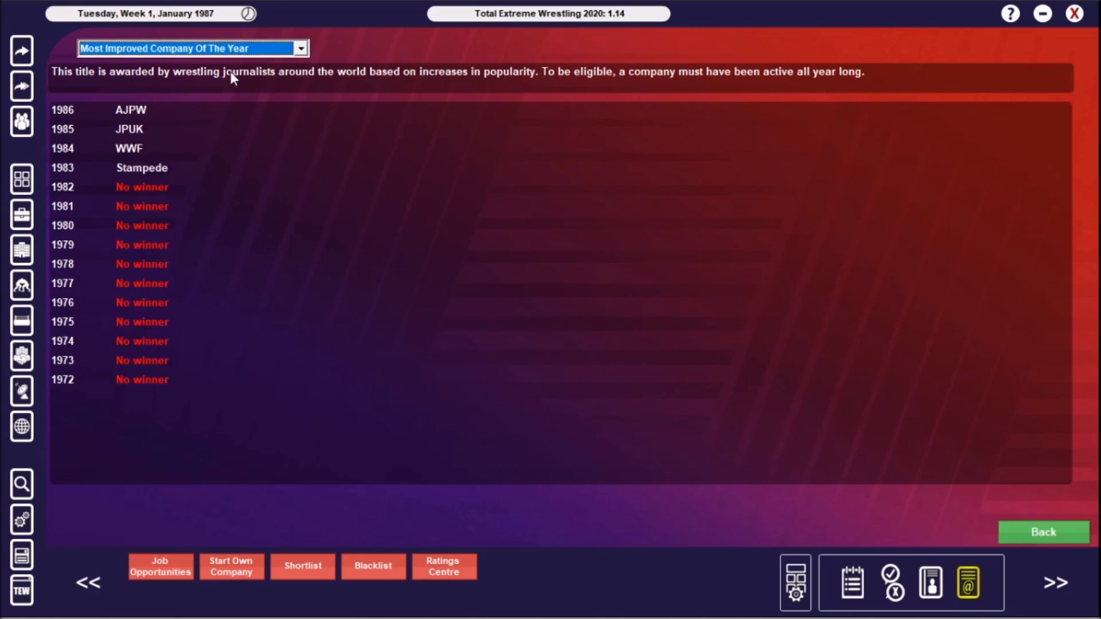
pyautogui.moveTo(133, 136)
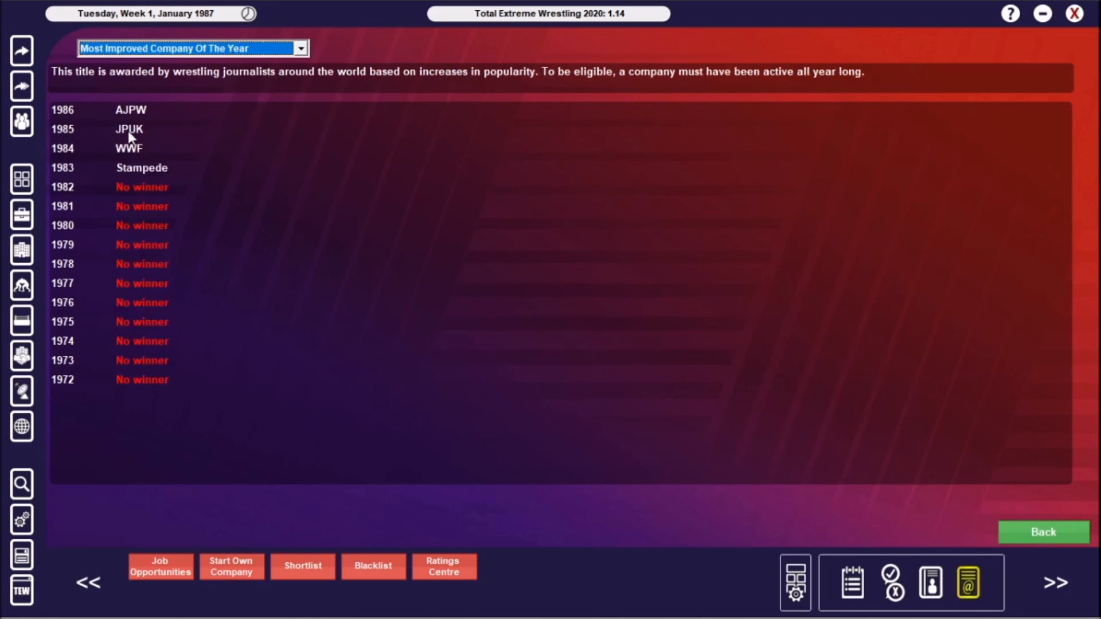
# View the JPUK company profile from the Most Improved Company Of The Year list
pyautogui.click(129, 129)
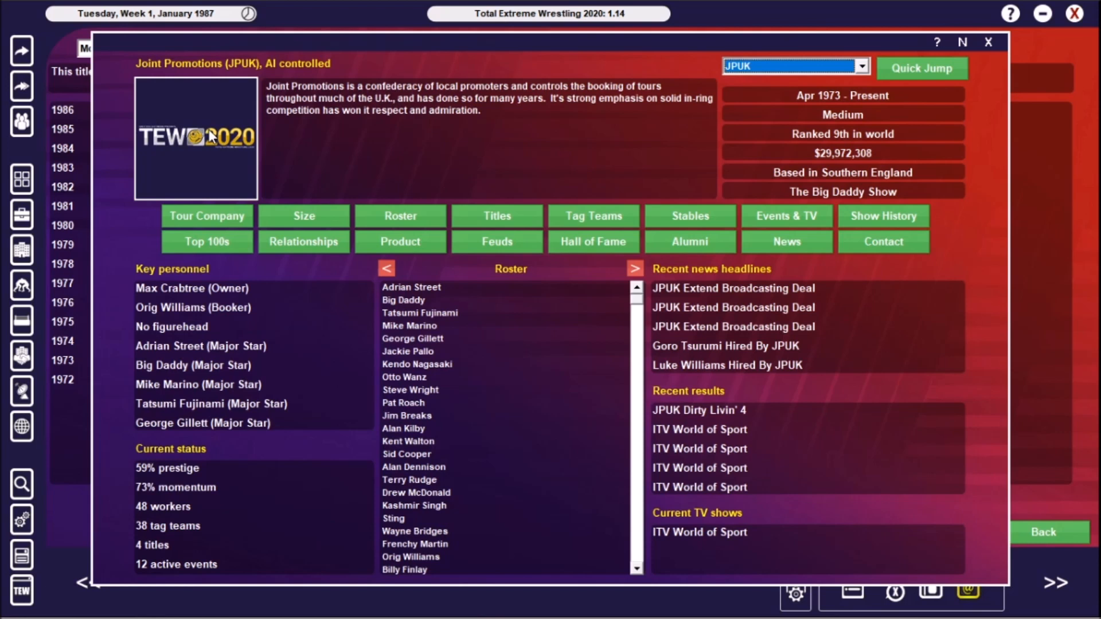
pyautogui.moveTo(1000, 100)
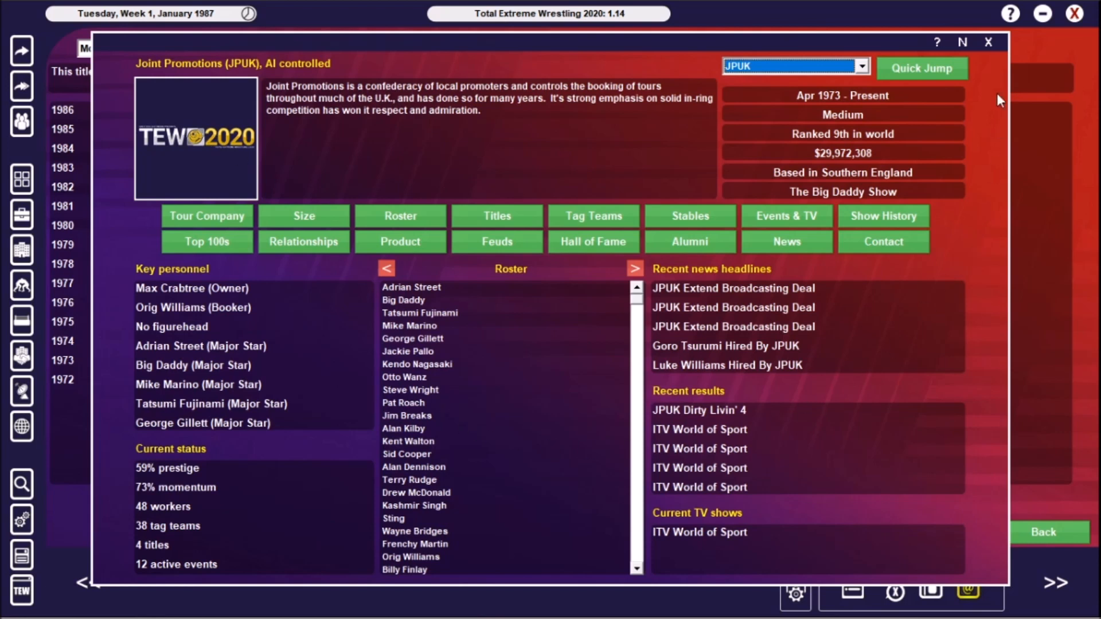
pyautogui.moveTo(783, 152)
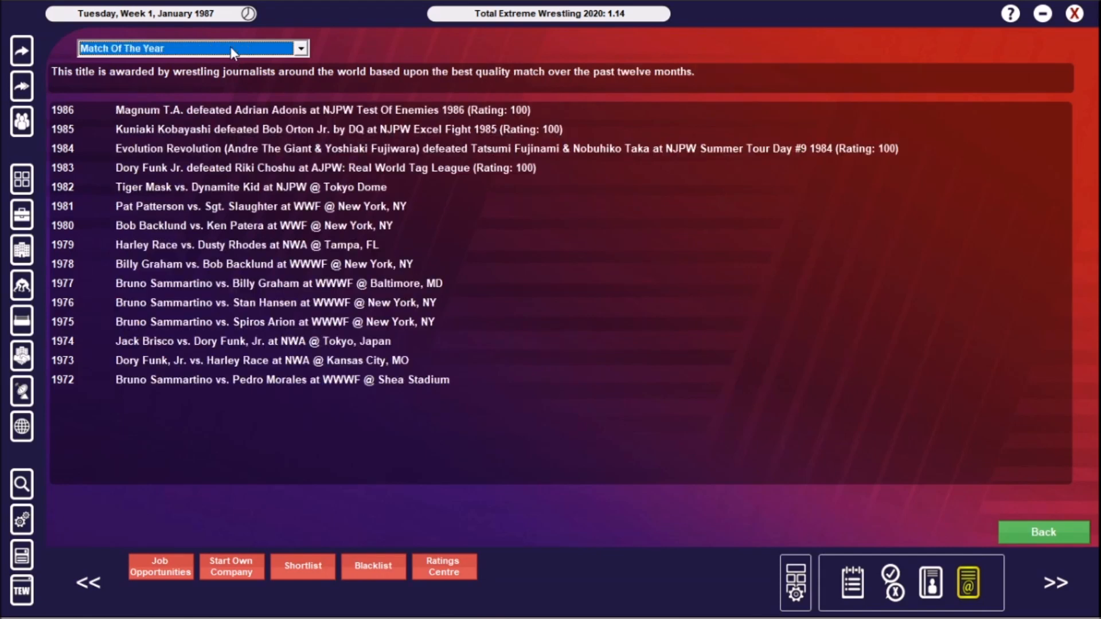
pyautogui.moveTo(471, 256)
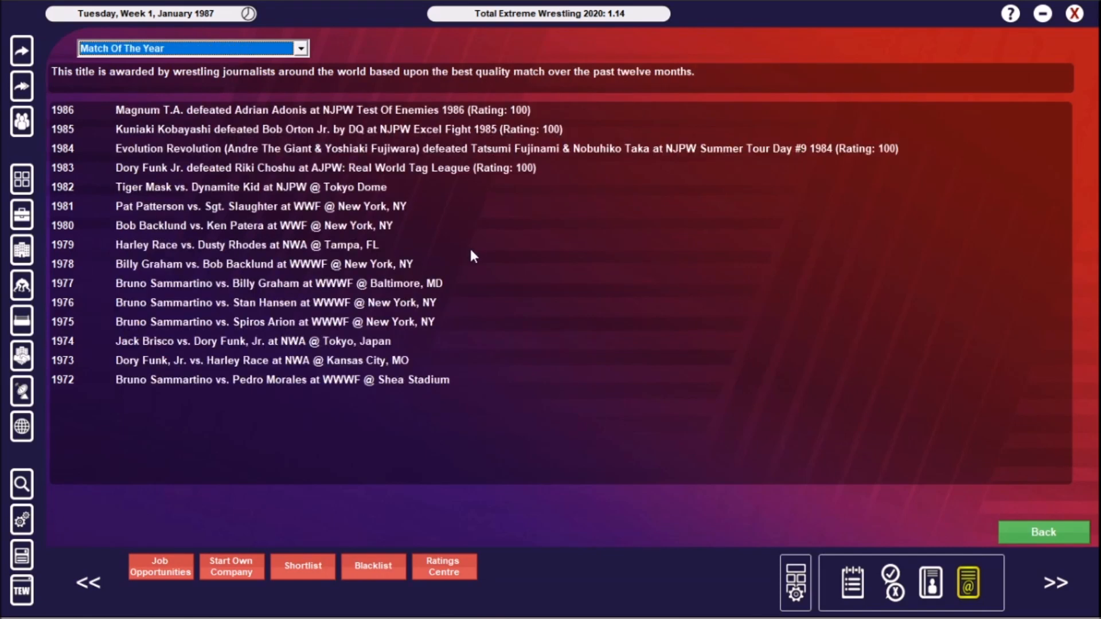
pyautogui.moveTo(511, 267)
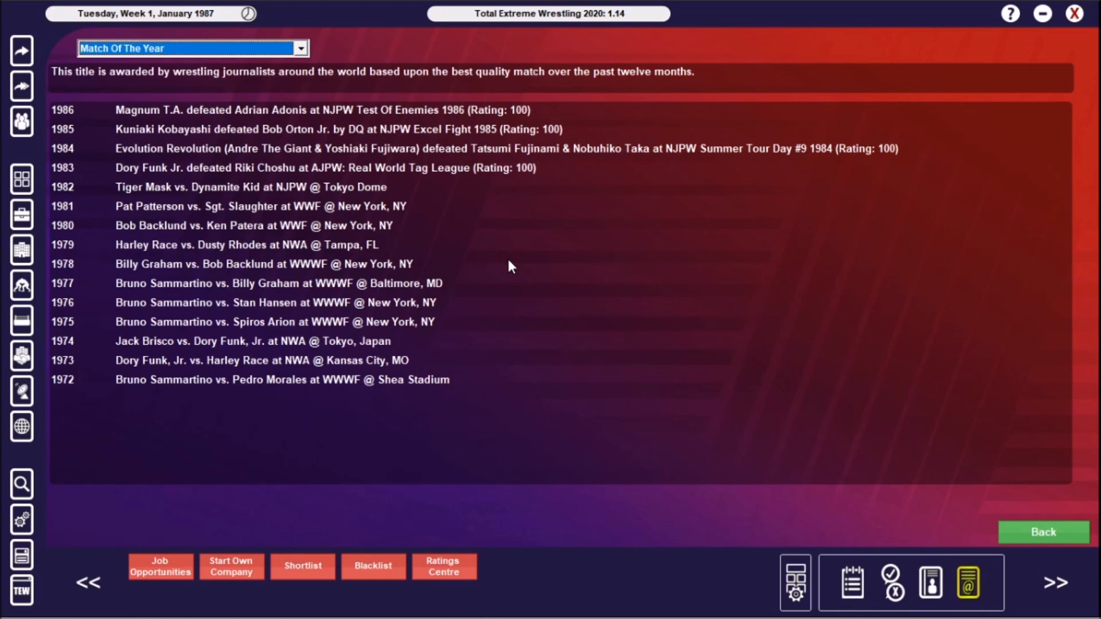
pyautogui.moveTo(283, 144)
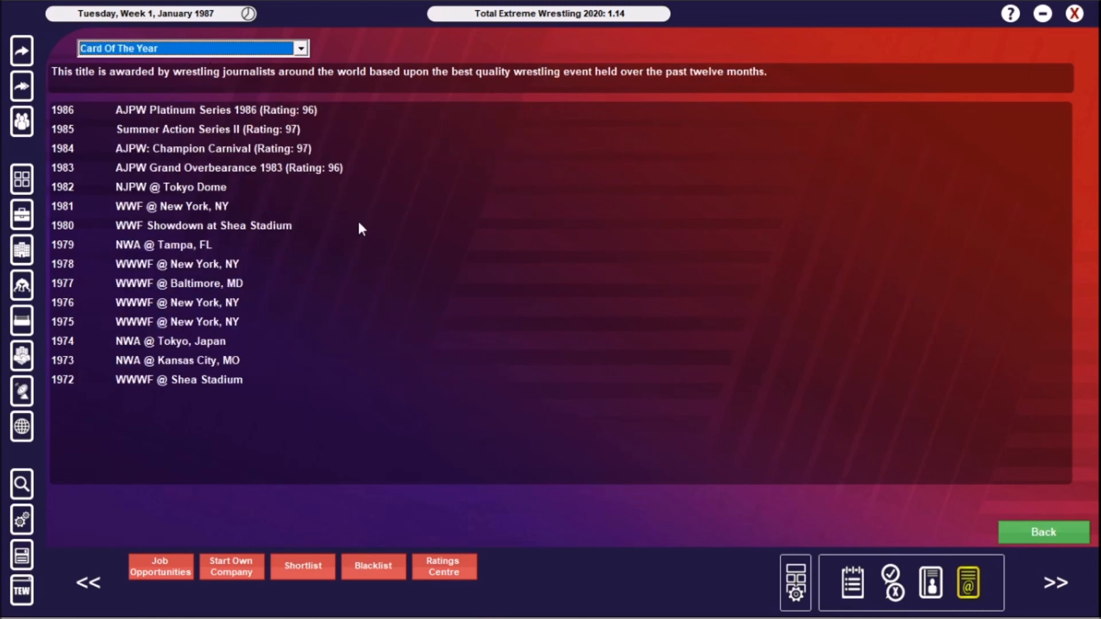
pyautogui.moveTo(206, 150)
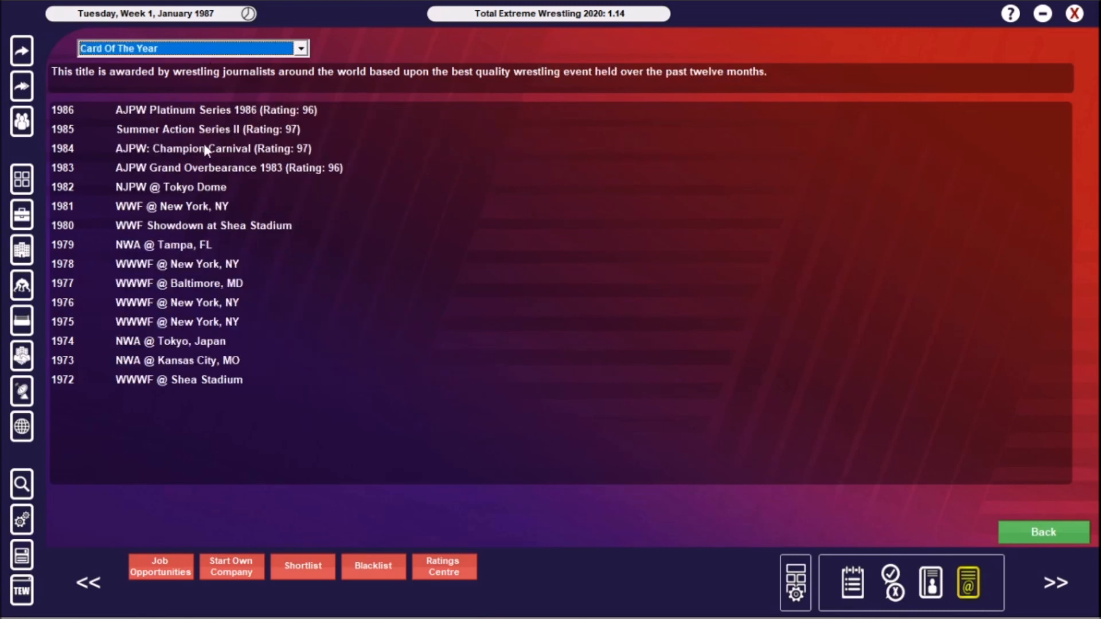
pyautogui.moveTo(195, 121)
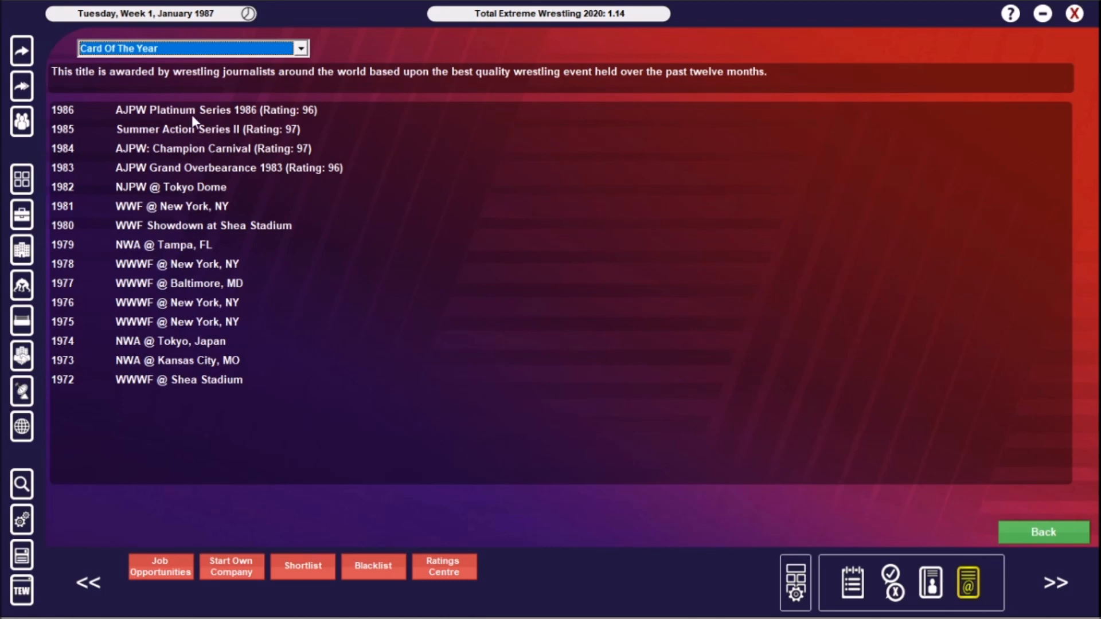
pyautogui.moveTo(243, 46)
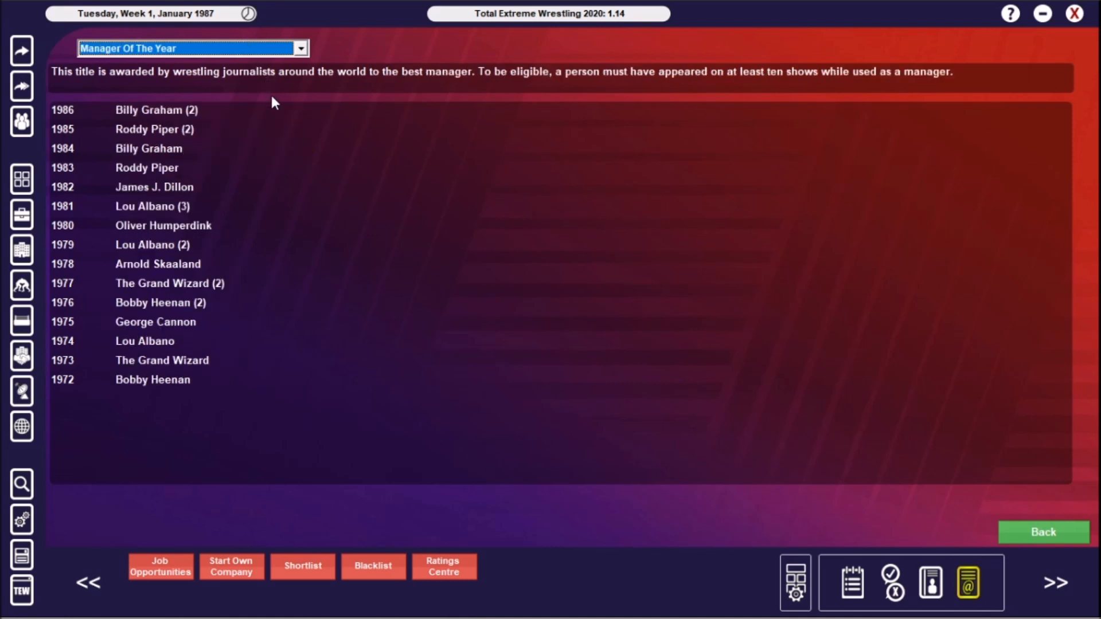
pyautogui.moveTo(237, 53)
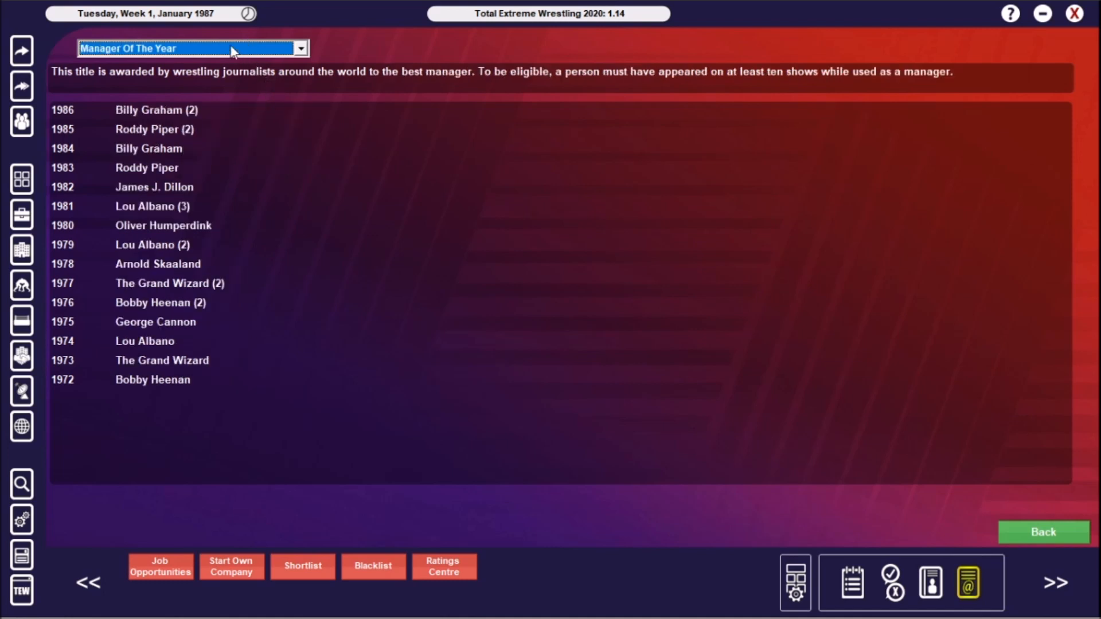
pyautogui.moveTo(202, 55)
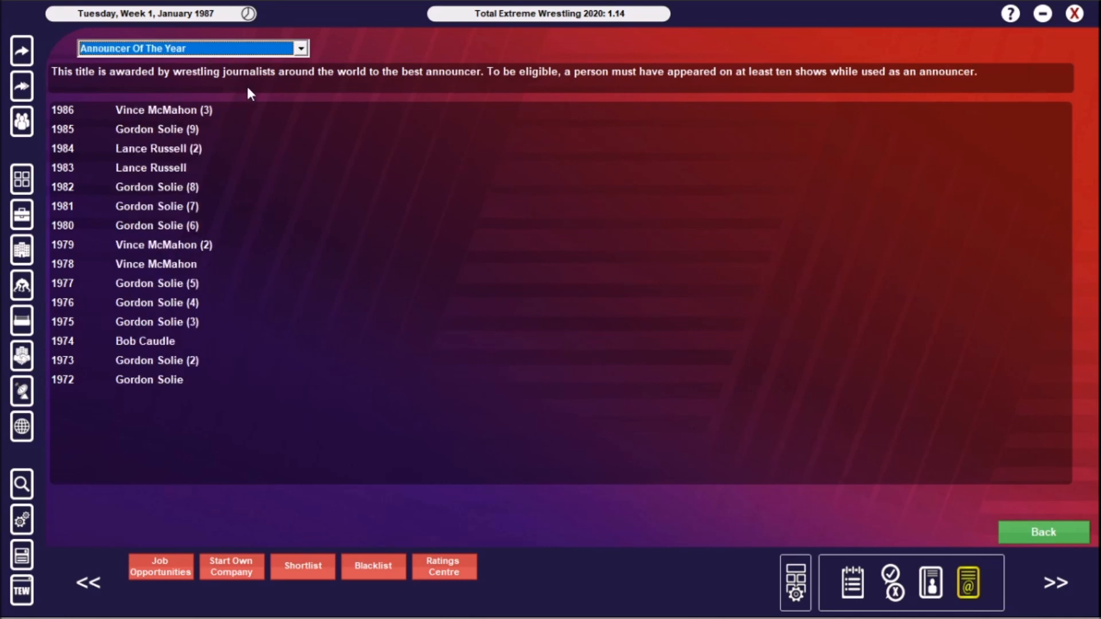
pyautogui.moveTo(268, 117)
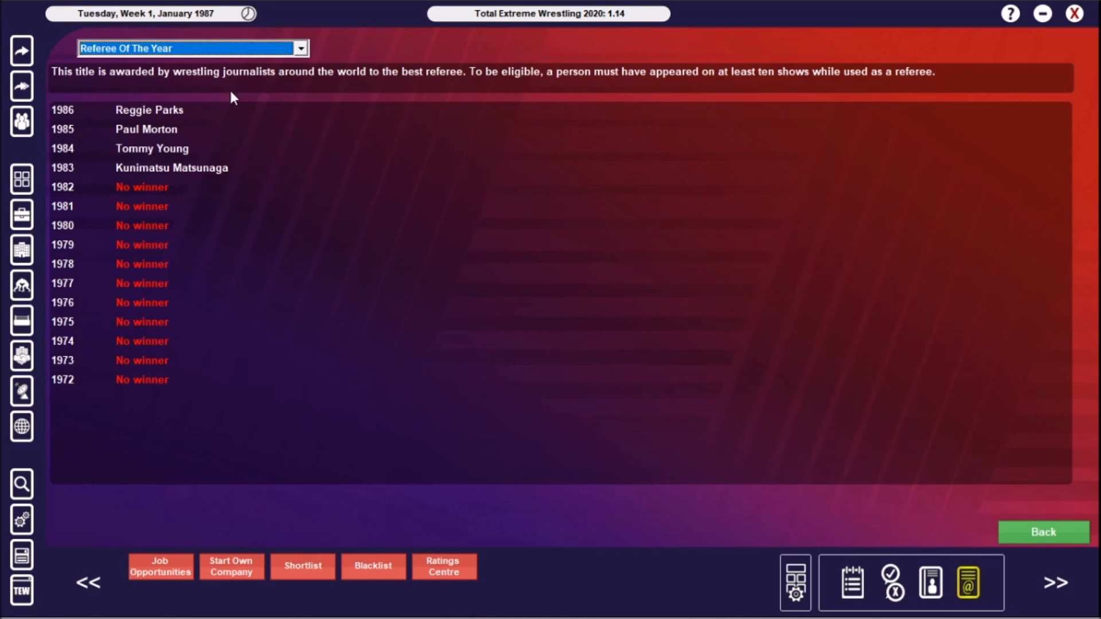
pyautogui.moveTo(244, 84)
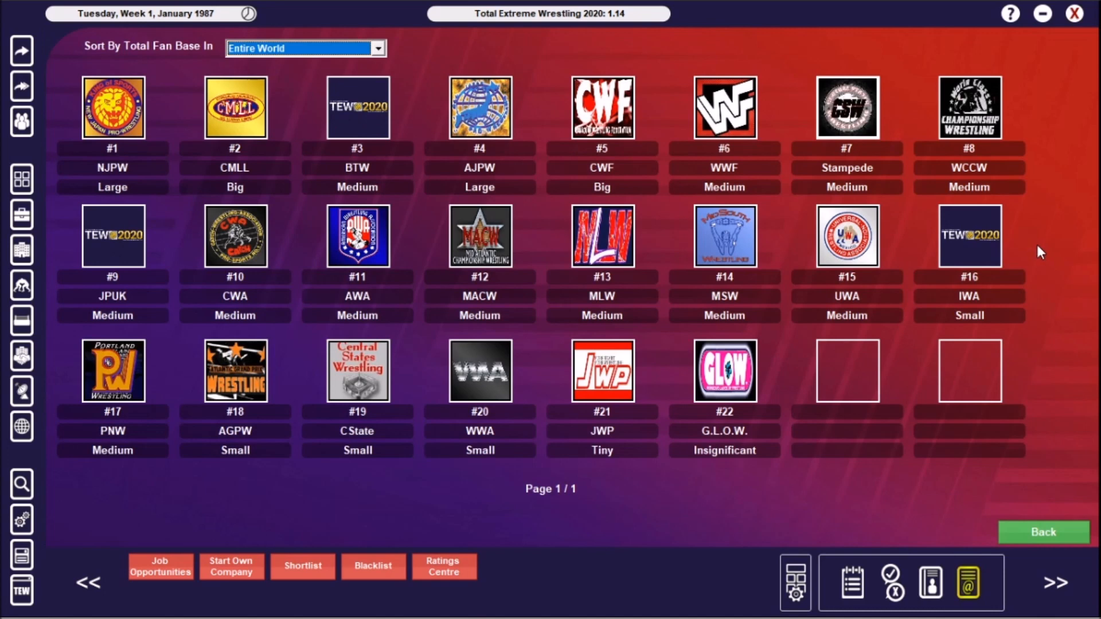
pyautogui.moveTo(102, 284)
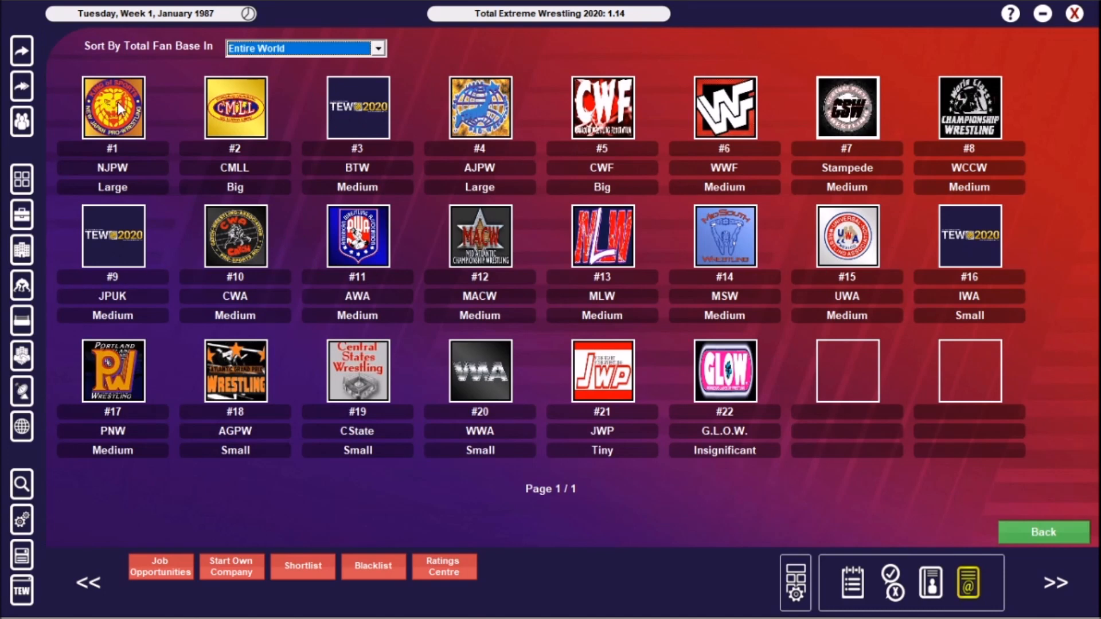
# View NJPW's championship titles list from its company profile
pyautogui.click(113, 106)
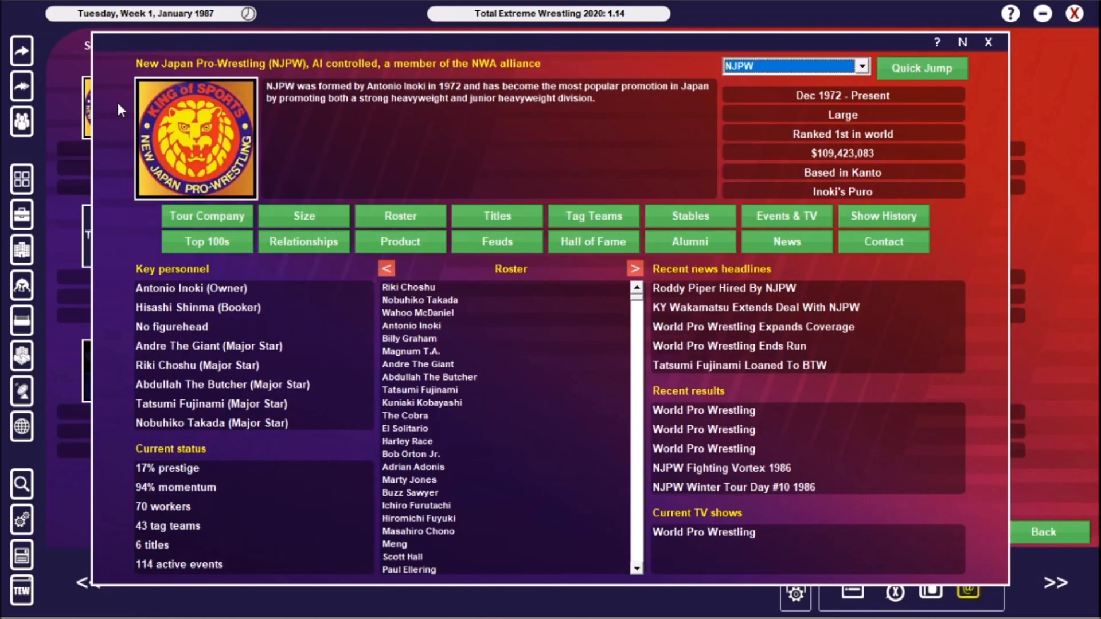
pyautogui.moveTo(508, 218)
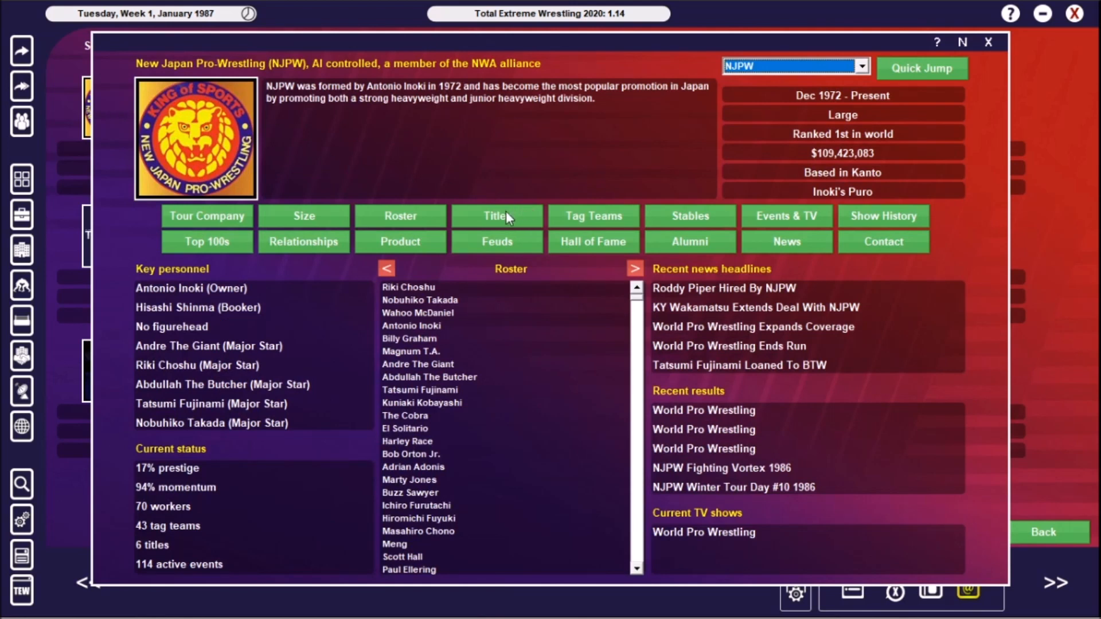
pyautogui.moveTo(562, 215)
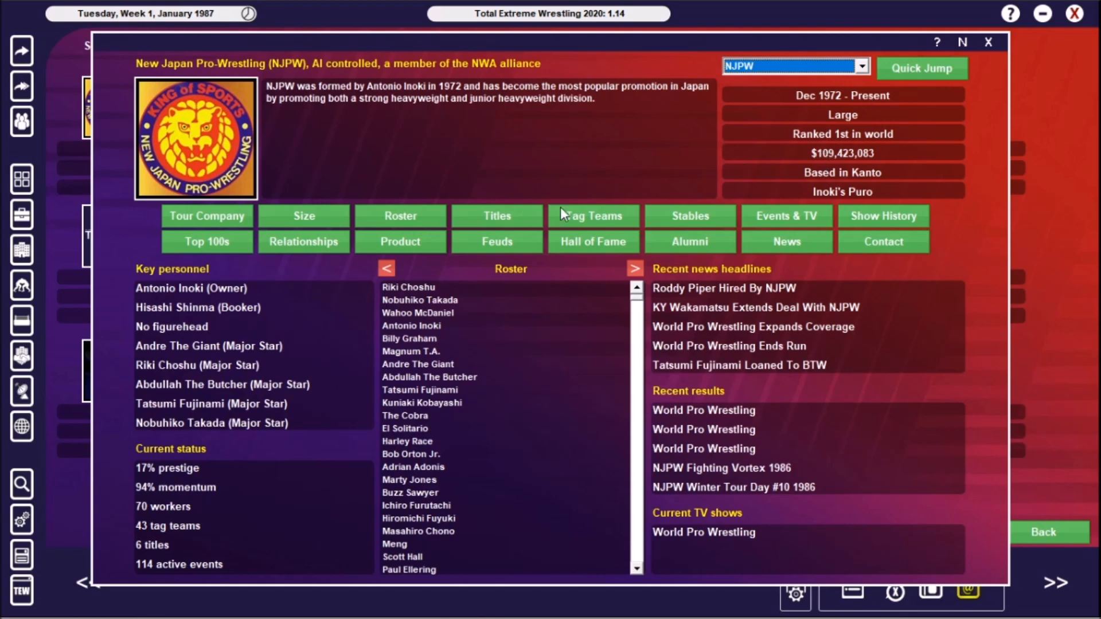
pyautogui.click(497, 216)
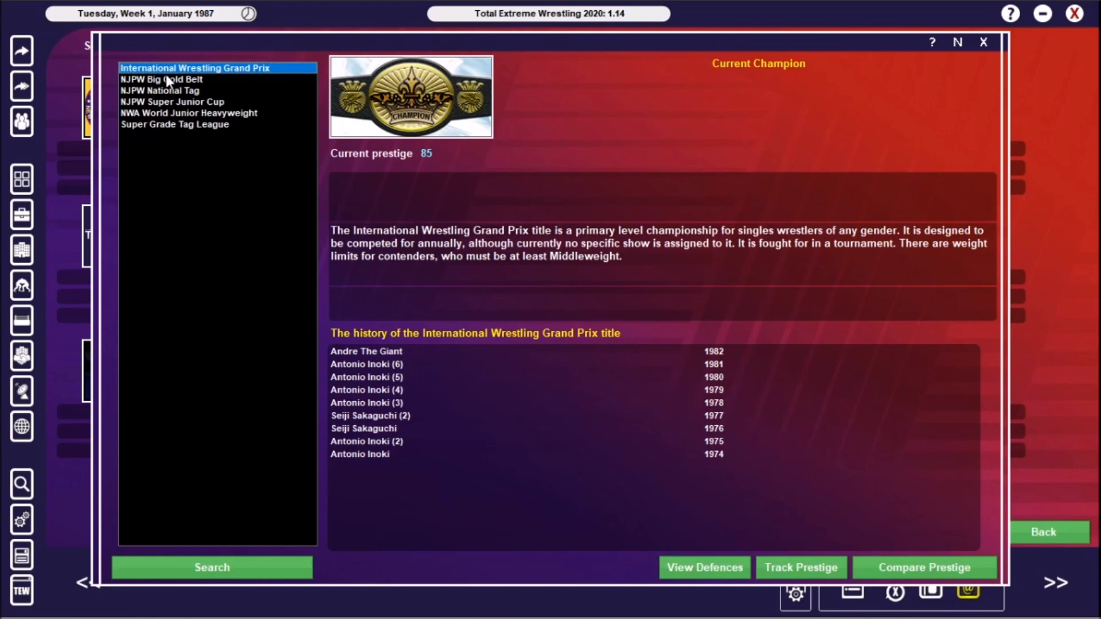
# Browse the Big Gold Belt, National Tag, Super Junior Cup, NWA Junior and Super Grade Tag League histories
pyautogui.click(159, 79)
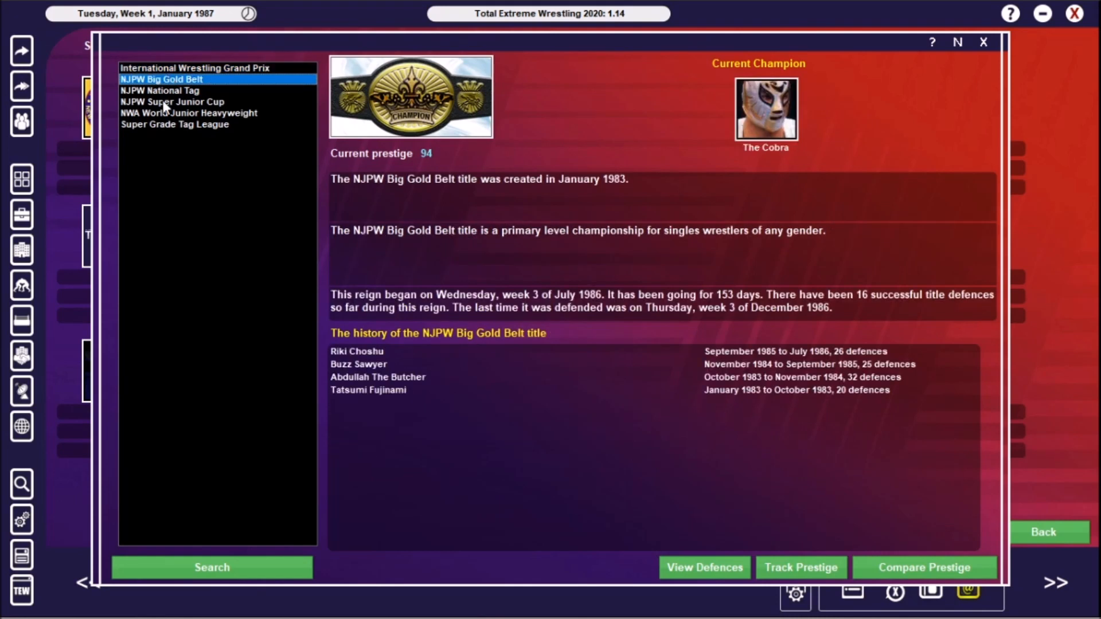
pyautogui.moveTo(169, 201)
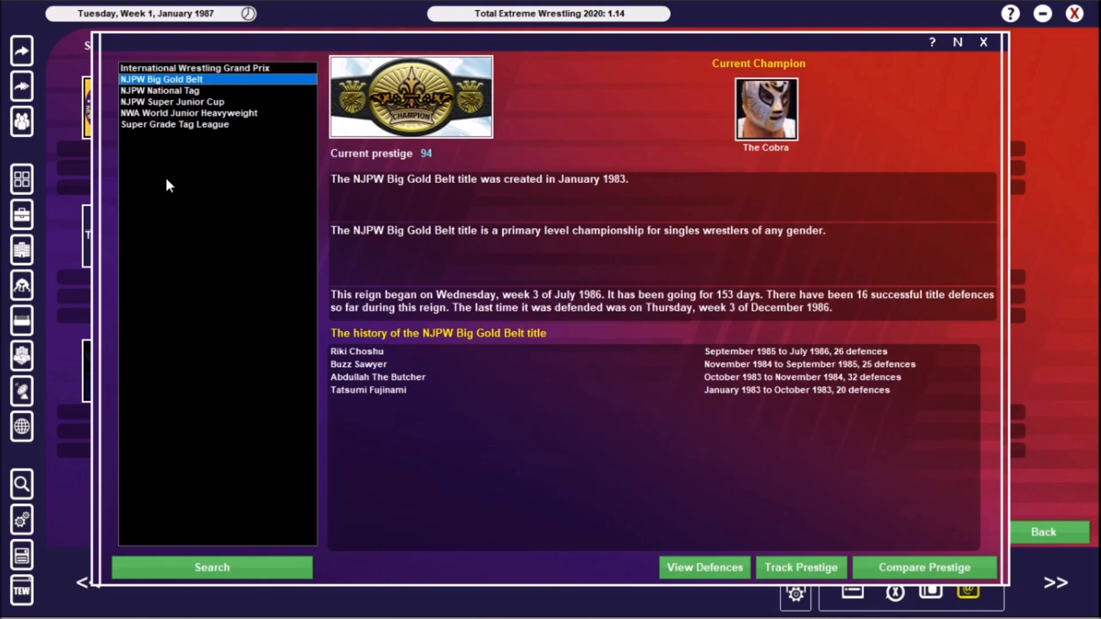
pyautogui.moveTo(167, 104)
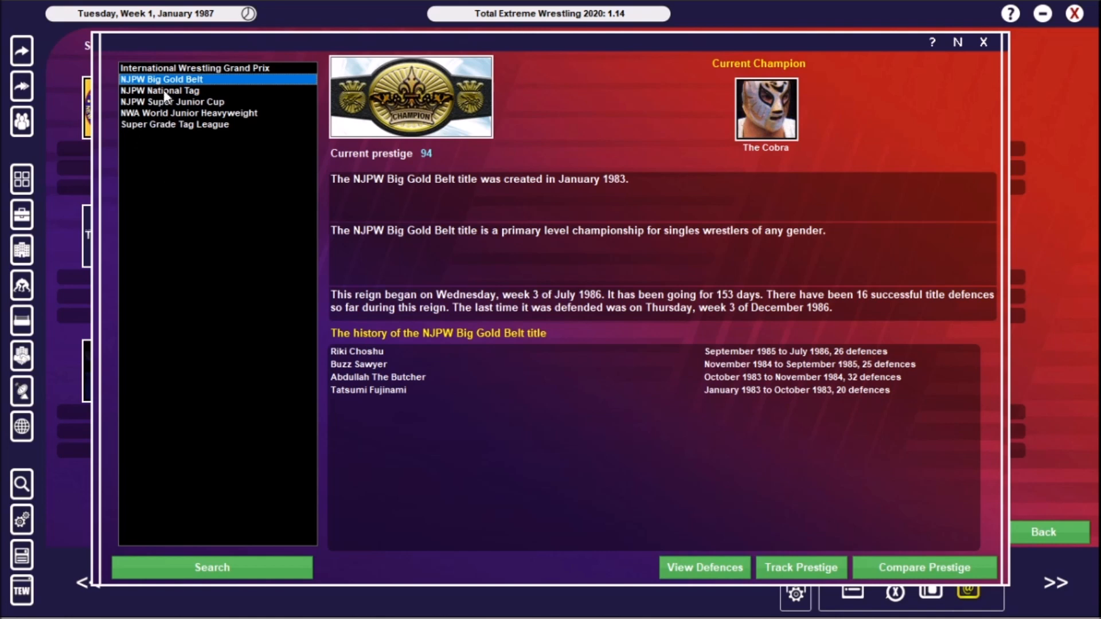
pyautogui.click(159, 91)
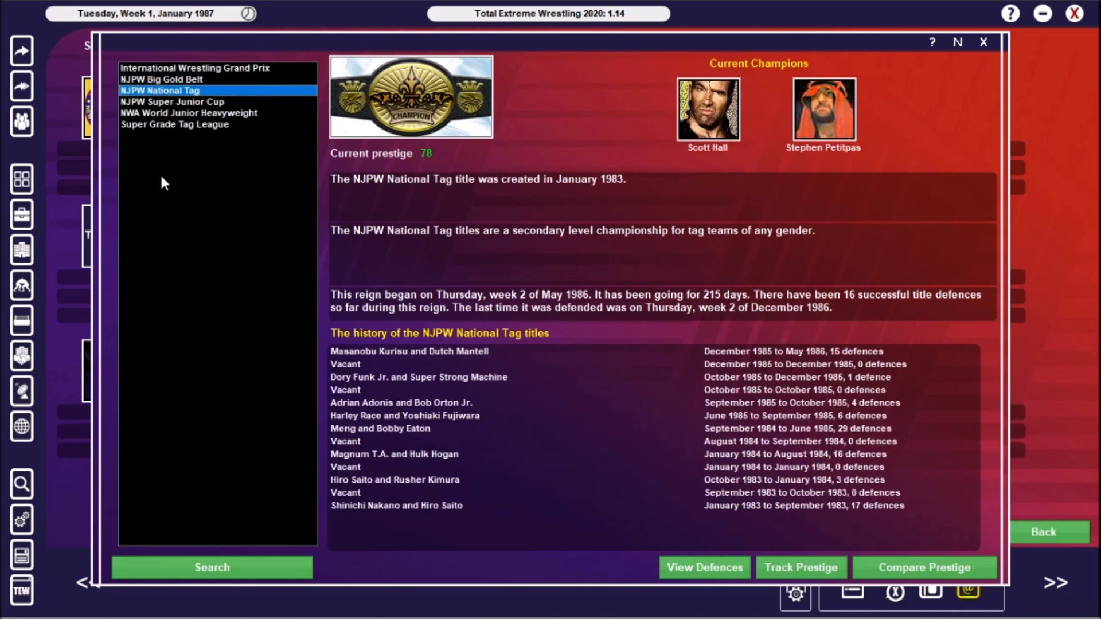
pyautogui.moveTo(167, 184)
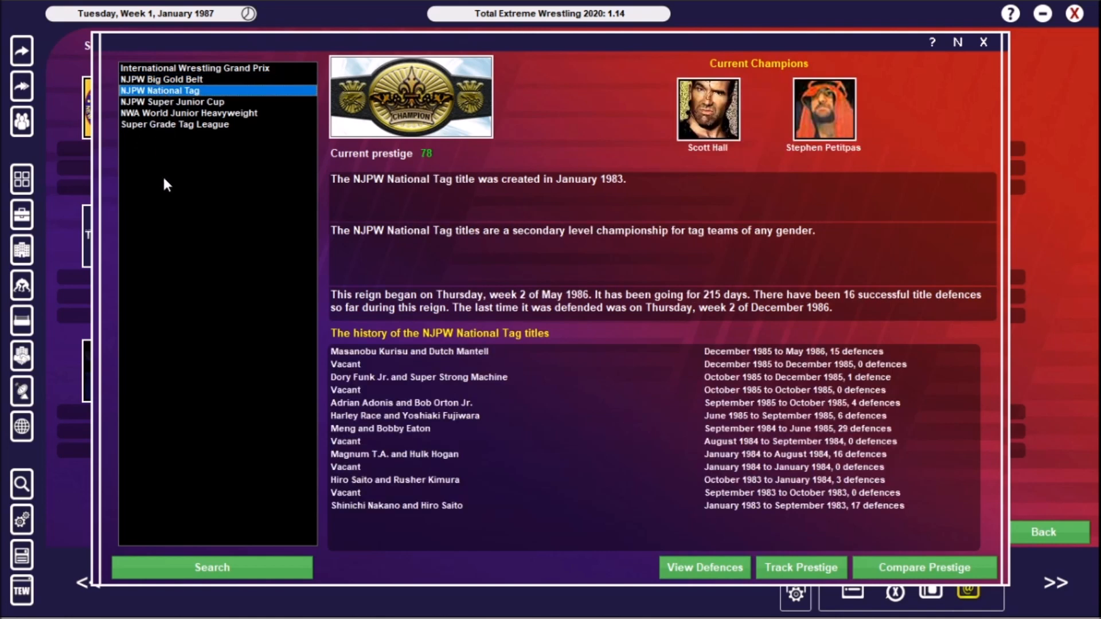
pyautogui.moveTo(141, 117)
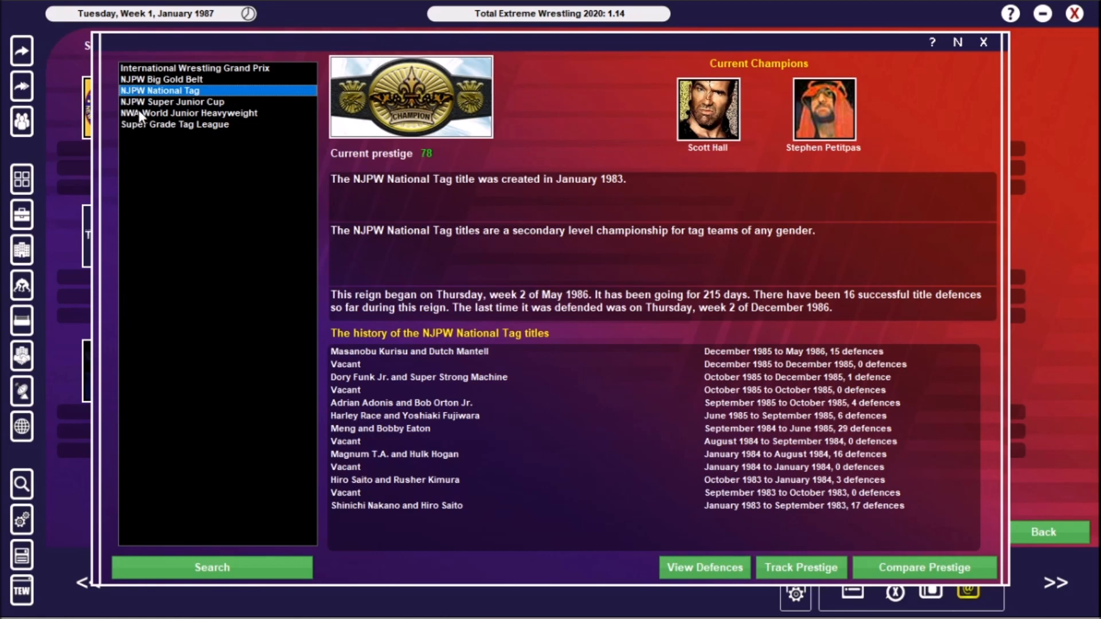
pyautogui.click(189, 112)
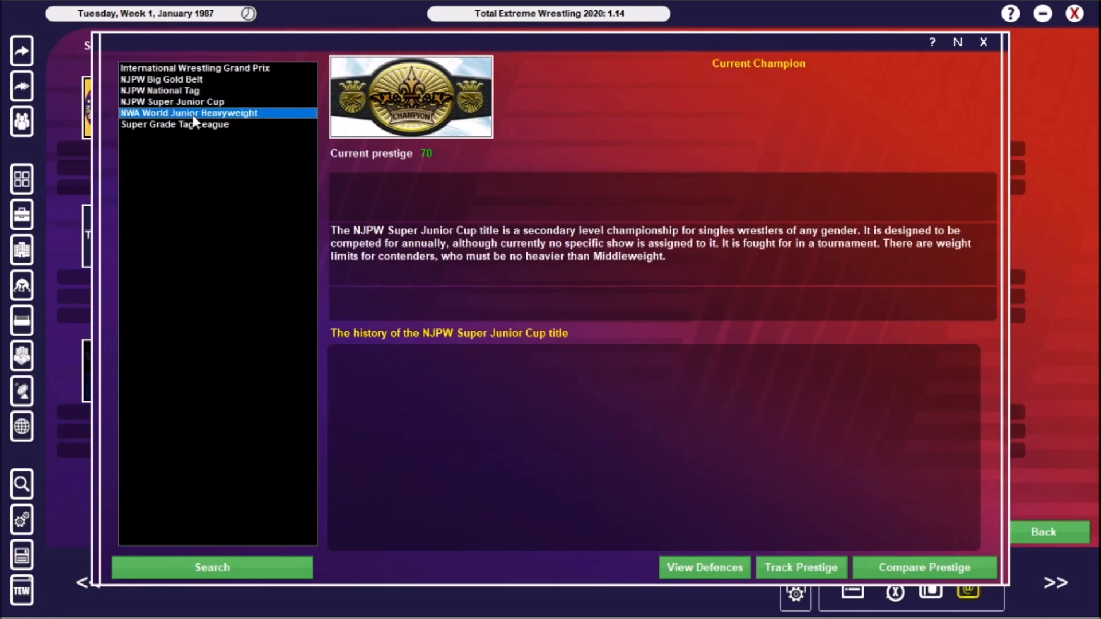
pyautogui.click(189, 112)
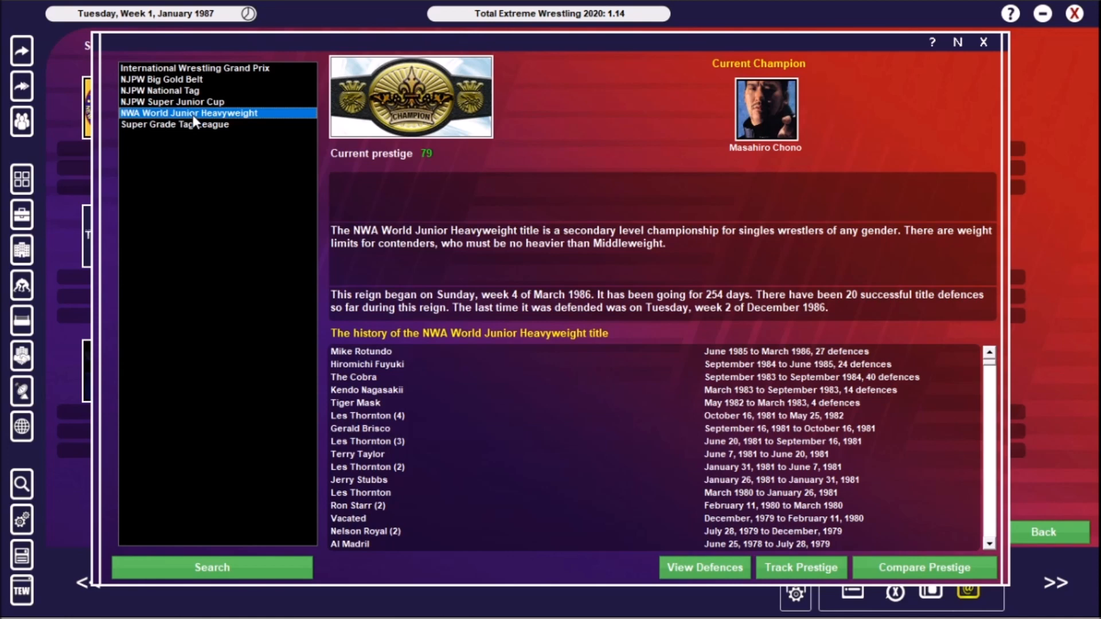
pyautogui.click(200, 125)
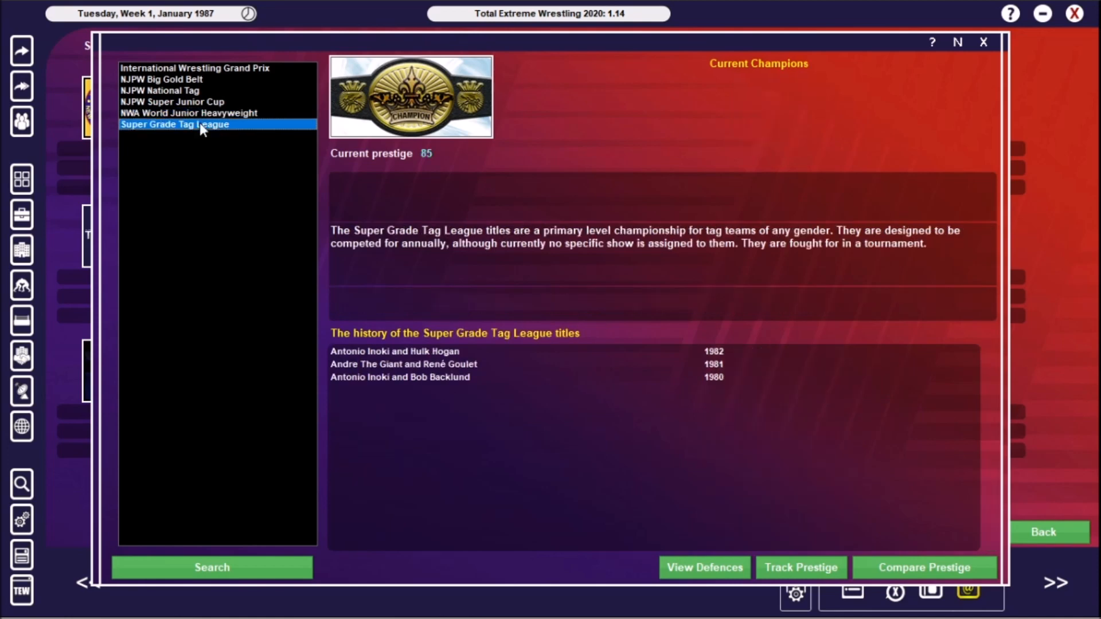
pyautogui.moveTo(995, 52)
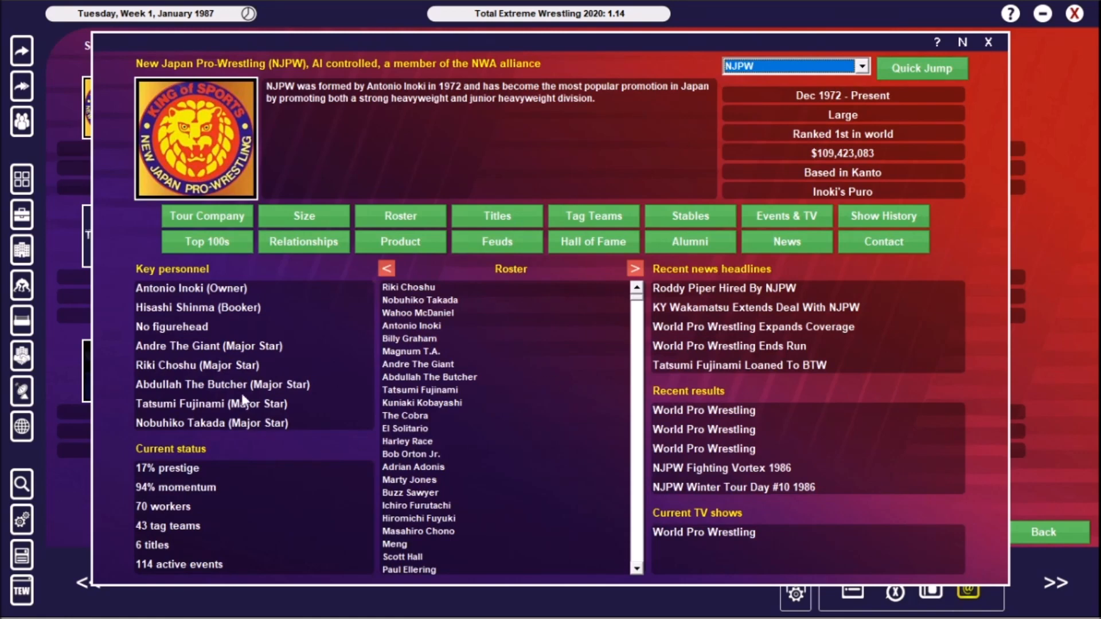
pyautogui.moveTo(701, 219)
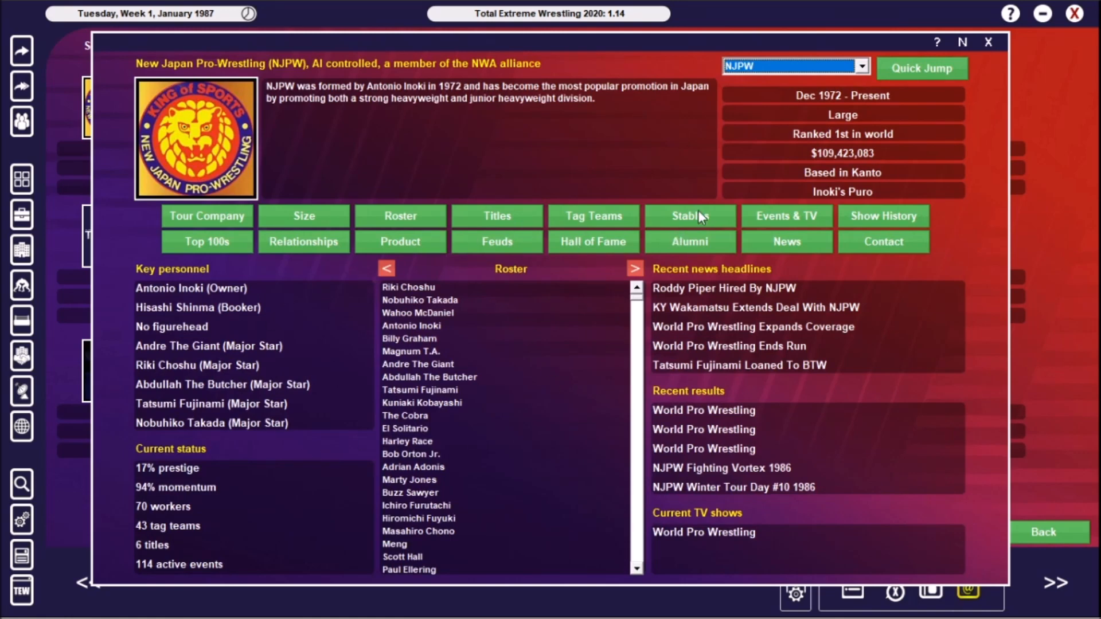
# Browse NJPW's stables The Pod and The Regime, then leave the stables window
pyautogui.click(691, 216)
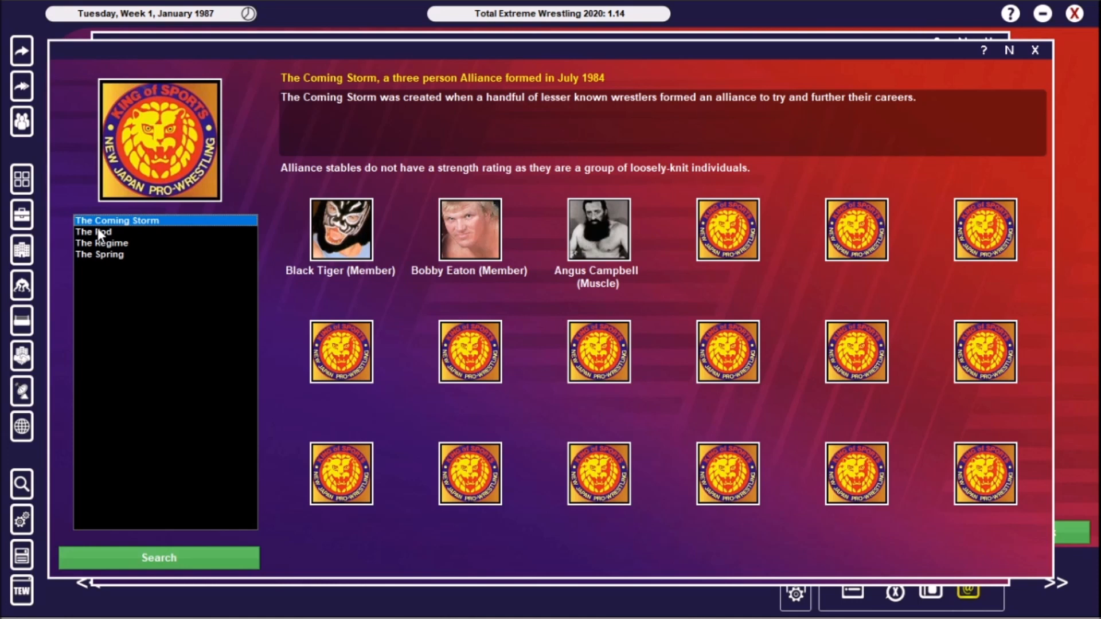
pyautogui.click(93, 231)
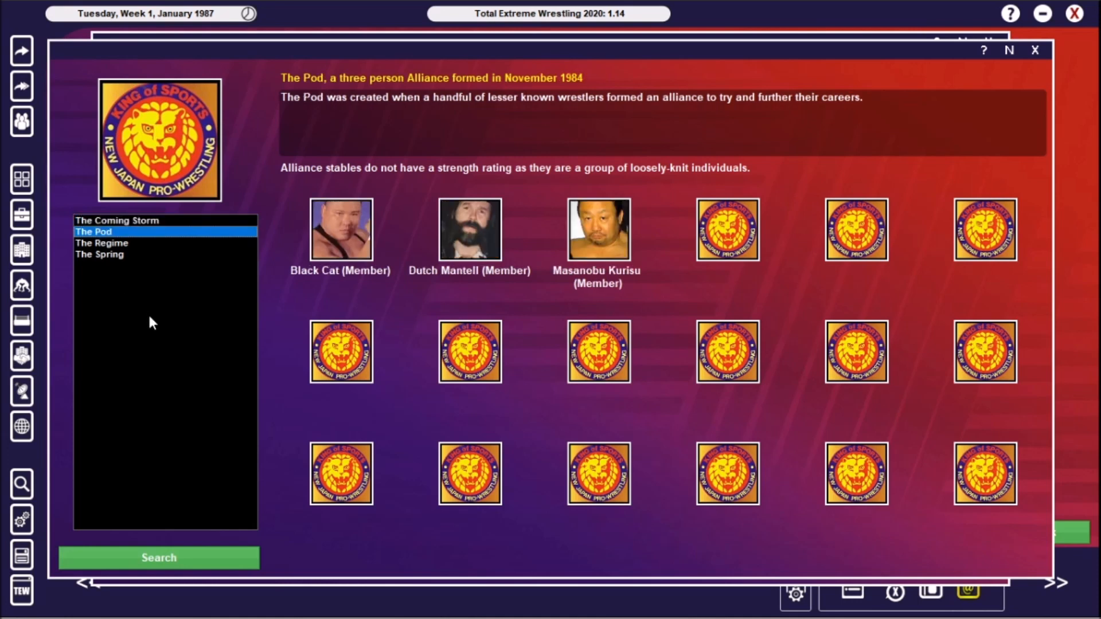
pyautogui.moveTo(537, 180)
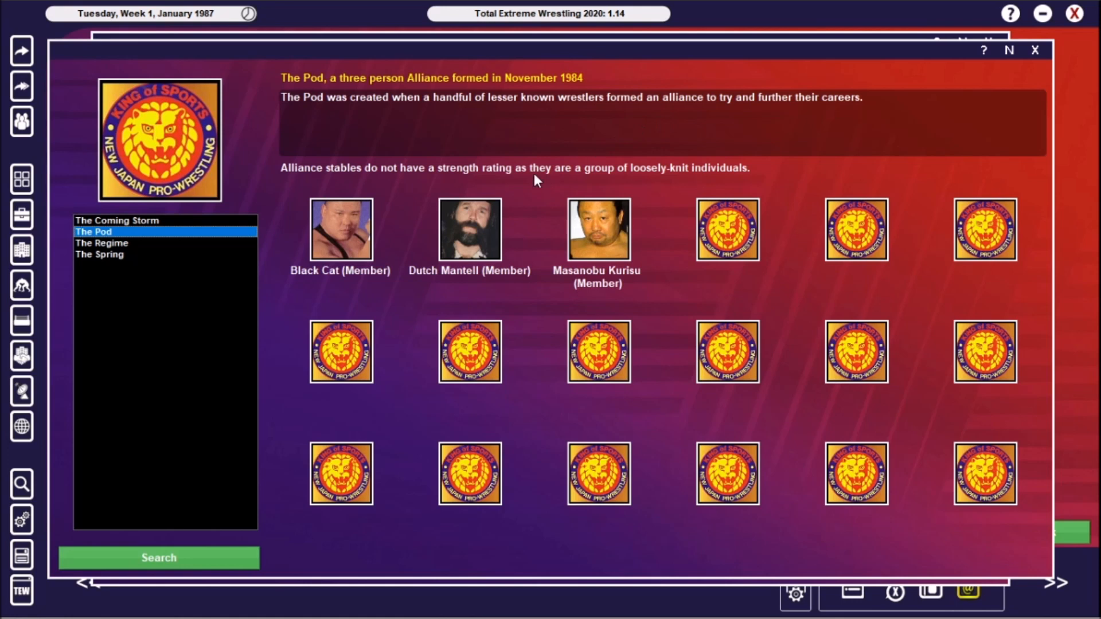
pyautogui.click(101, 243)
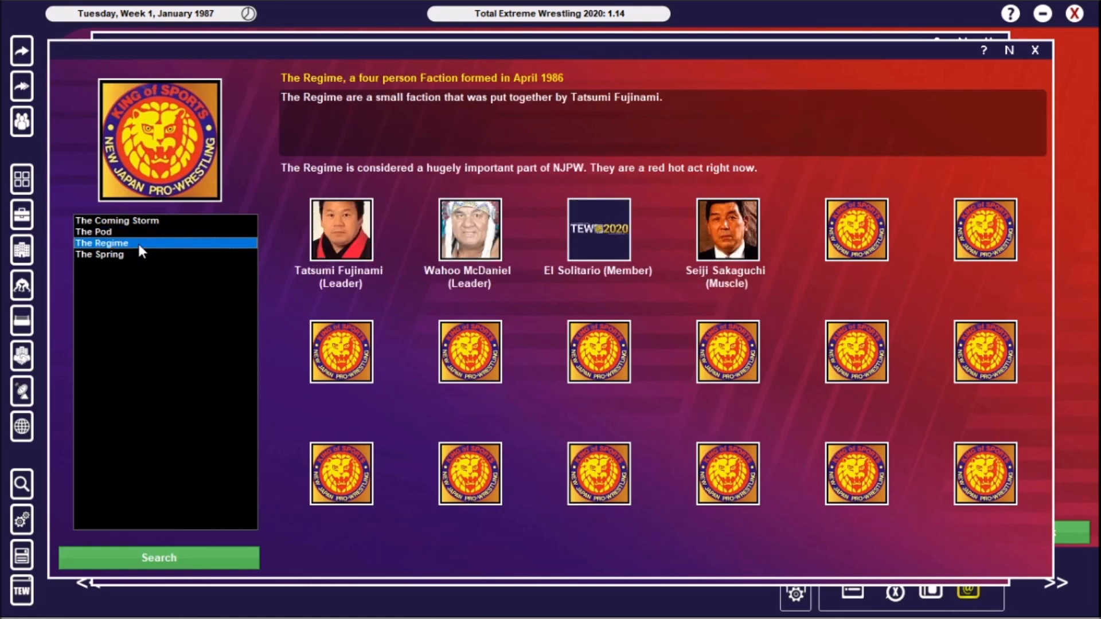
pyautogui.moveTo(175, 365)
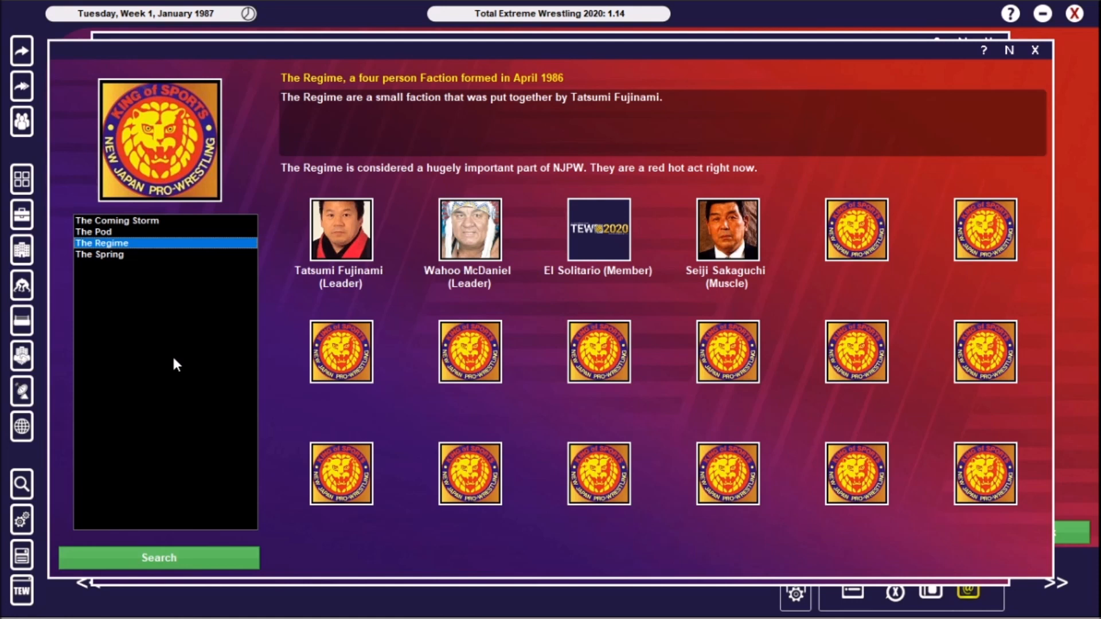
pyautogui.moveTo(165, 332)
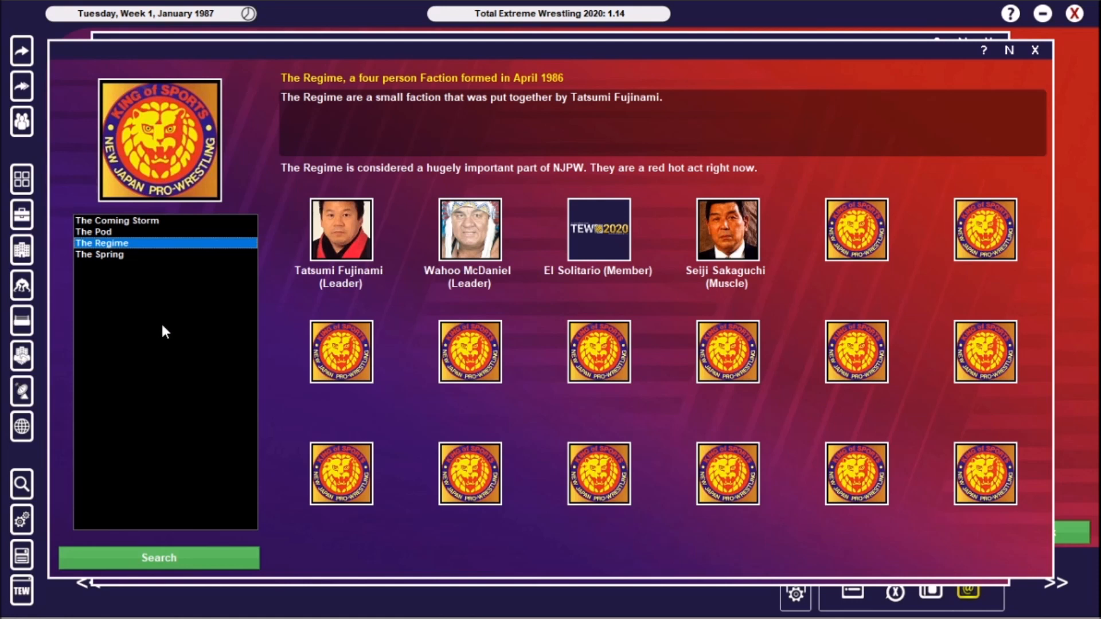
pyautogui.click(99, 255)
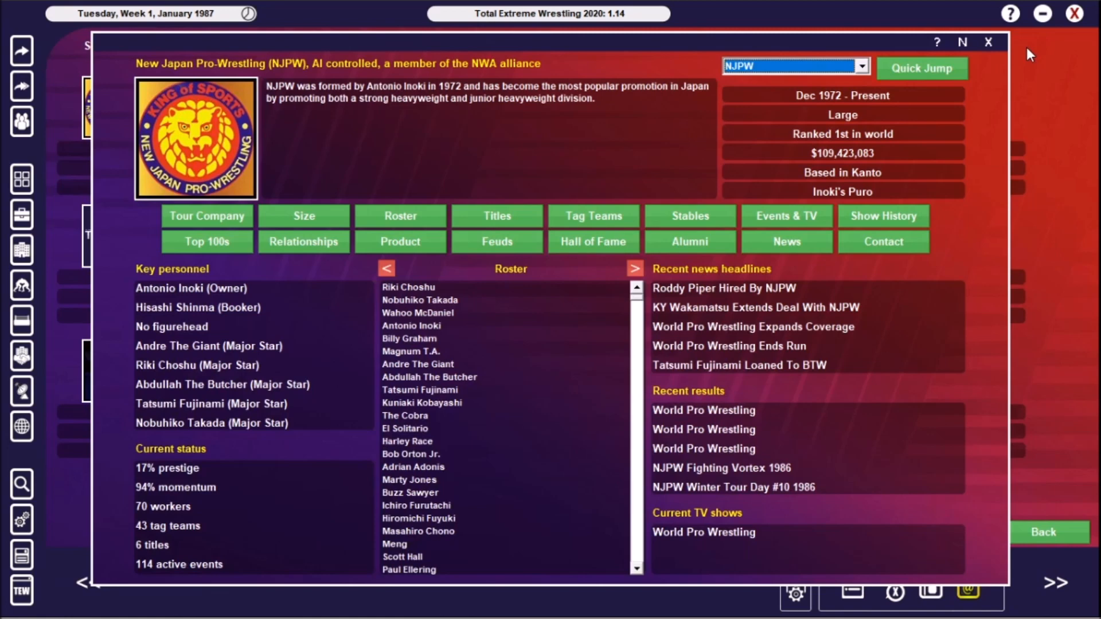
pyautogui.moveTo(631, 194)
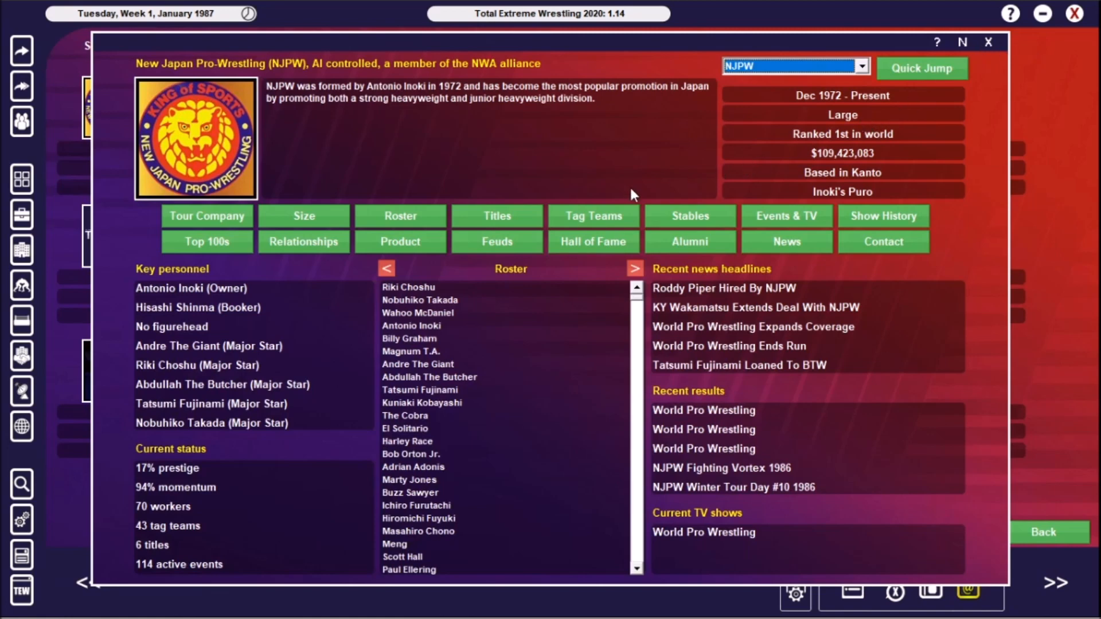
pyautogui.moveTo(773, 212)
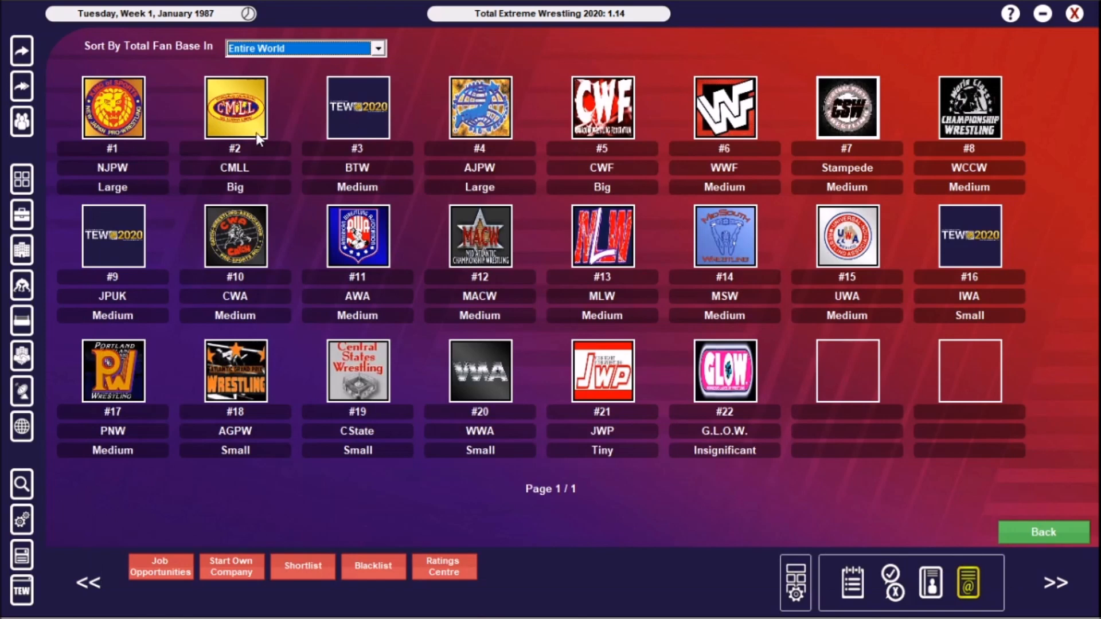
# Open CMLL's company profile from the rankings grid
pyautogui.click(236, 108)
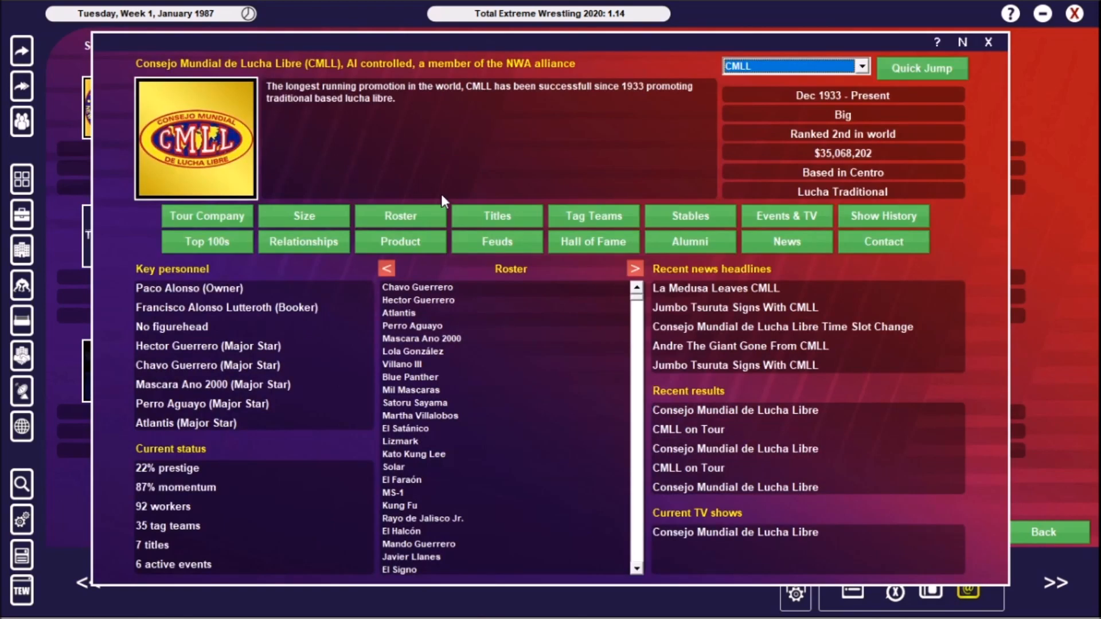
pyautogui.click(416, 287)
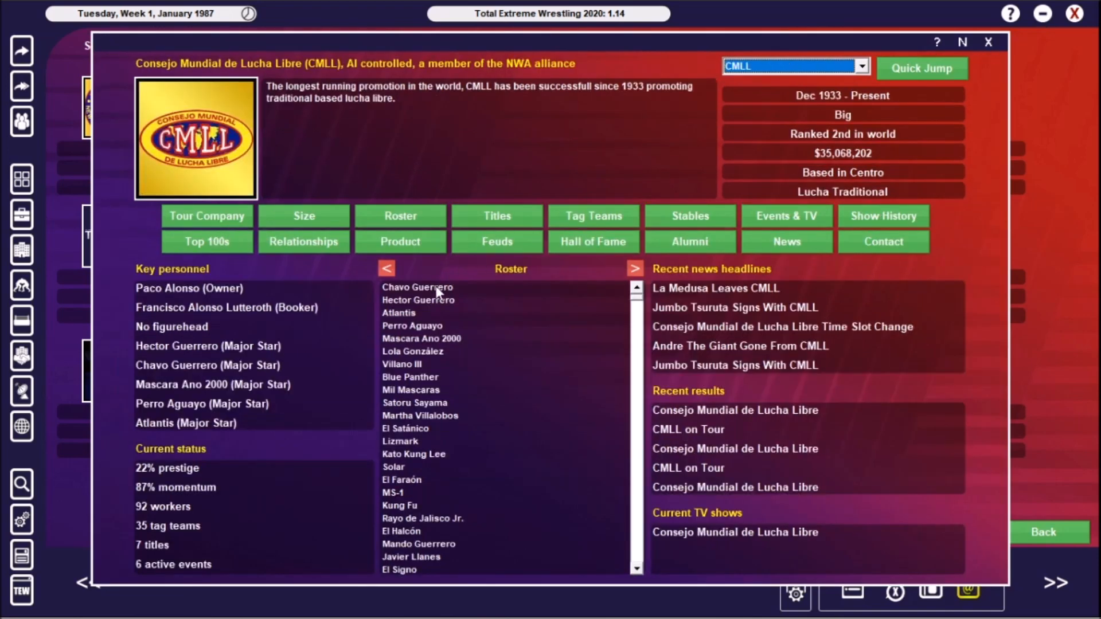
pyautogui.moveTo(496, 228)
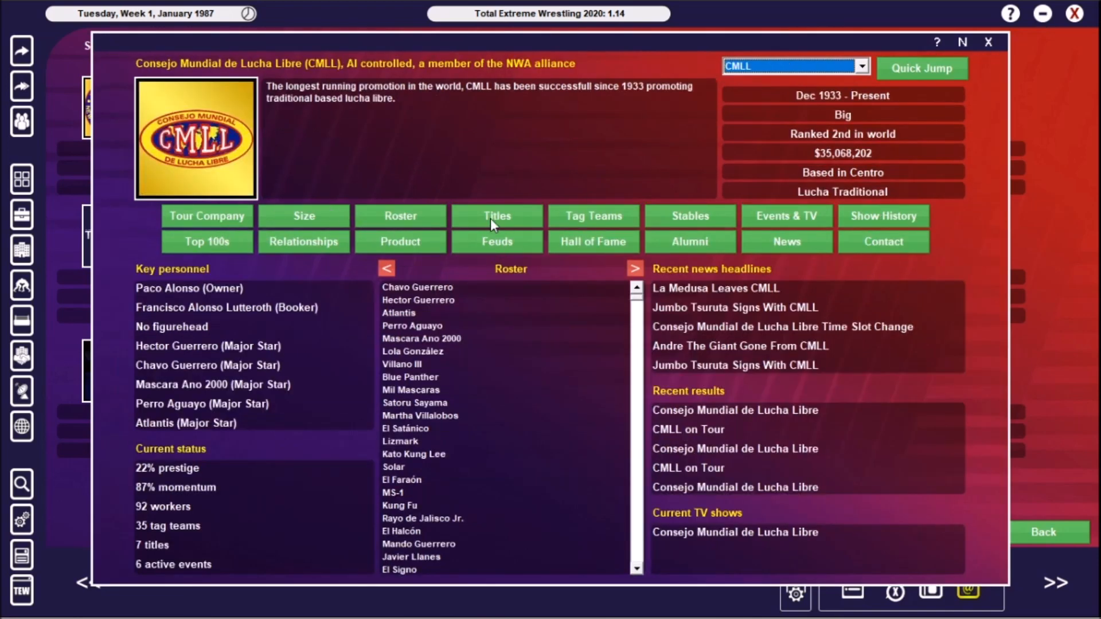
# View CMLL's Mexican National Light Heavyweight, Tag Team and Trios title histories
pyautogui.click(496, 216)
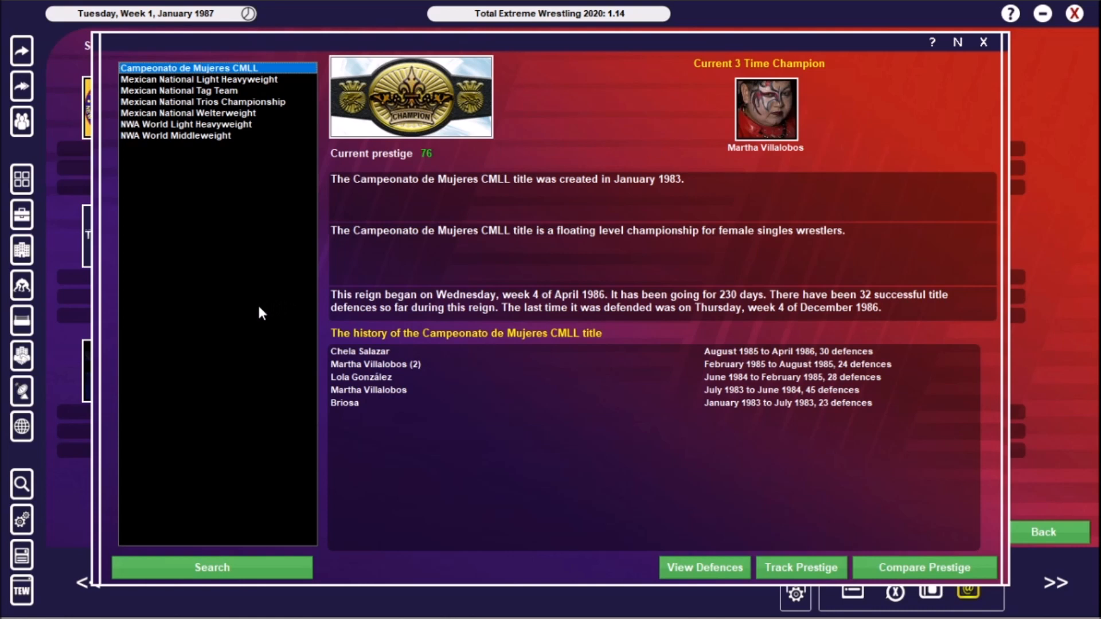
pyautogui.moveTo(256, 299)
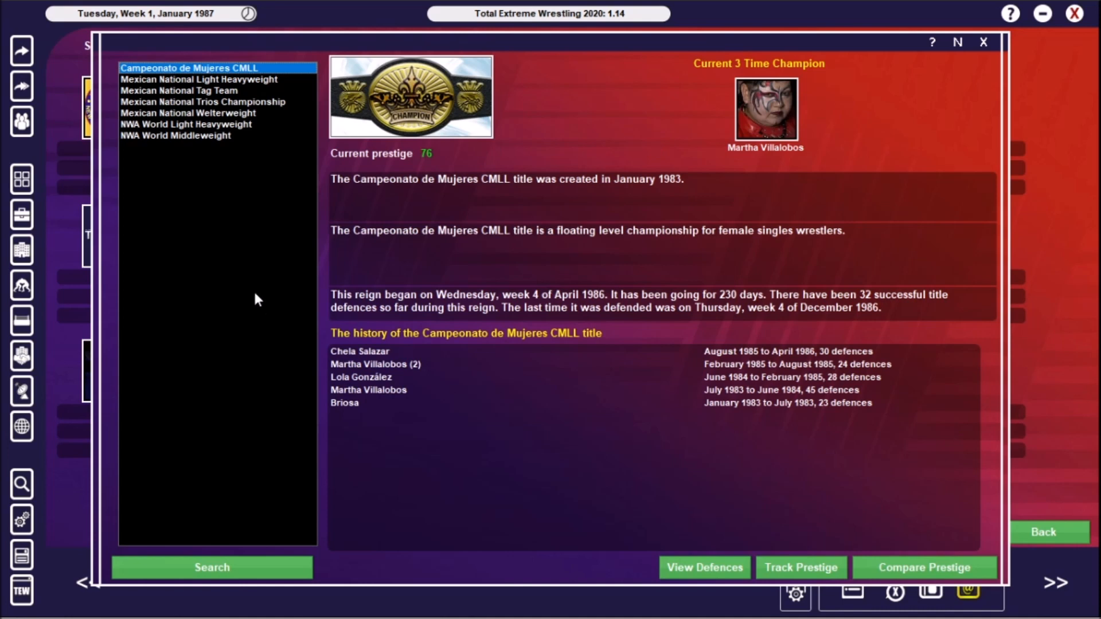
pyautogui.moveTo(261, 285)
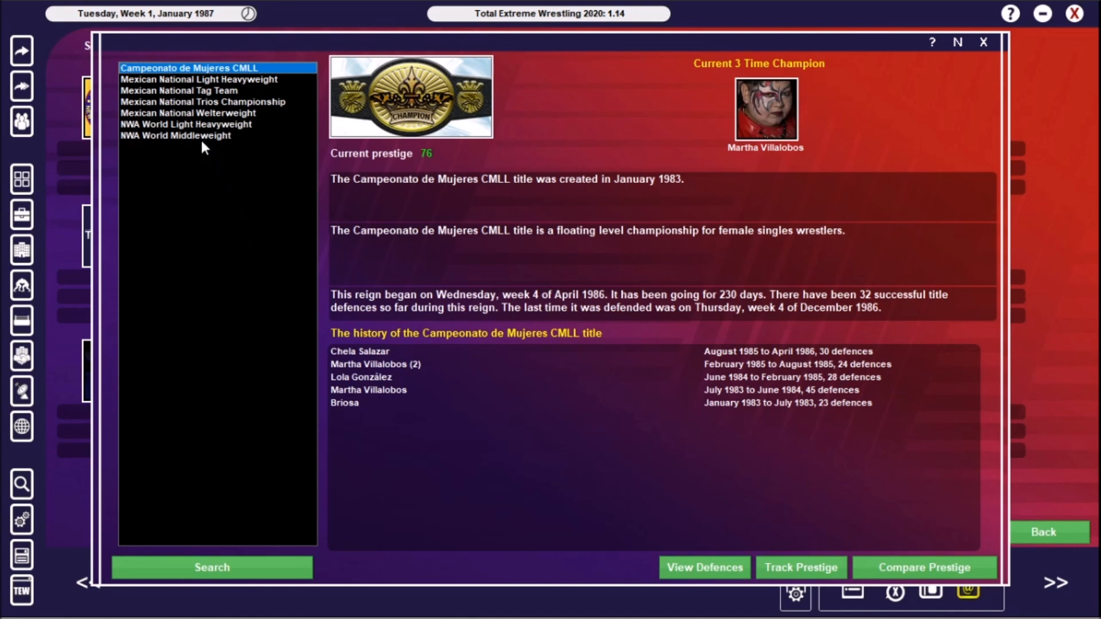
pyautogui.moveTo(192, 104)
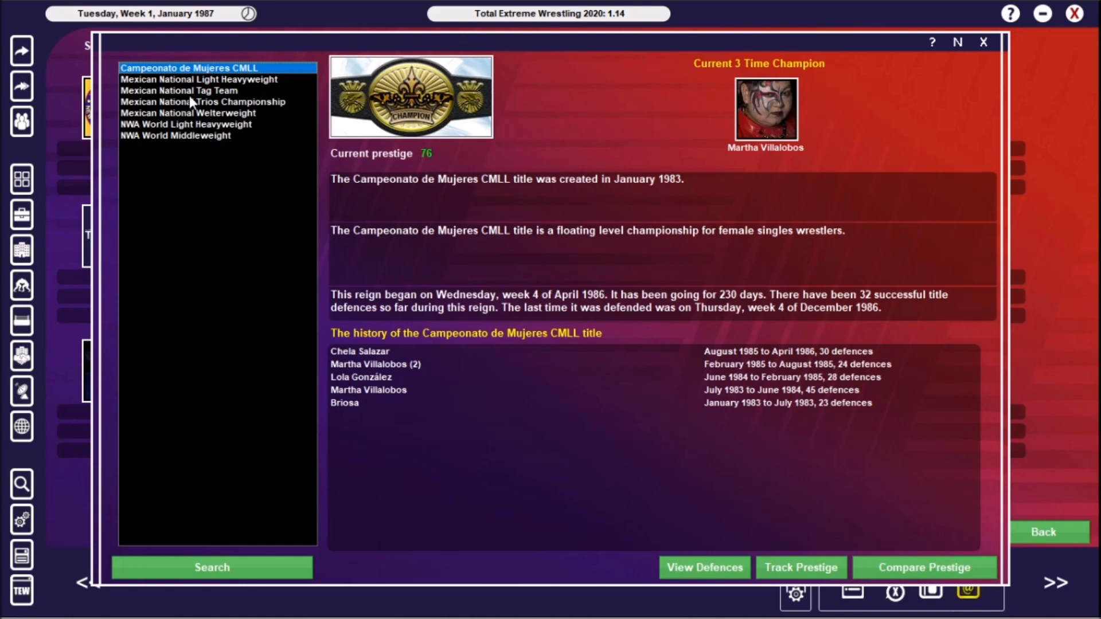
pyautogui.click(200, 80)
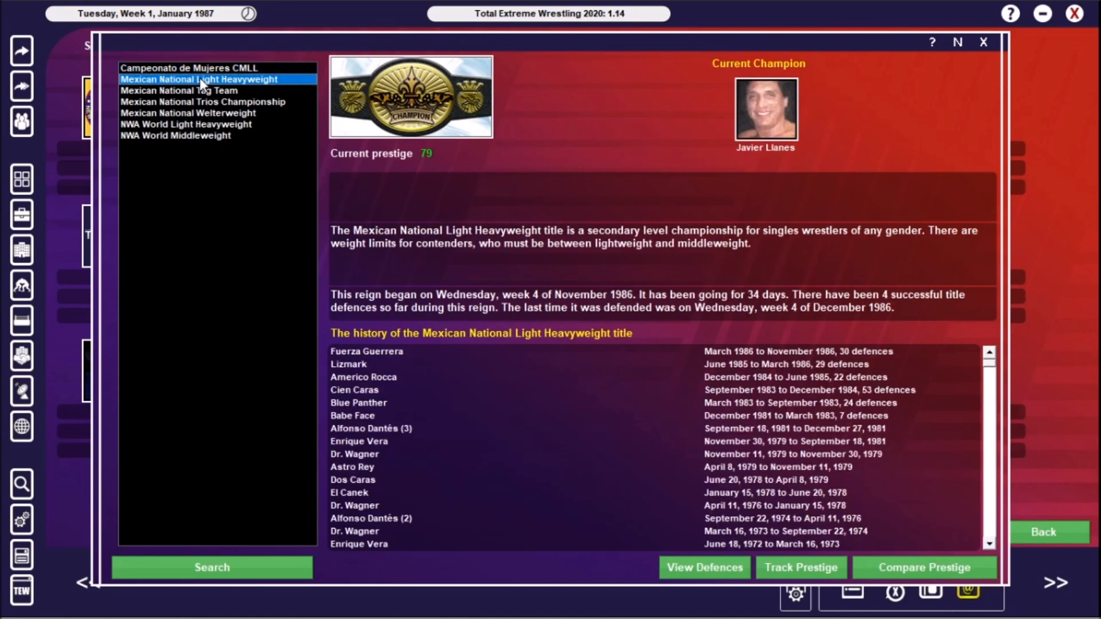
pyautogui.moveTo(230, 166)
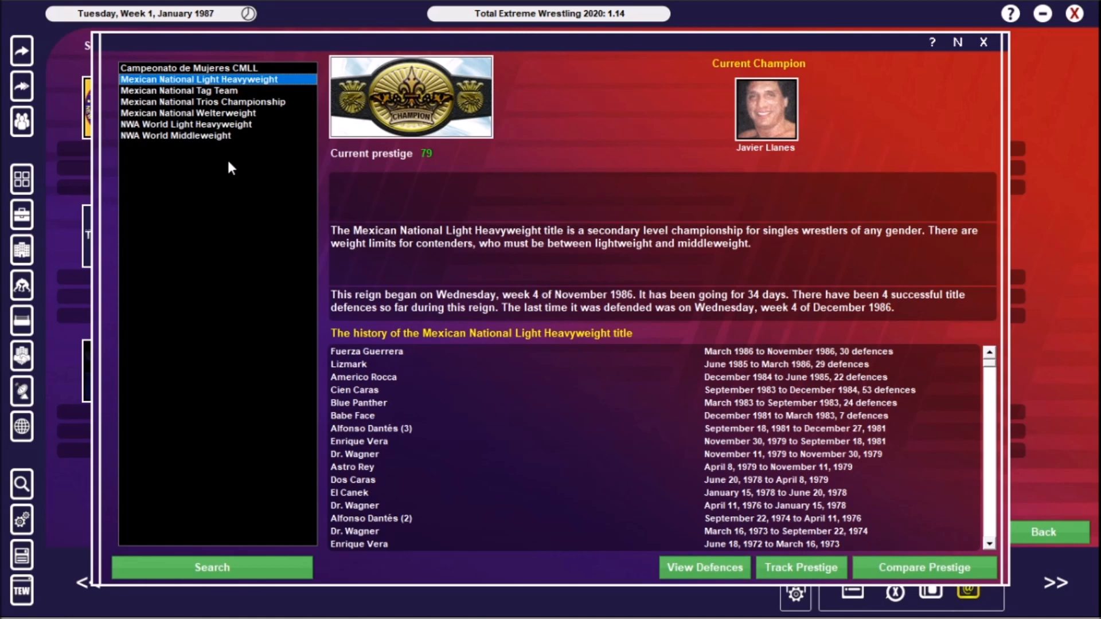
pyautogui.click(172, 91)
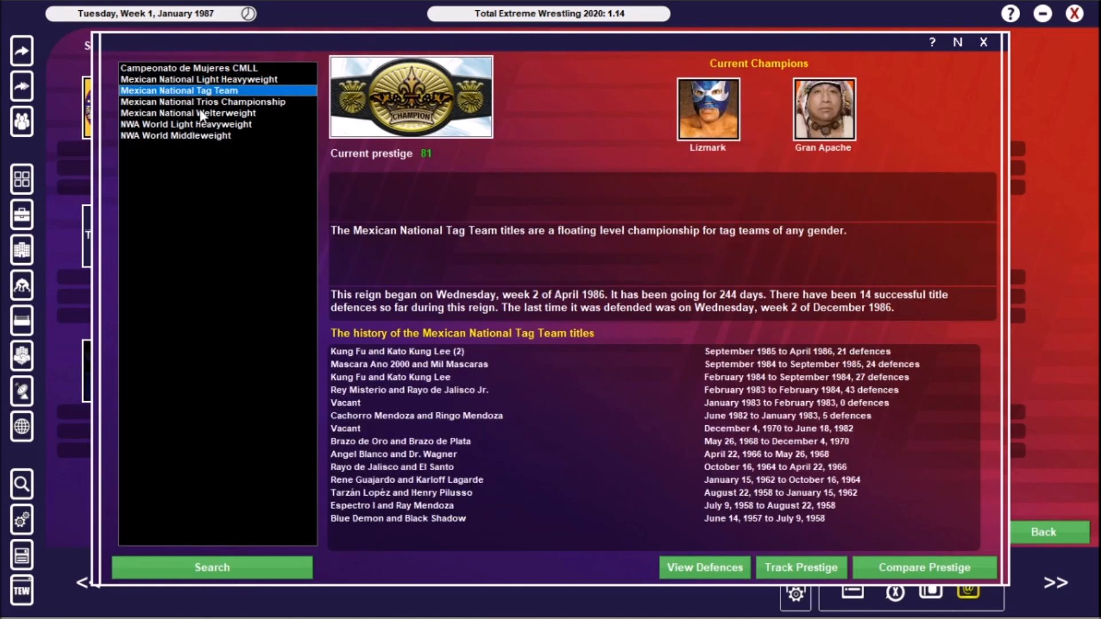
pyautogui.click(201, 102)
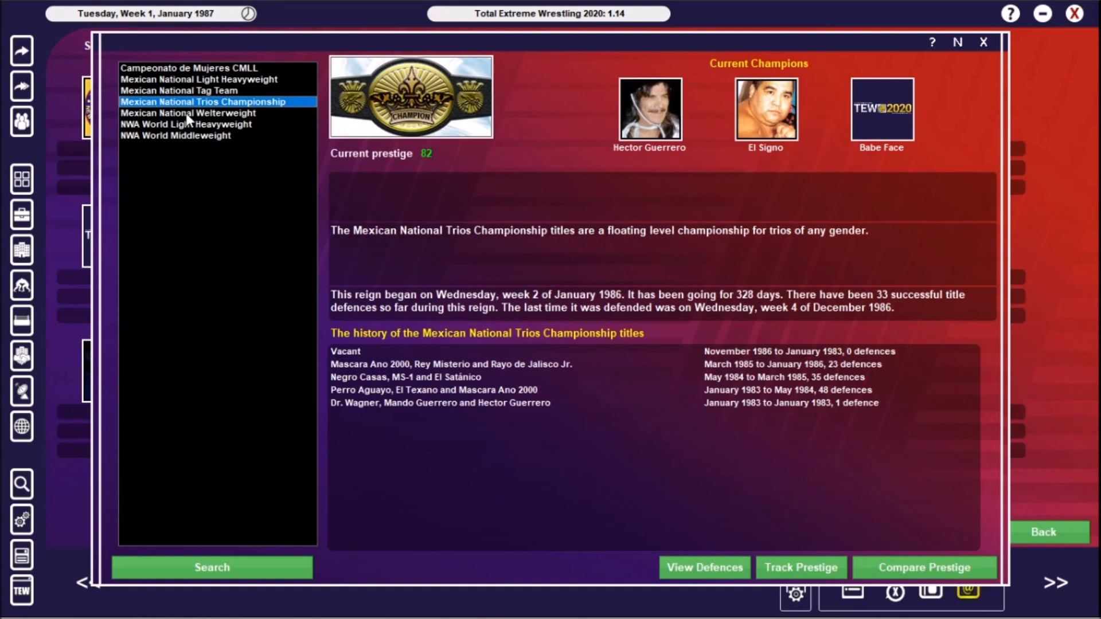
# View the Mexican National Welterweight, NWA World Light Heavyweight and NWA World Middleweight histories
pyautogui.click(180, 113)
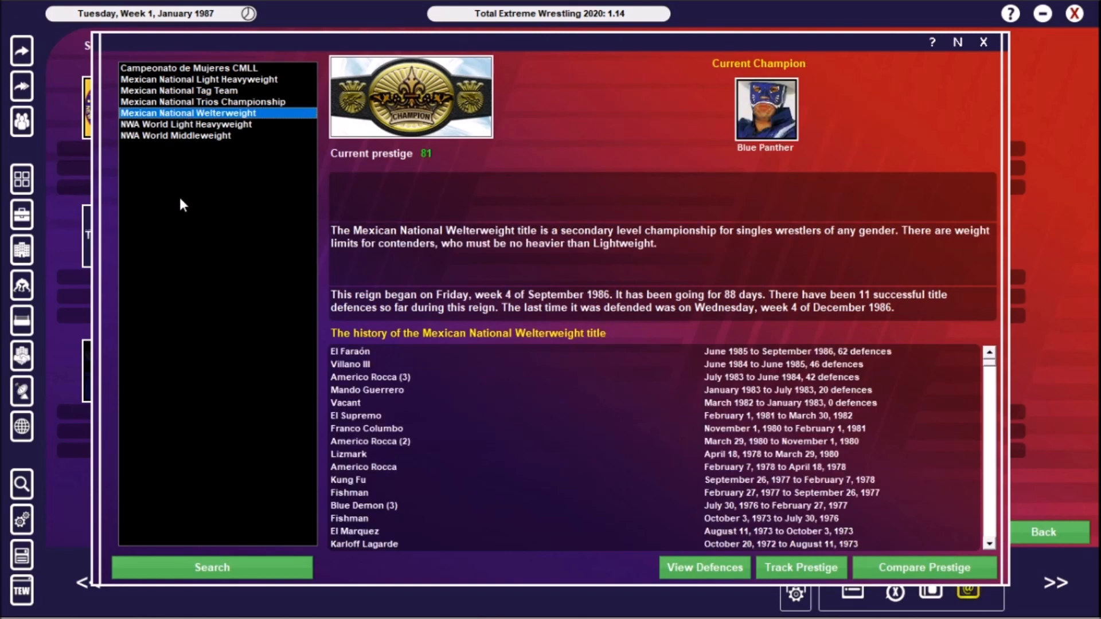
pyautogui.moveTo(185, 141)
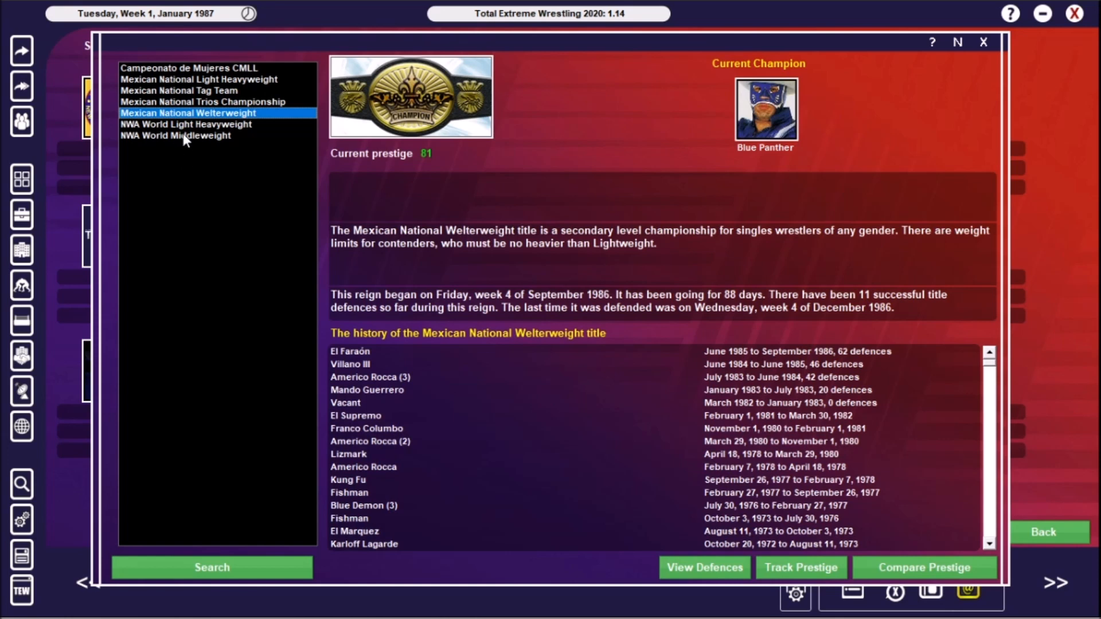
pyautogui.click(179, 124)
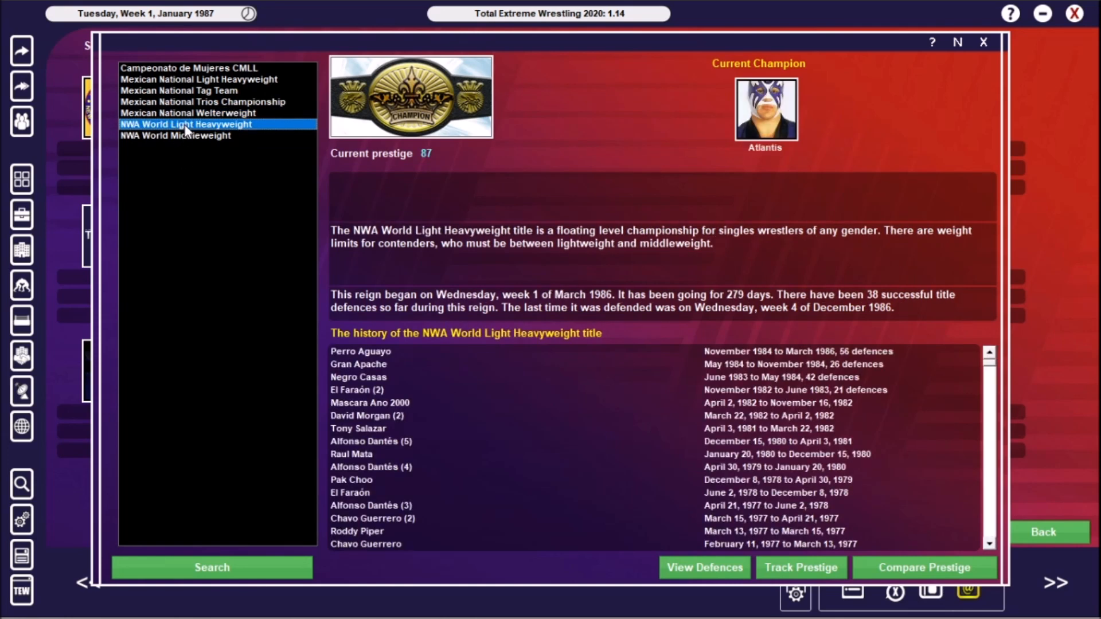
pyautogui.moveTo(194, 141)
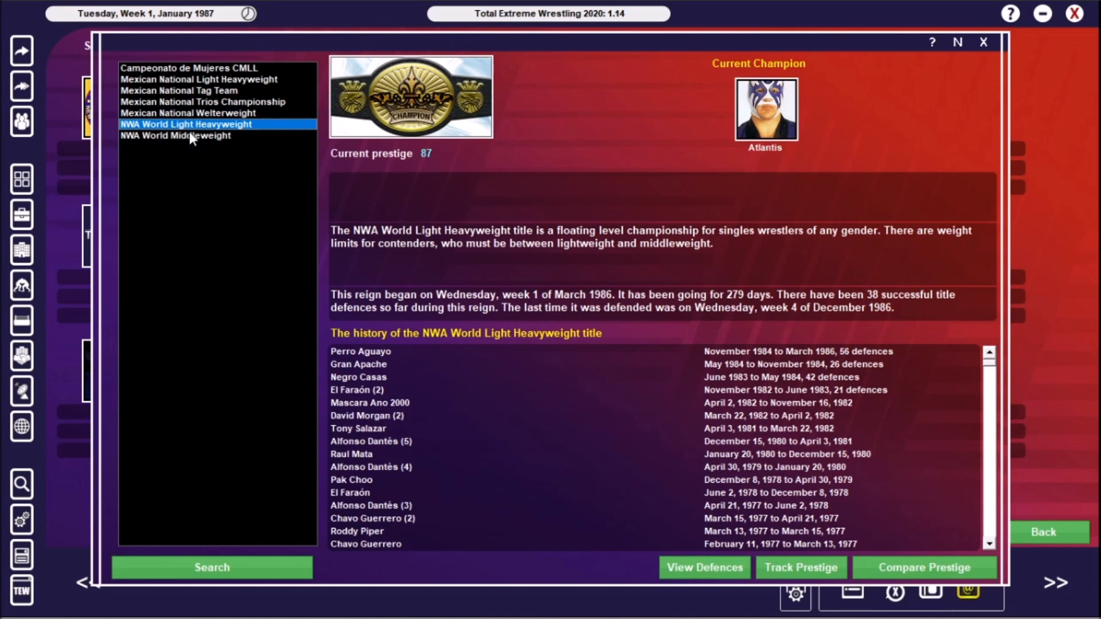
pyautogui.click(174, 136)
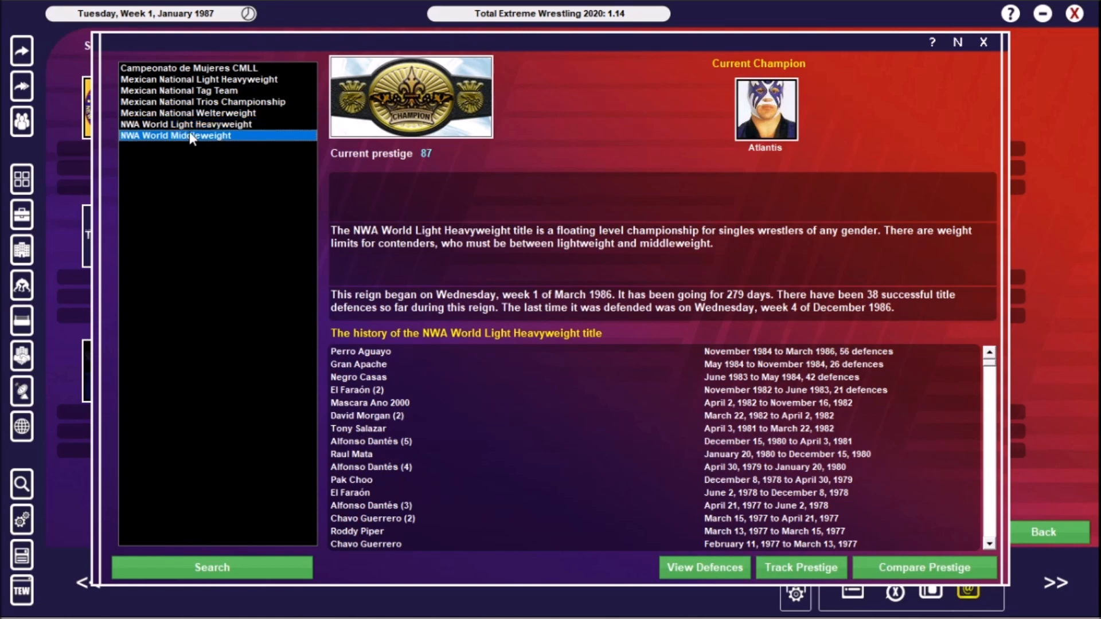
pyautogui.click(175, 136)
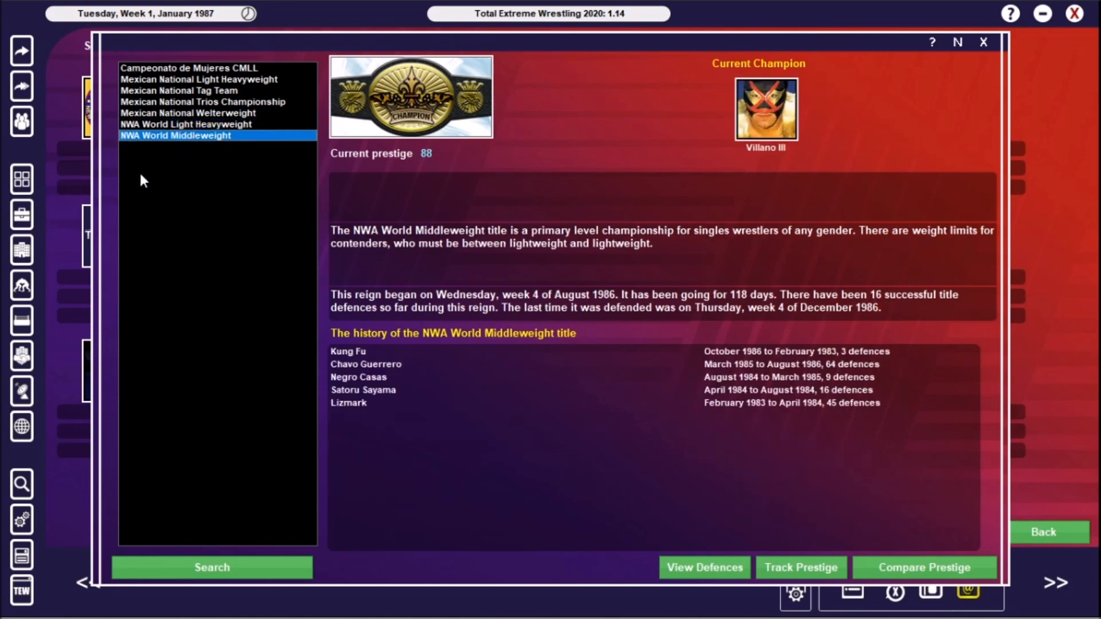
pyautogui.moveTo(151, 177)
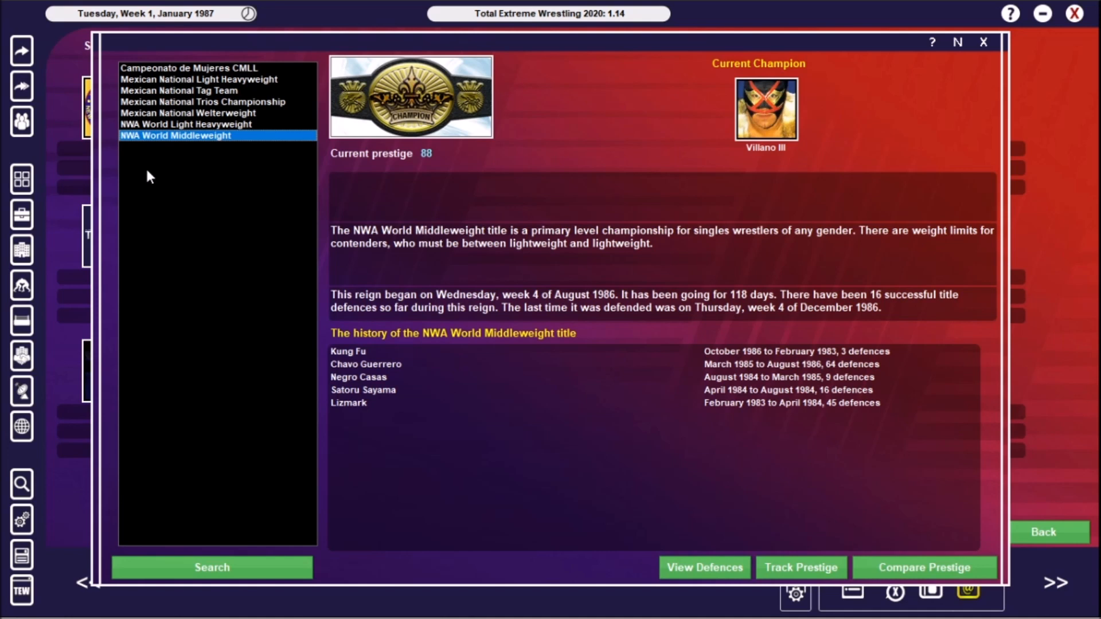
pyautogui.moveTo(994, 47)
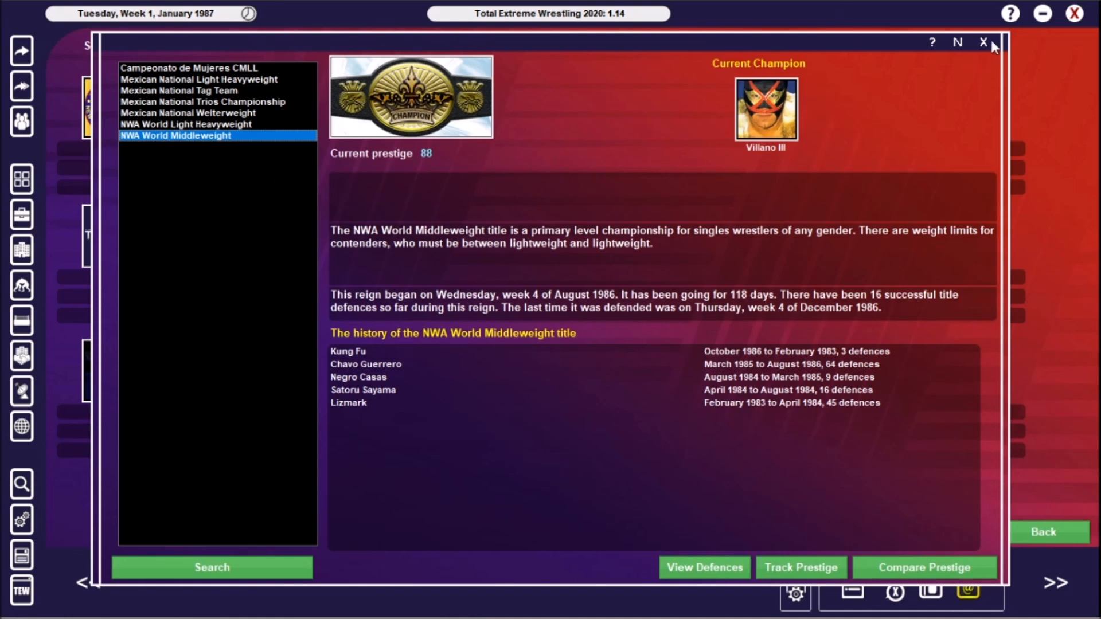
pyautogui.moveTo(990, 48)
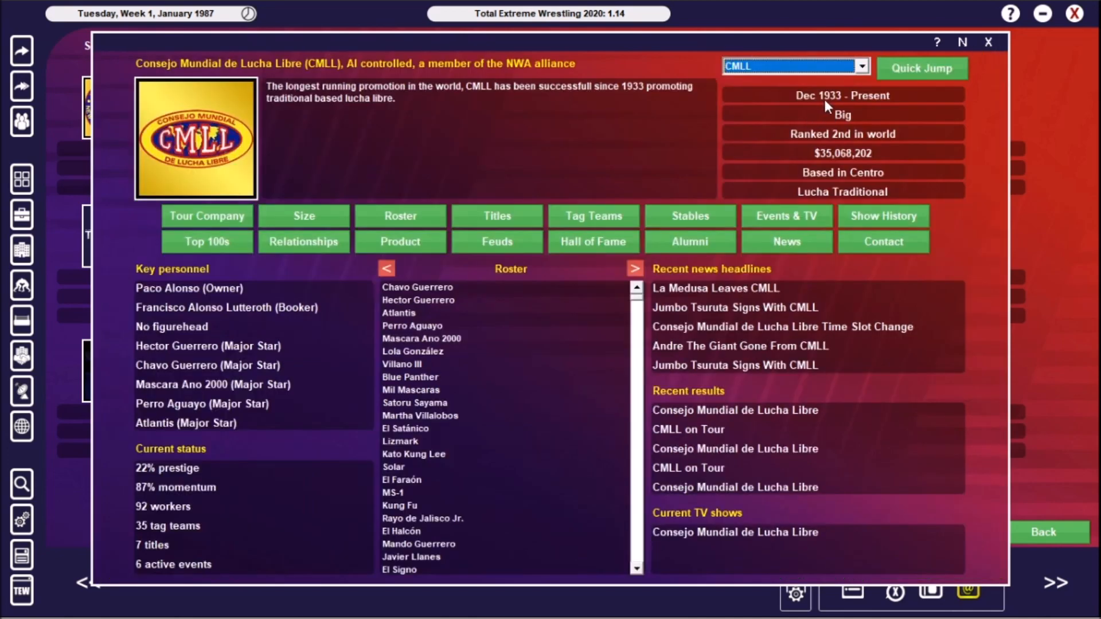
pyautogui.moveTo(692, 217)
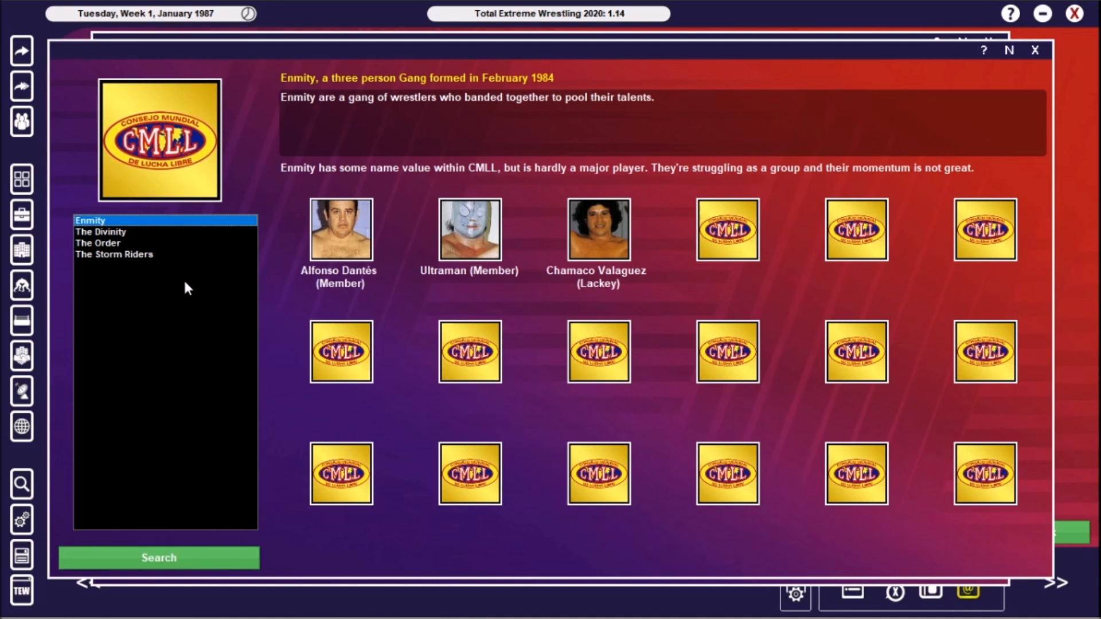
pyautogui.moveTo(114, 244)
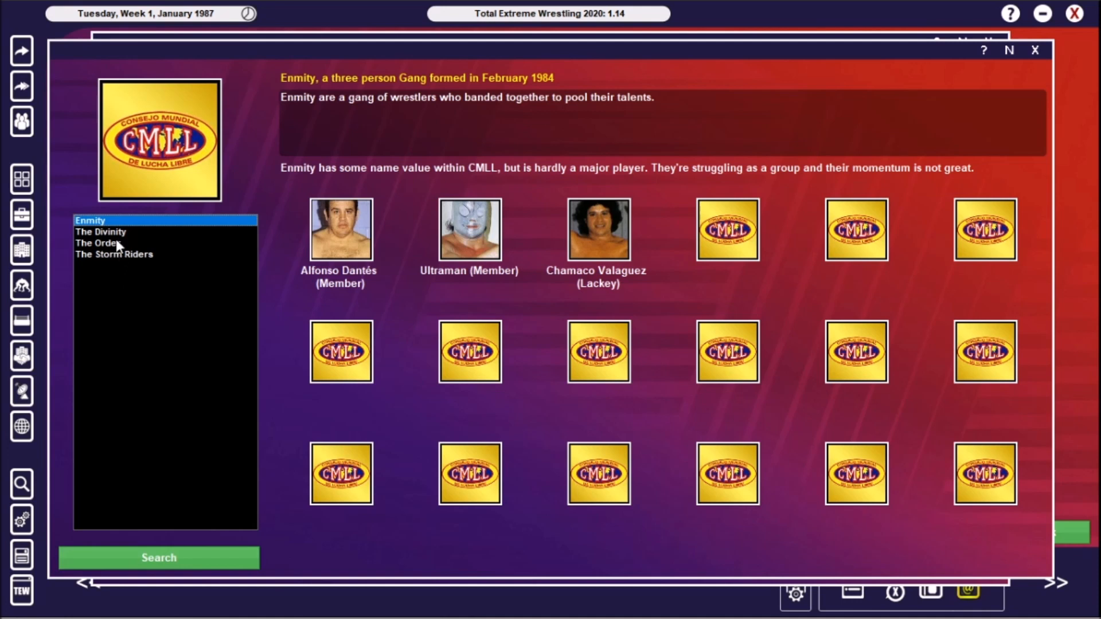
# View the members of CMLL's stables The Divinity, The Order and The Storm Riders
pyautogui.click(100, 232)
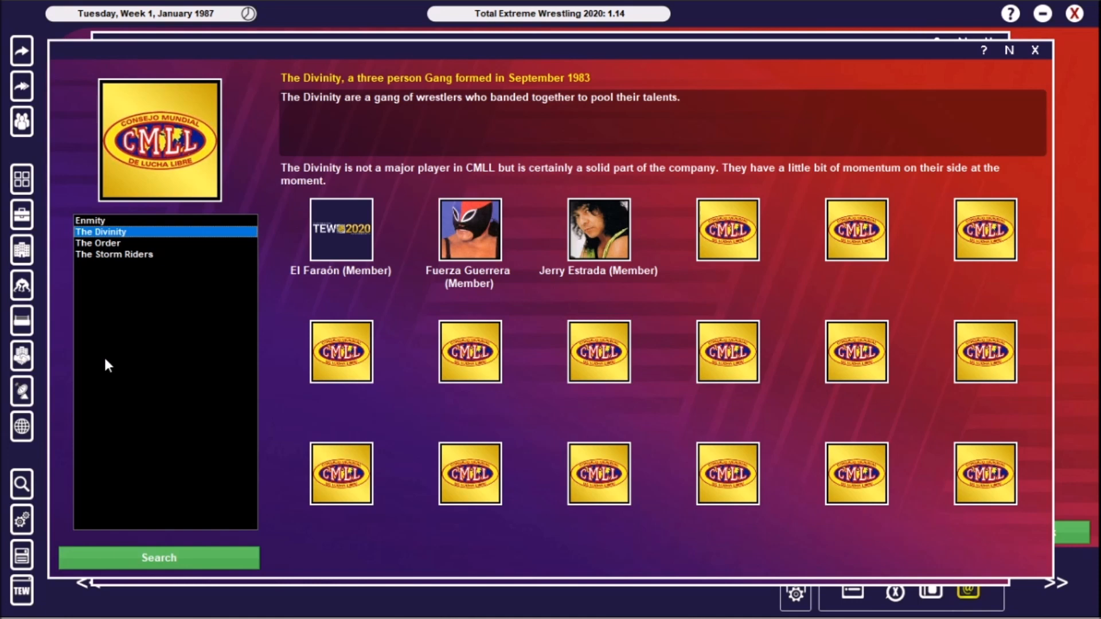
pyautogui.moveTo(121, 318)
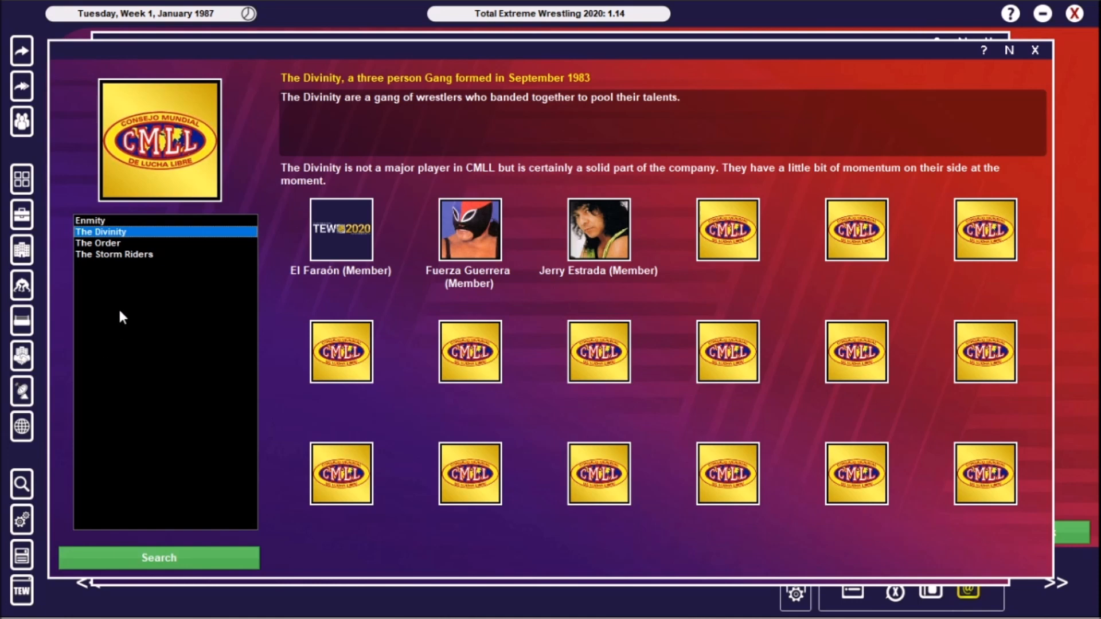
pyautogui.click(98, 242)
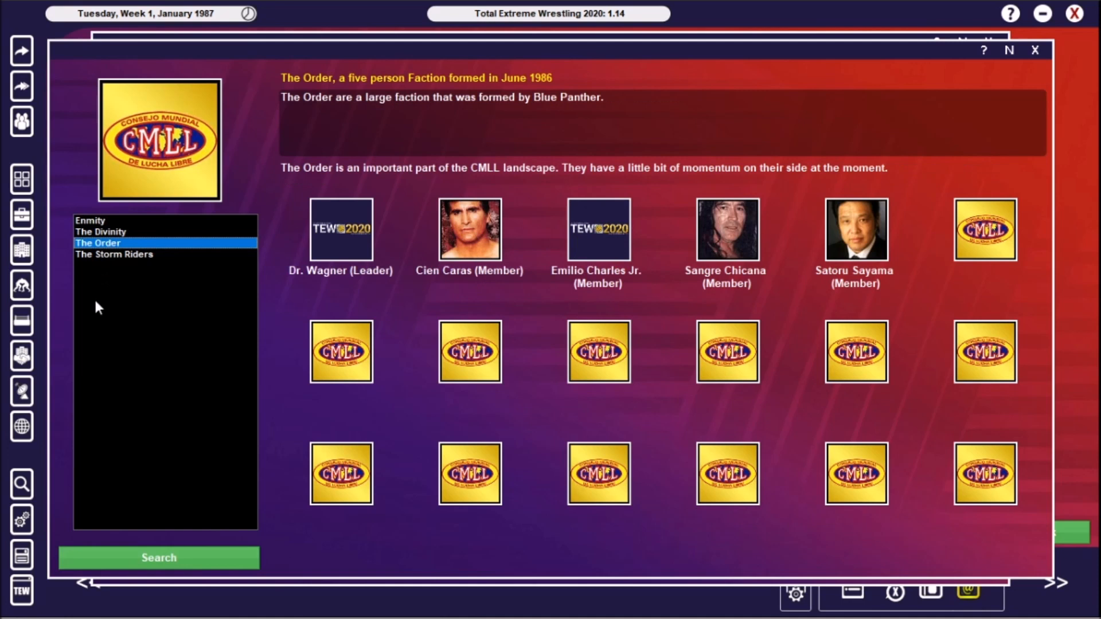
pyautogui.moveTo(79, 386)
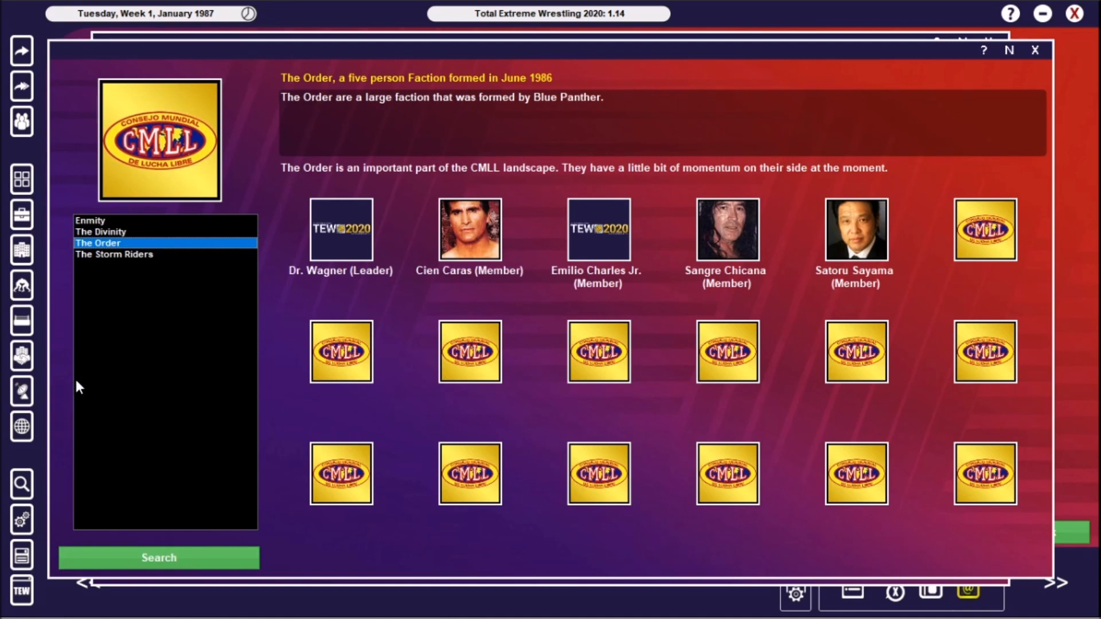
pyautogui.moveTo(87, 389)
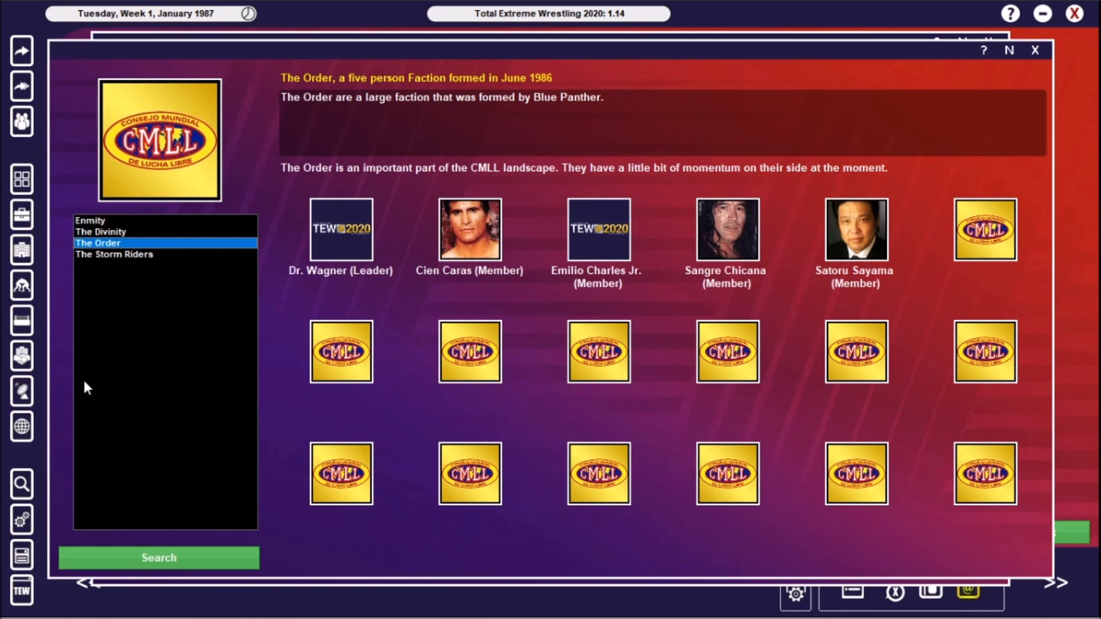
pyautogui.moveTo(110, 379)
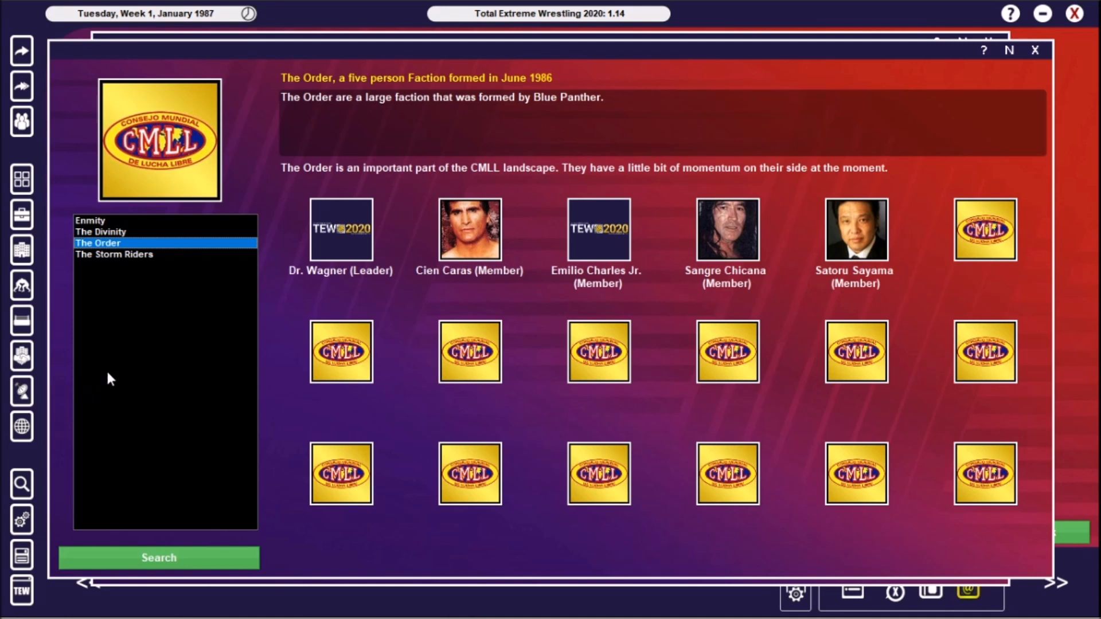
pyautogui.moveTo(151, 231)
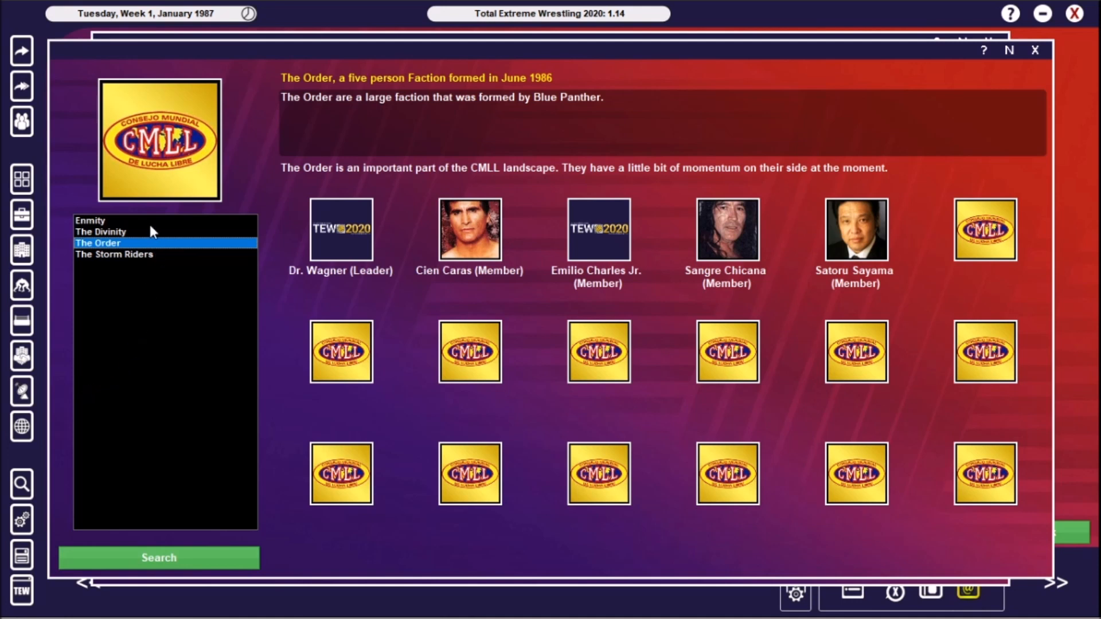
pyautogui.click(114, 254)
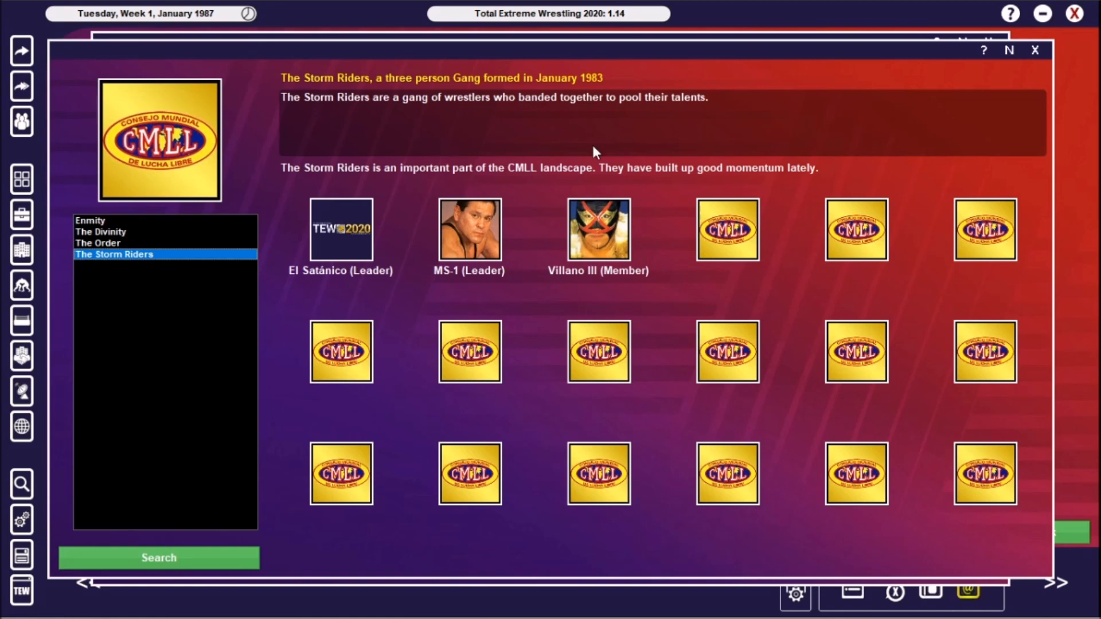
pyautogui.moveTo(1036, 51)
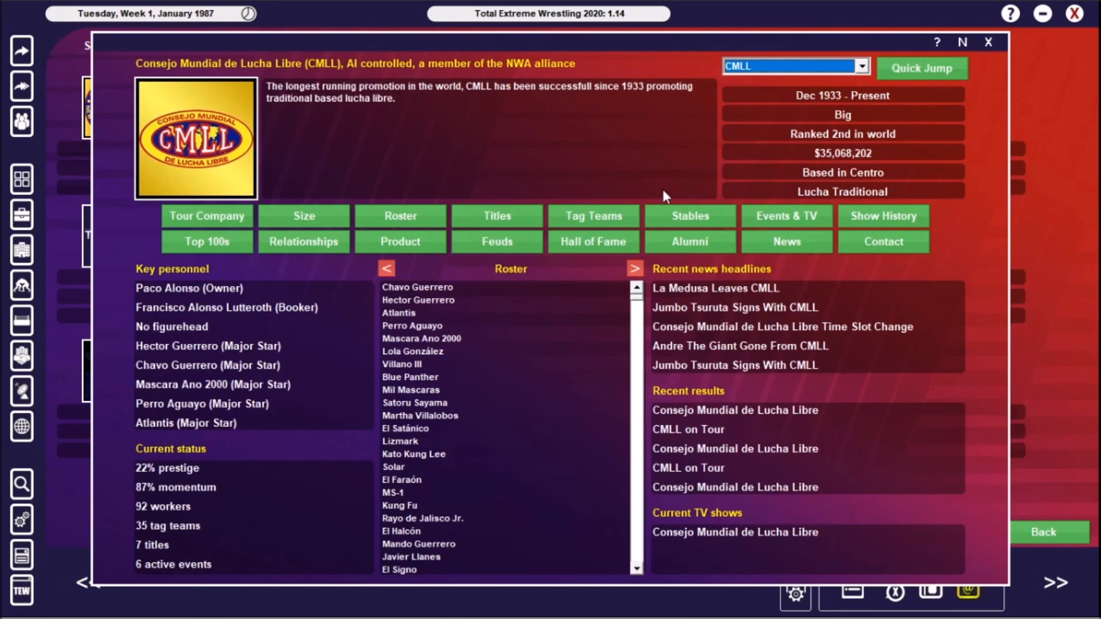
pyautogui.moveTo(970, 83)
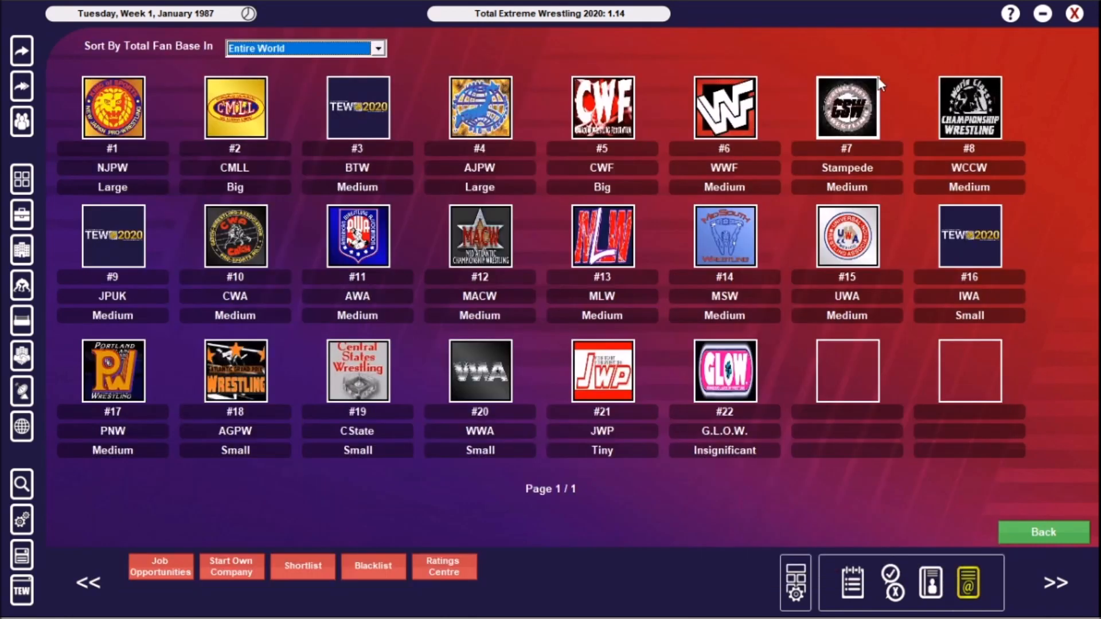
pyautogui.moveTo(626, 337)
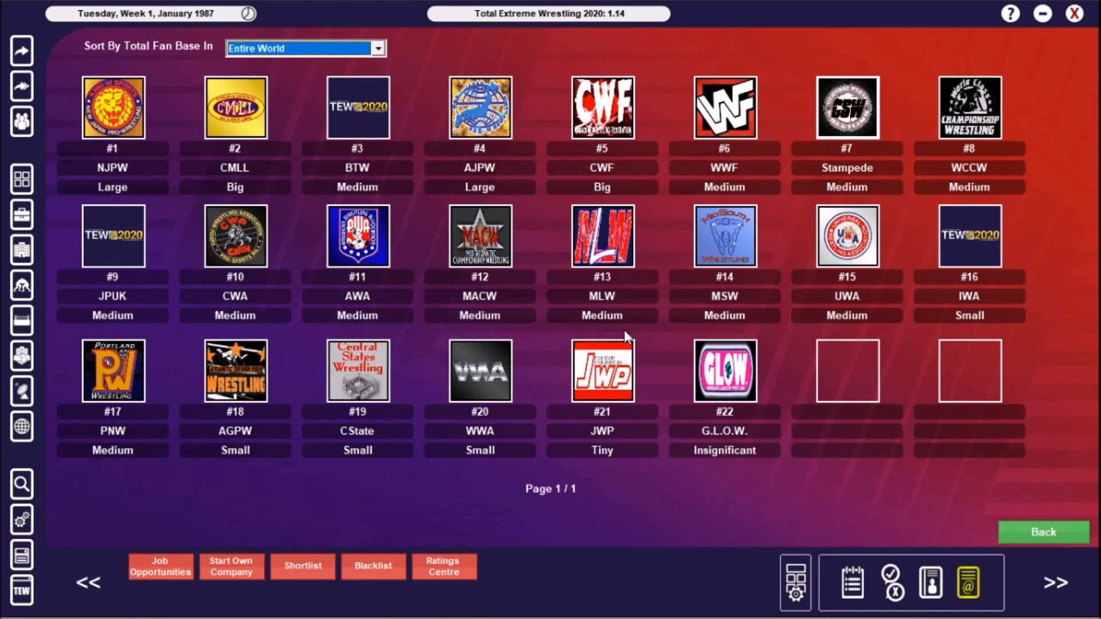
# View BTW's company profile and close it back to the rankings
pyautogui.click(357, 106)
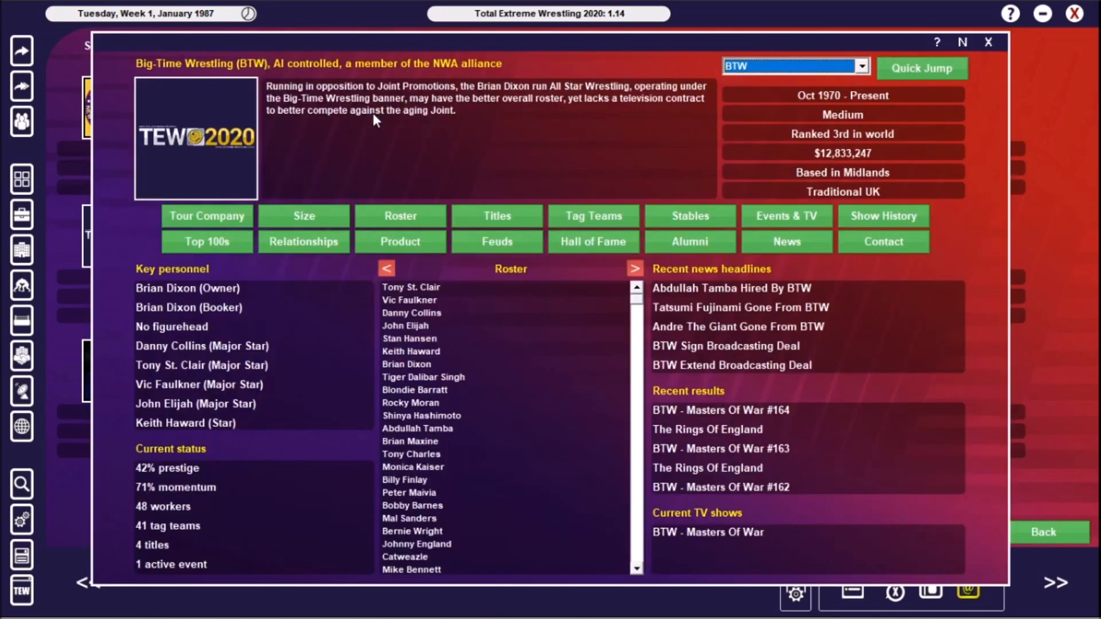
pyautogui.moveTo(405, 131)
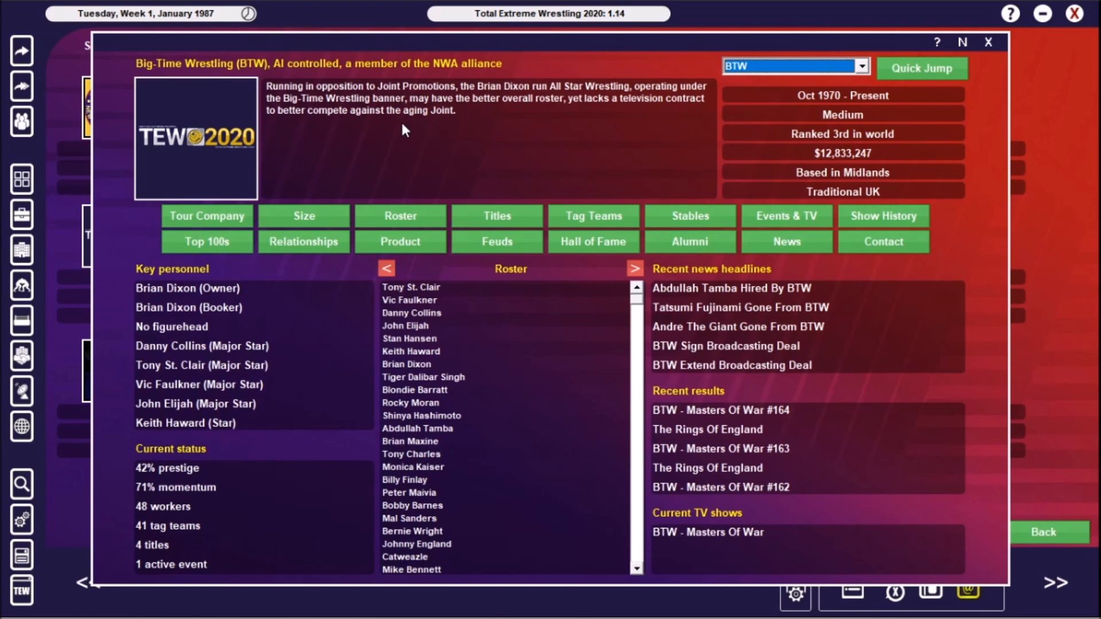
pyautogui.moveTo(425, 314)
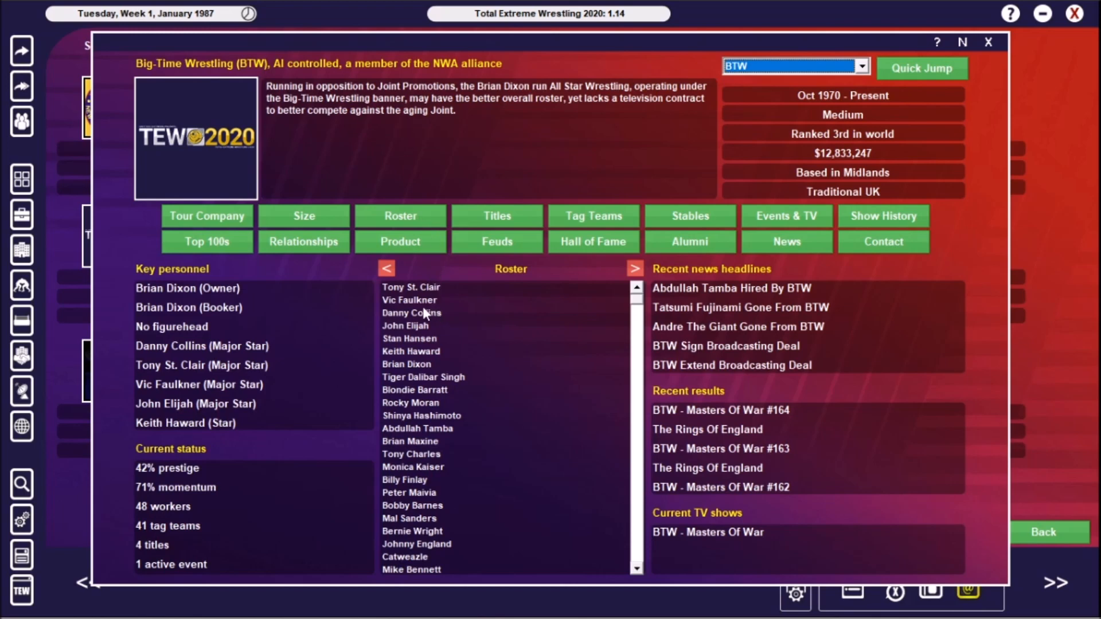
pyautogui.moveTo(427, 343)
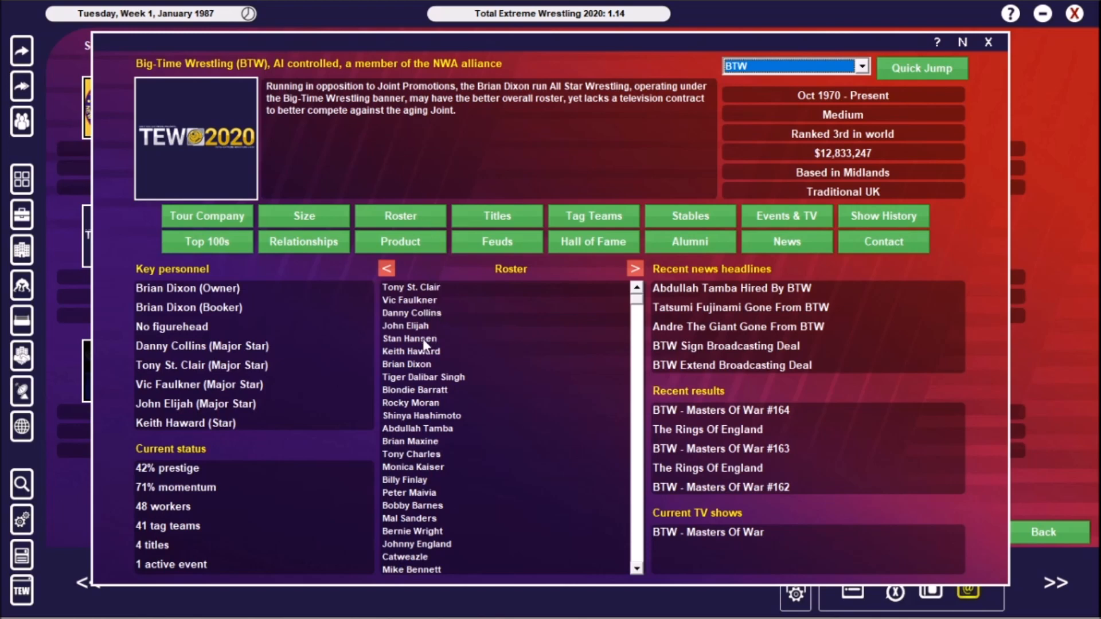
pyautogui.click(410, 338)
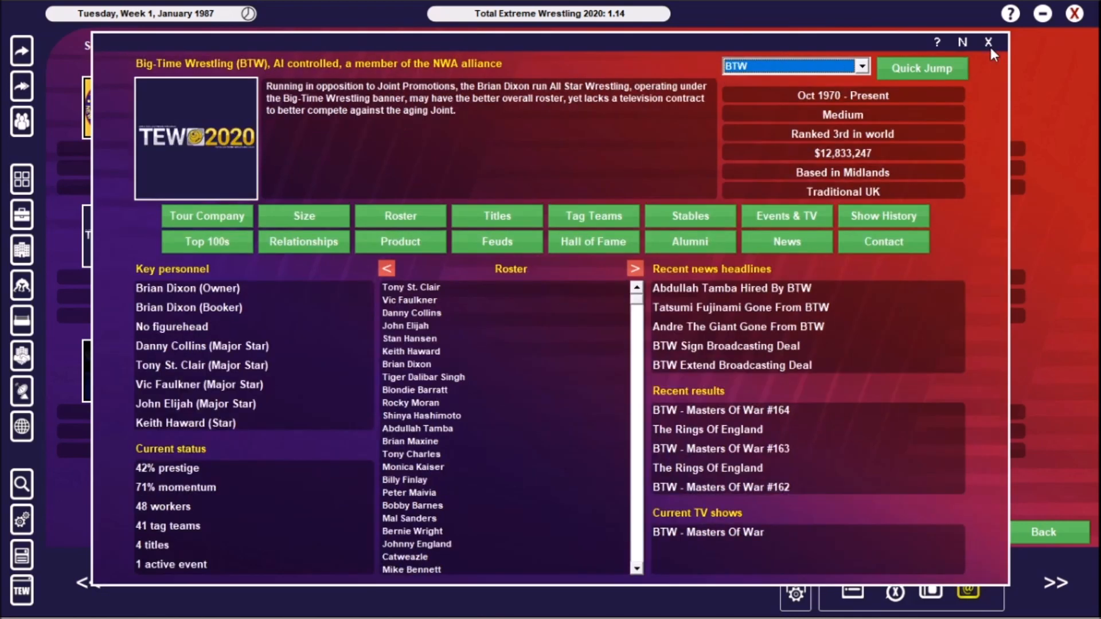
pyautogui.click(987, 39)
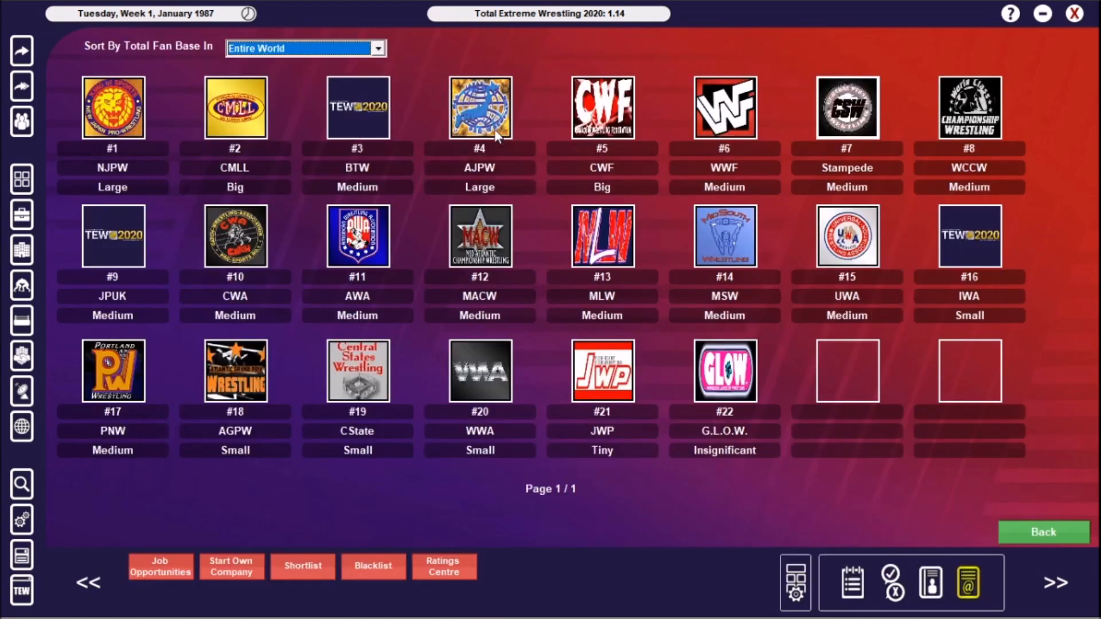
# Open CWF's company profile from the rankings grid
pyautogui.click(601, 105)
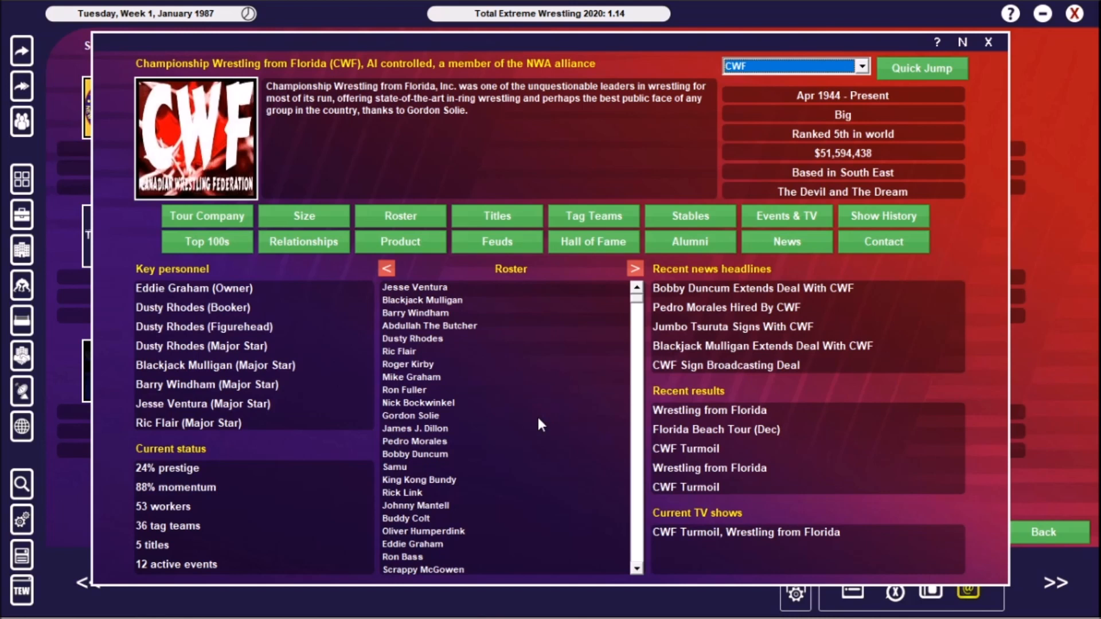
pyautogui.moveTo(436, 210)
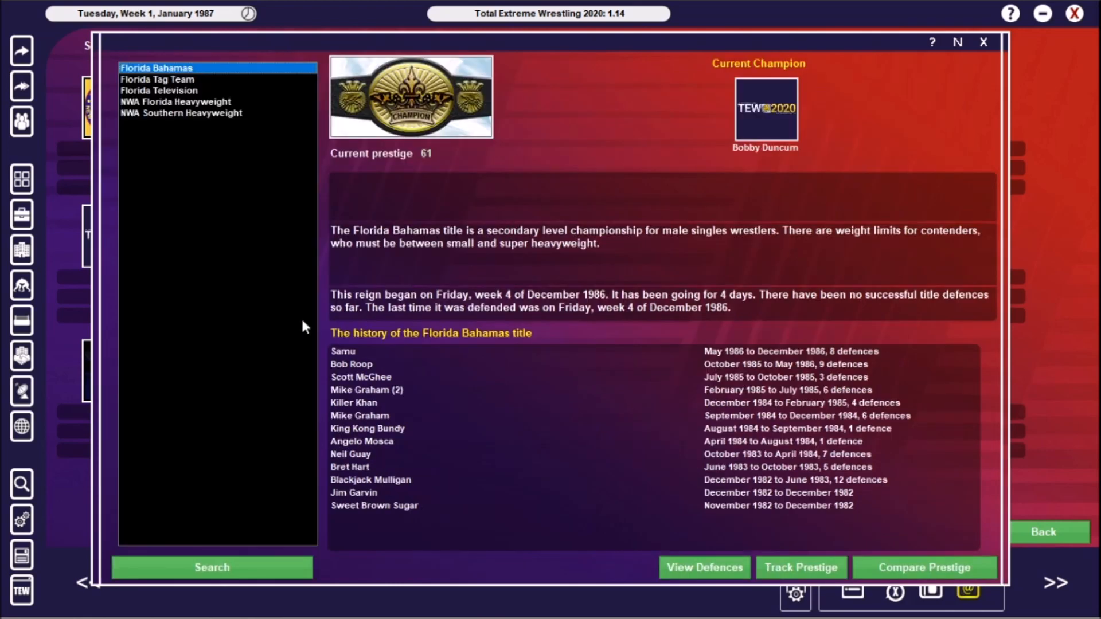
pyautogui.moveTo(290, 329)
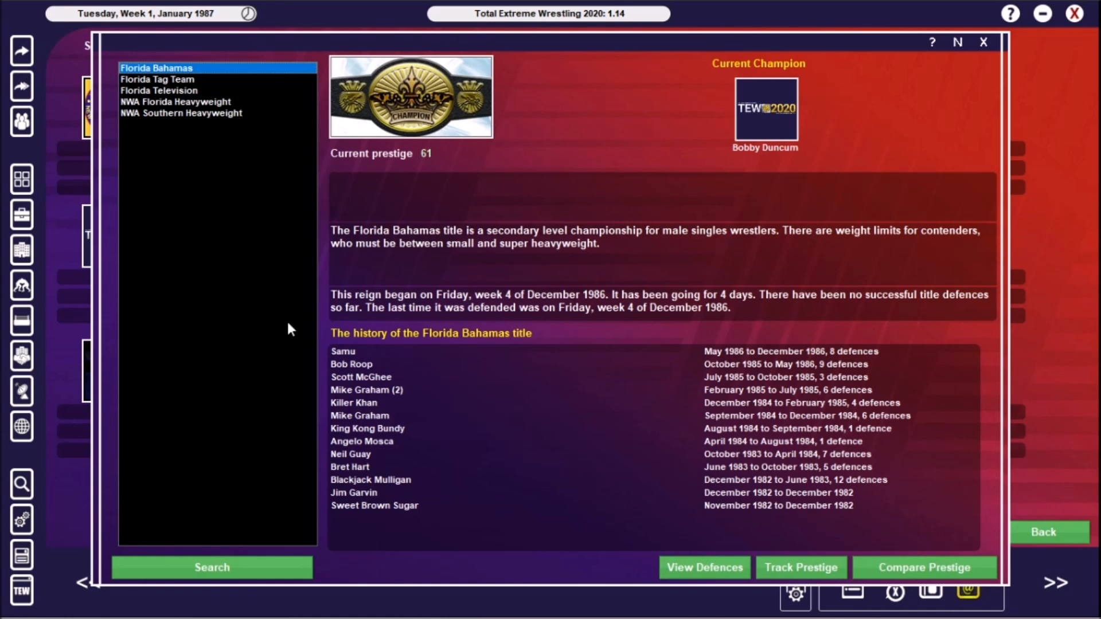
pyautogui.moveTo(291, 321)
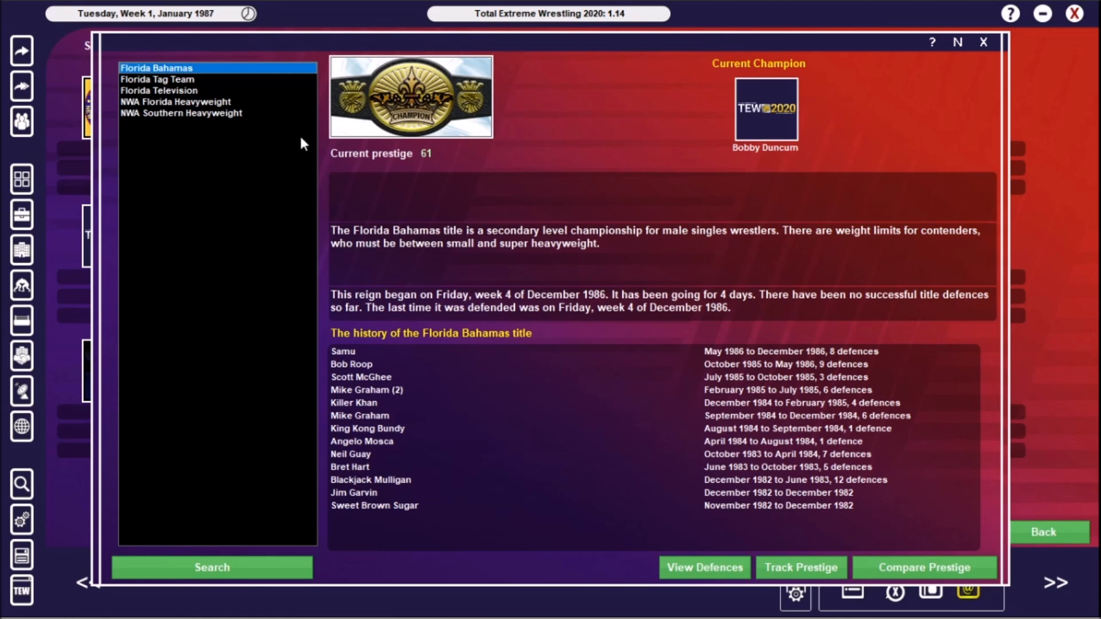
# View the Florida Tag Team, Florida Television, NWA Florida Heavyweight and NWA Southern Heavyweight histories
pyautogui.click(160, 80)
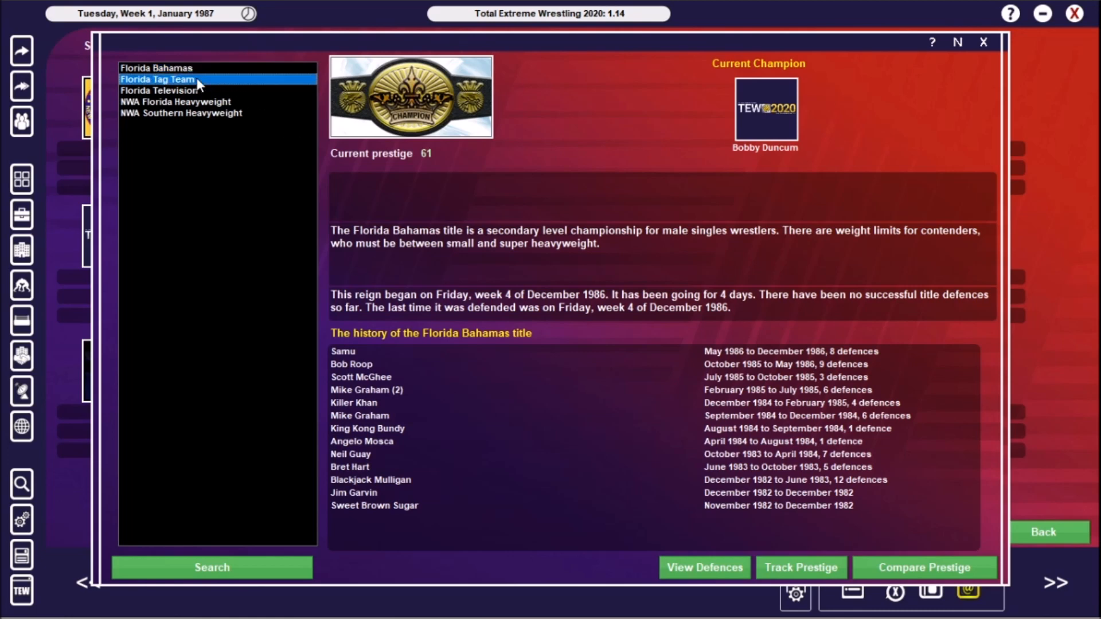
pyautogui.click(161, 79)
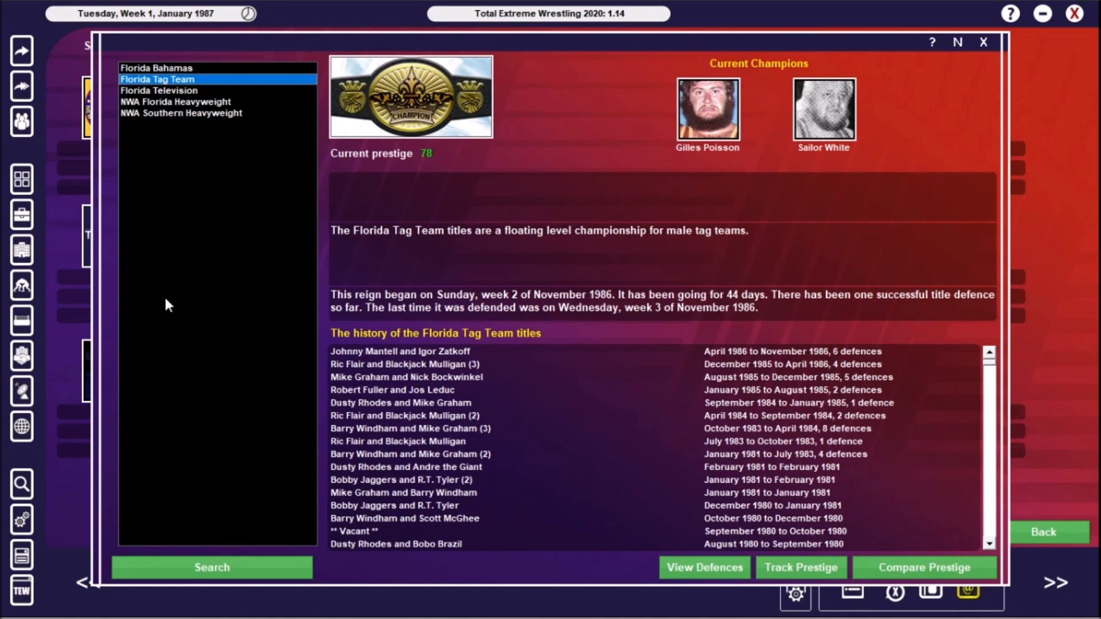
pyautogui.moveTo(187, 313)
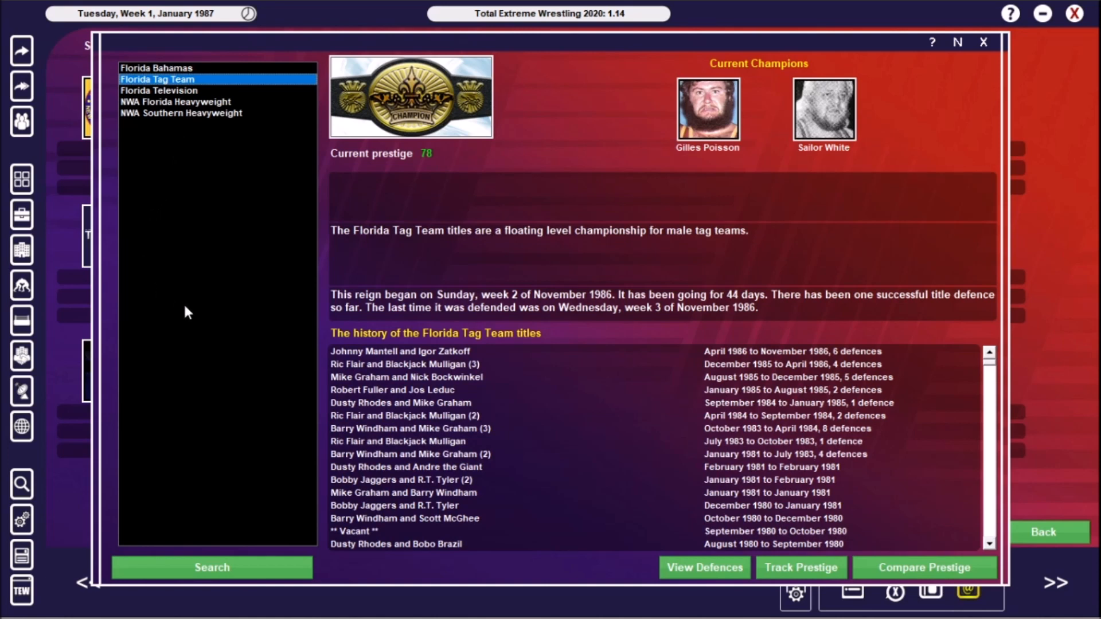
pyautogui.moveTo(150, 102)
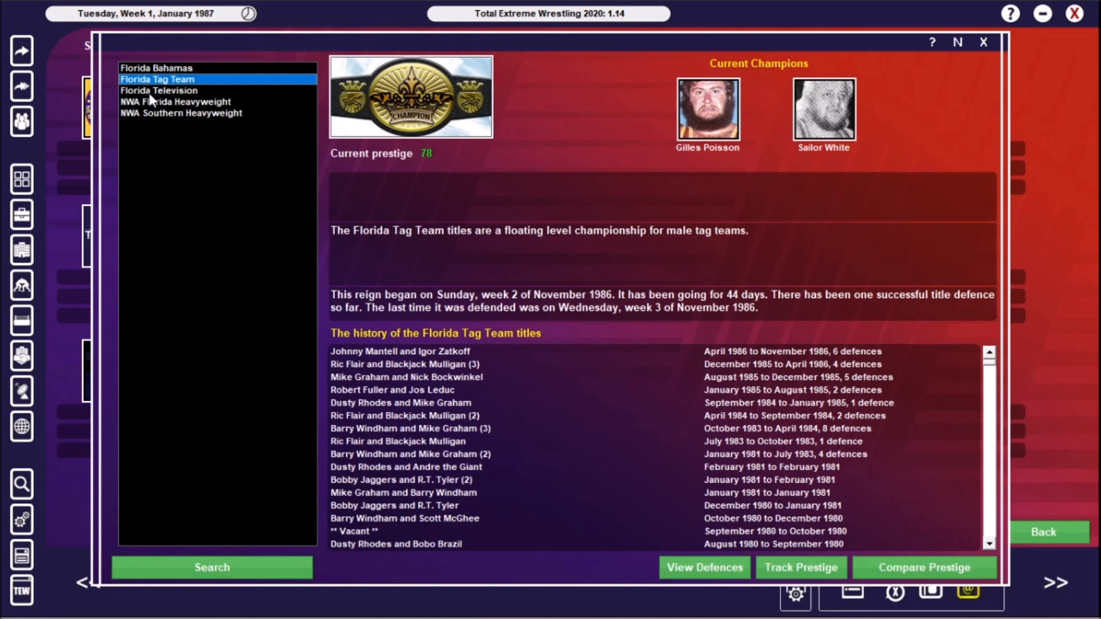
pyautogui.click(157, 91)
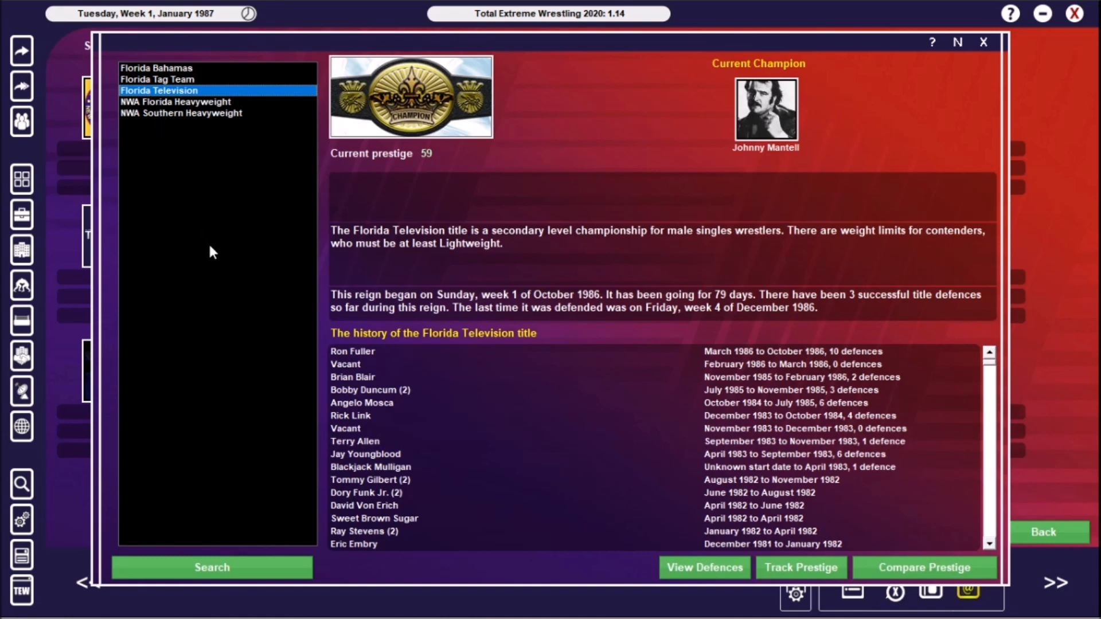
pyautogui.click(175, 101)
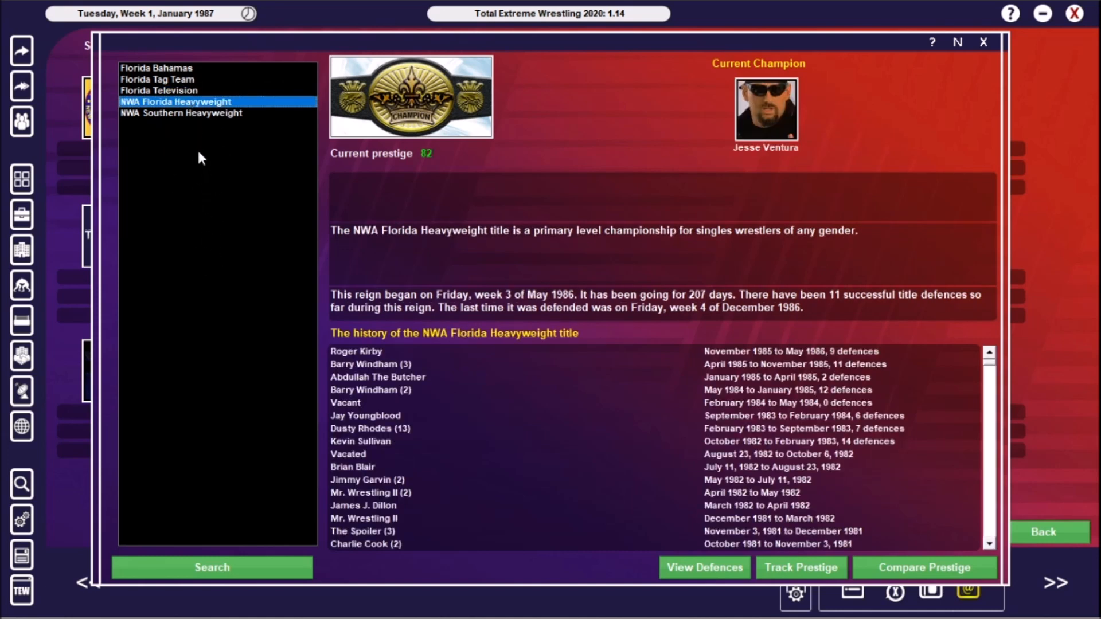
pyautogui.click(181, 113)
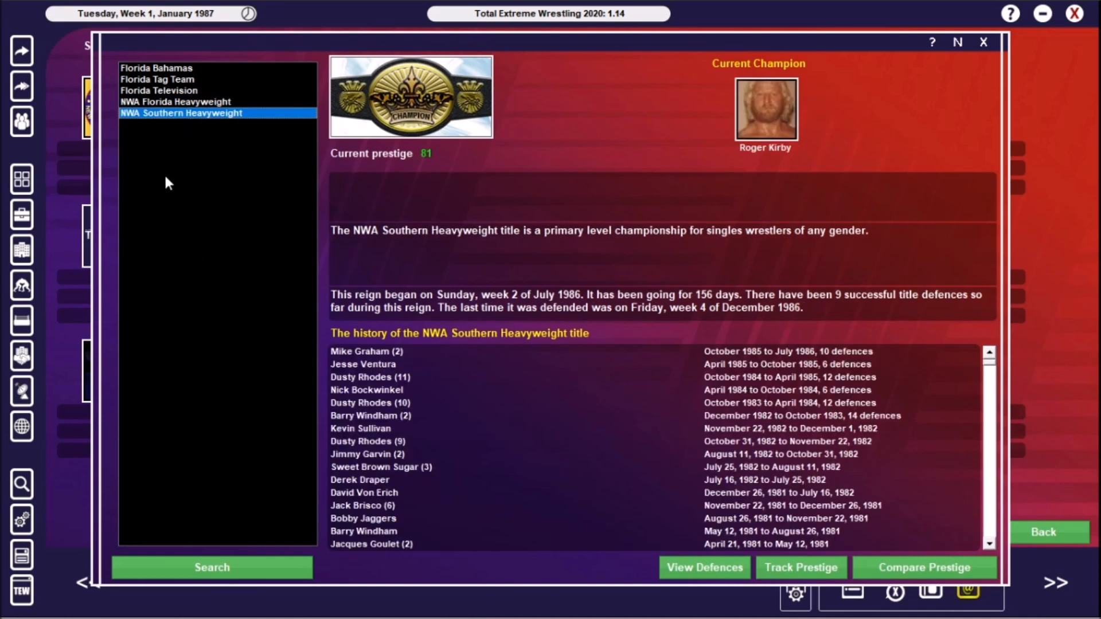
pyautogui.moveTo(182, 325)
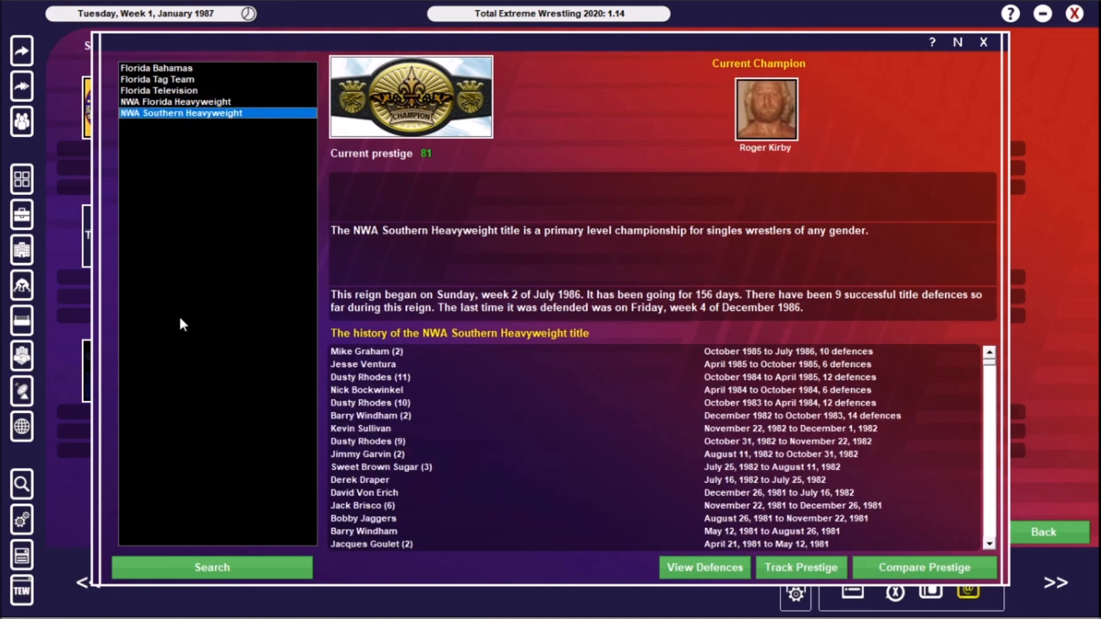
pyautogui.moveTo(350, 379)
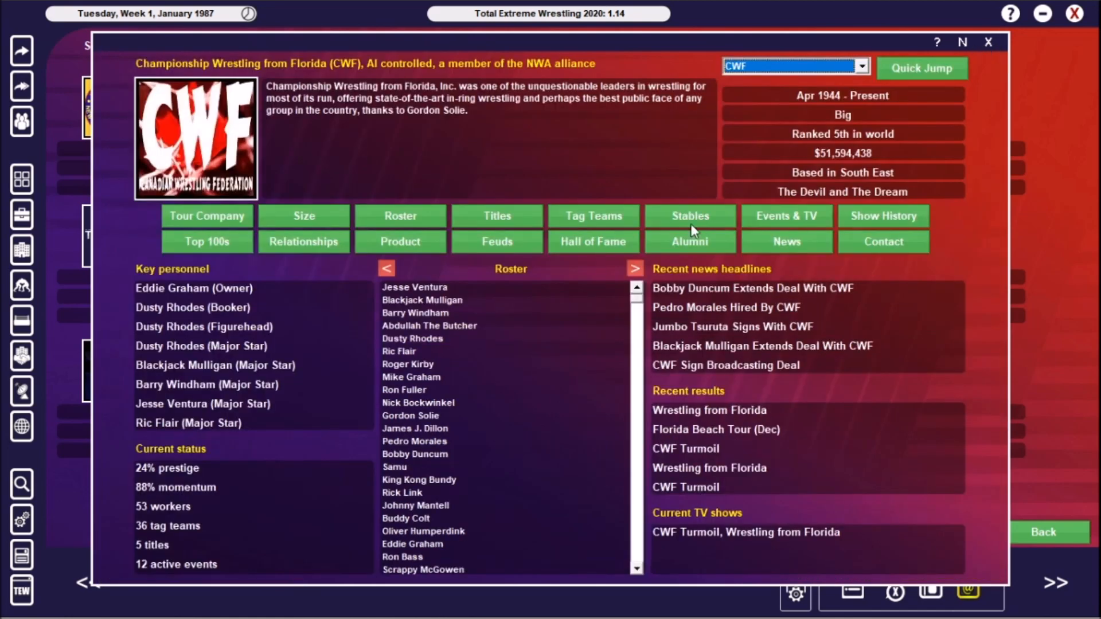
# View CWF's stables list and The Minority's members
pyautogui.click(690, 216)
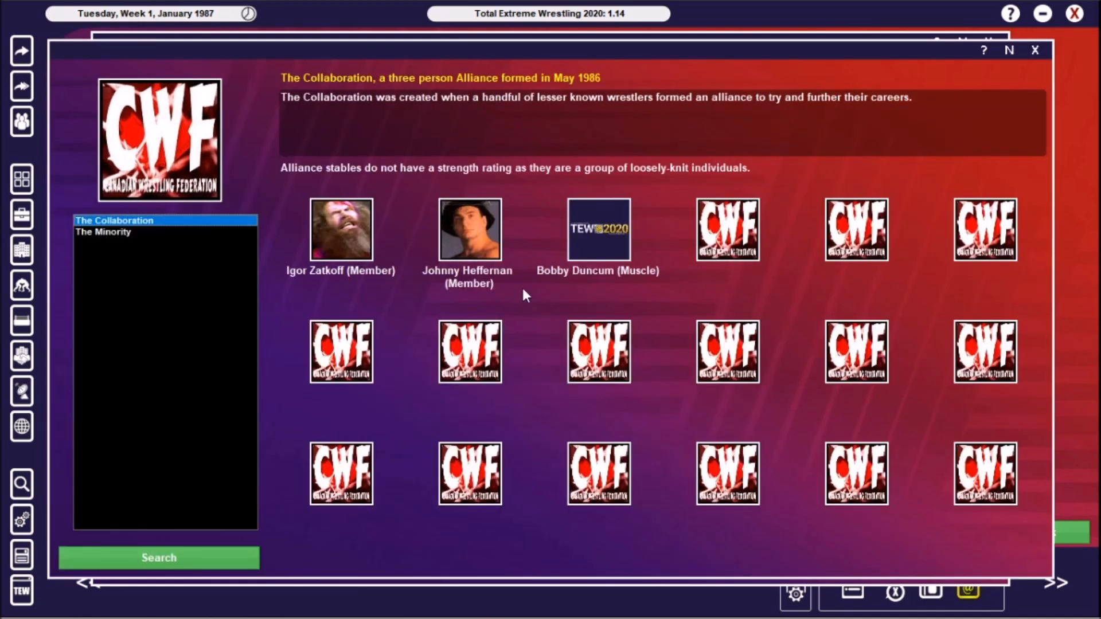
pyautogui.moveTo(137, 389)
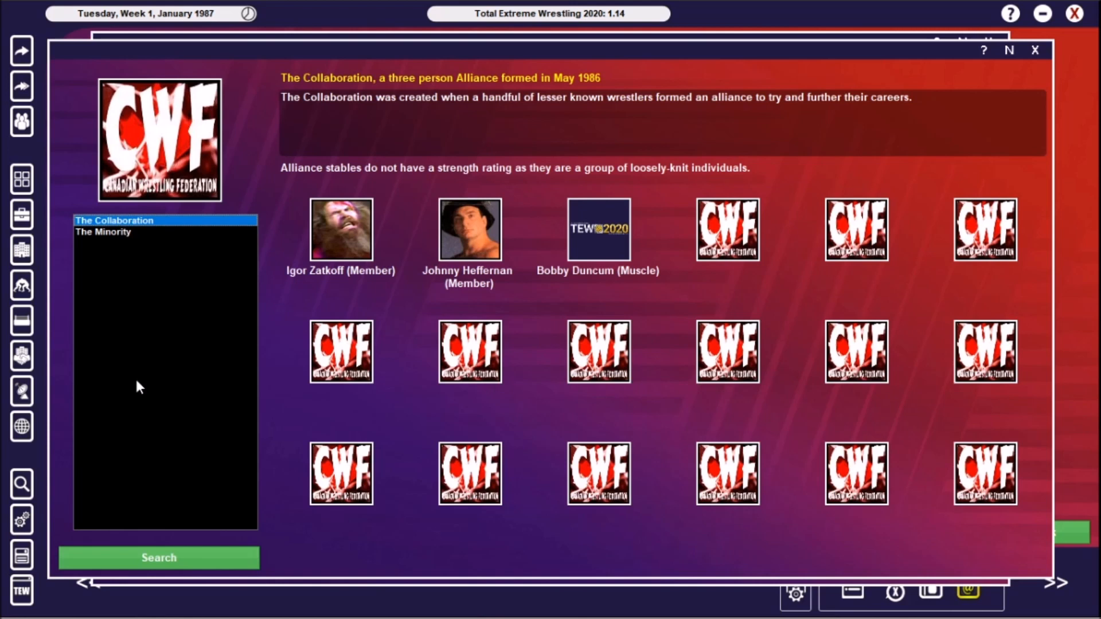
pyautogui.moveTo(126, 259)
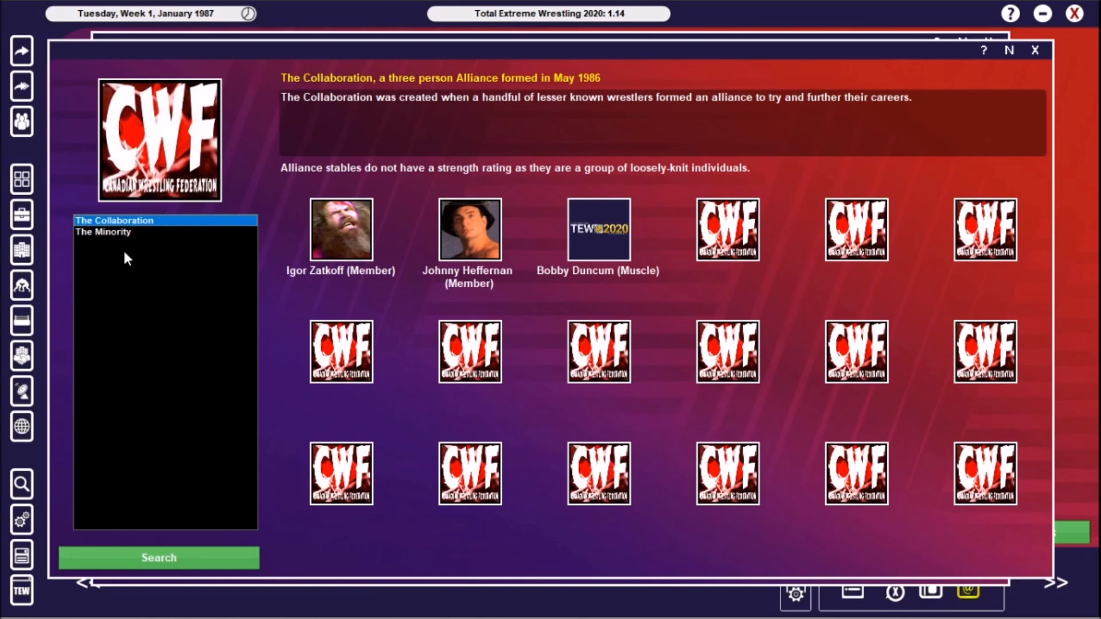
pyautogui.click(103, 232)
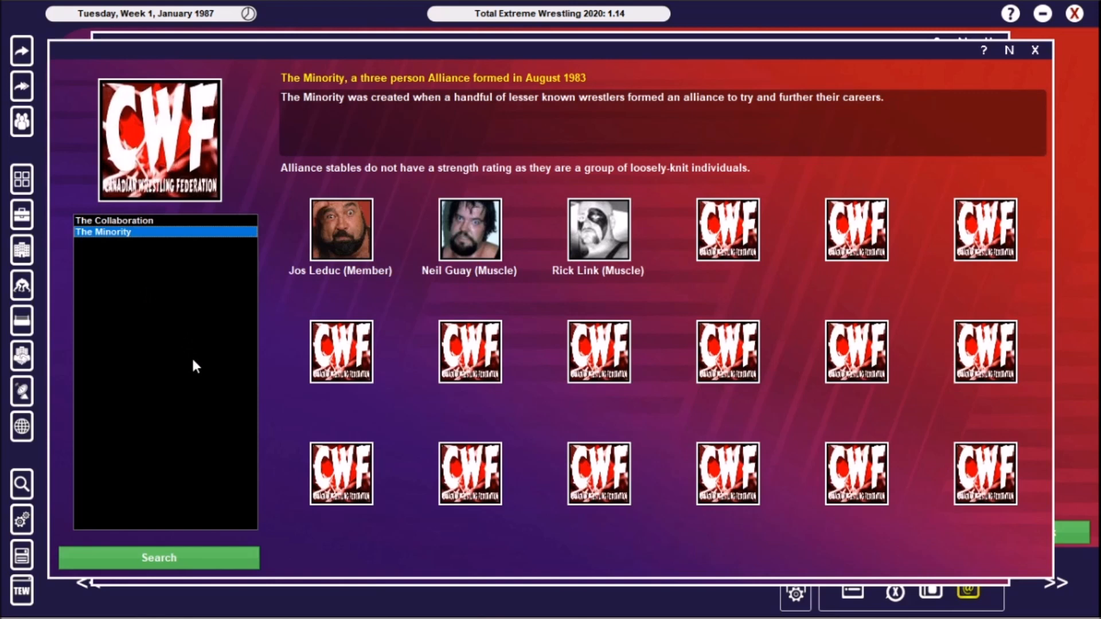
pyautogui.moveTo(994, 60)
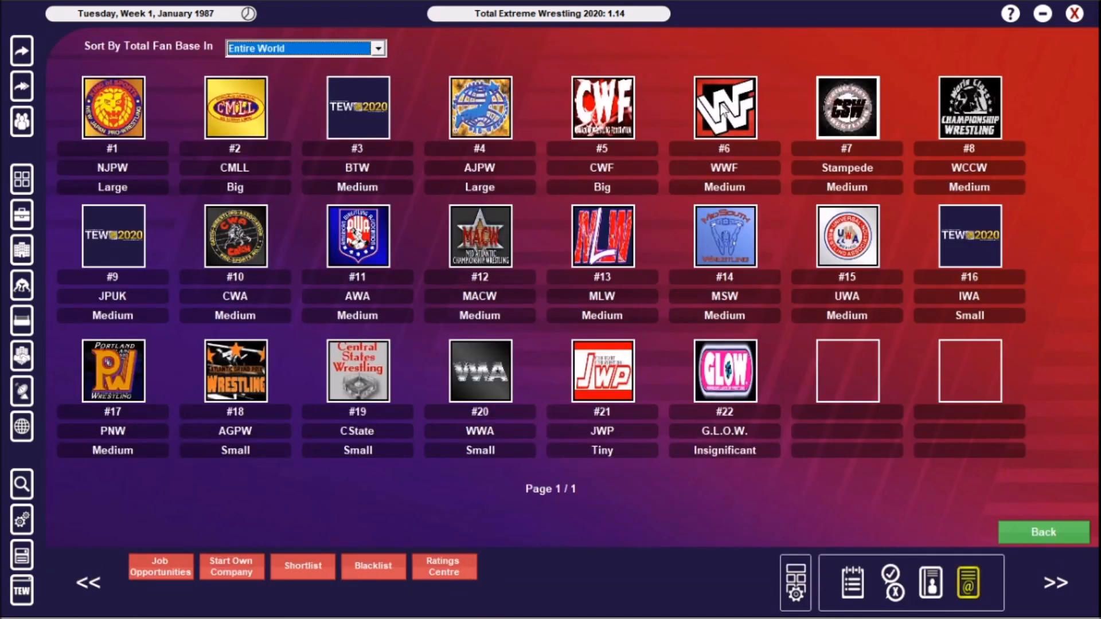
pyautogui.click(725, 107)
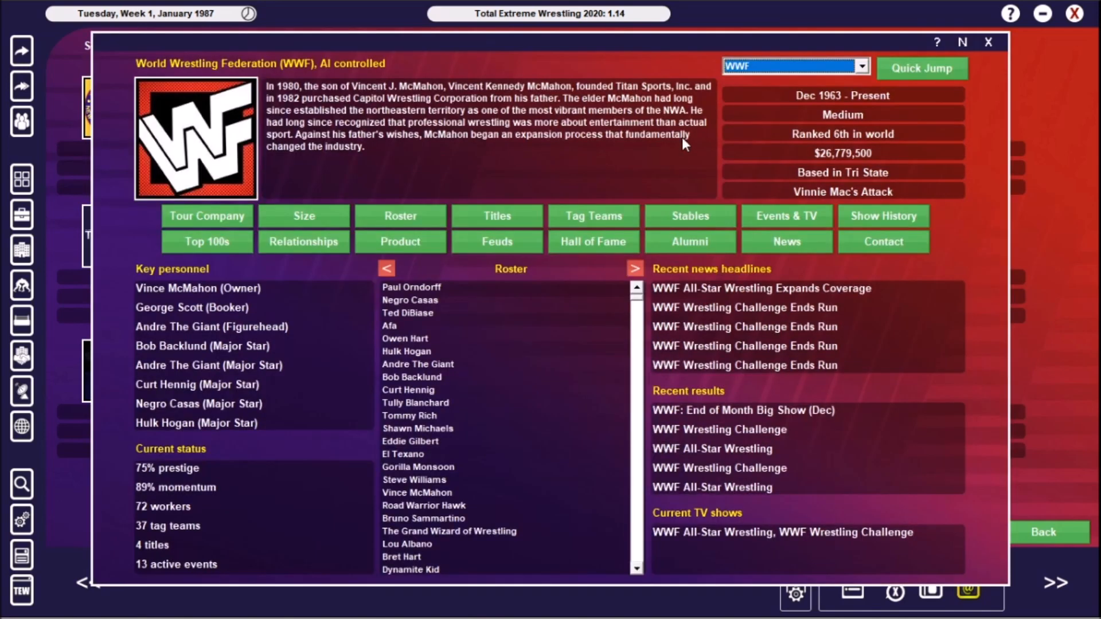
pyautogui.moveTo(772, 225)
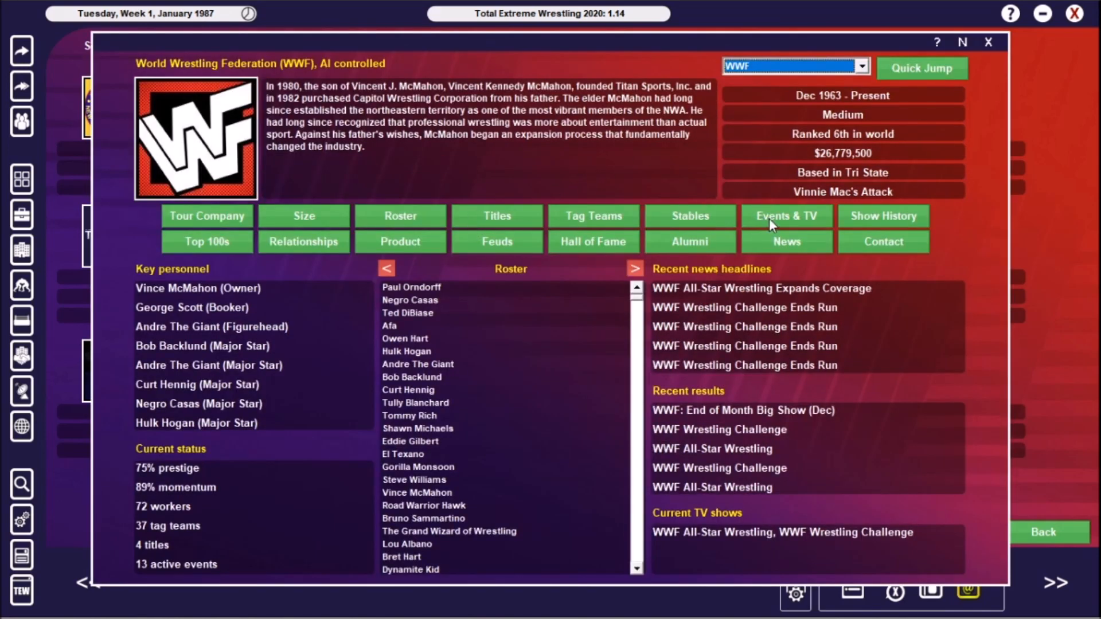
pyautogui.click(786, 216)
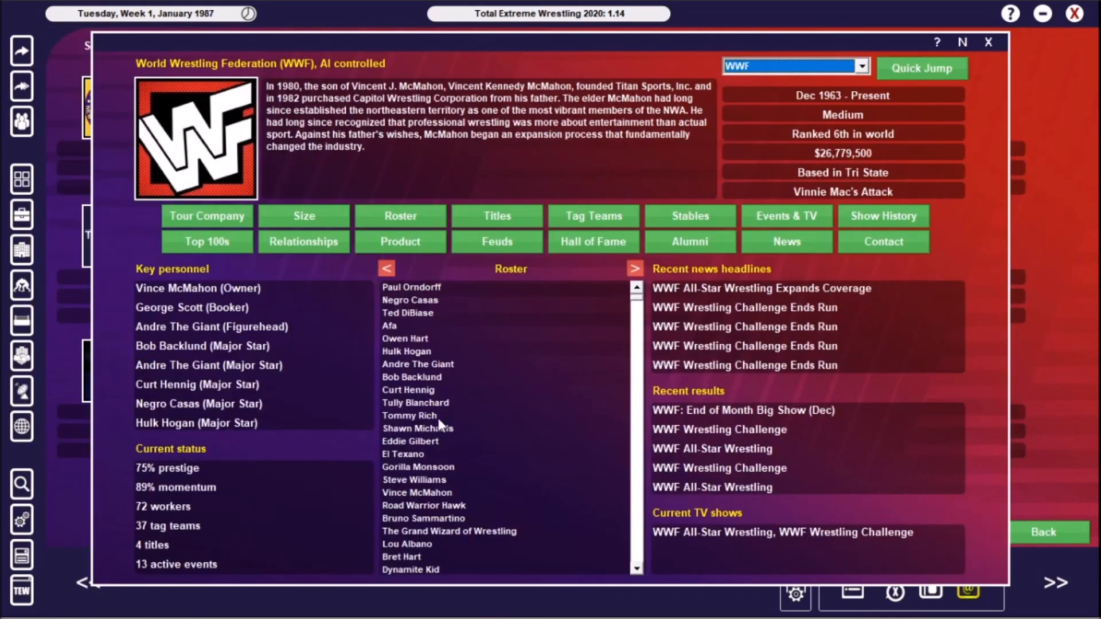
pyautogui.moveTo(627, 429)
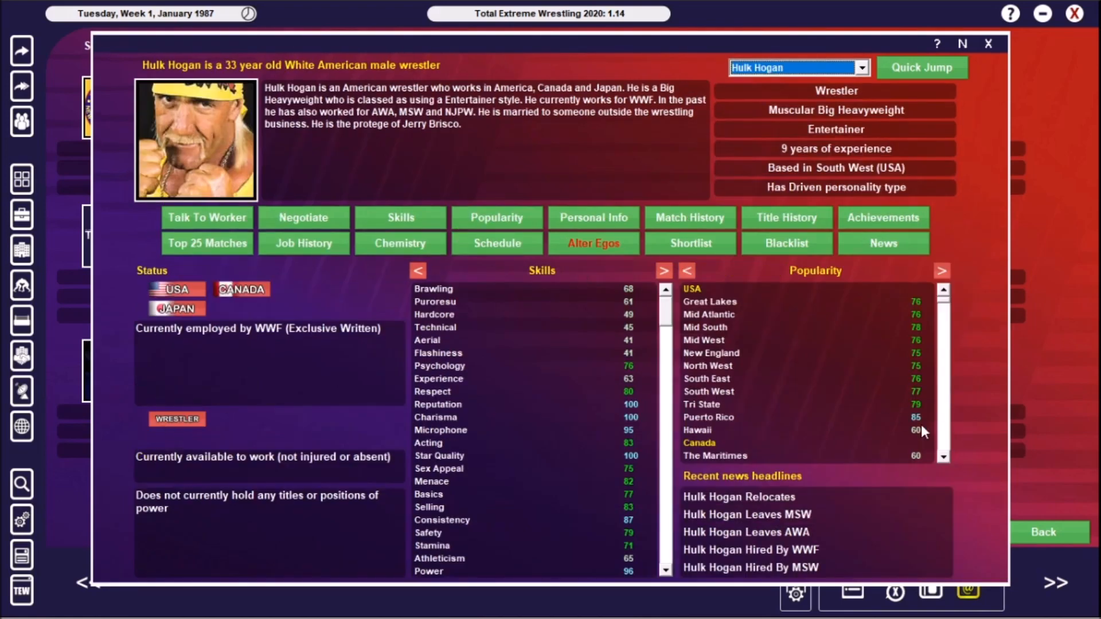
pyautogui.moveTo(922, 454)
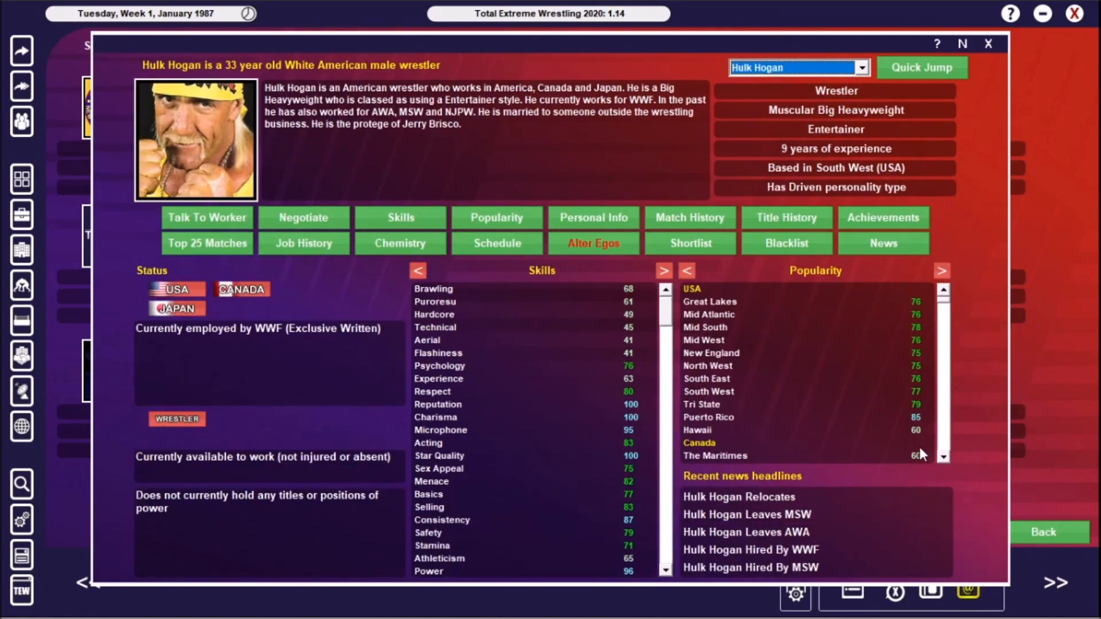
pyautogui.moveTo(802, 215)
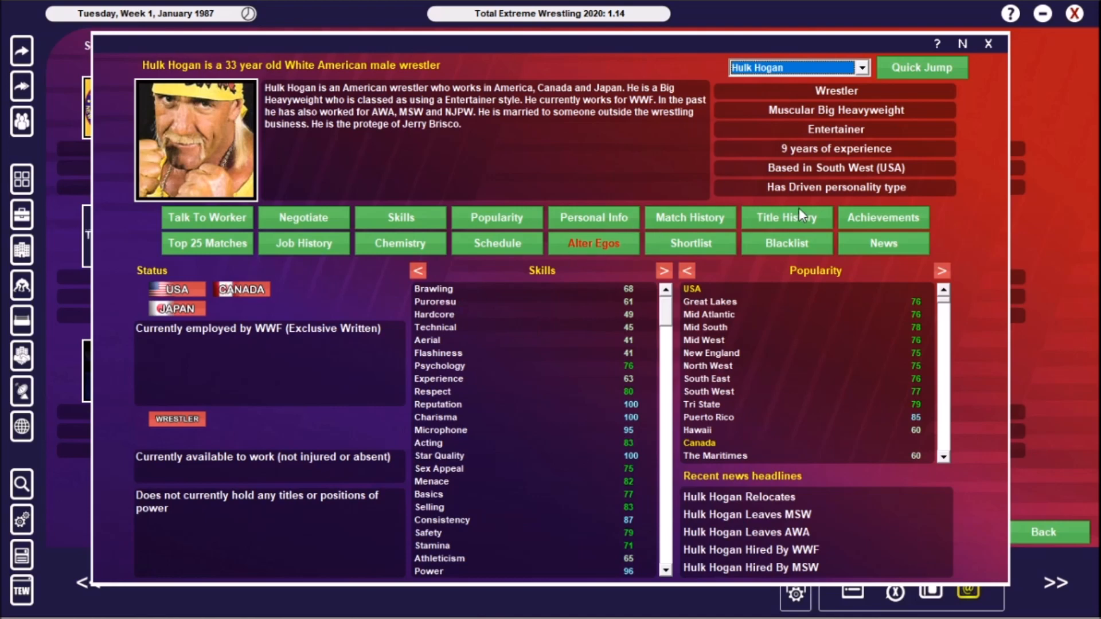
pyautogui.click(786, 218)
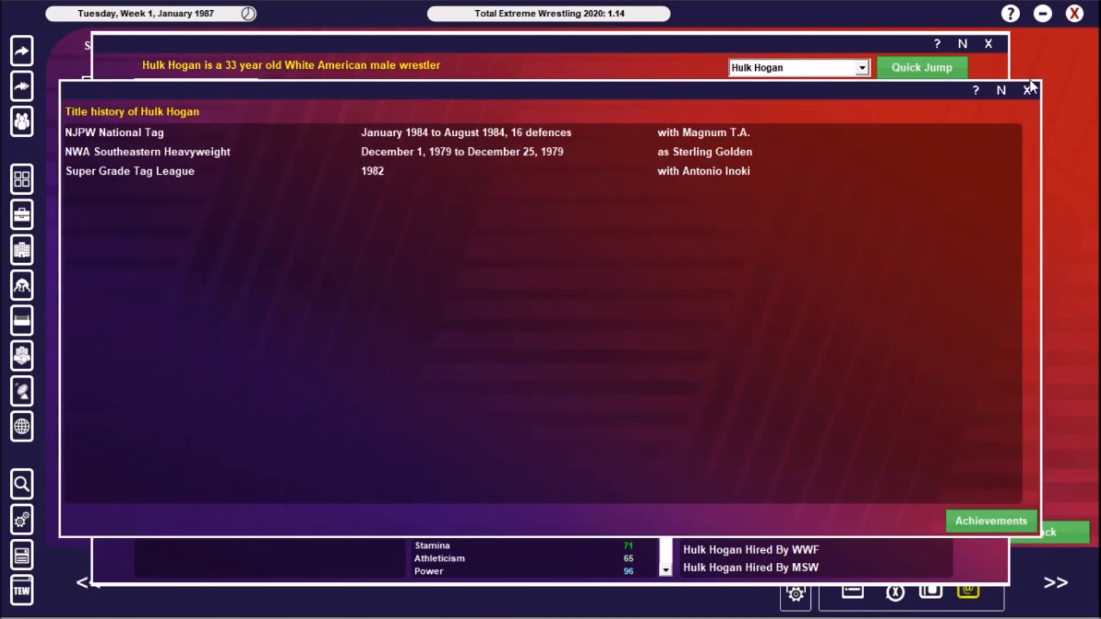
pyautogui.click(1025, 92)
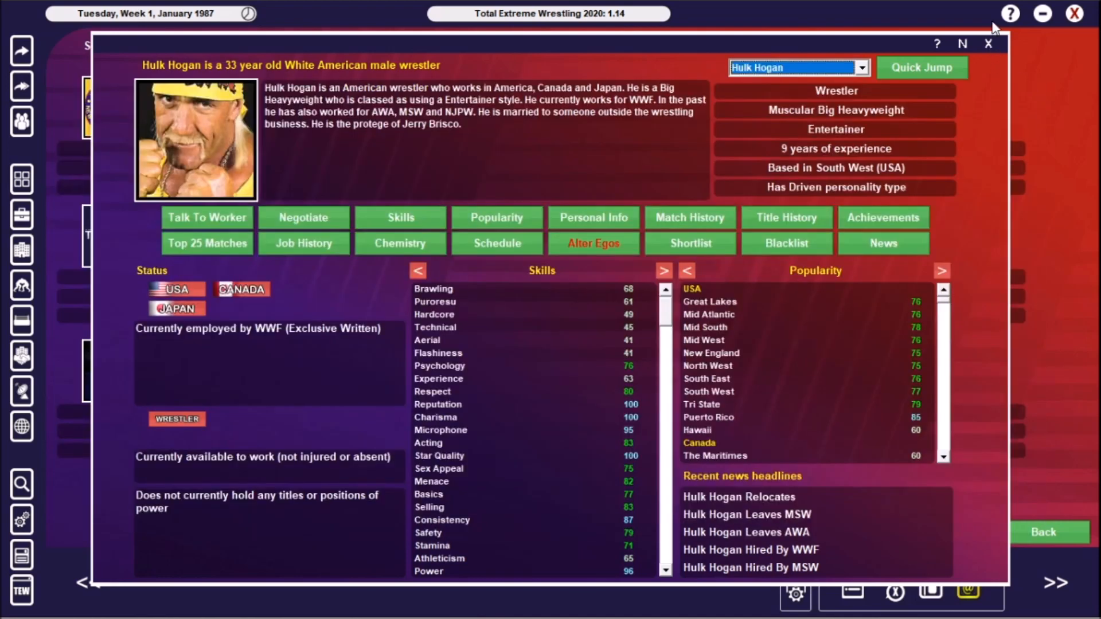
# Browse WWF's Women's, World Heavyweight and World Tag Team championship histories
pyautogui.click(786, 217)
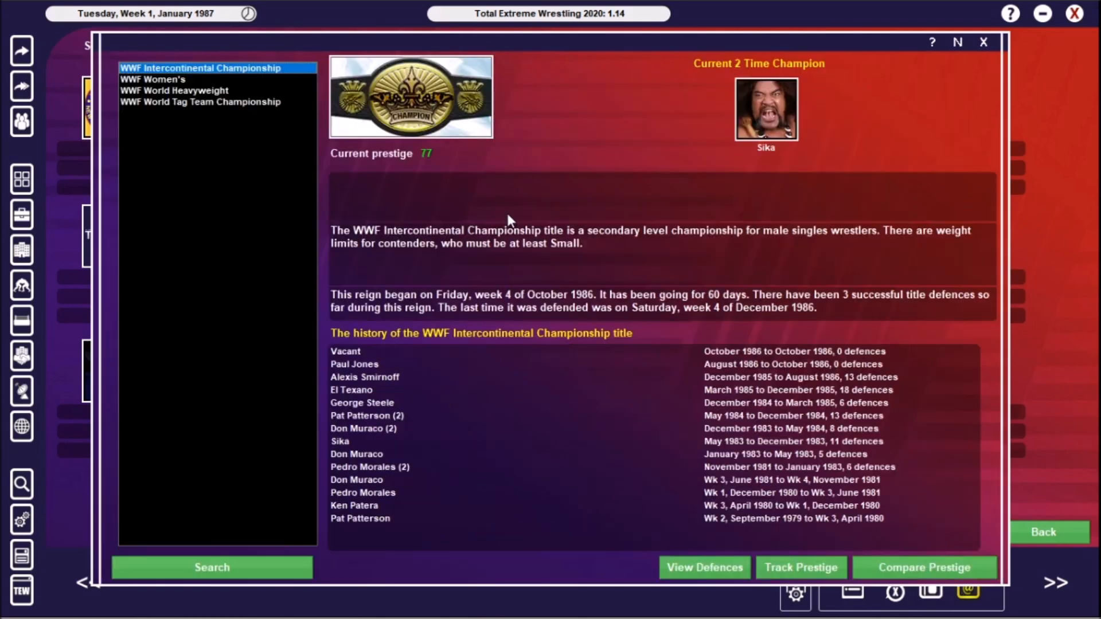
pyautogui.moveTo(257, 295)
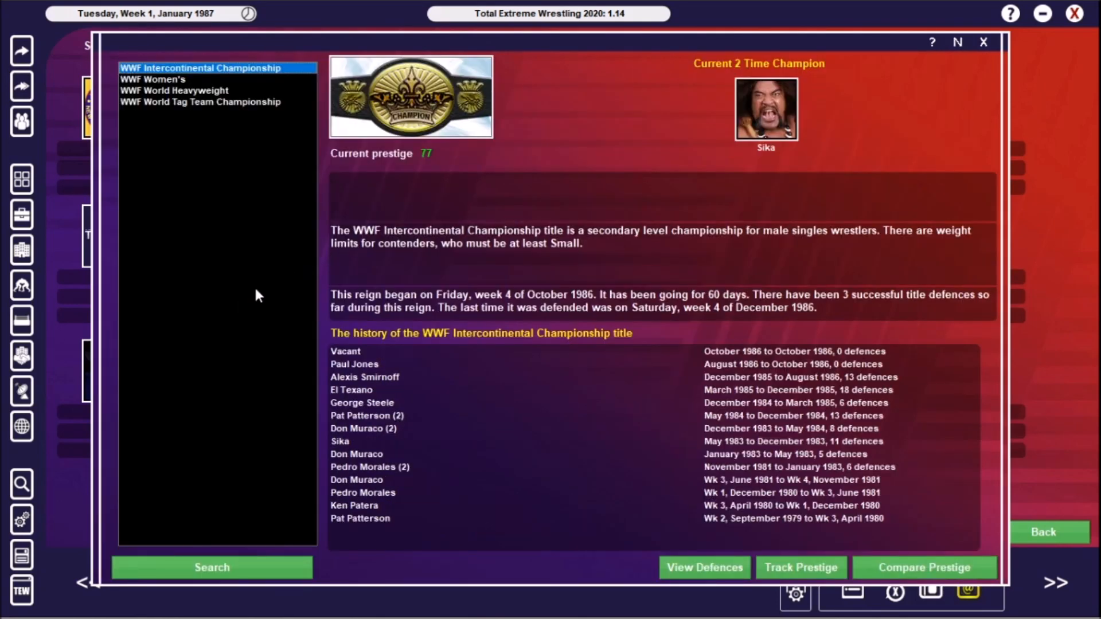
pyautogui.moveTo(161, 95)
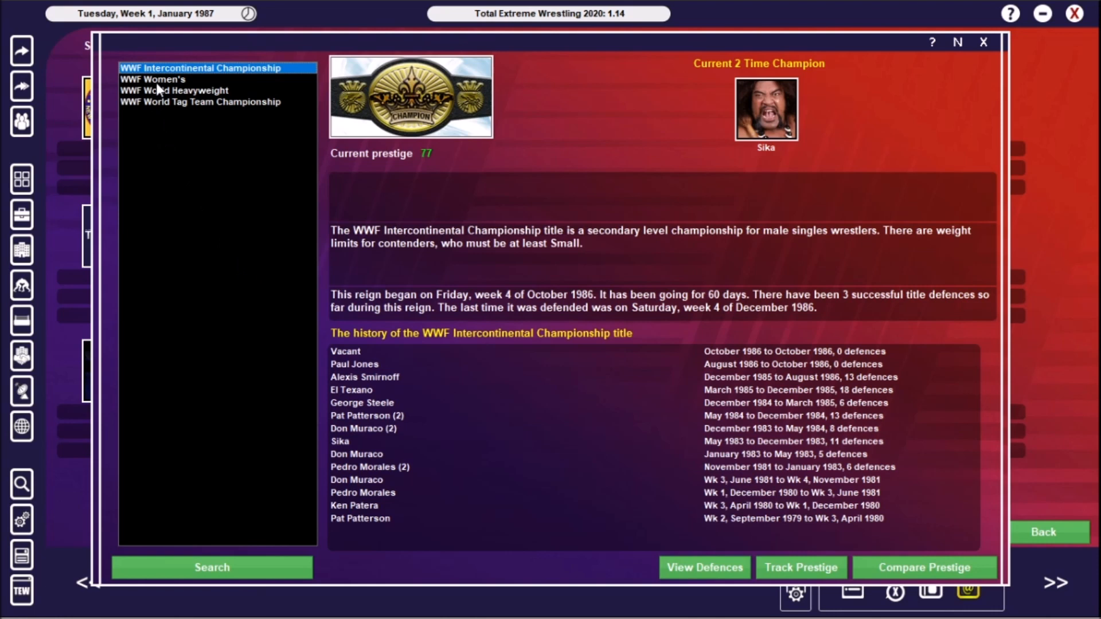
pyautogui.click(155, 79)
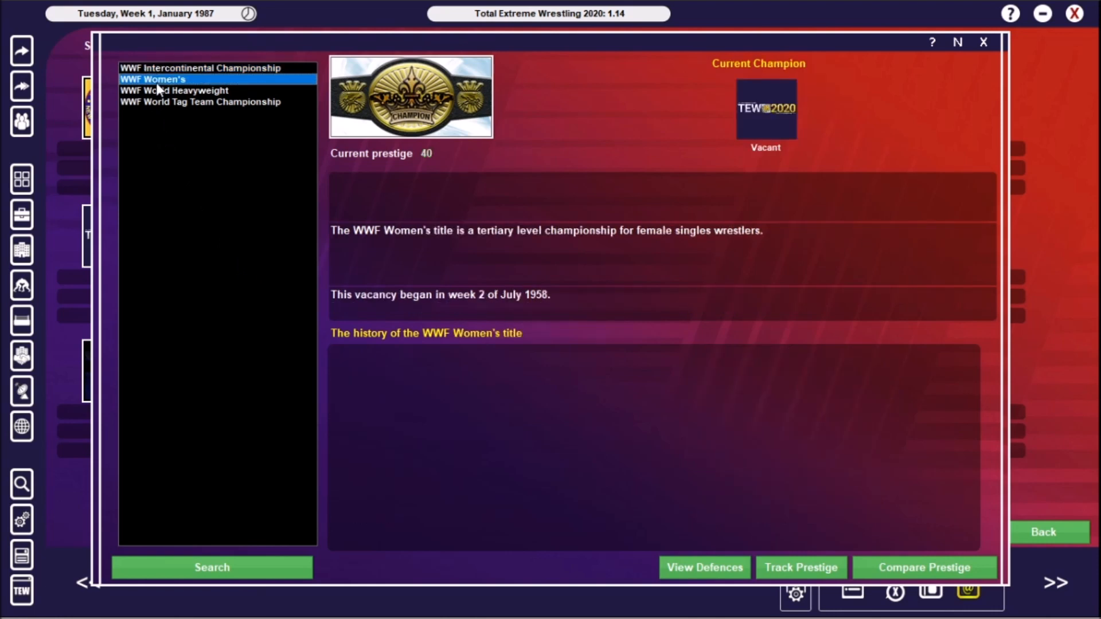
pyautogui.click(166, 91)
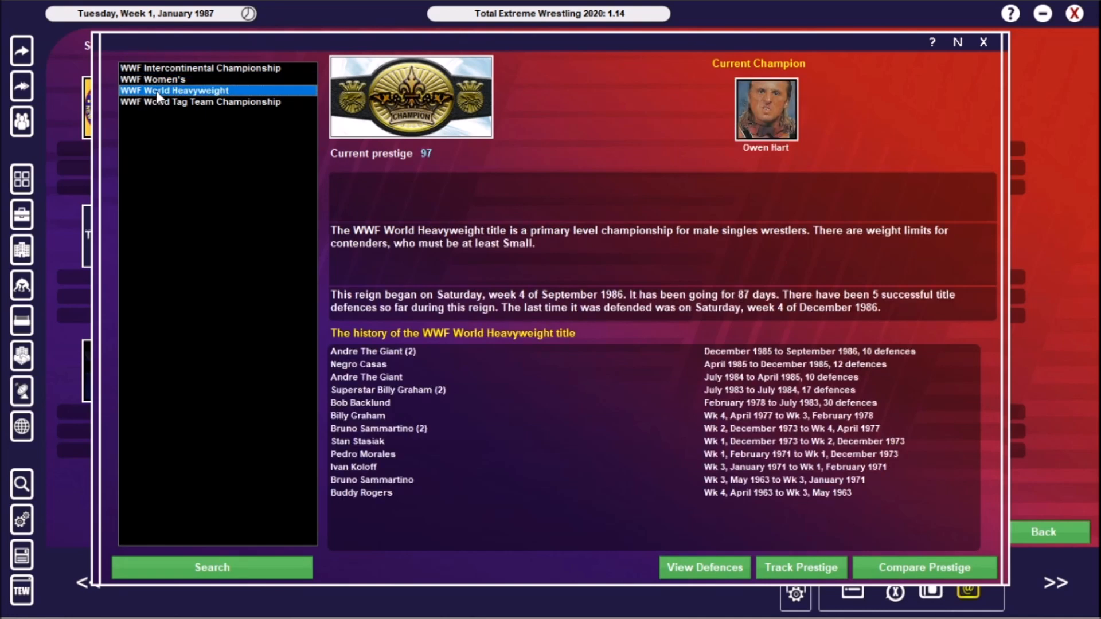
pyautogui.moveTo(625, 189)
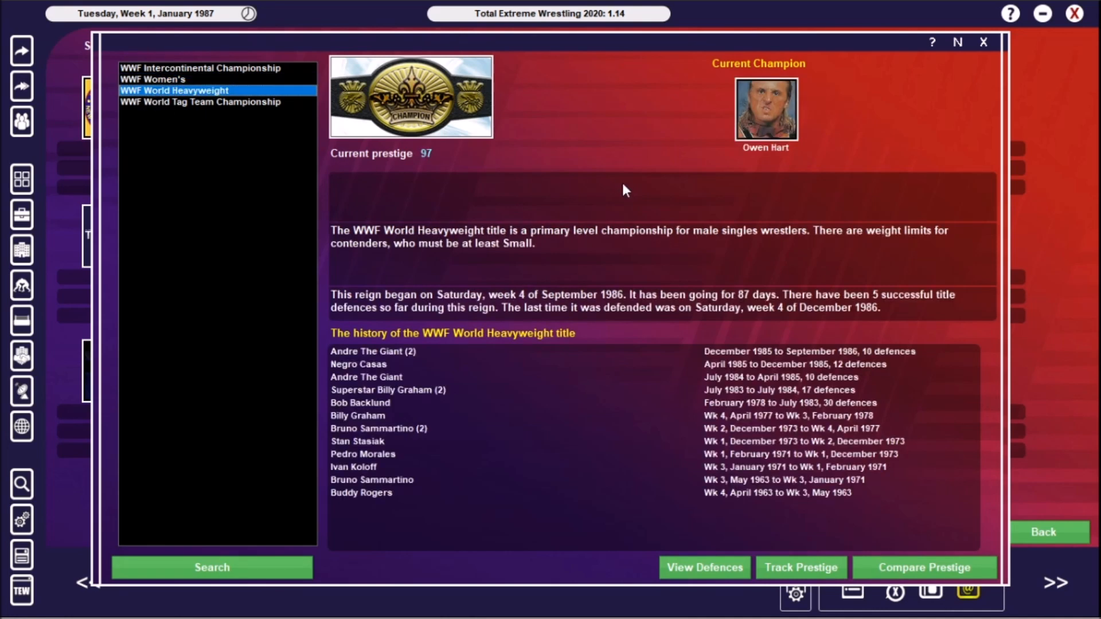
pyautogui.moveTo(631, 188)
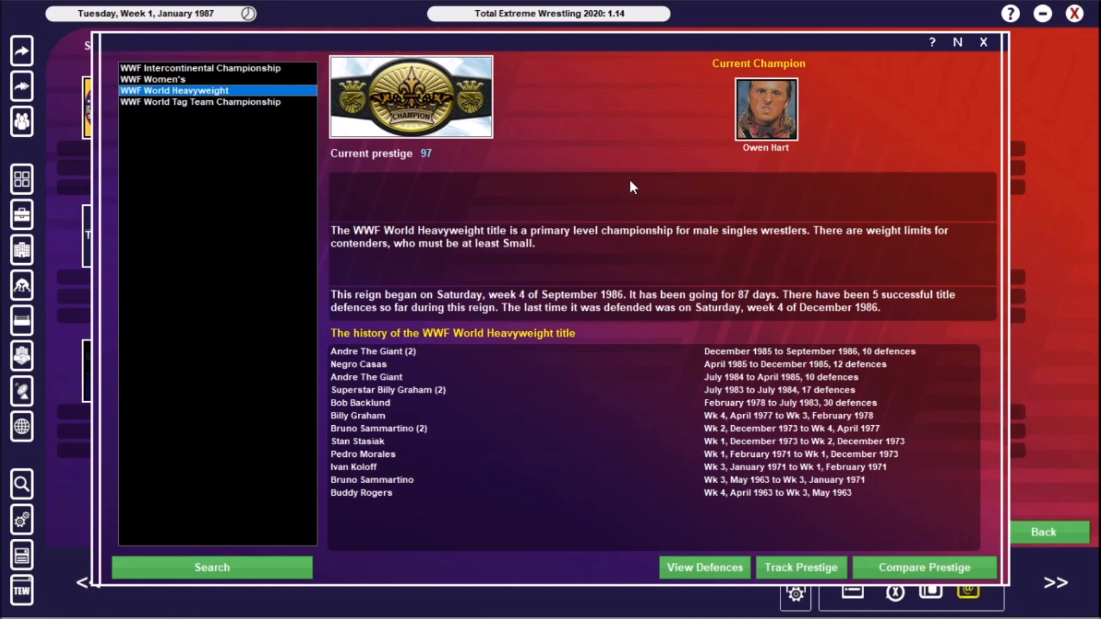
pyautogui.click(199, 102)
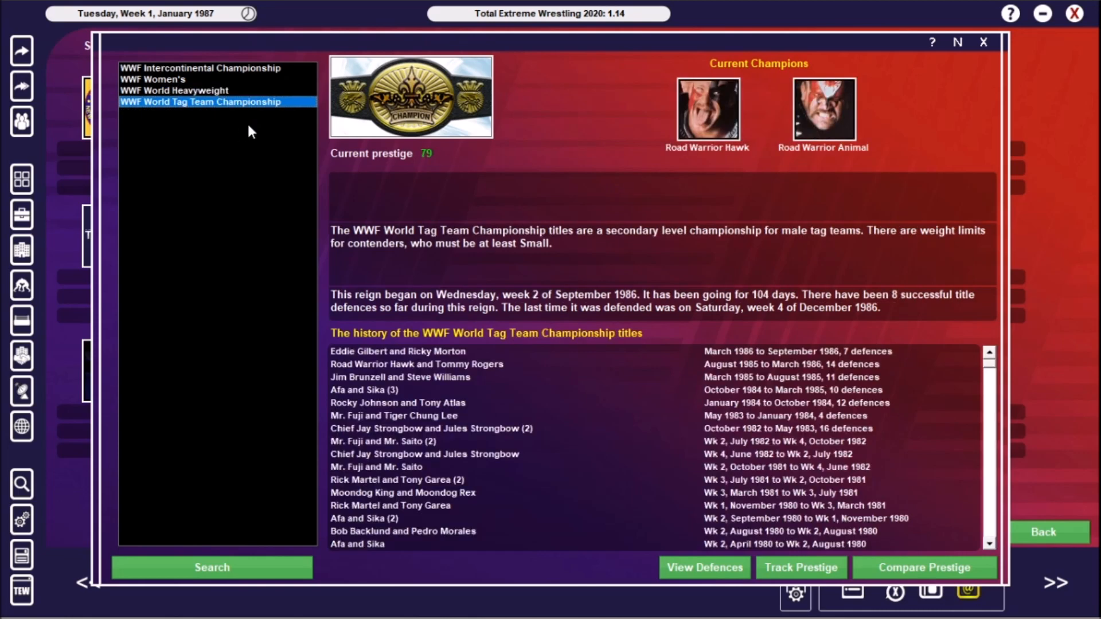
pyautogui.moveTo(226, 250)
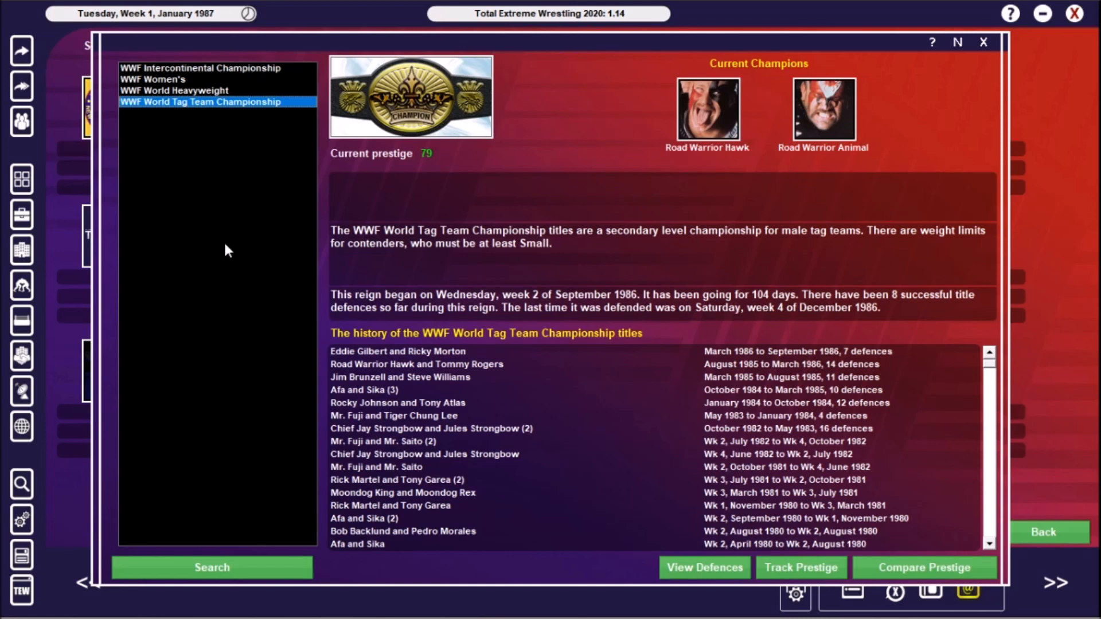
pyautogui.moveTo(855, 150)
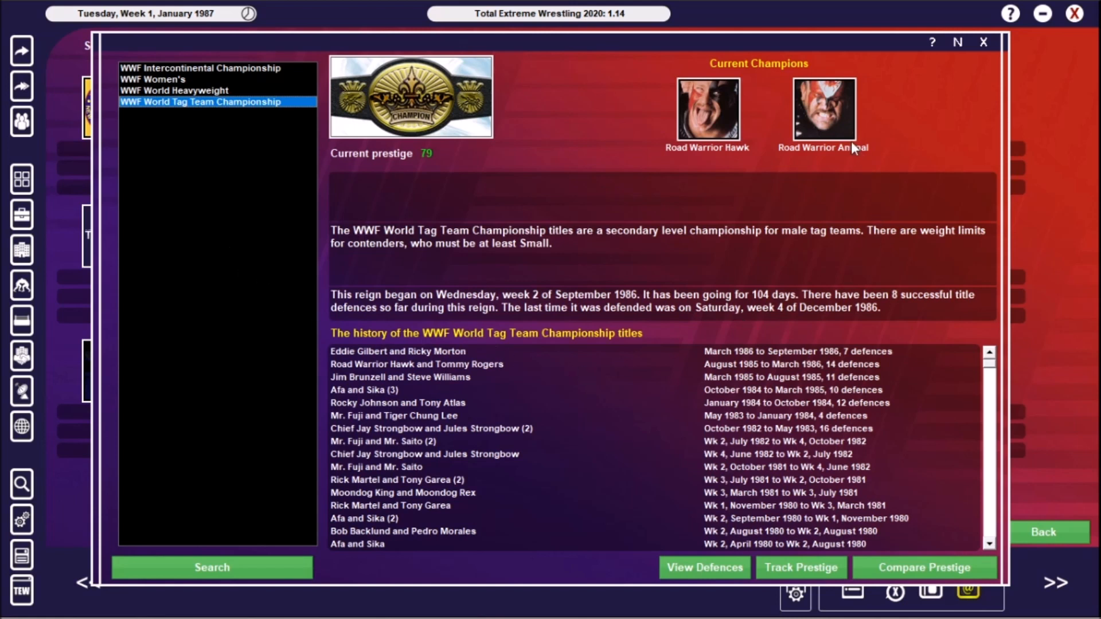
pyautogui.moveTo(463, 374)
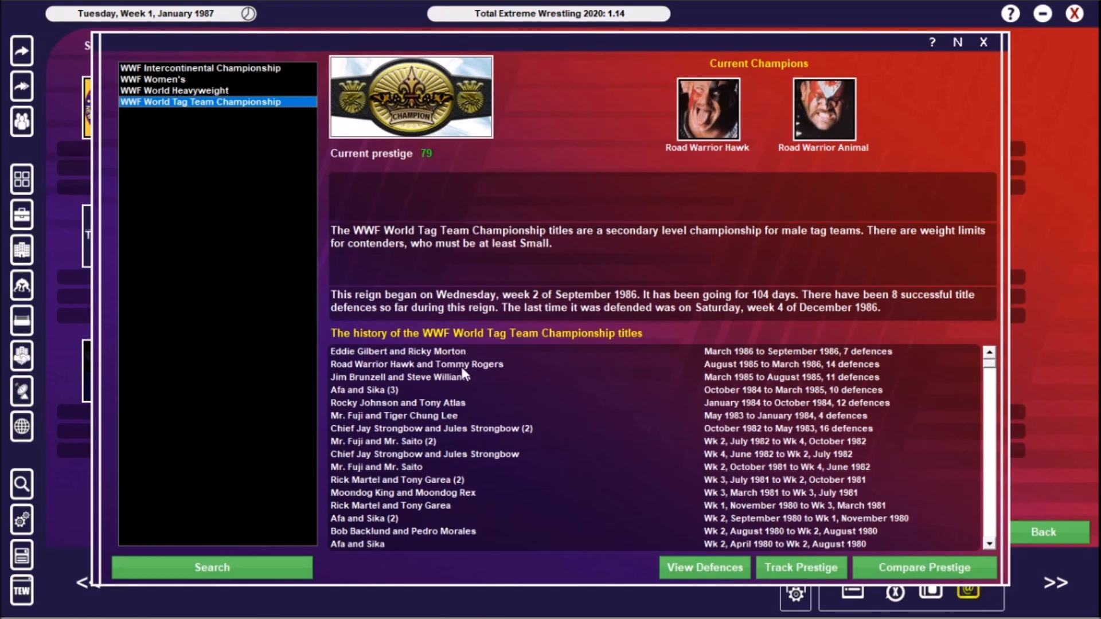
# Return to the WWF profile and bring up its list of stables
pyautogui.click(983, 42)
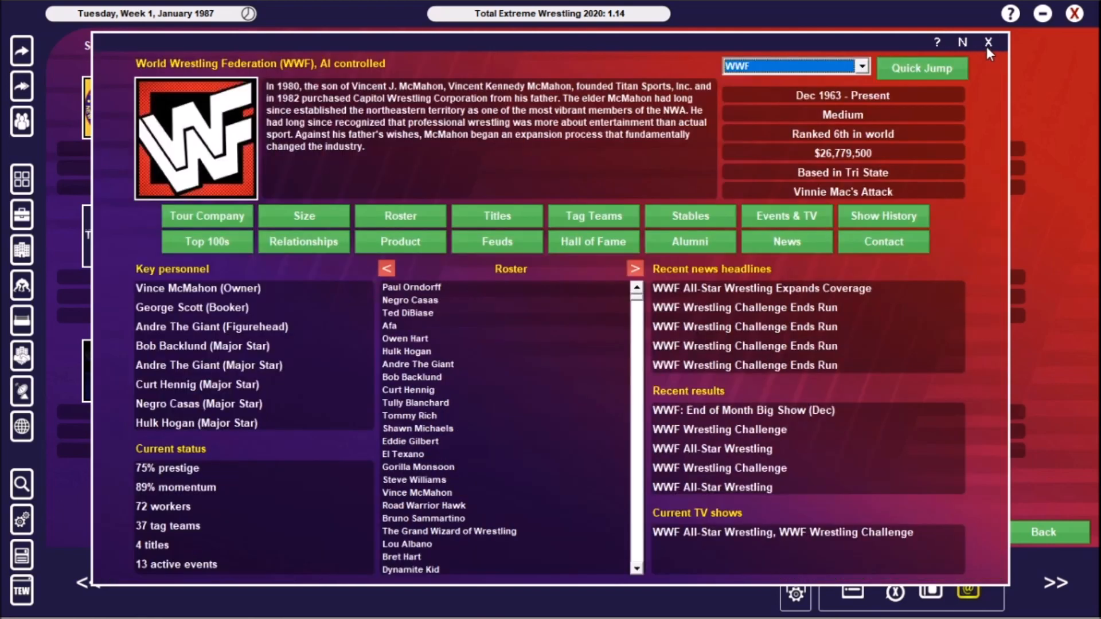
pyautogui.moveTo(563, 252)
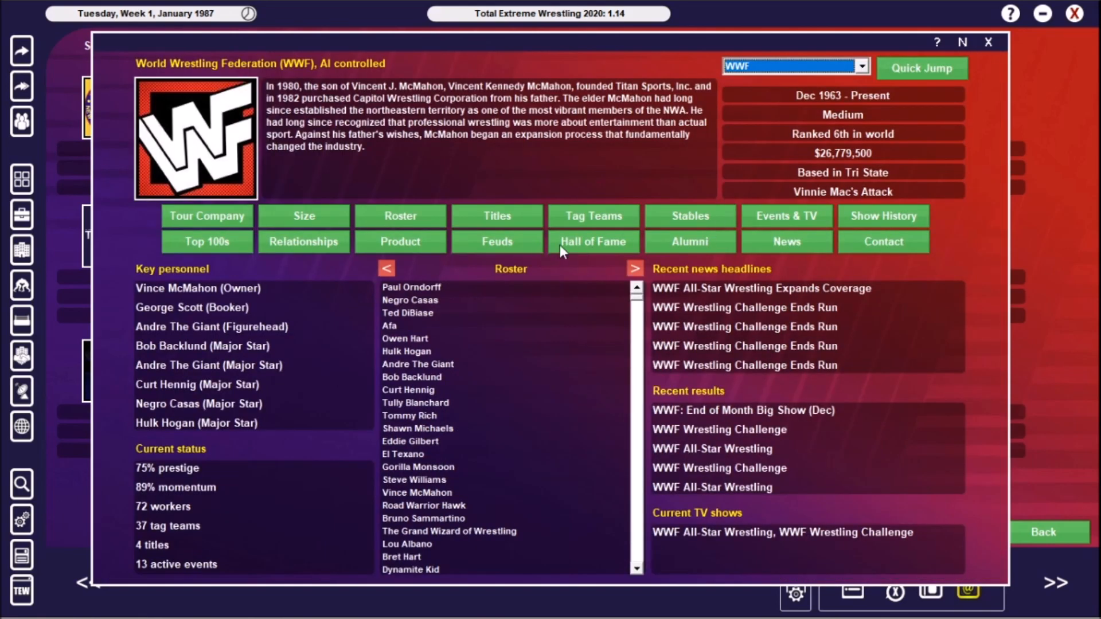
pyautogui.moveTo(703, 216)
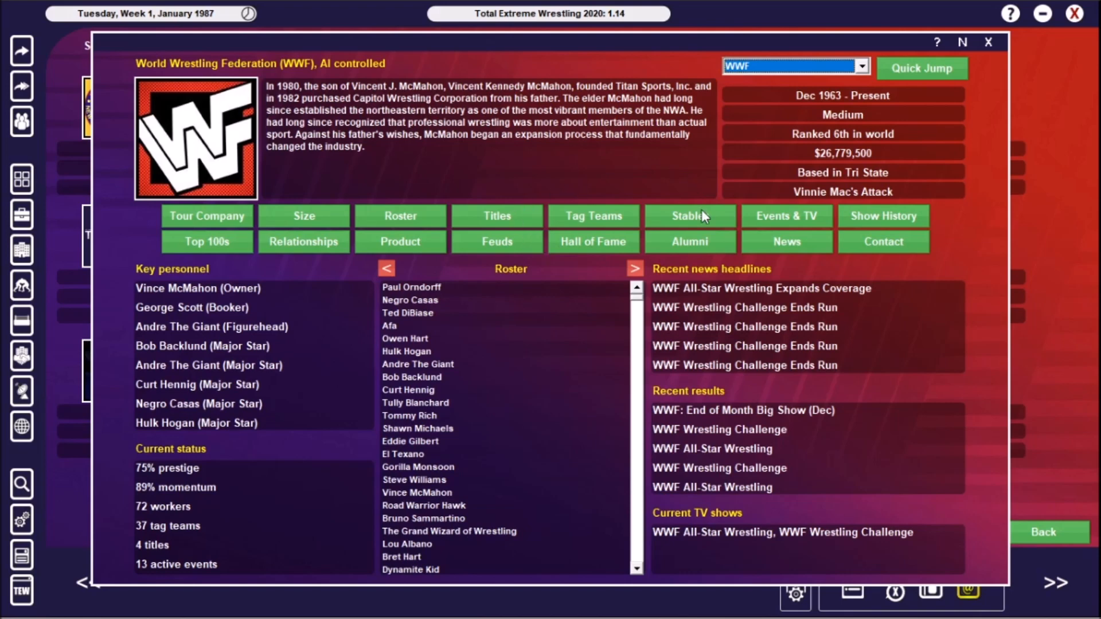
pyautogui.click(689, 216)
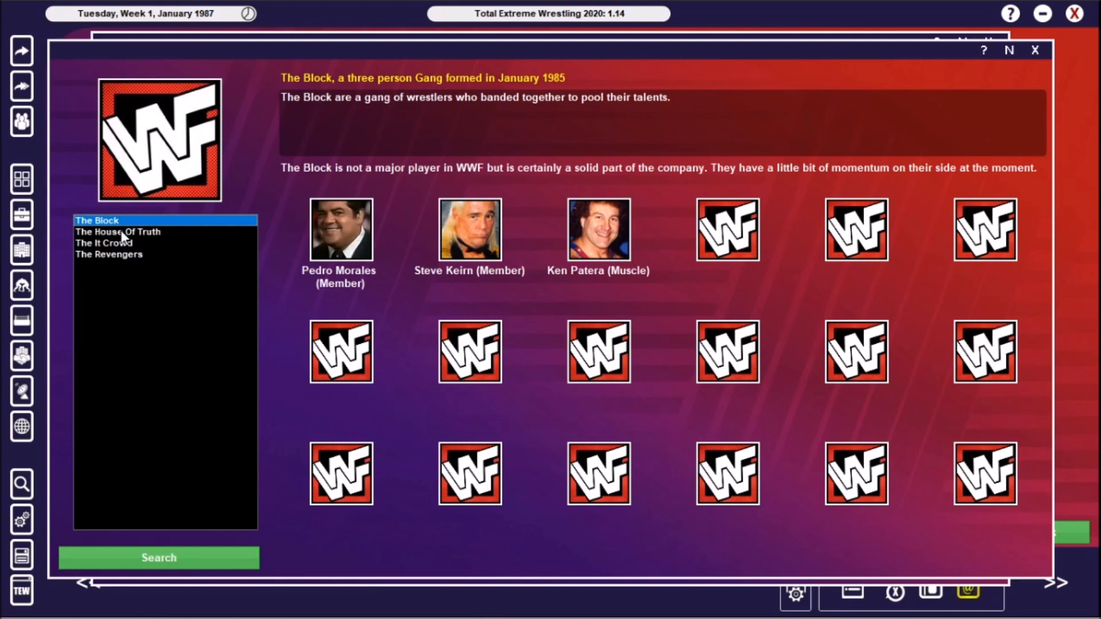
pyautogui.moveTo(267, 250)
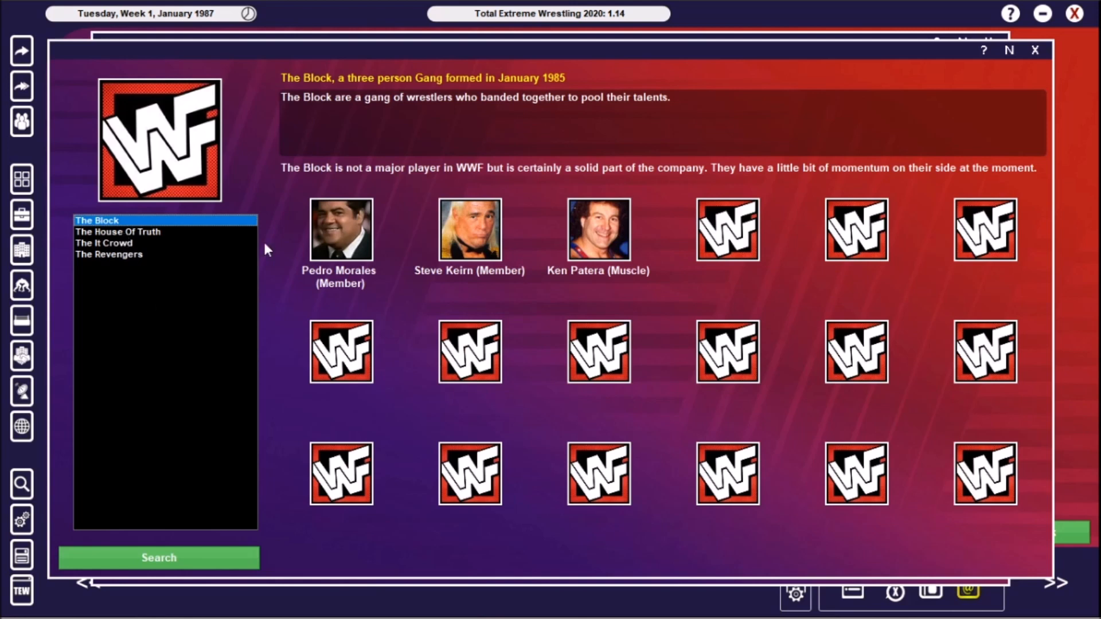
pyautogui.moveTo(315, 209)
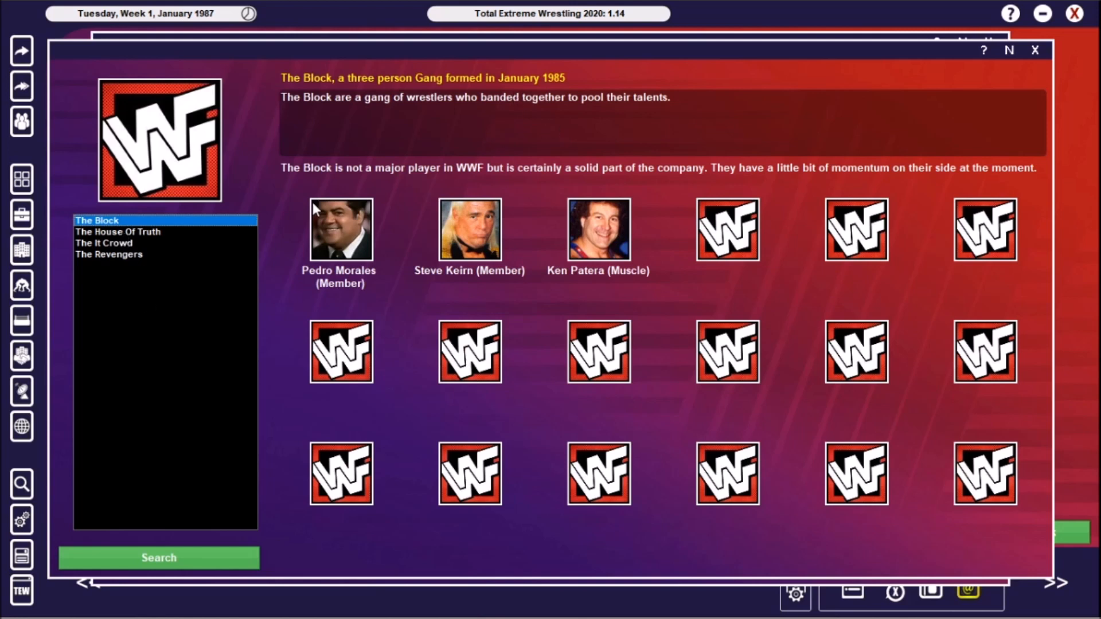
pyautogui.moveTo(173, 397)
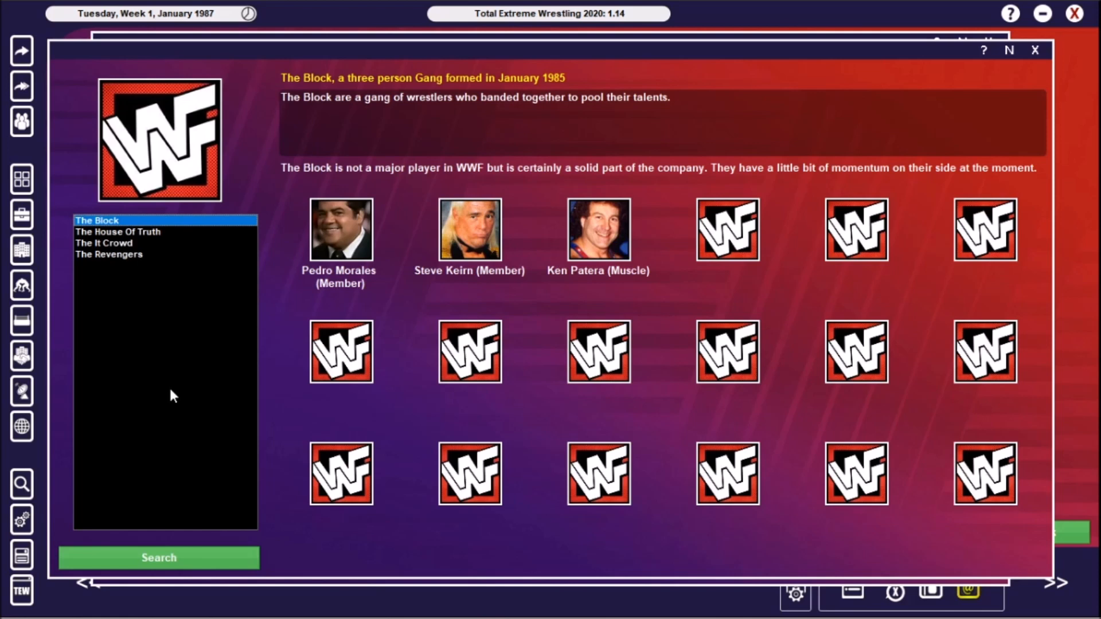
pyautogui.moveTo(159, 251)
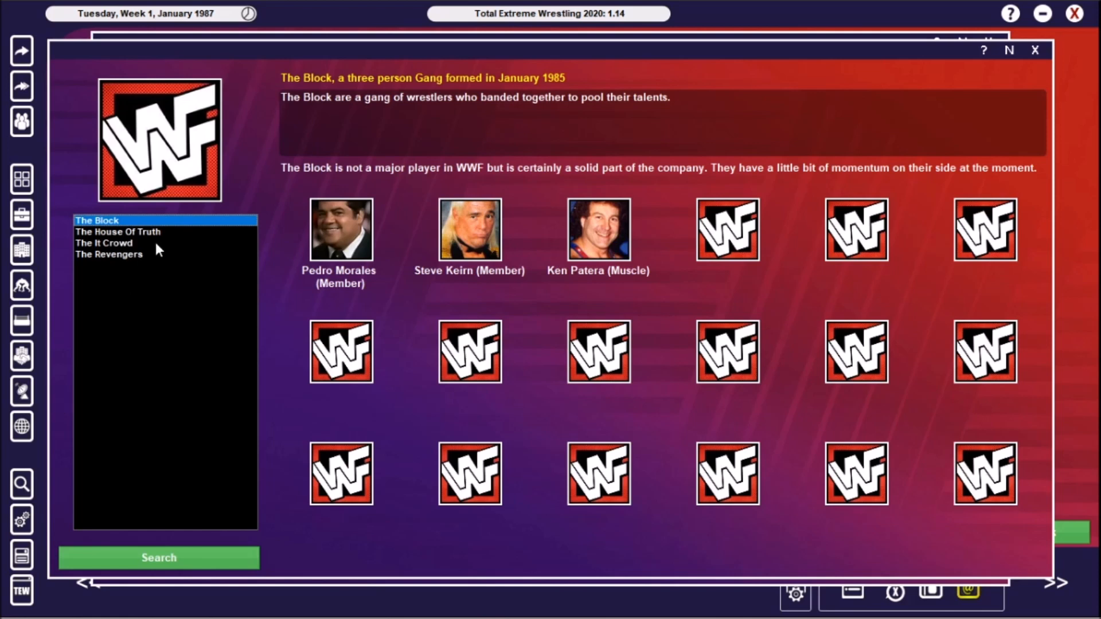
# View The House Of Truth, The It Crowd and The Revengers stables
pyautogui.click(117, 232)
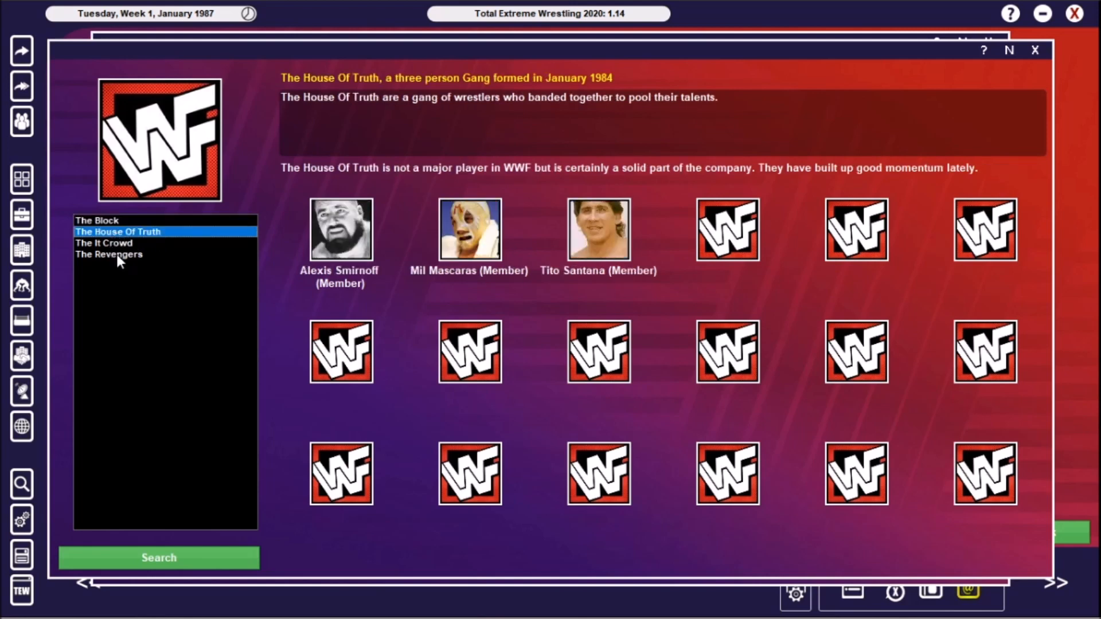
pyautogui.click(104, 243)
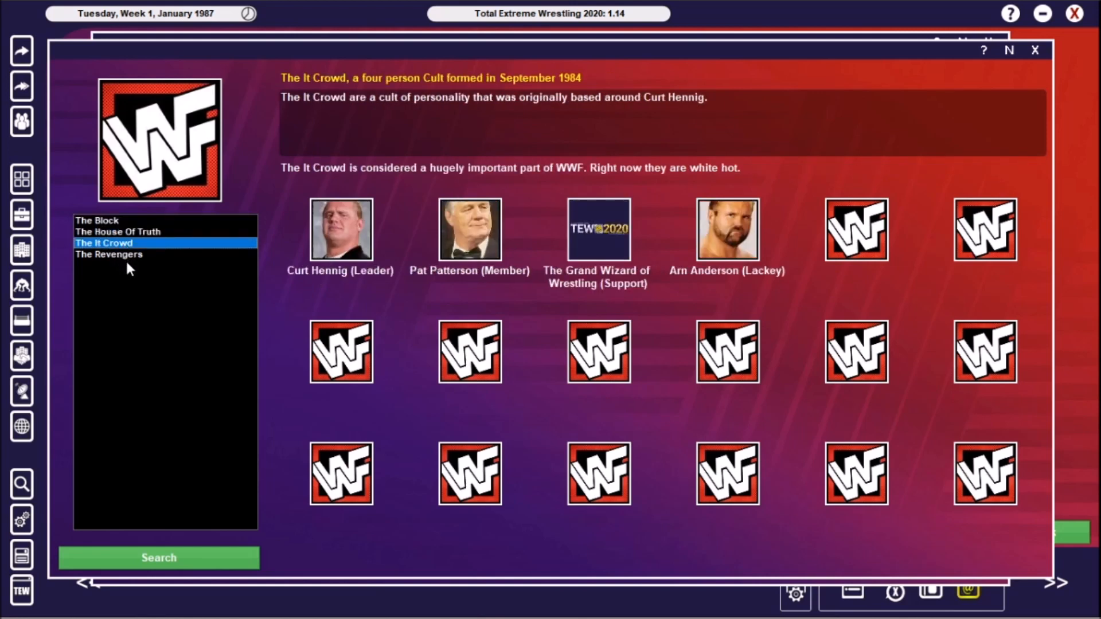
pyautogui.click(108, 254)
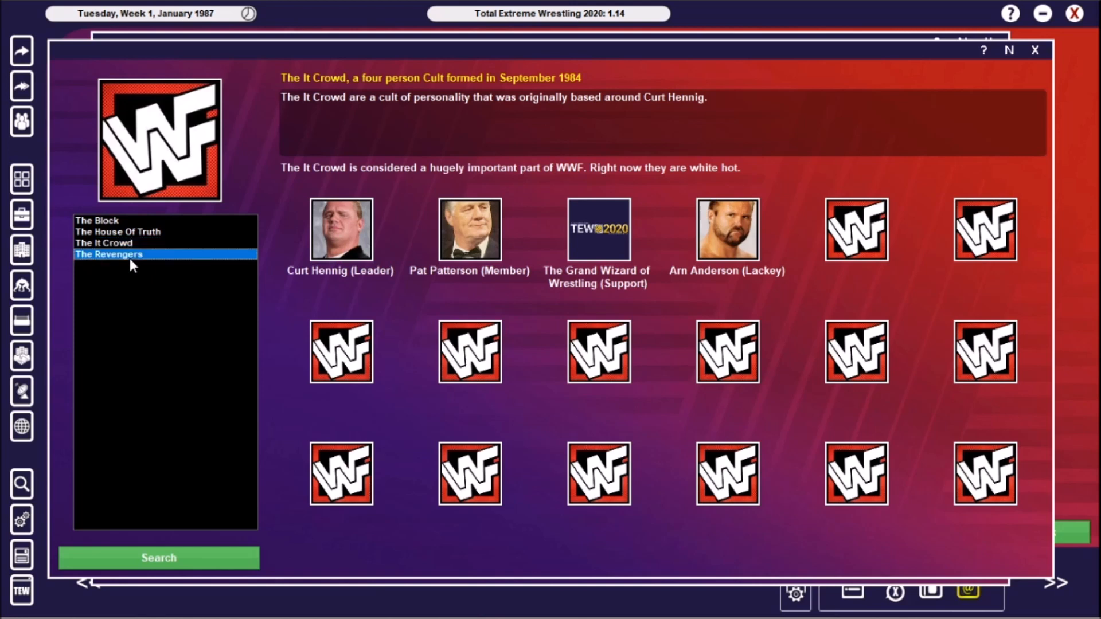
pyautogui.click(108, 254)
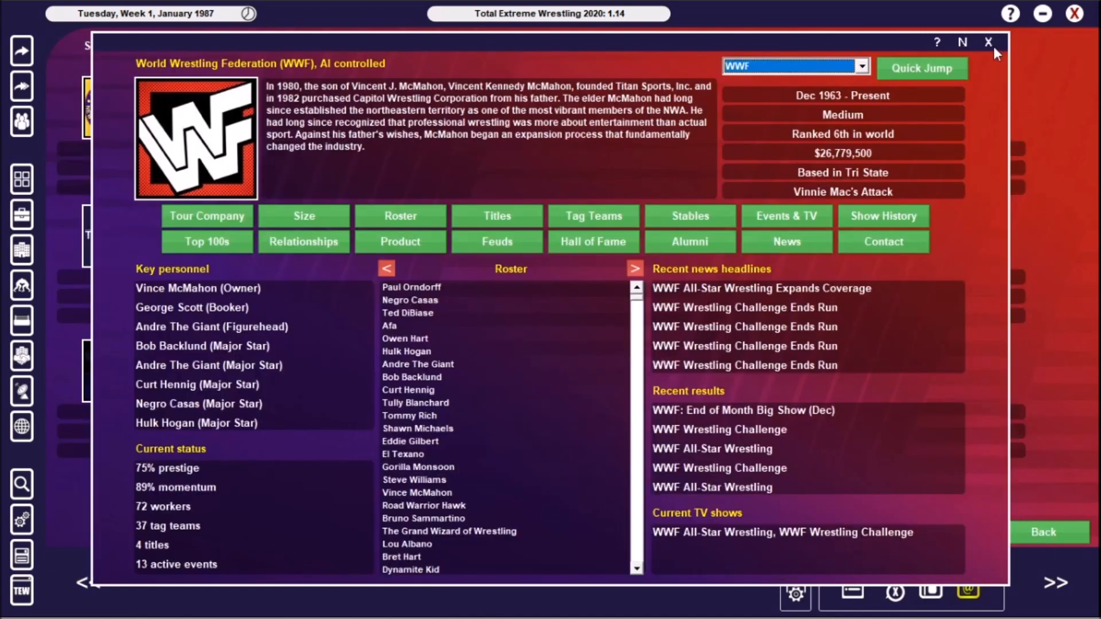
# Leave the WWF profile and view Calgary Stampede Wrestling's company profile
pyautogui.click(986, 40)
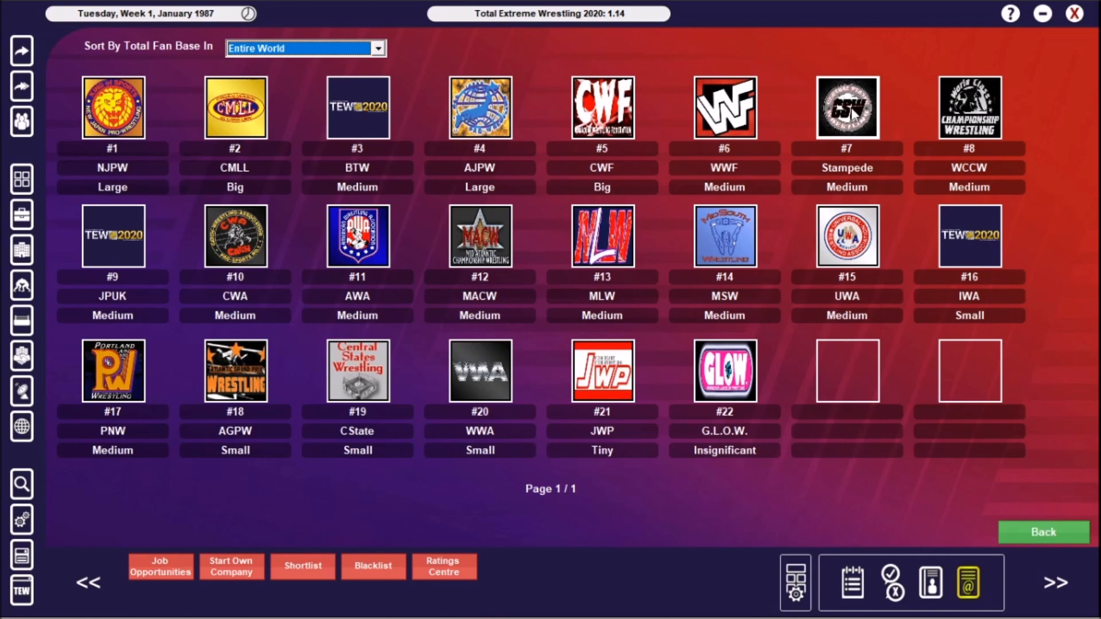
pyautogui.click(847, 113)
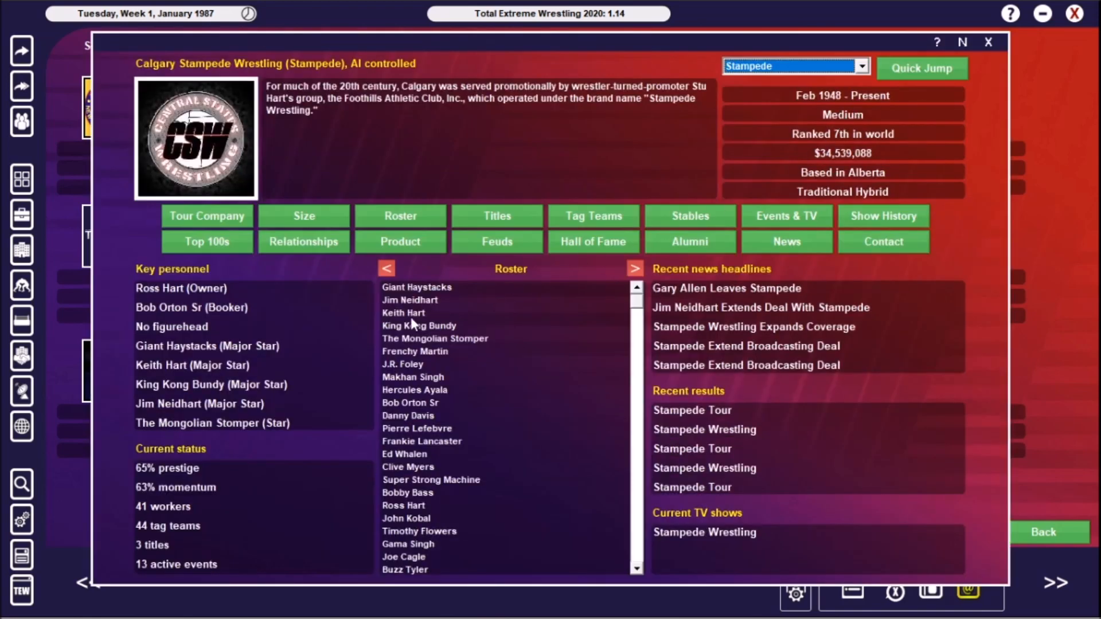
pyautogui.moveTo(433, 320)
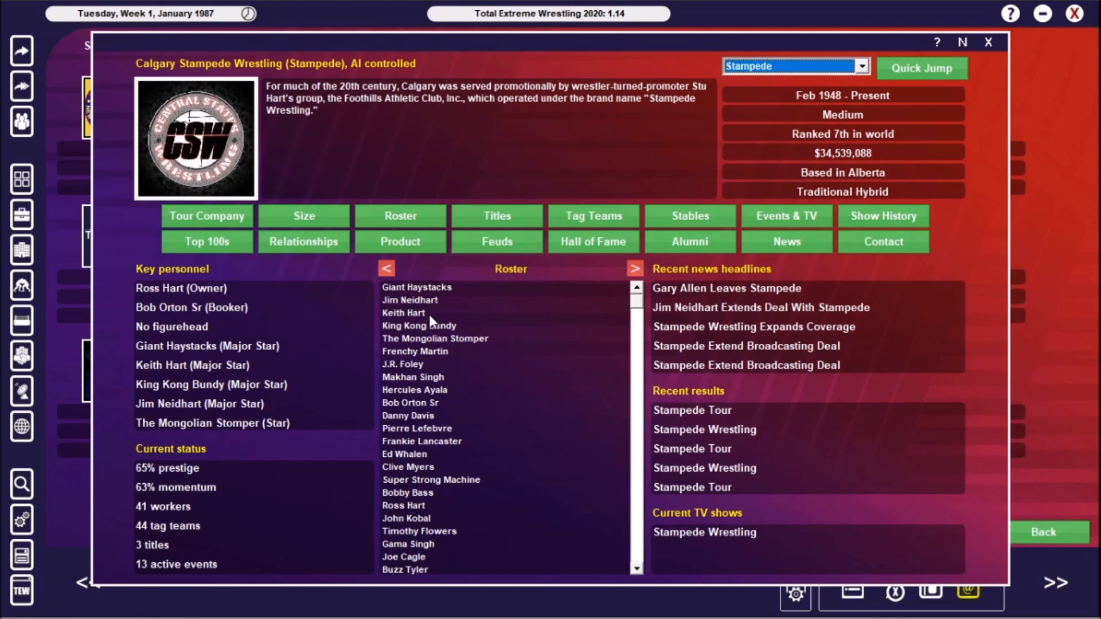
pyautogui.moveTo(463, 309)
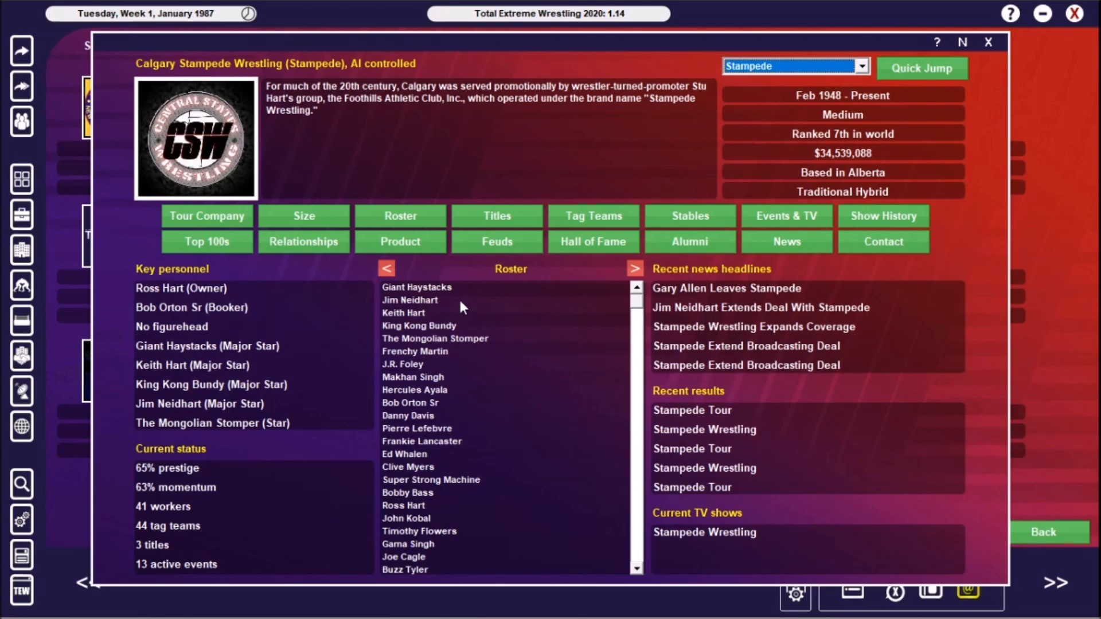
pyautogui.moveTo(475, 329)
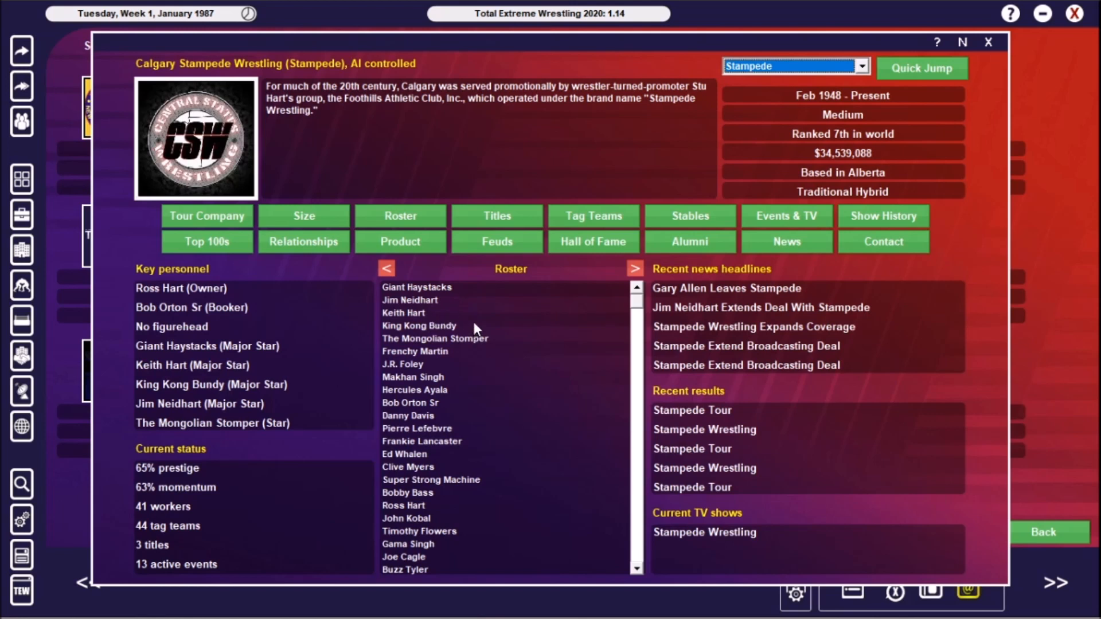
pyautogui.moveTo(515, 217)
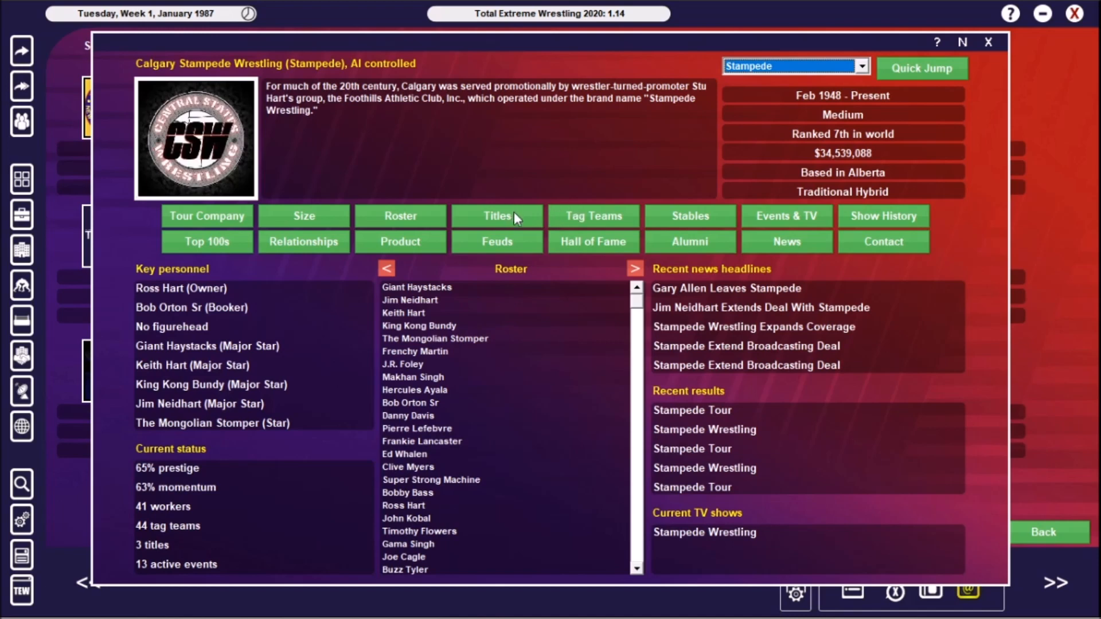
pyautogui.click(497, 215)
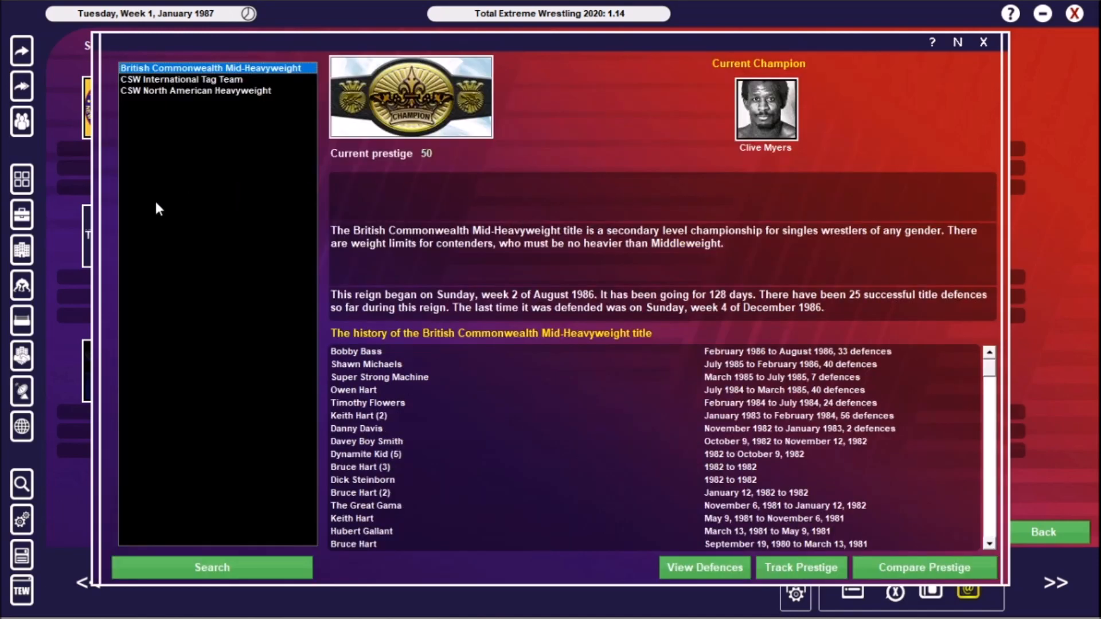
pyautogui.moveTo(166, 213)
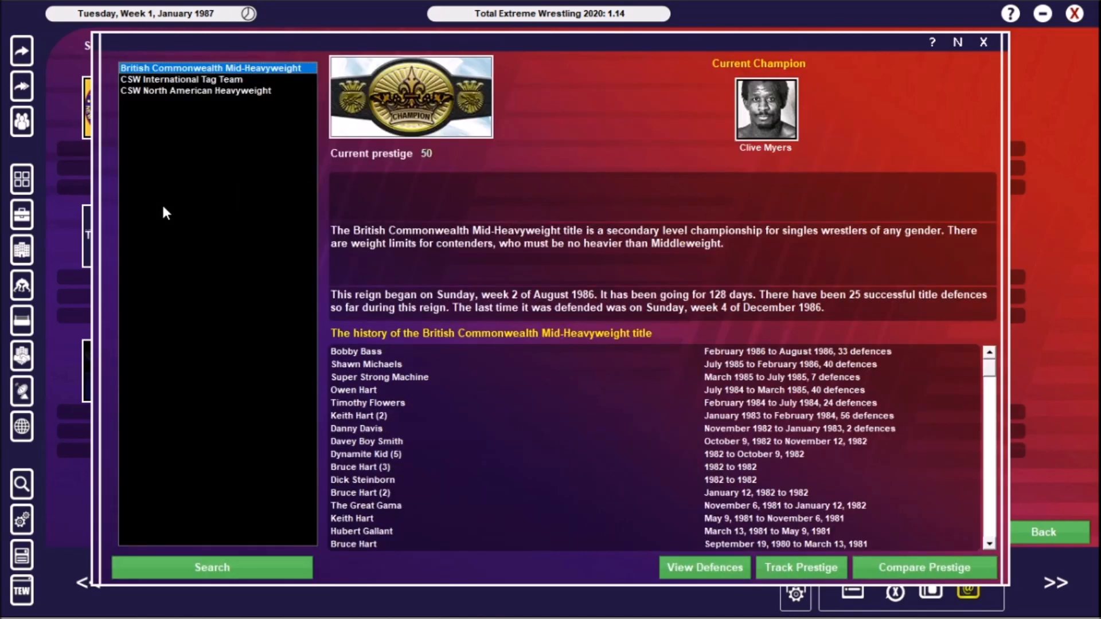
pyautogui.moveTo(372, 370)
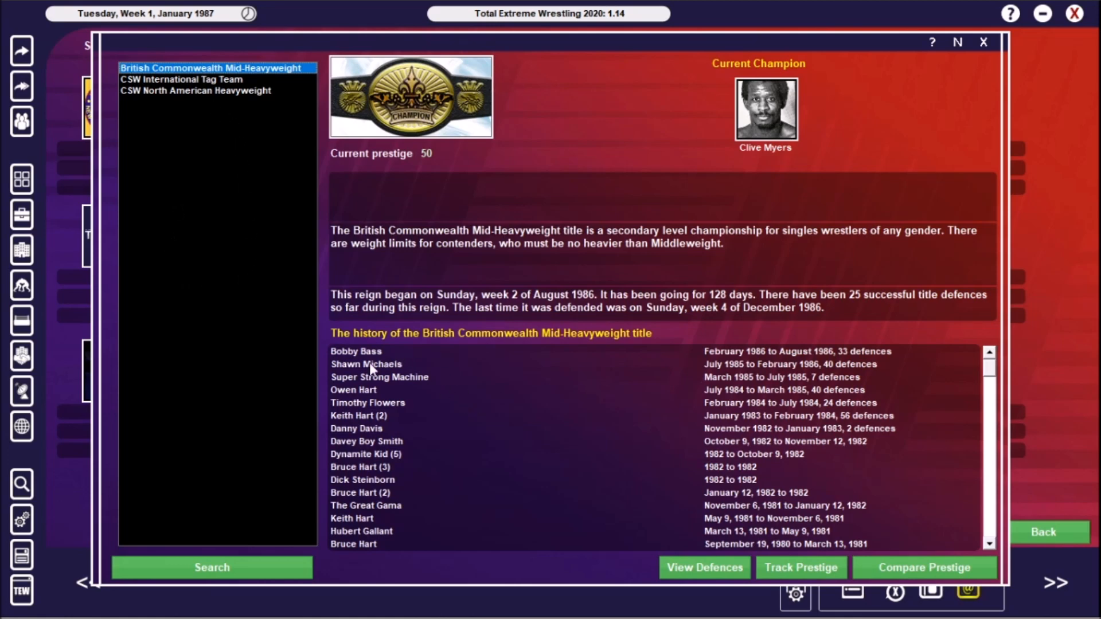
pyautogui.click(190, 79)
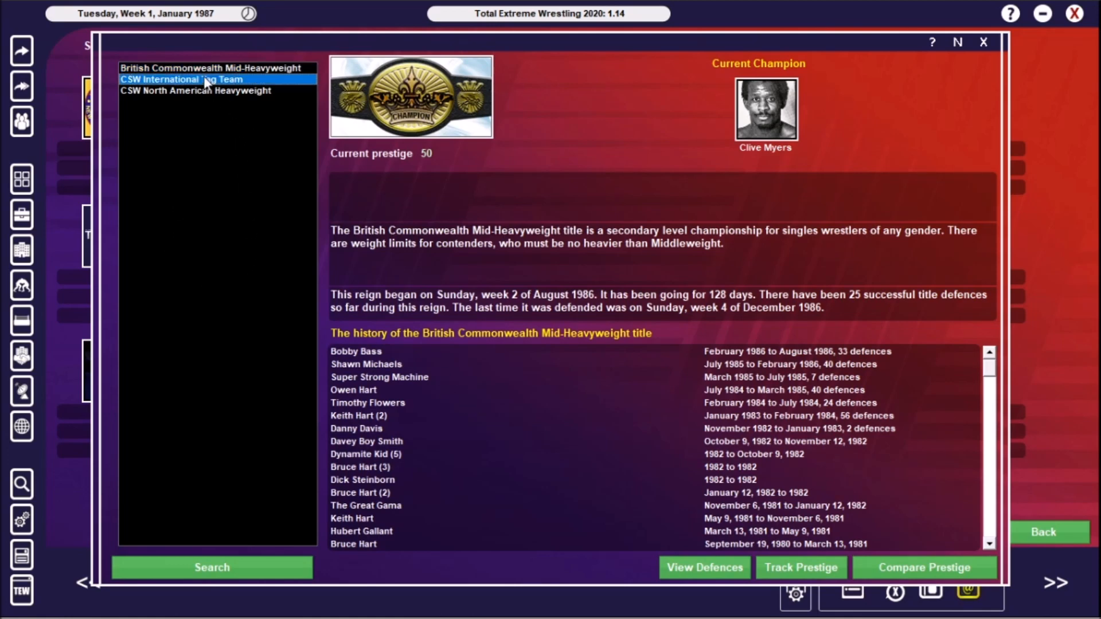
pyautogui.click(178, 79)
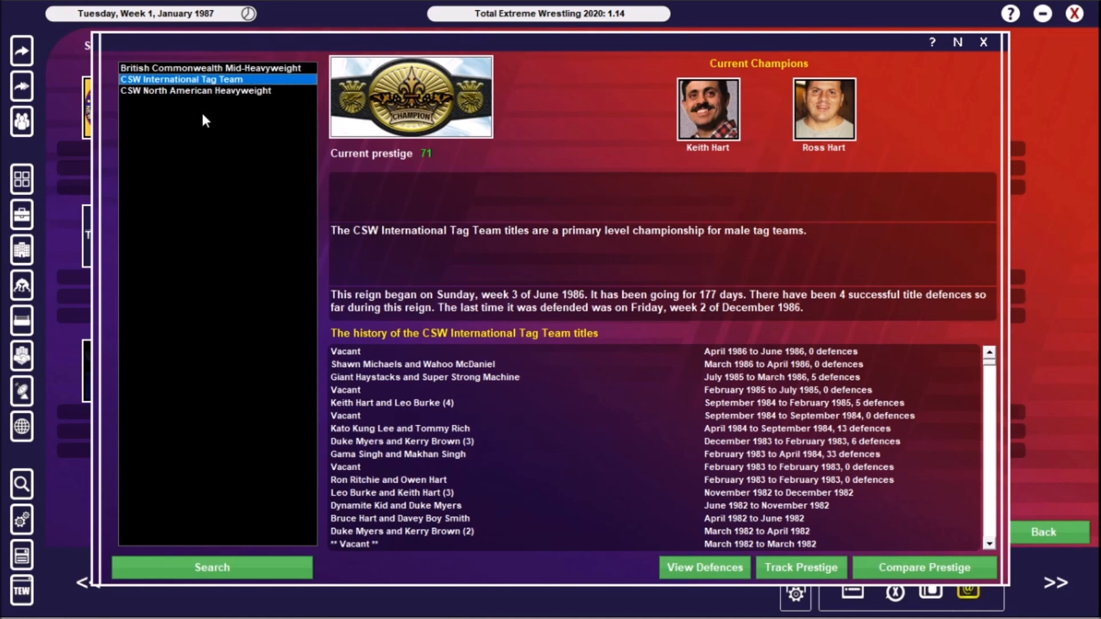
pyautogui.moveTo(190, 99)
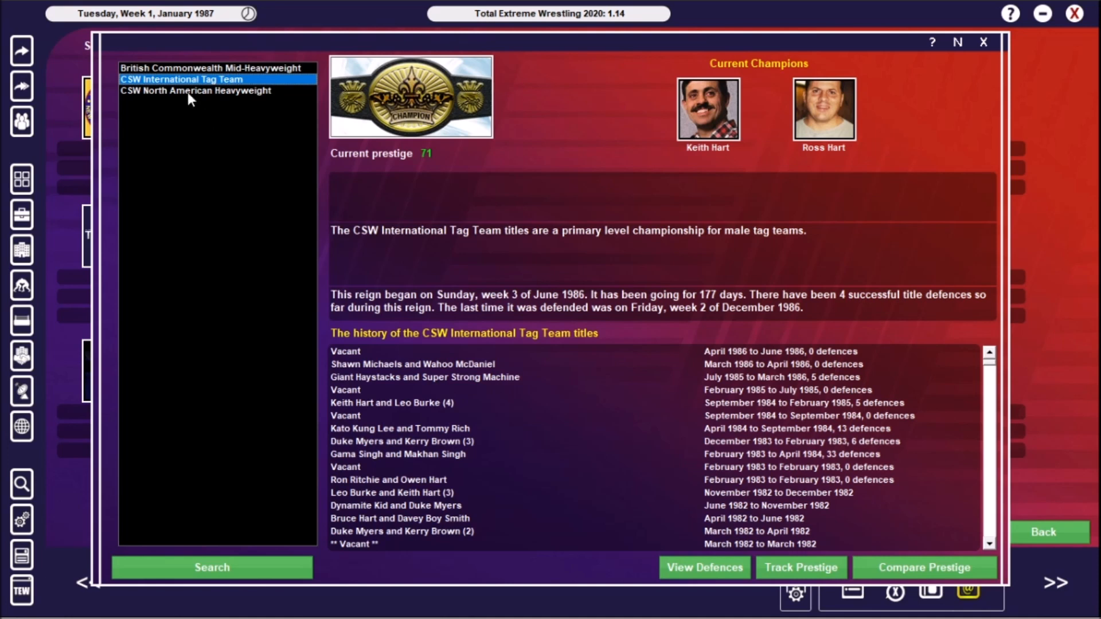
pyautogui.click(195, 90)
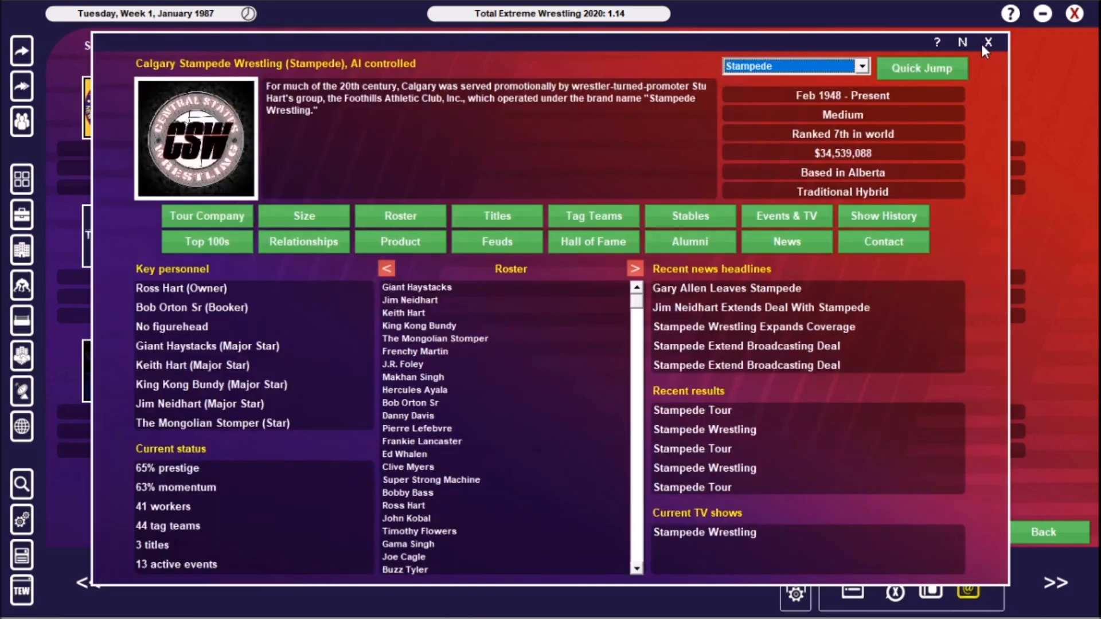
# Leave the Stampede profile and view World Class Championship Wrestling's company profile
pyautogui.click(988, 41)
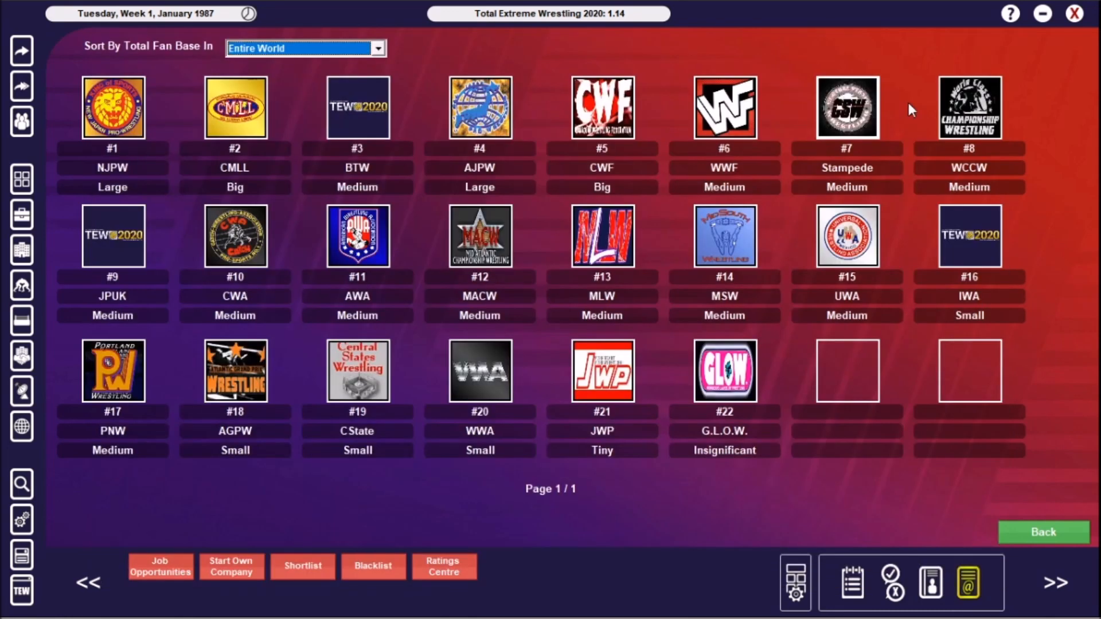
pyautogui.click(969, 107)
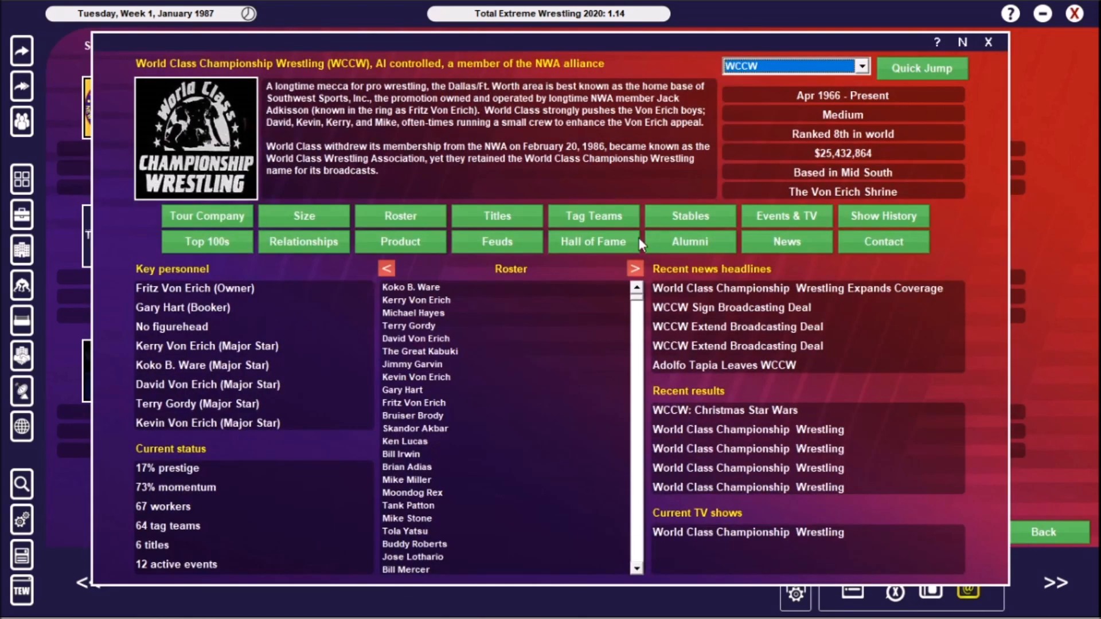
pyautogui.moveTo(218, 290)
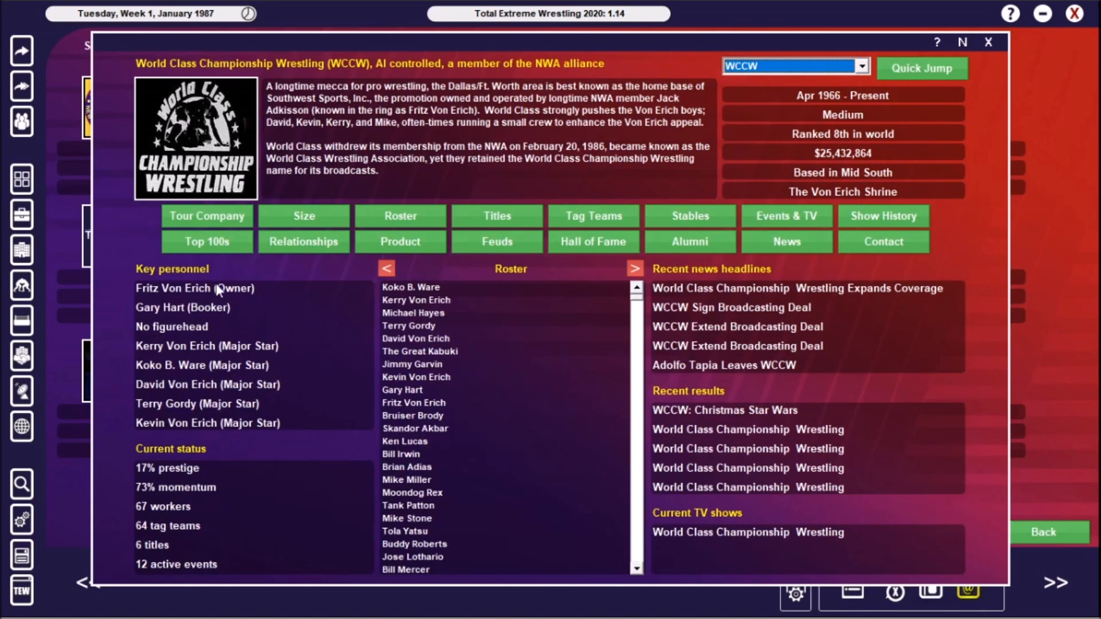
pyautogui.moveTo(585, 211)
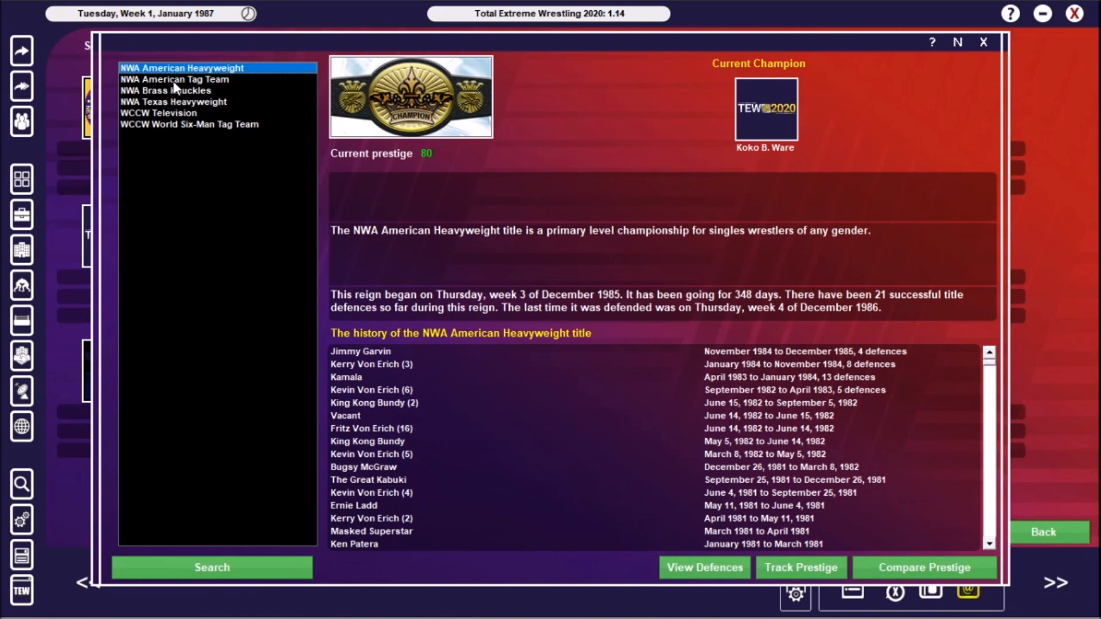
# Browse WCCW's American Tag Team, Brass Knuckles, Texas Heavyweight, Television and Six-Man title histories
pyautogui.click(177, 79)
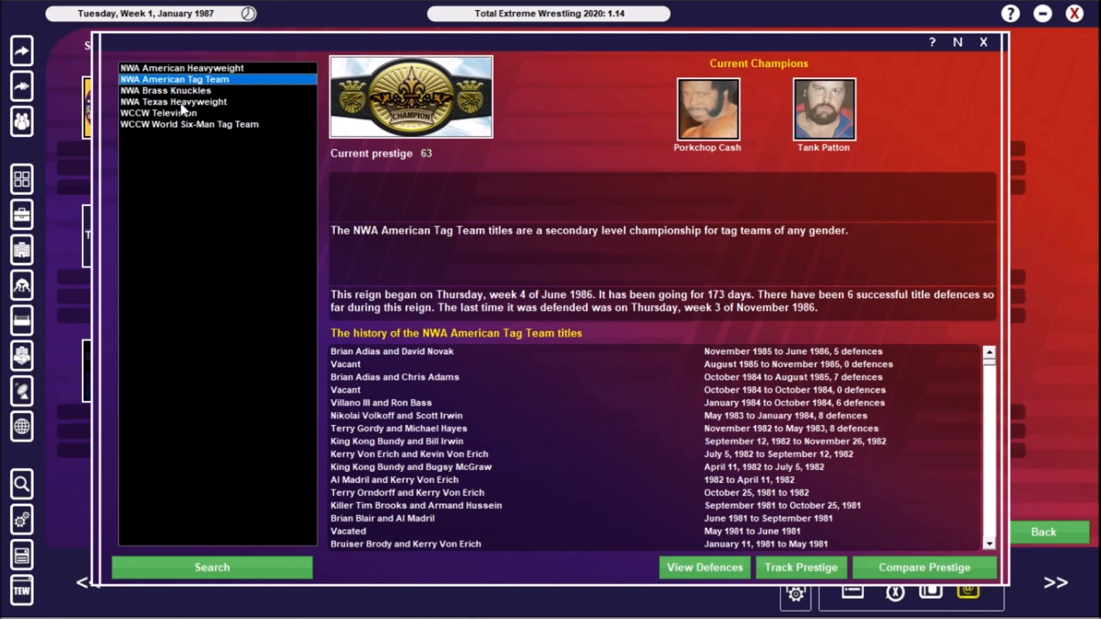
pyautogui.click(163, 90)
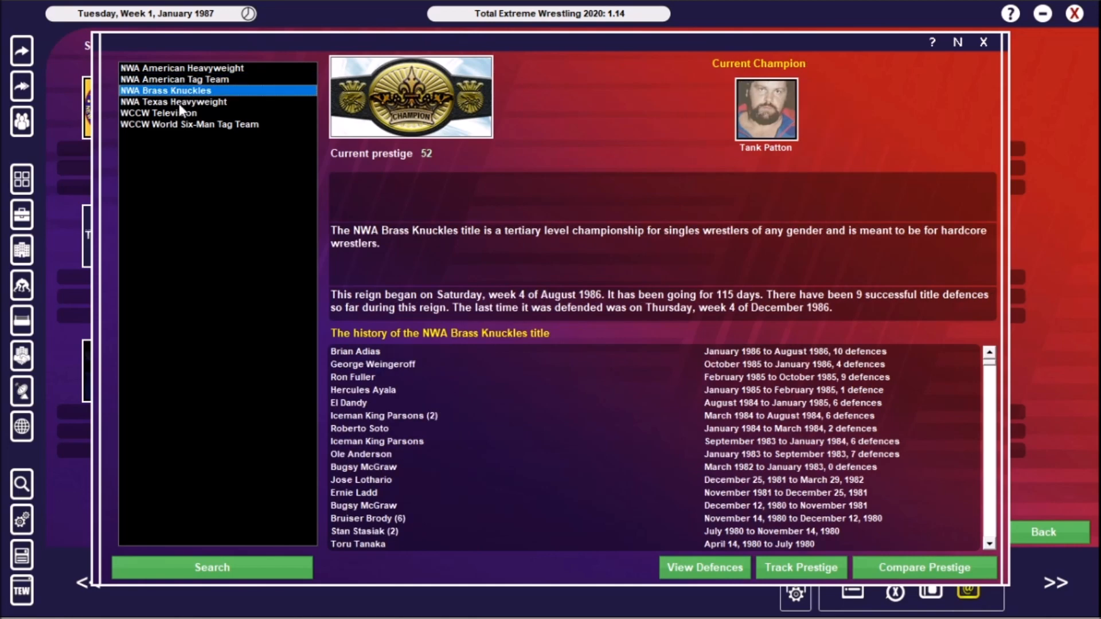
pyautogui.click(172, 102)
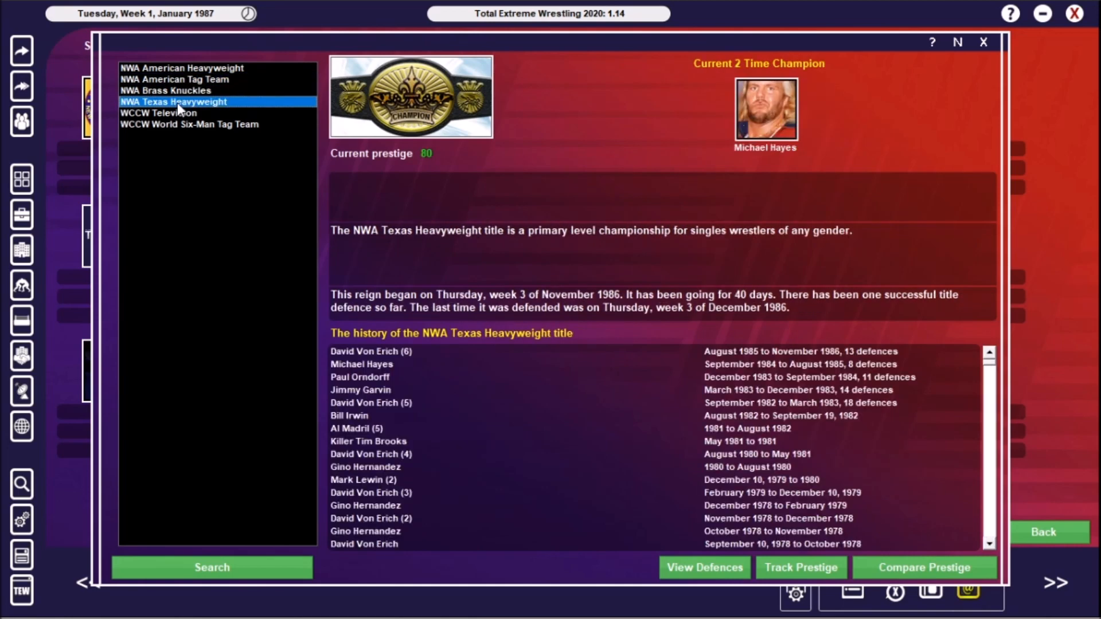
pyautogui.click(161, 113)
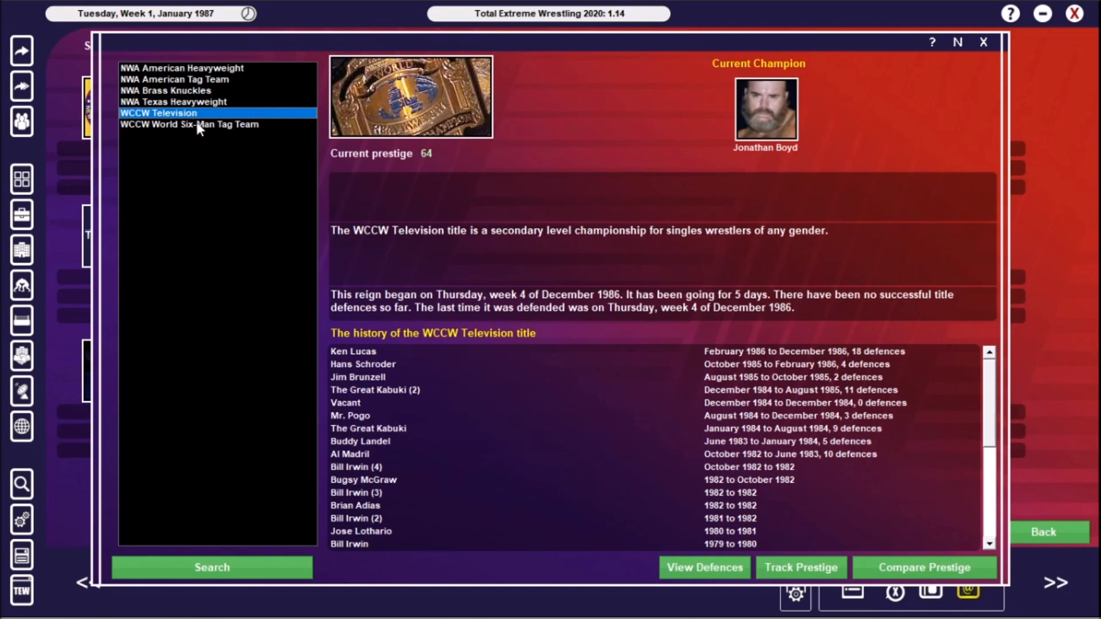
pyautogui.click(189, 124)
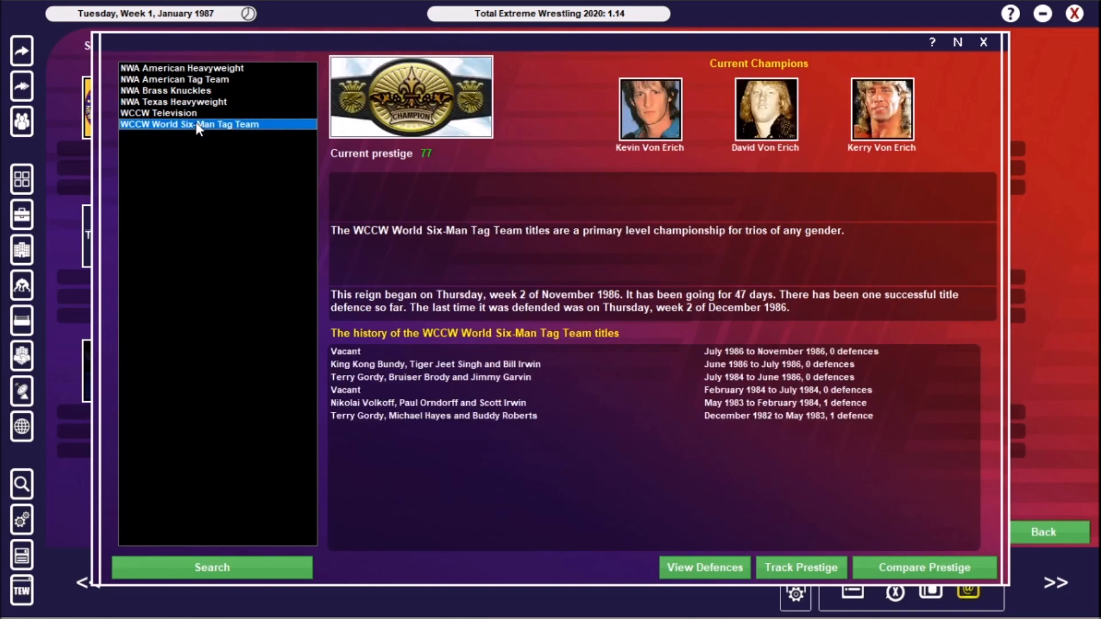
pyautogui.moveTo(950, 65)
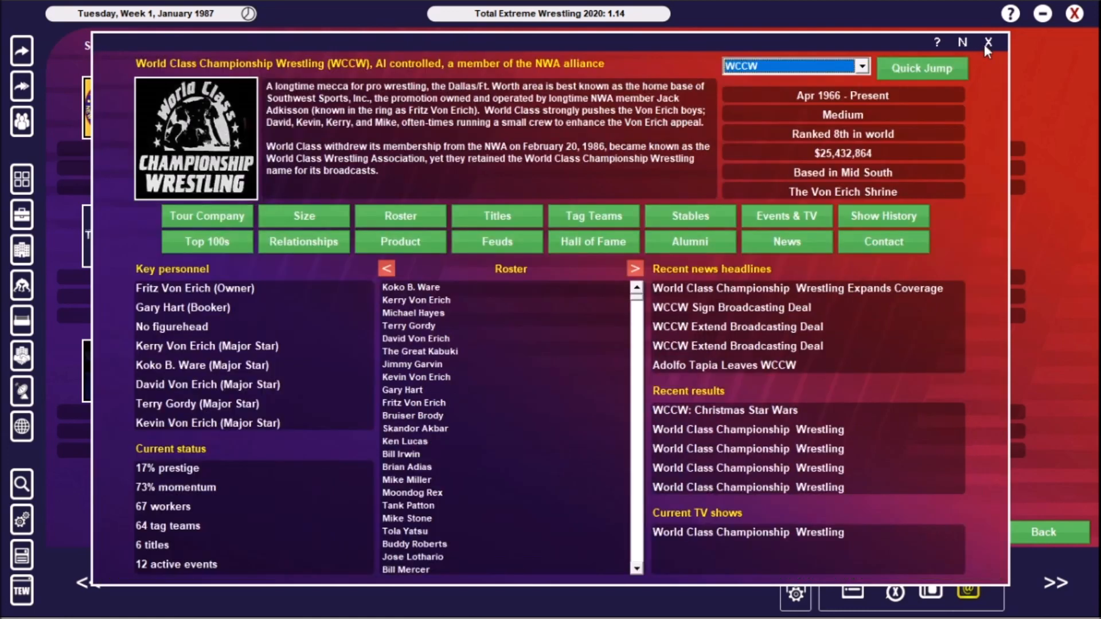
pyautogui.moveTo(684, 218)
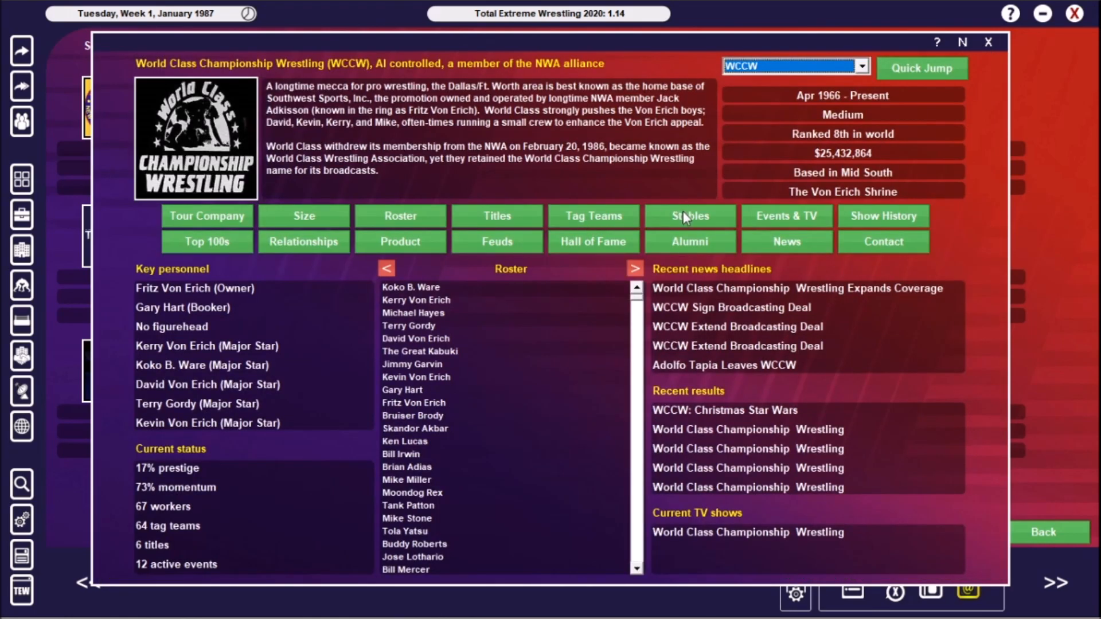
# View WCCW's stables and the members of The Von Erichs
pyautogui.click(689, 216)
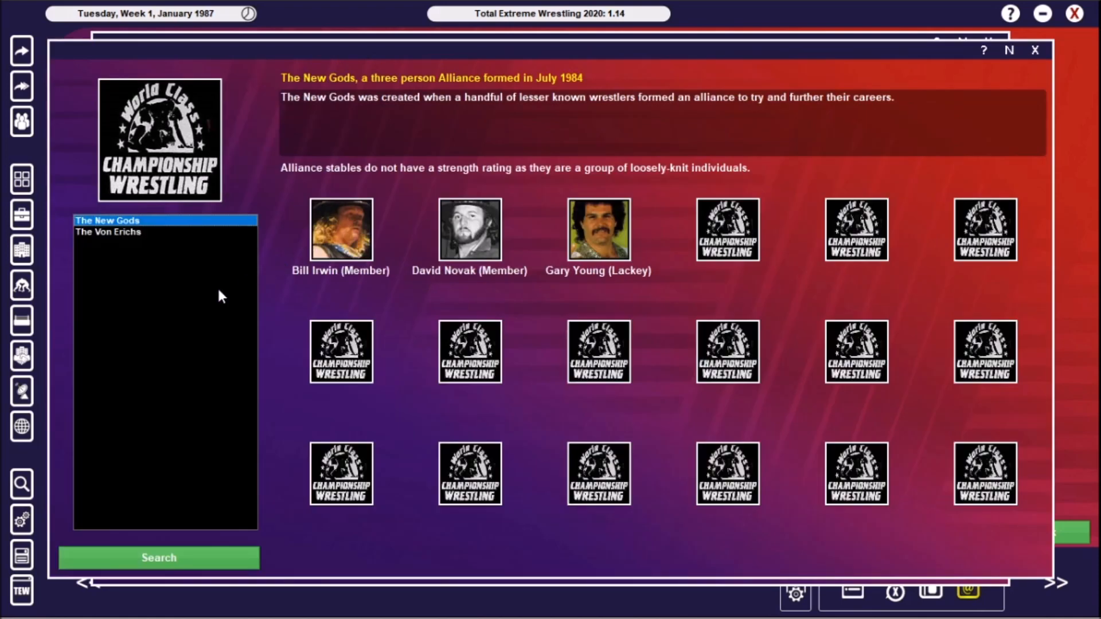
pyautogui.moveTo(164, 324)
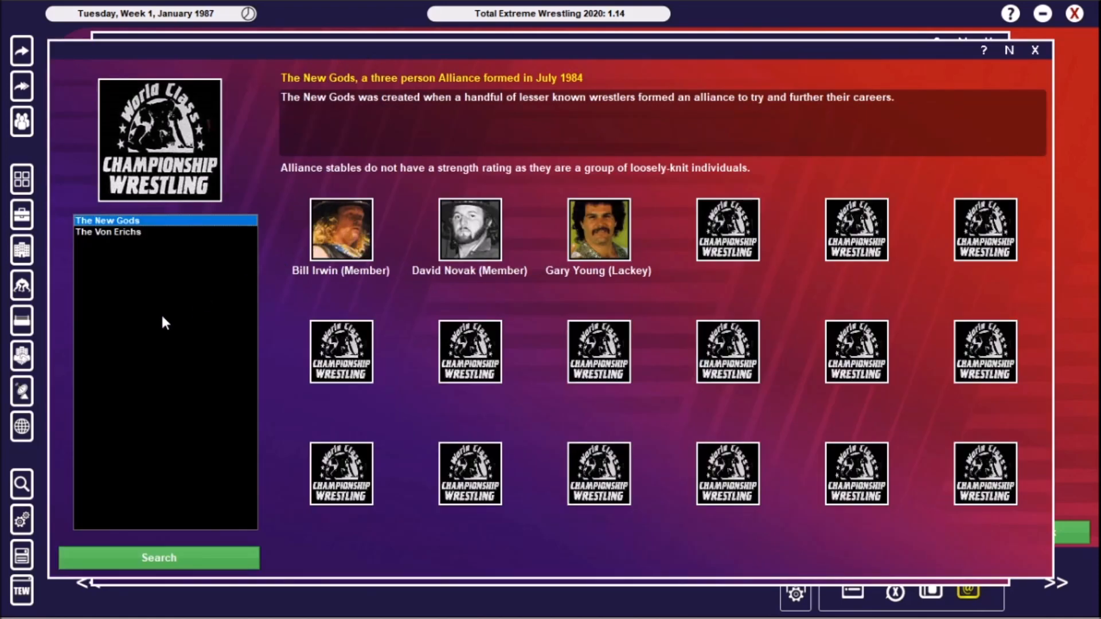
pyautogui.moveTo(104, 277)
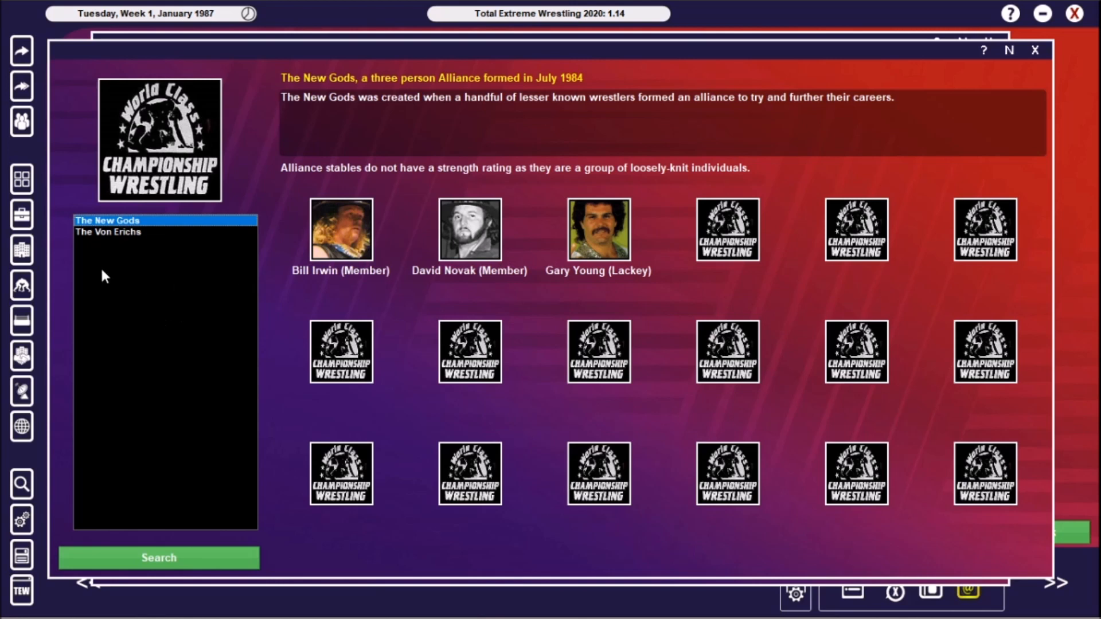
pyautogui.click(108, 232)
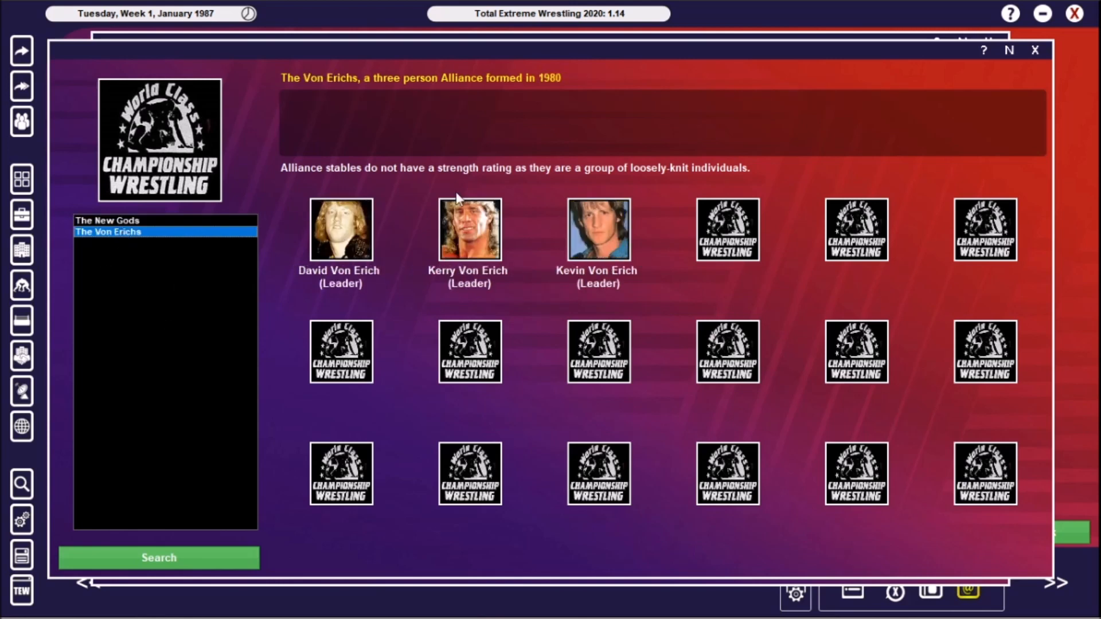
pyautogui.moveTo(1048, 40)
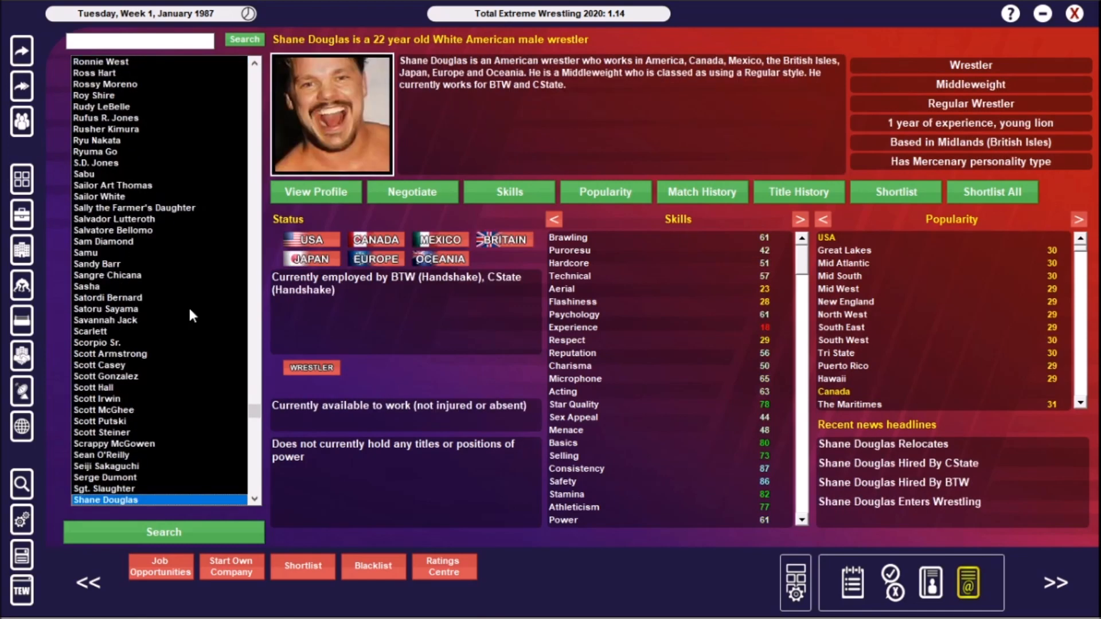
# View Shawn Michaels' wrestler profile and review his job history
pyautogui.click(106, 500)
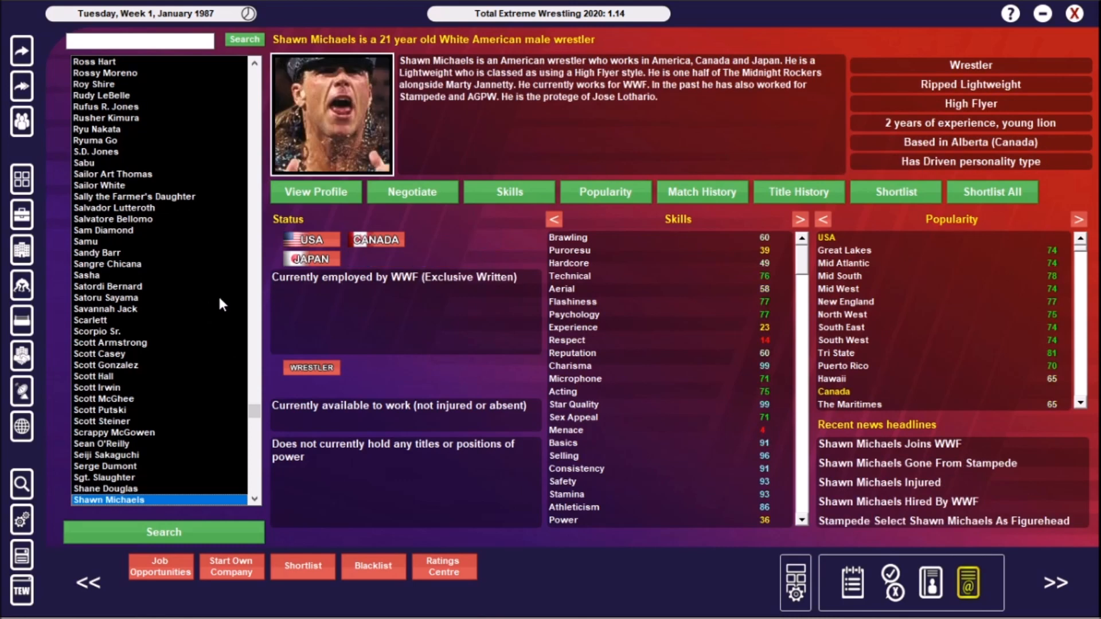
pyautogui.moveTo(761, 210)
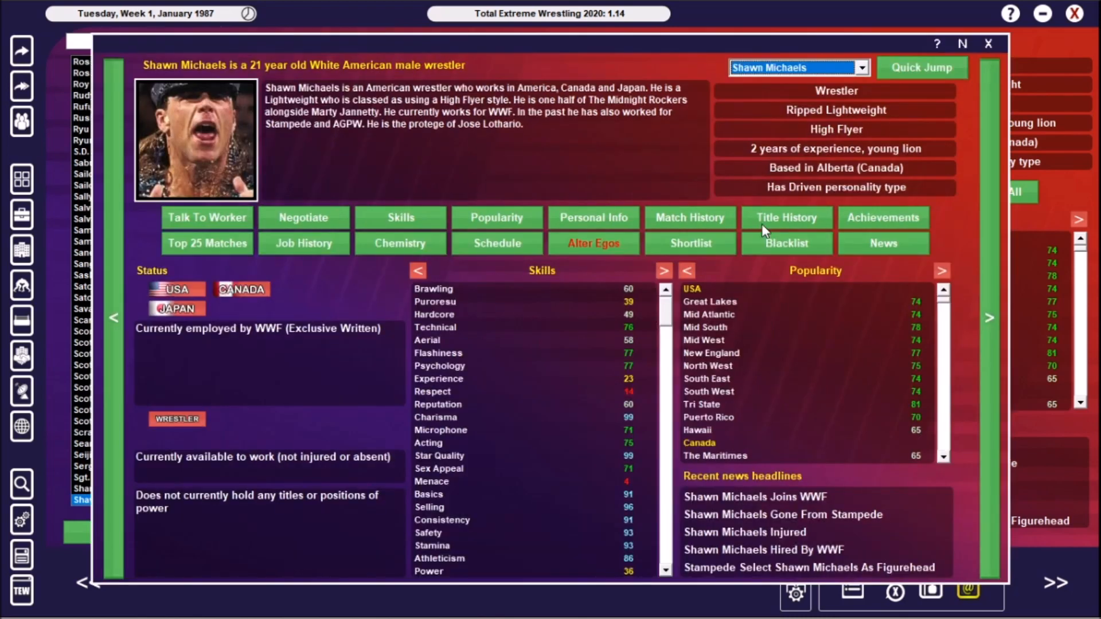
pyautogui.click(304, 243)
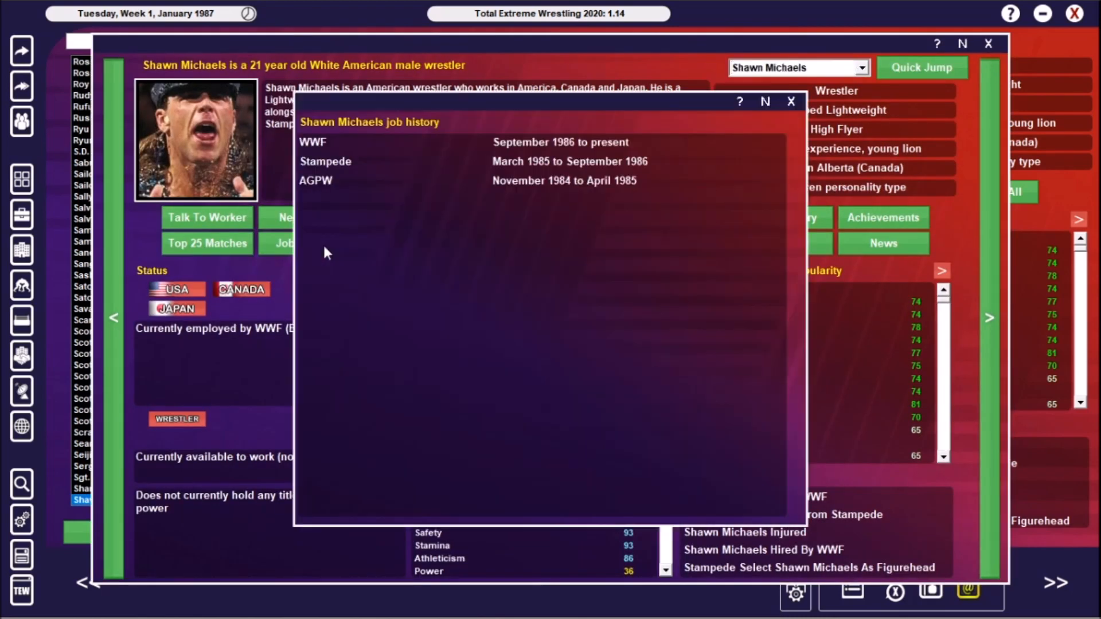
pyautogui.moveTo(356, 235)
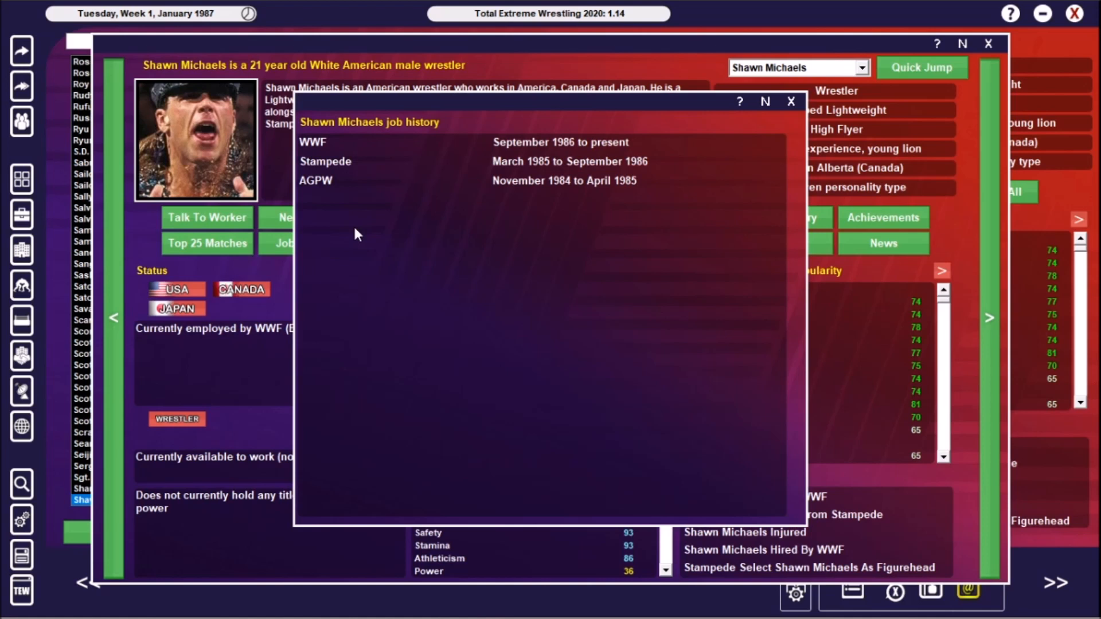
pyautogui.moveTo(373, 174)
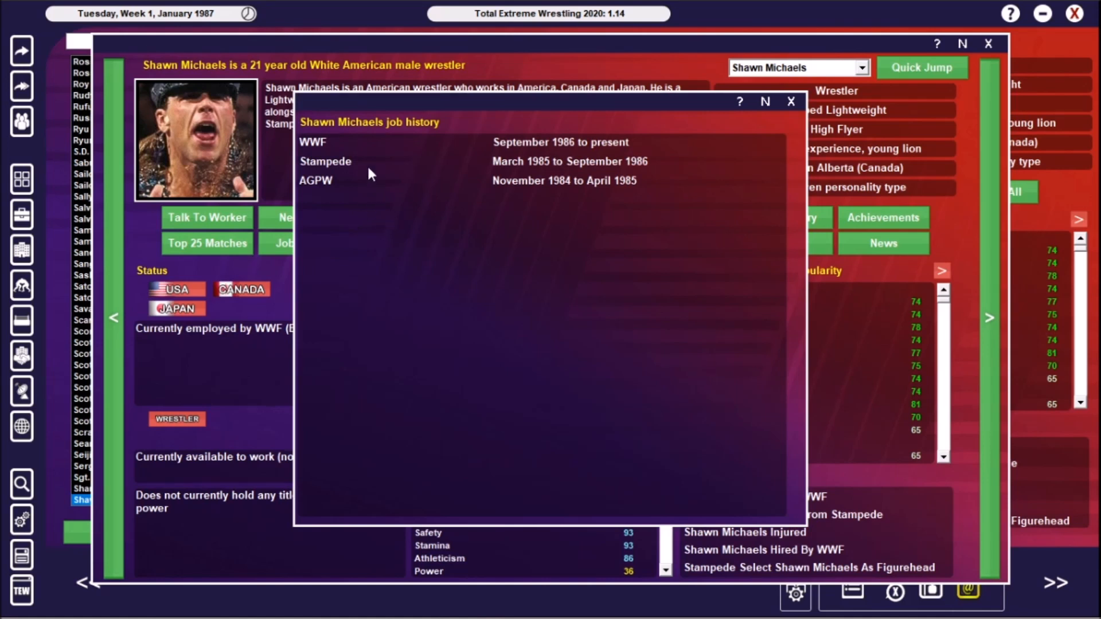
pyautogui.click(792, 101)
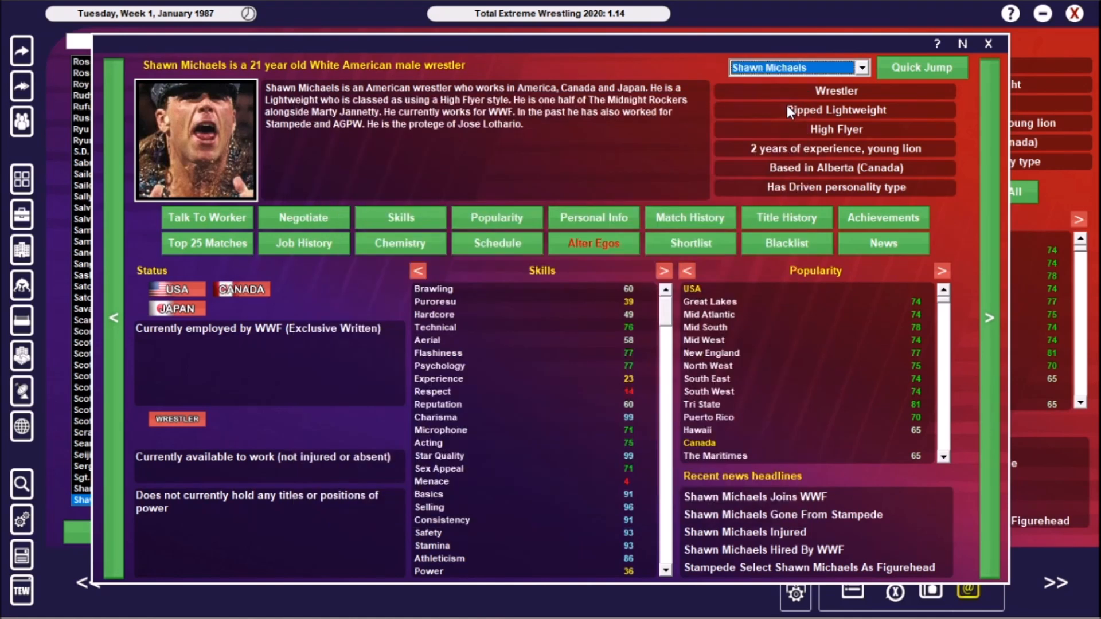
pyautogui.moveTo(985, 44)
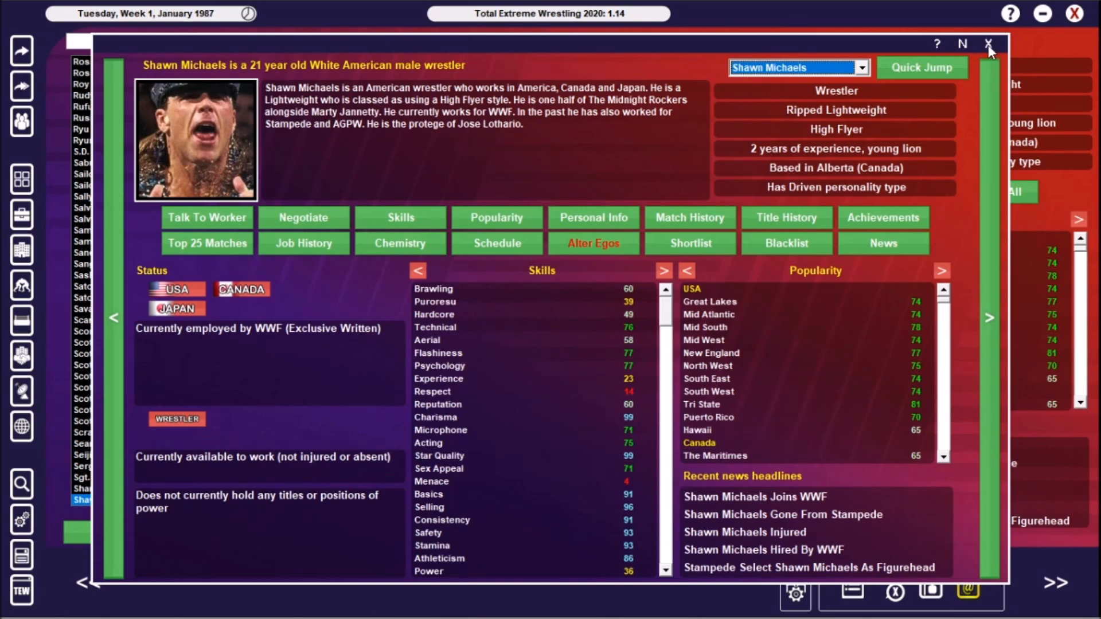
pyautogui.moveTo(861, 335)
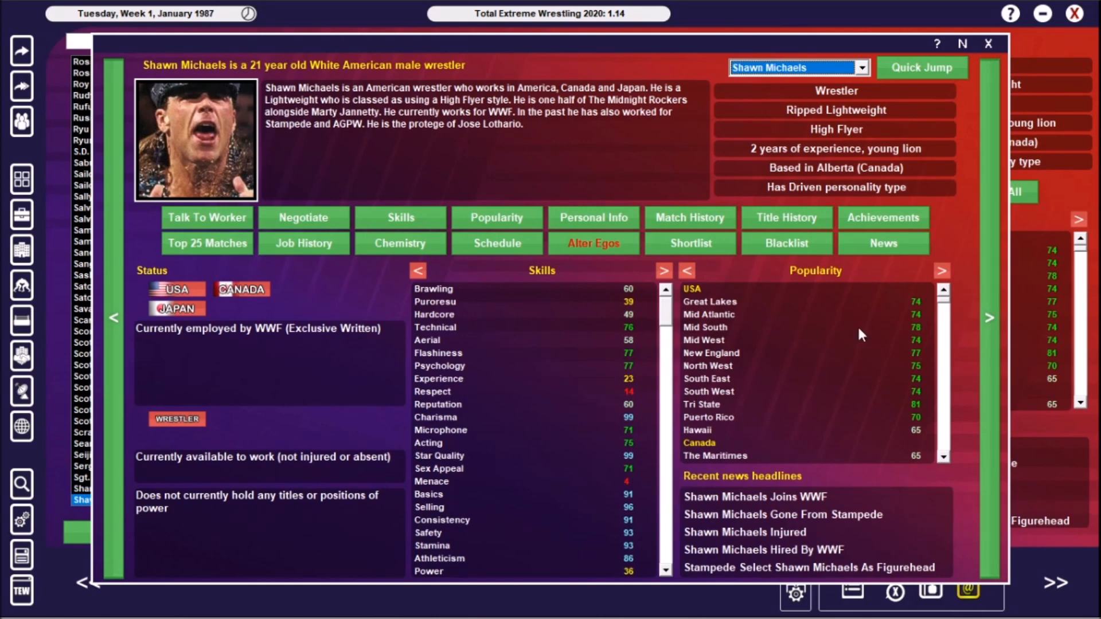
pyautogui.moveTo(1001, 45)
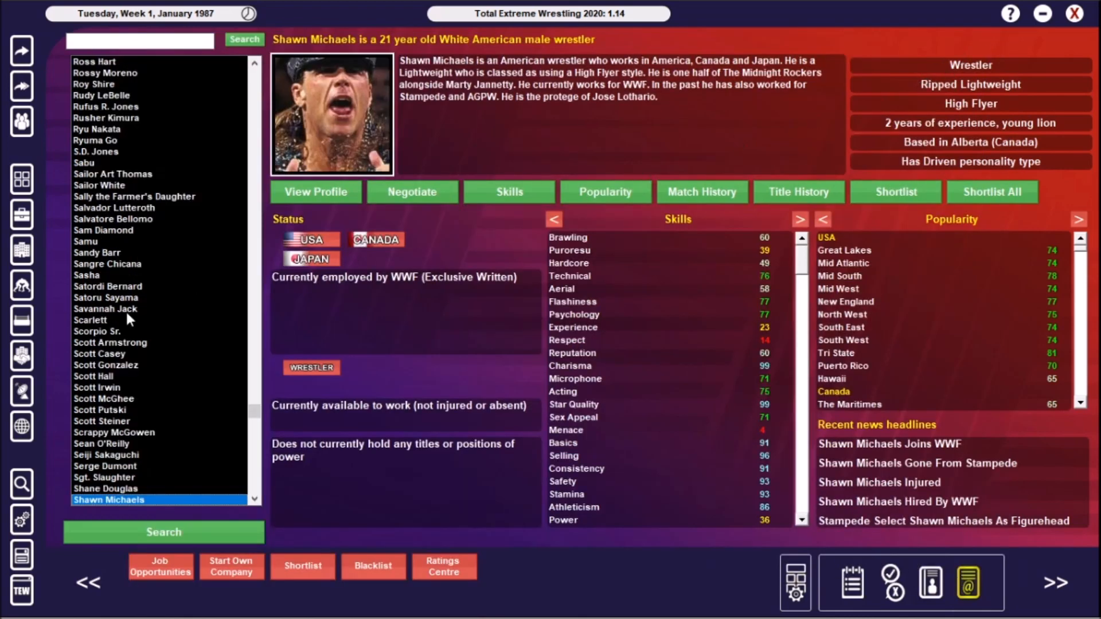
# Check Scott Hall's summary, then Mark Callous's MACW-only job history
pyautogui.click(93, 376)
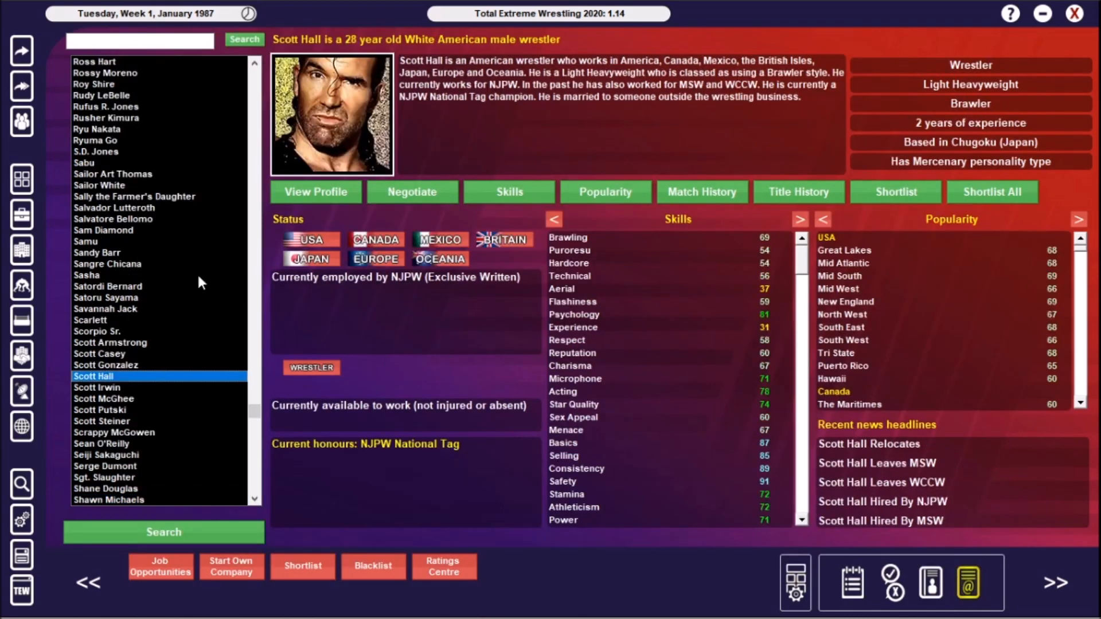
pyautogui.moveTo(148, 342)
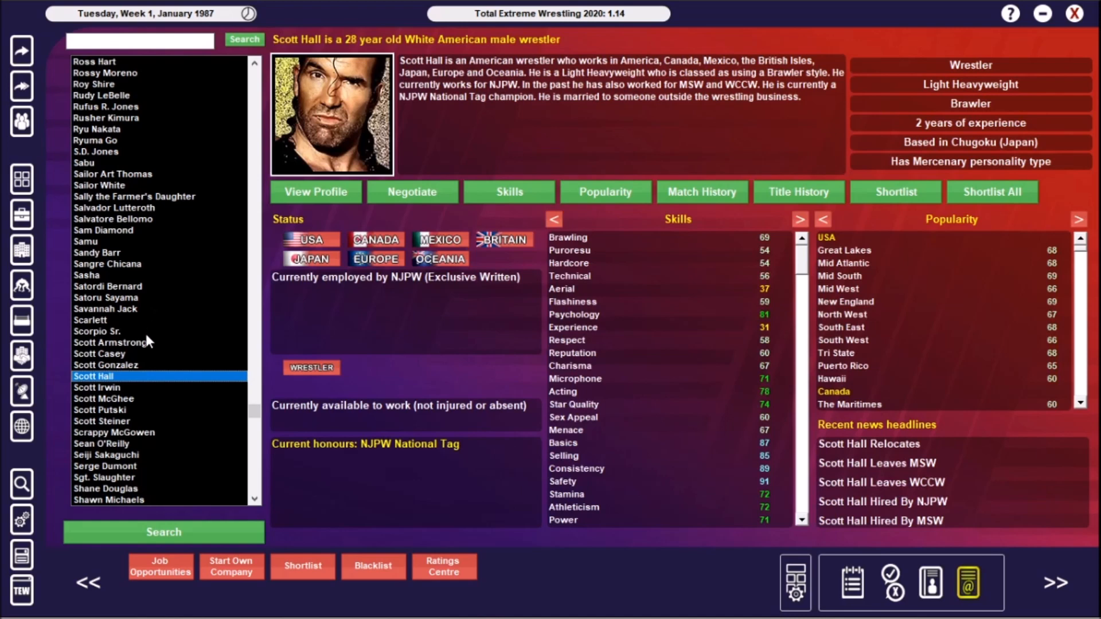
pyautogui.moveTo(176, 337)
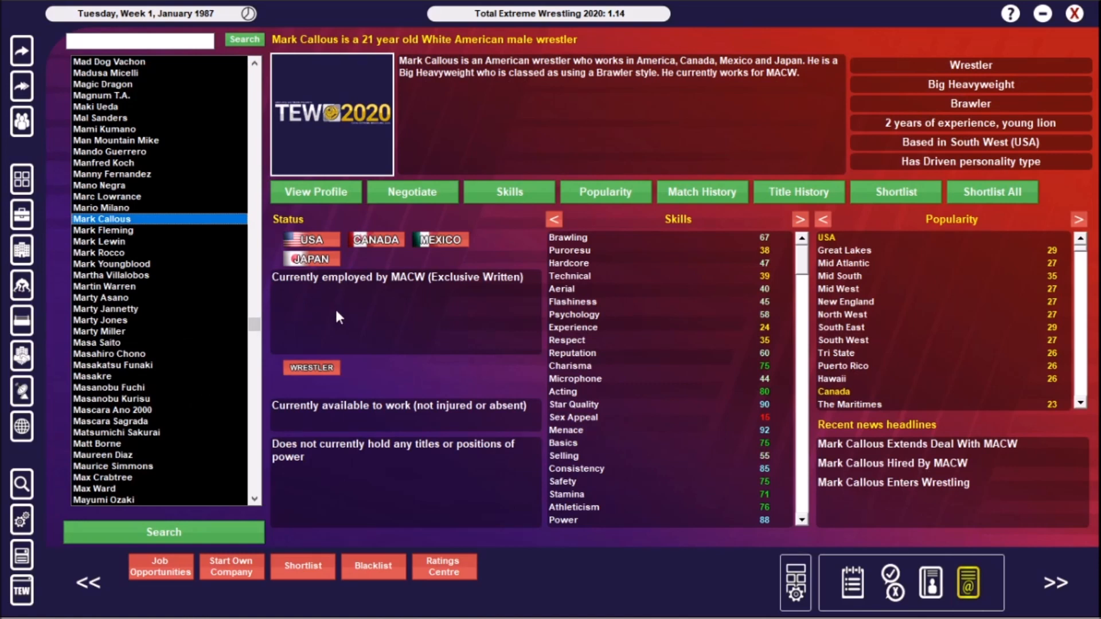
pyautogui.moveTo(410, 291)
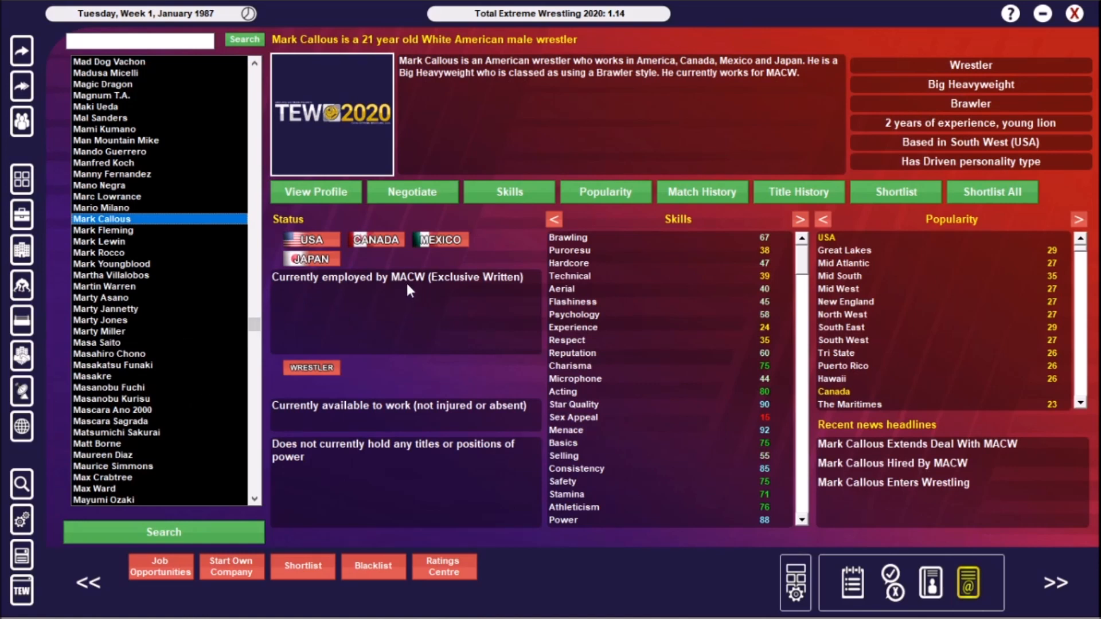
pyautogui.moveTo(348, 160)
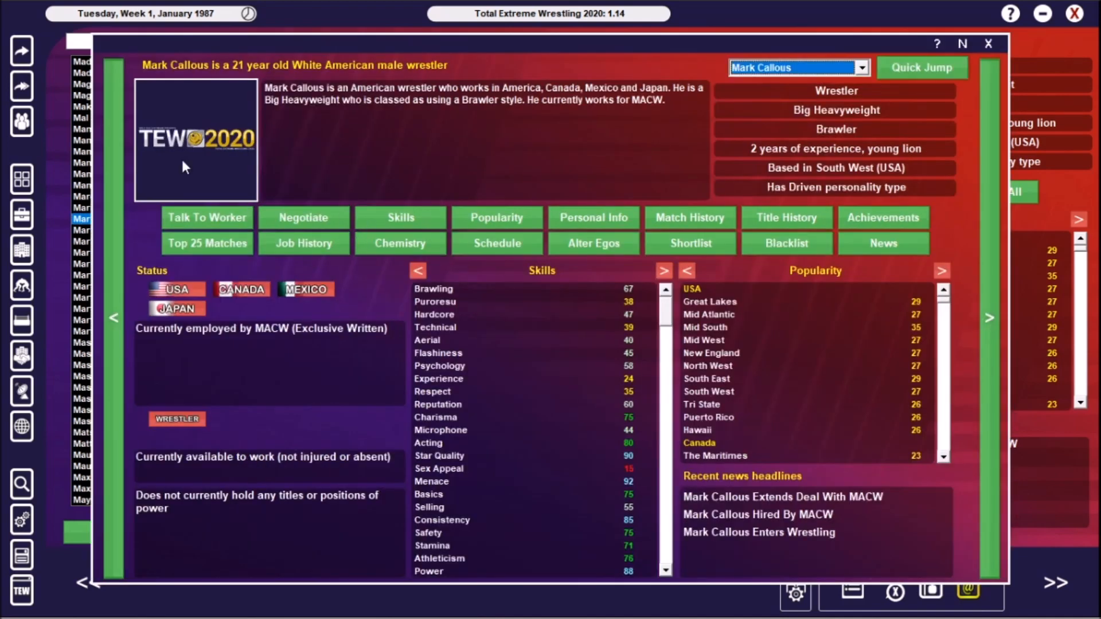
pyautogui.moveTo(318, 241)
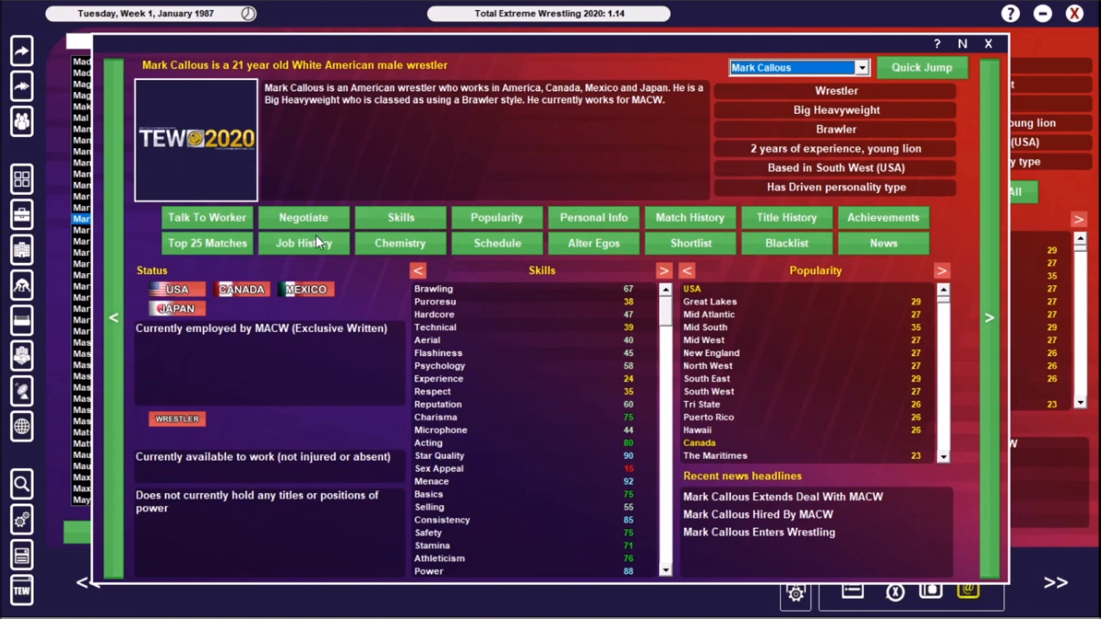
pyautogui.click(304, 244)
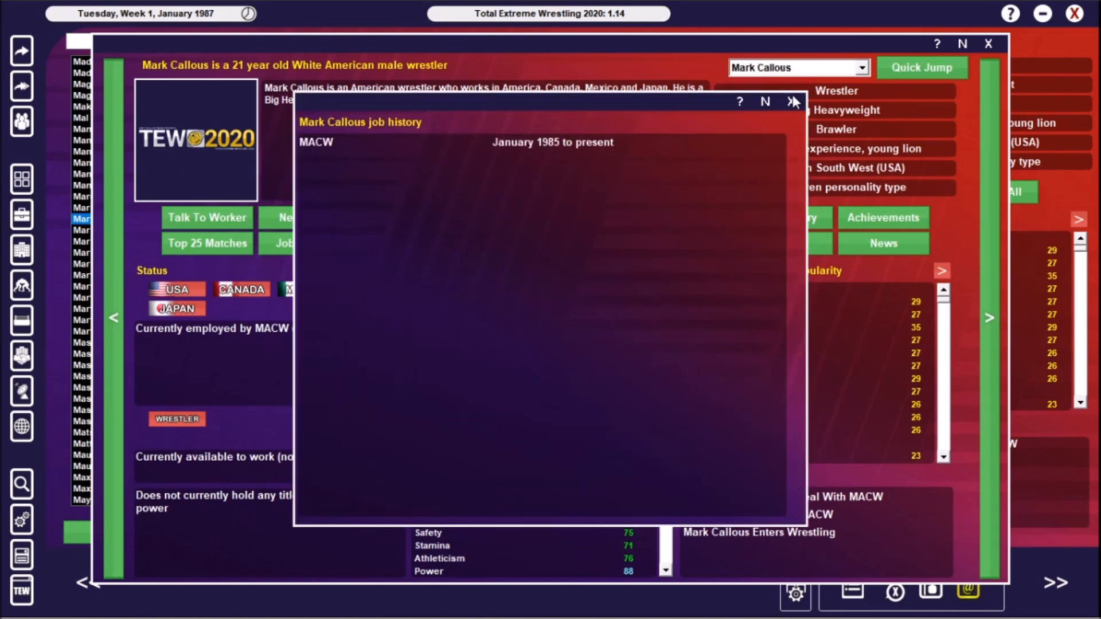
pyautogui.click(791, 101)
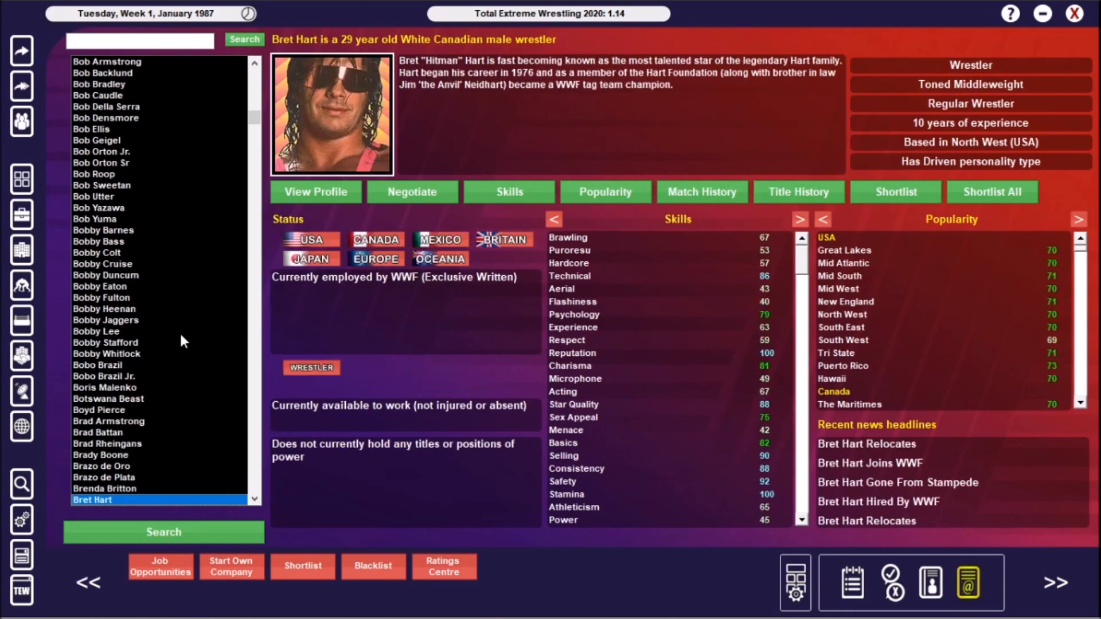
pyautogui.moveTo(898, 504)
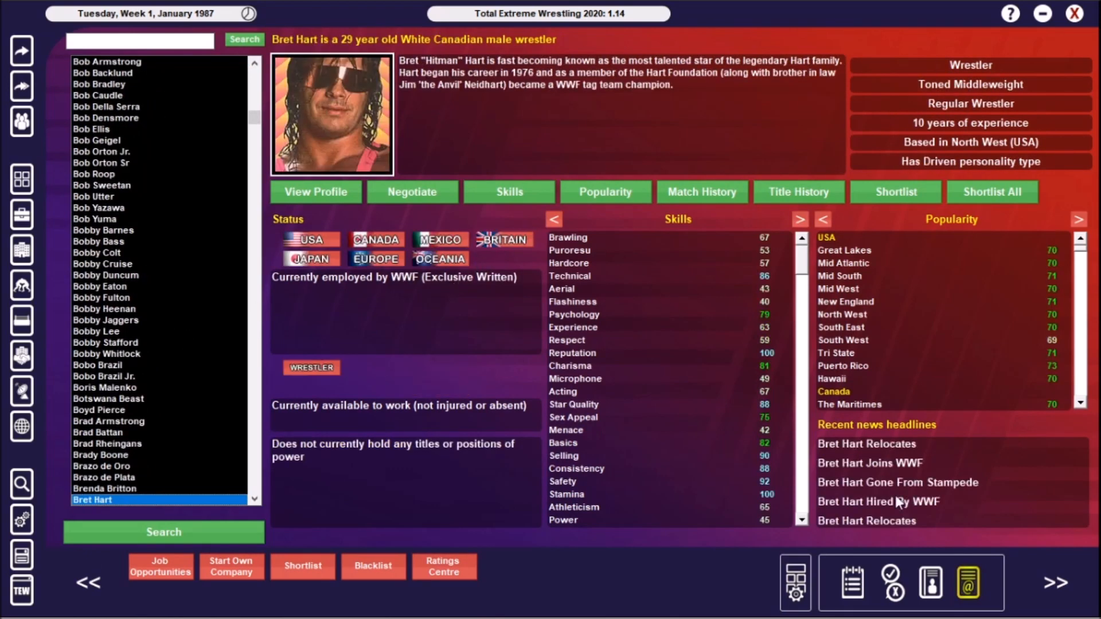
pyautogui.moveTo(545, 231)
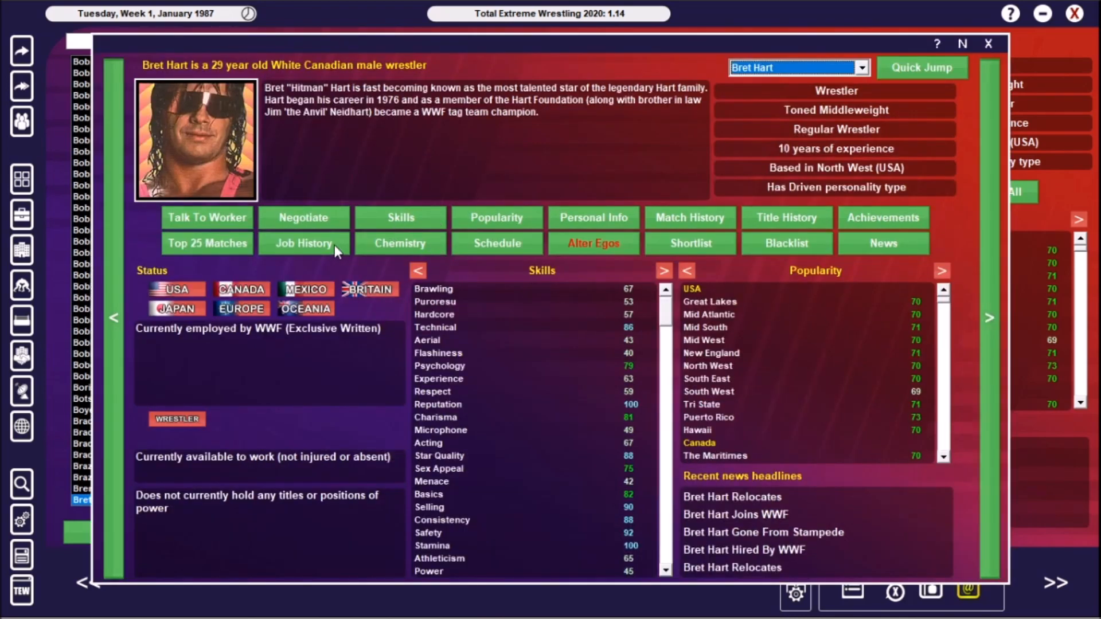
# Review Bret Hart's job history across WWF, Stampede, SECW and CWF
pyautogui.click(303, 243)
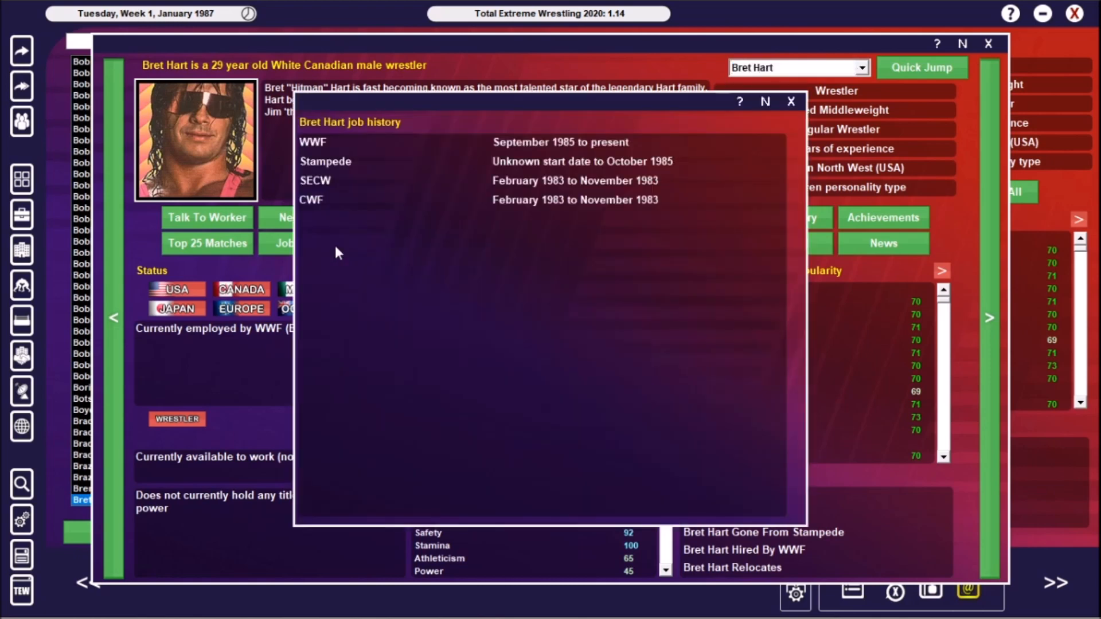
pyautogui.moveTo(401, 187)
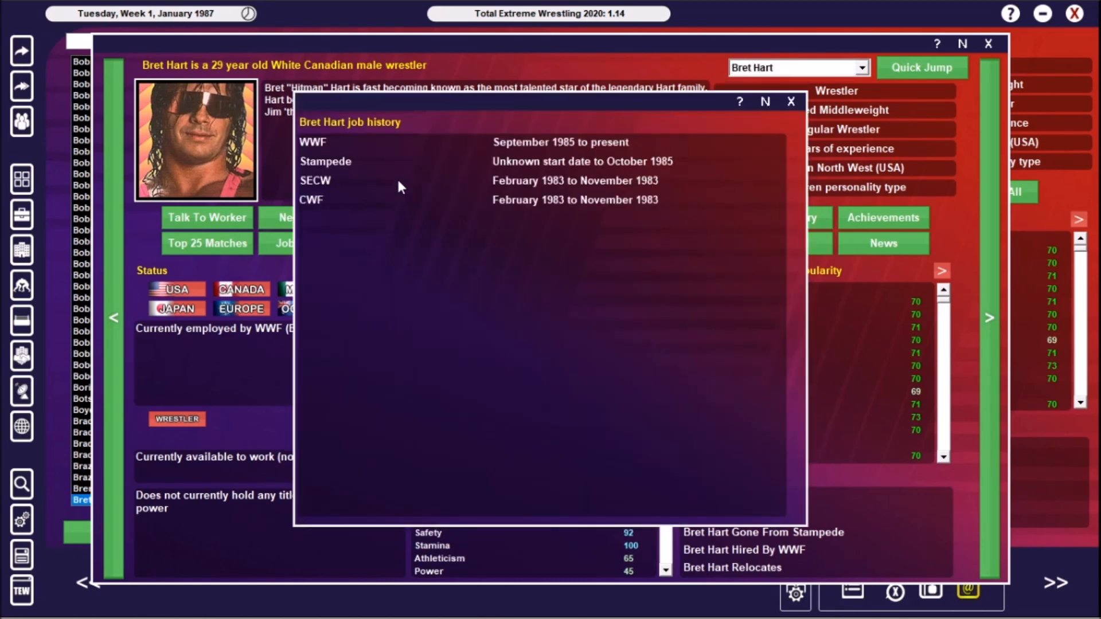
pyautogui.moveTo(390, 154)
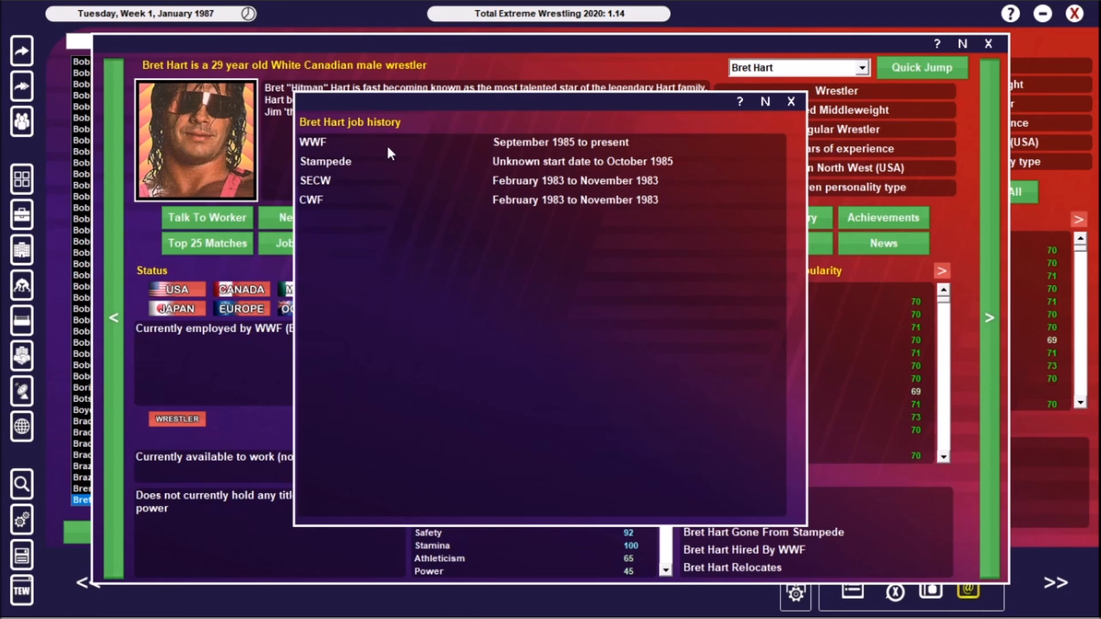
pyautogui.moveTo(792, 102)
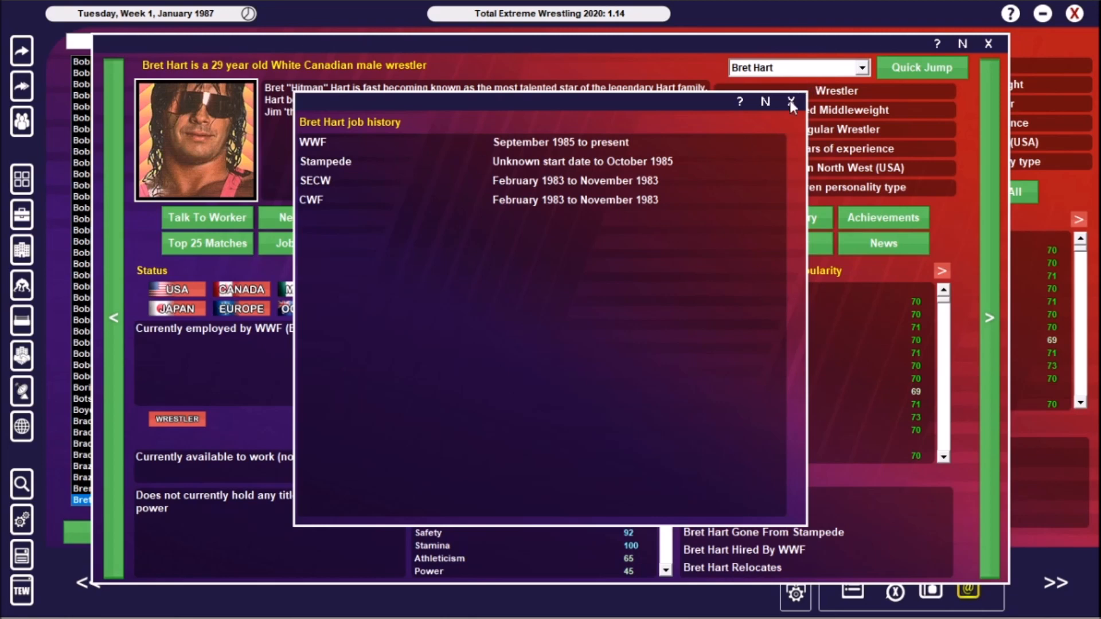
pyautogui.click(788, 101)
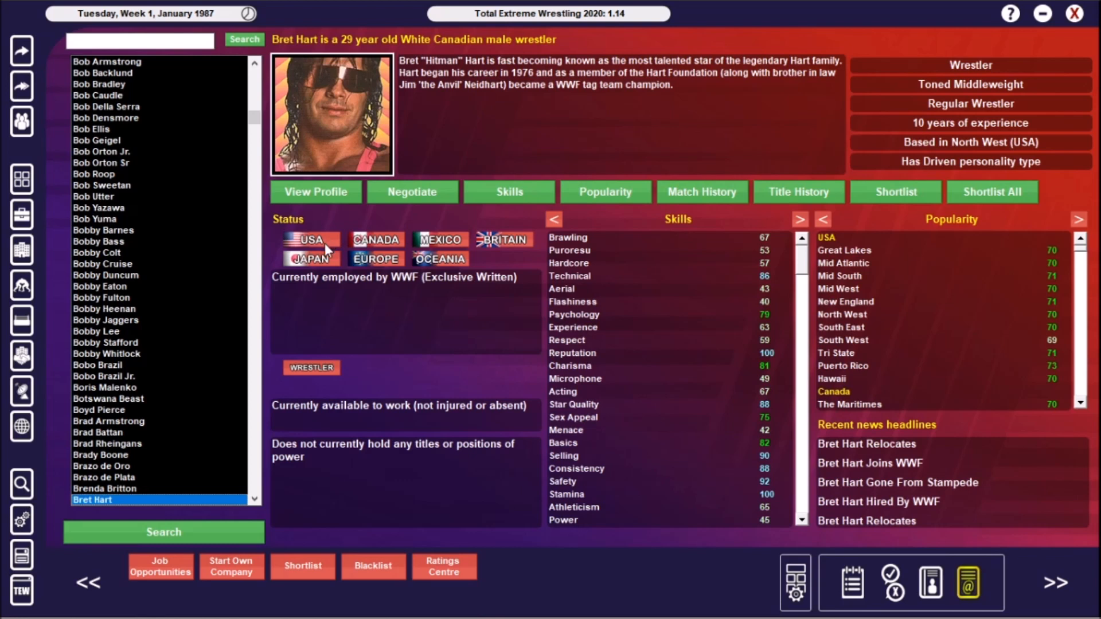
pyautogui.moveTo(345, 239)
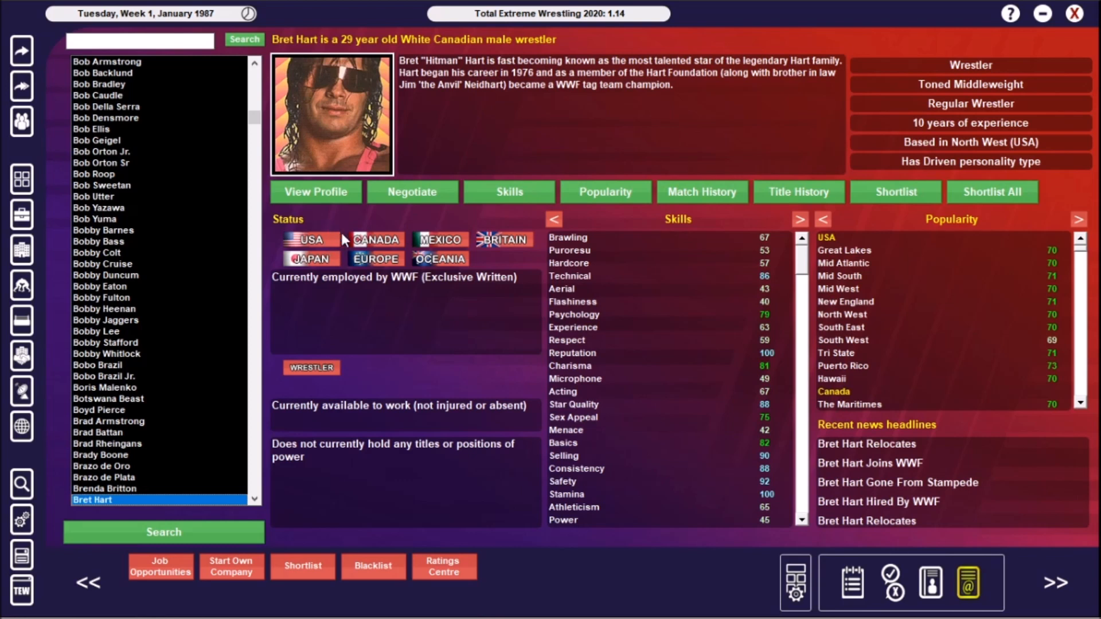